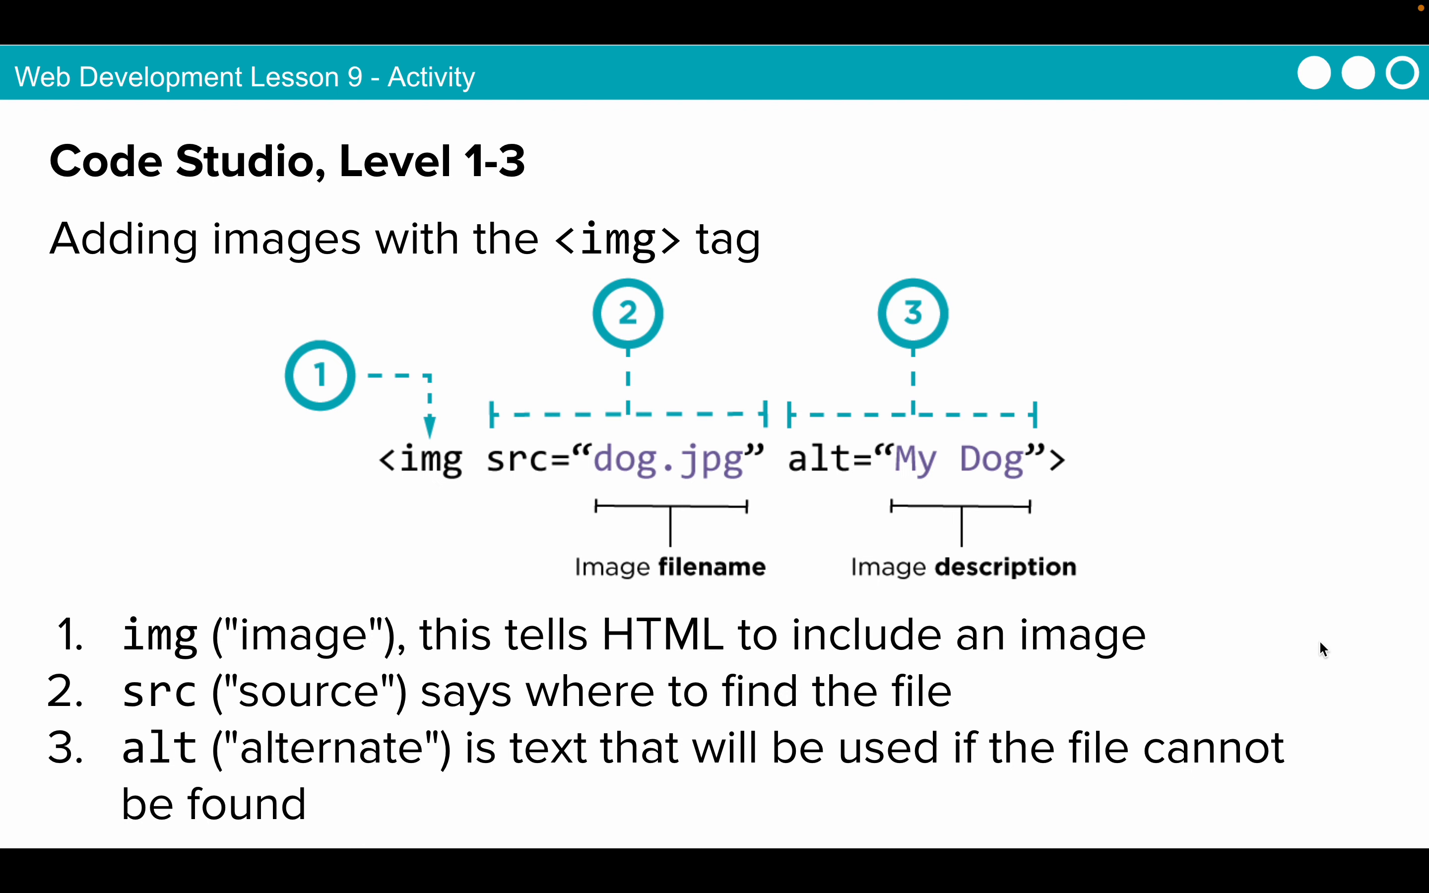
{"action": "mouse_move", "coordinate": [1274, 585]}
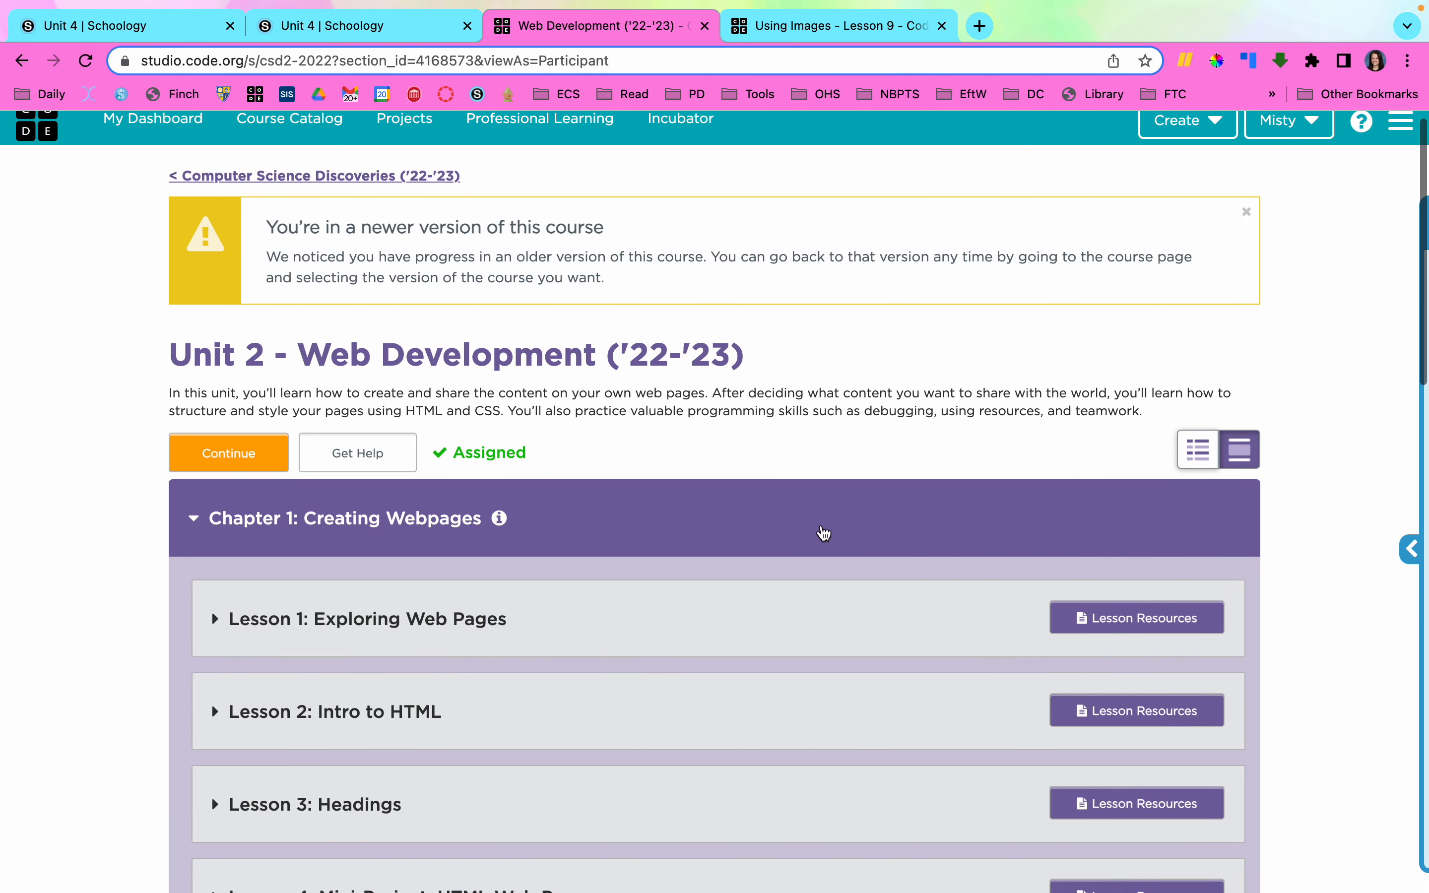
Expand Lesson 9: Using Images and start its first skill-building level.
{"action": "scroll", "scroll_direction": "down", "scroll_amount": 3}
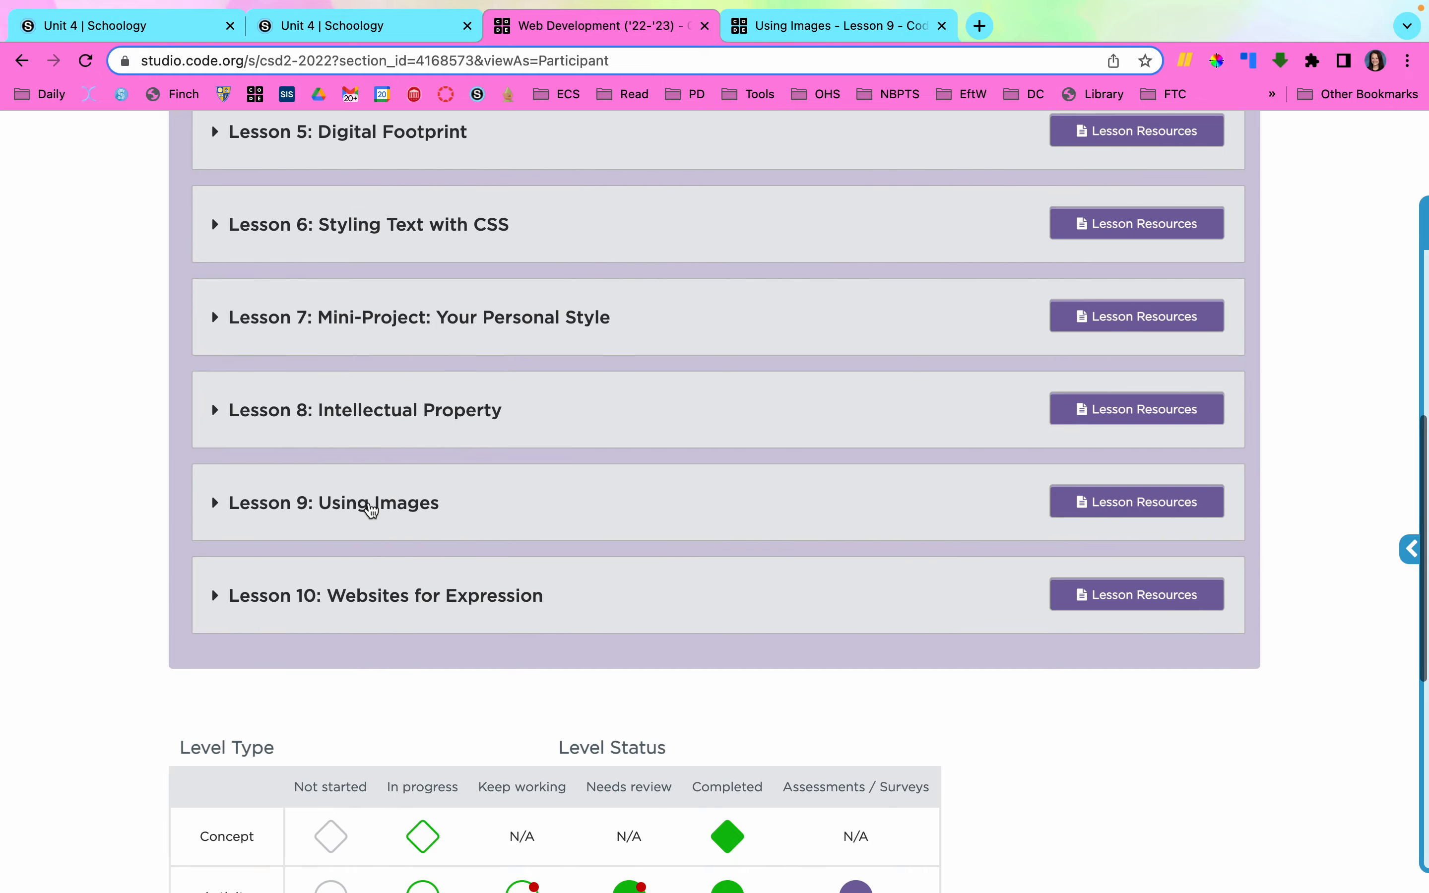
{"action": "left_click", "coordinate": [334, 502]}
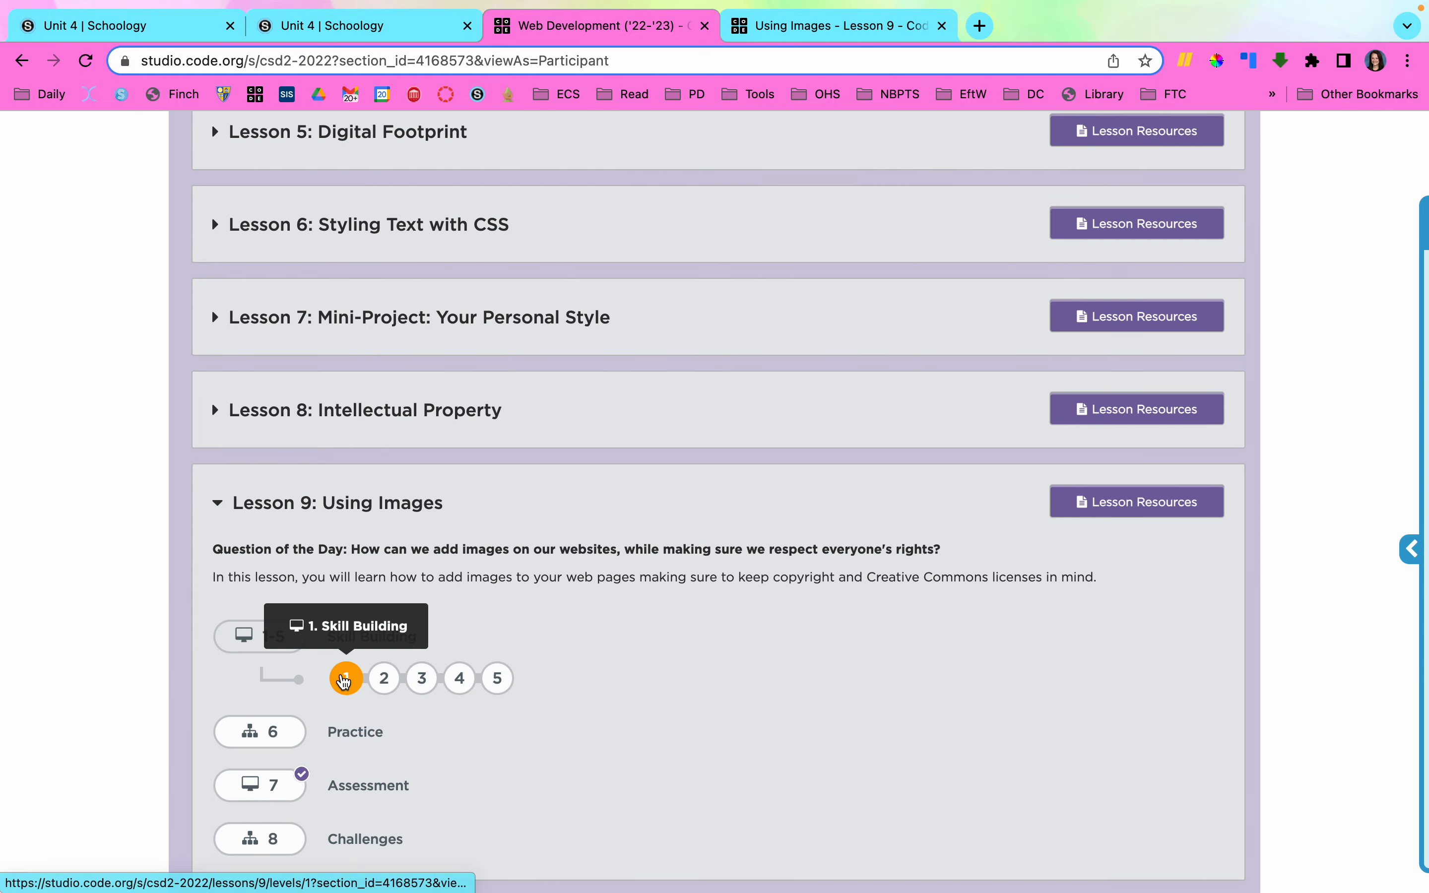
{"action": "left_click", "coordinate": [344, 678]}
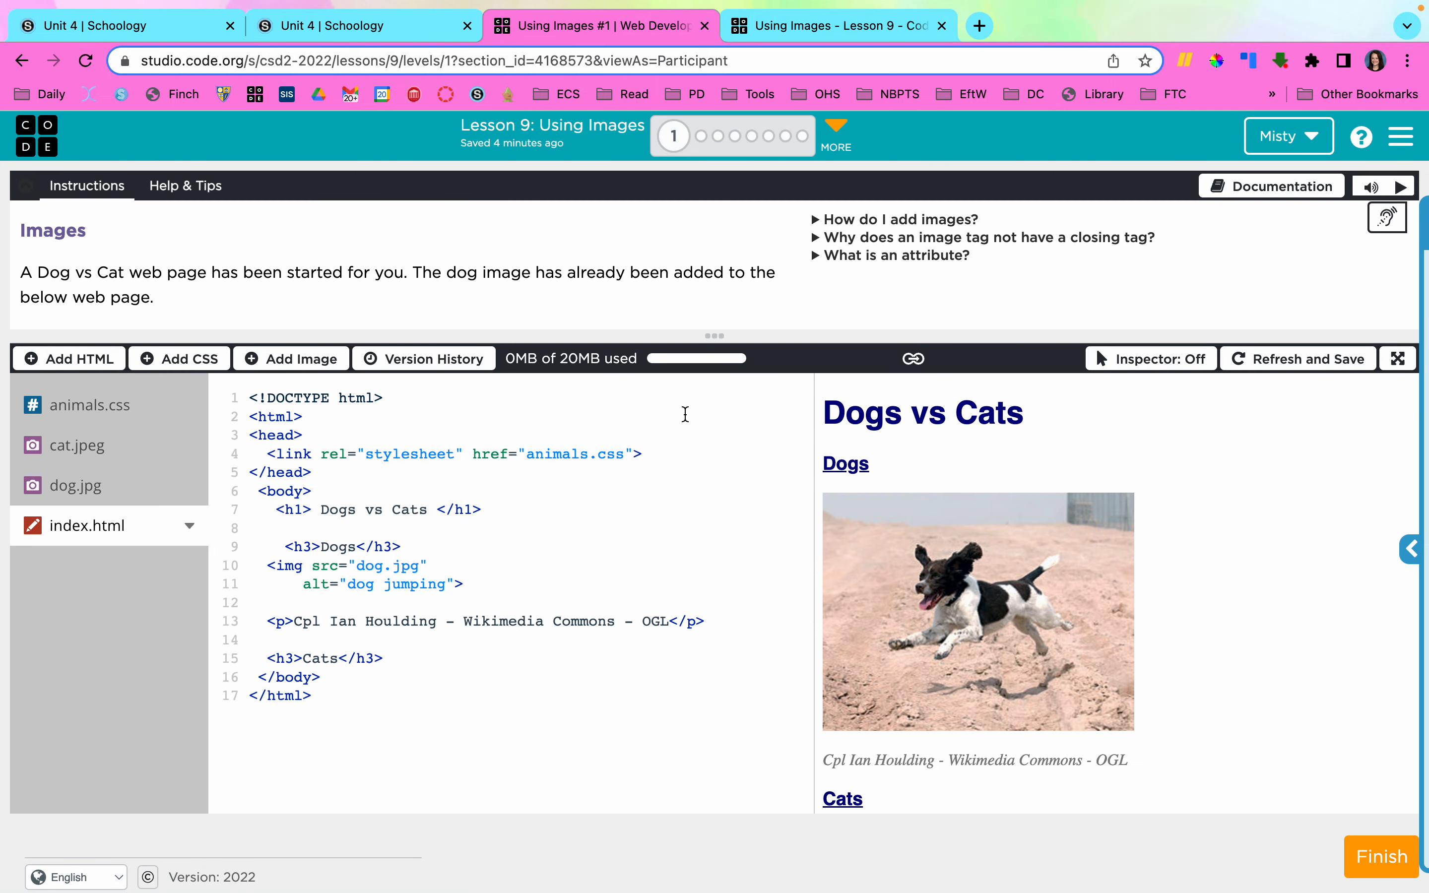
{"action": "scroll", "scroll_direction": "down", "scroll_amount": 3}
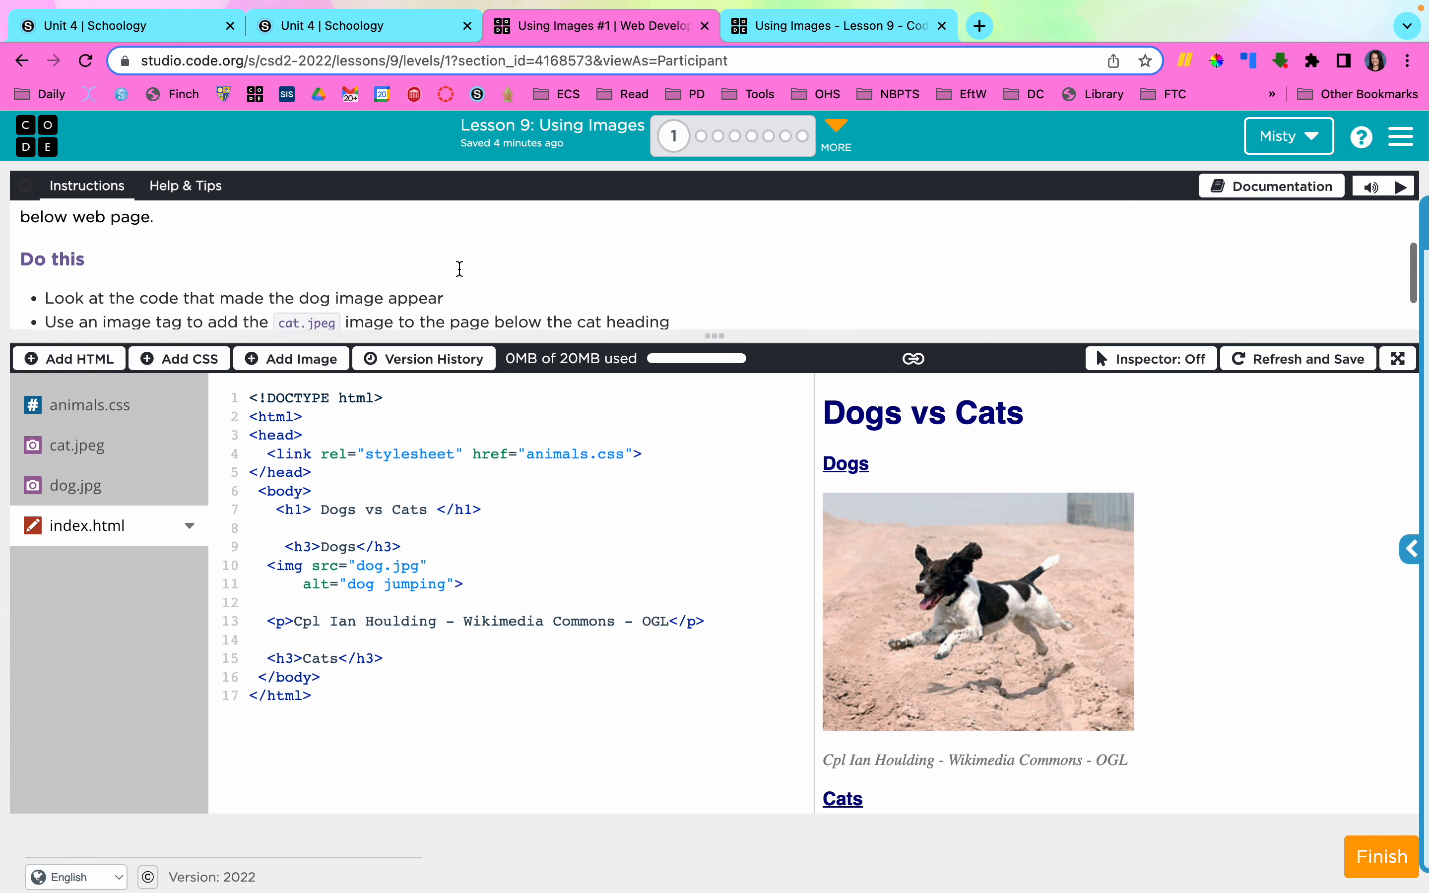
{"action": "scroll", "scroll_direction": "down", "scroll_amount": 3}
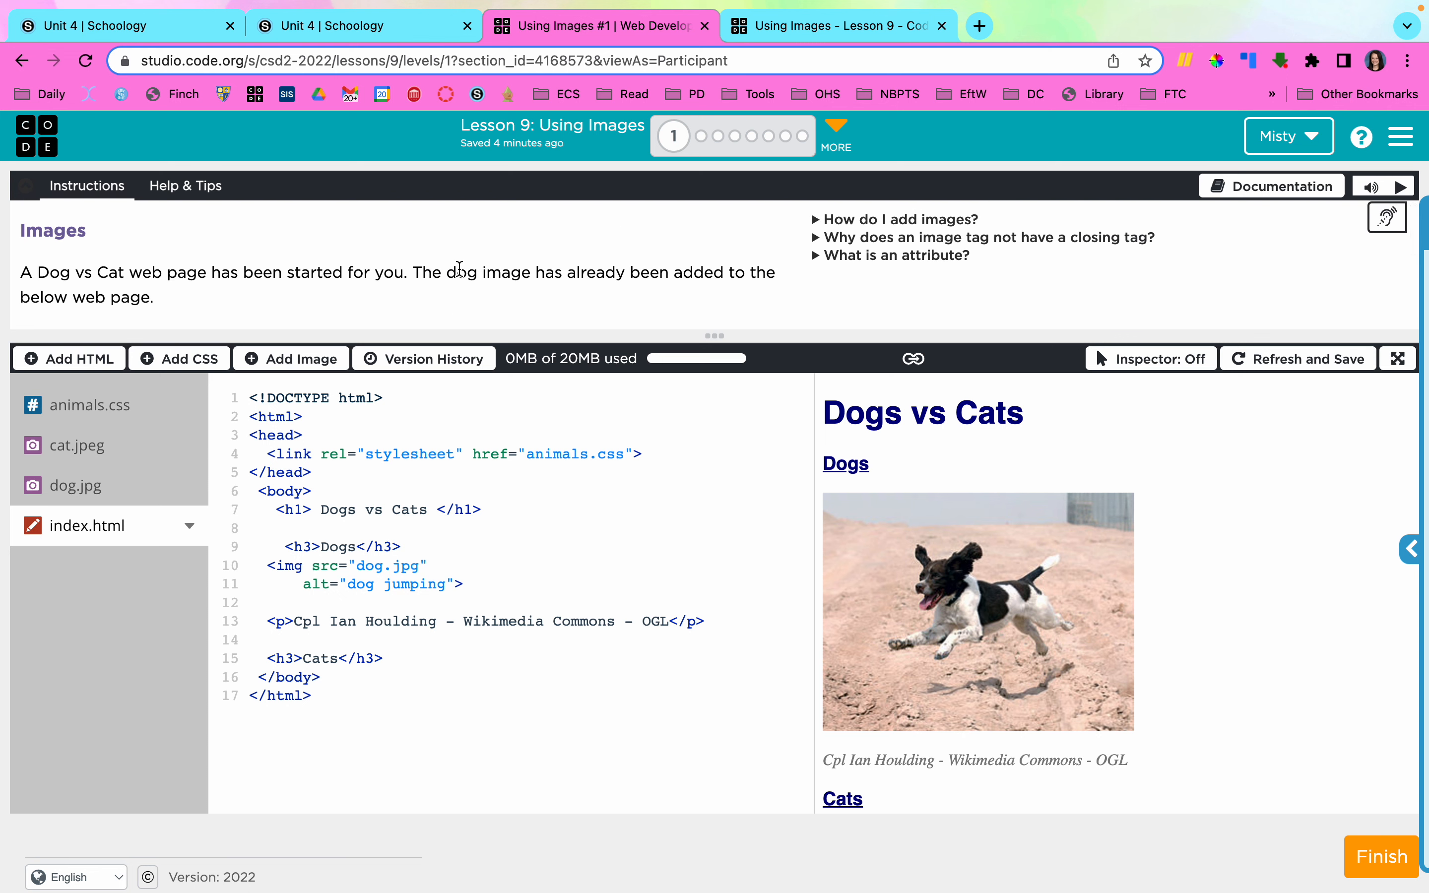
{"action": "scroll", "scroll_direction": "down", "scroll_amount": 3}
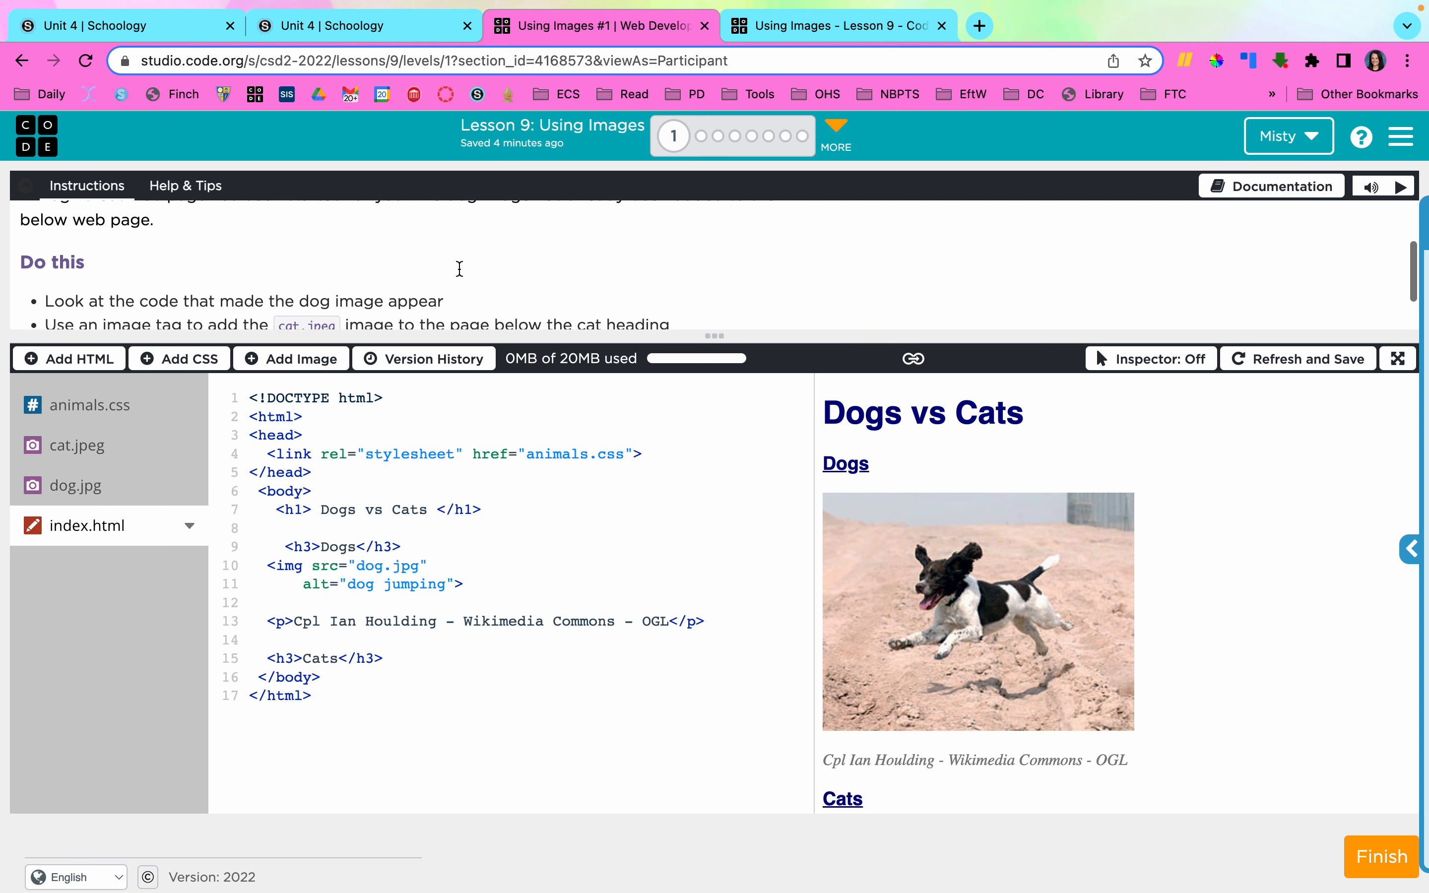
{"action": "left_click", "coordinate": [85, 185]}
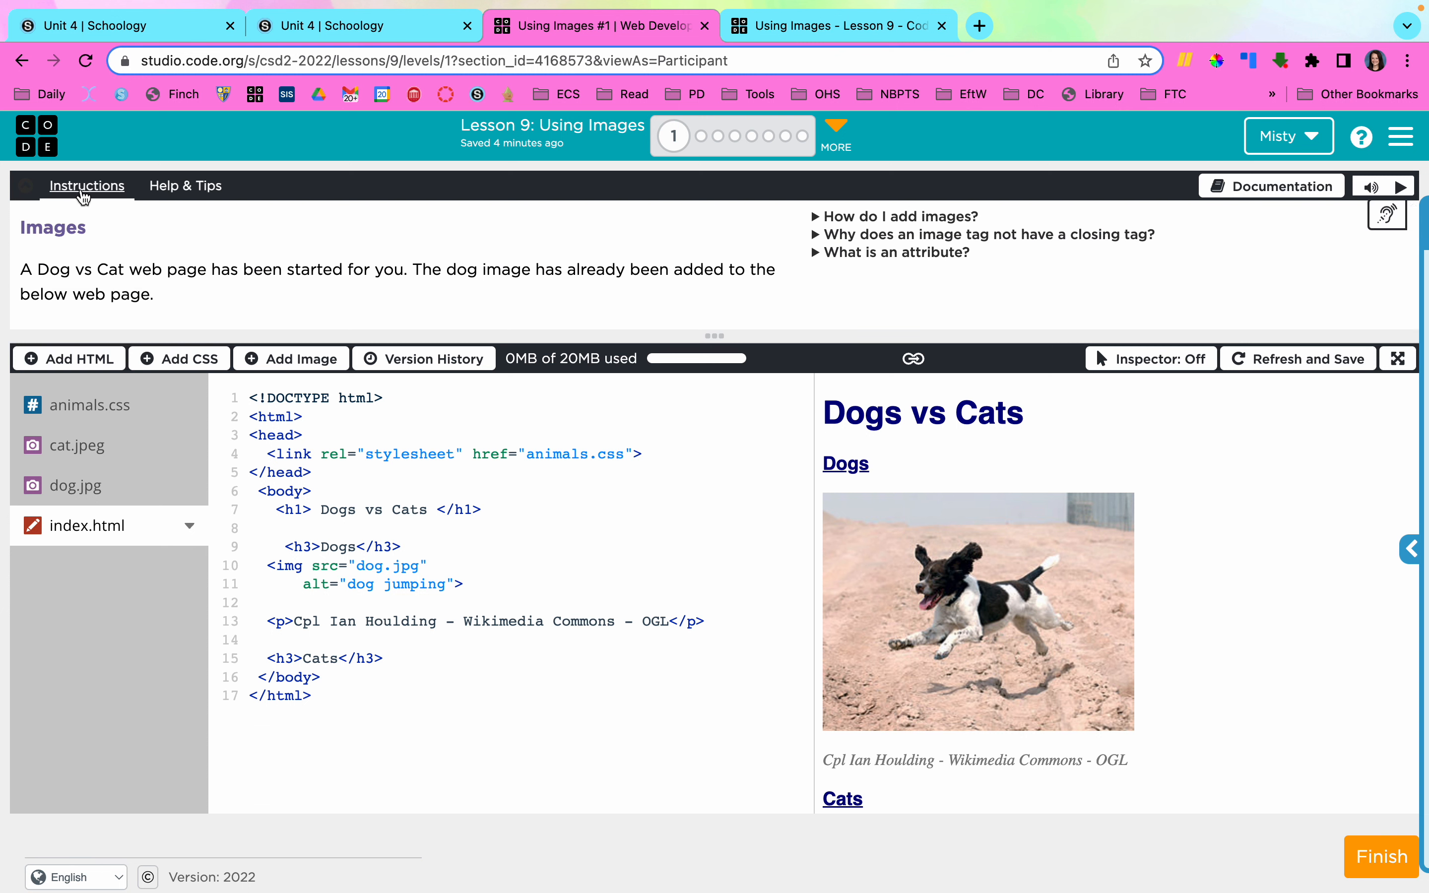
{"action": "mouse_move", "coordinate": [538, 304]}
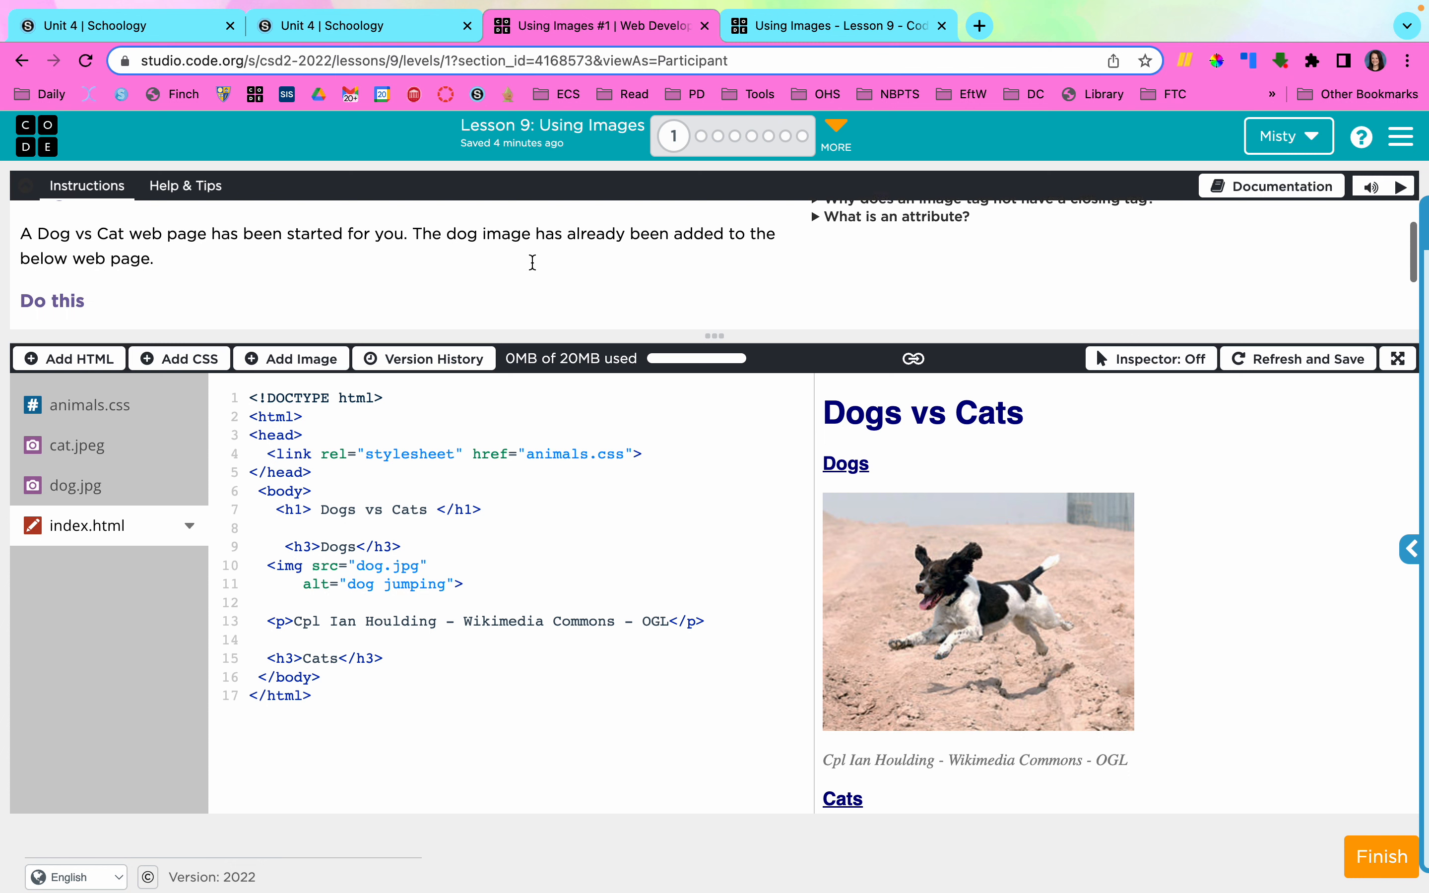
{"action": "scroll", "scroll_direction": "down", "scroll_amount": 3}
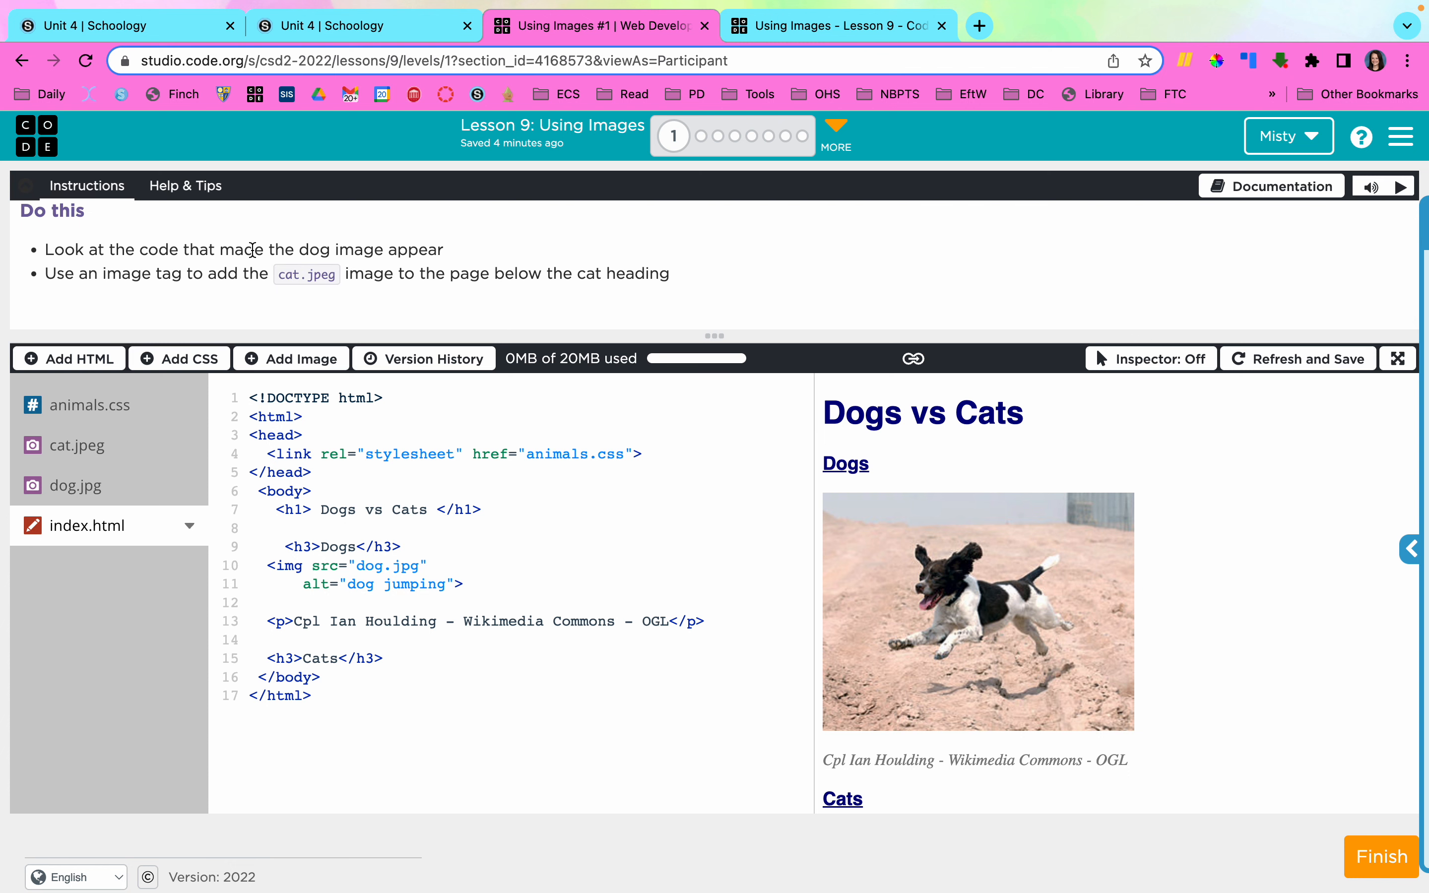
{"action": "mouse_move", "coordinate": [407, 253]}
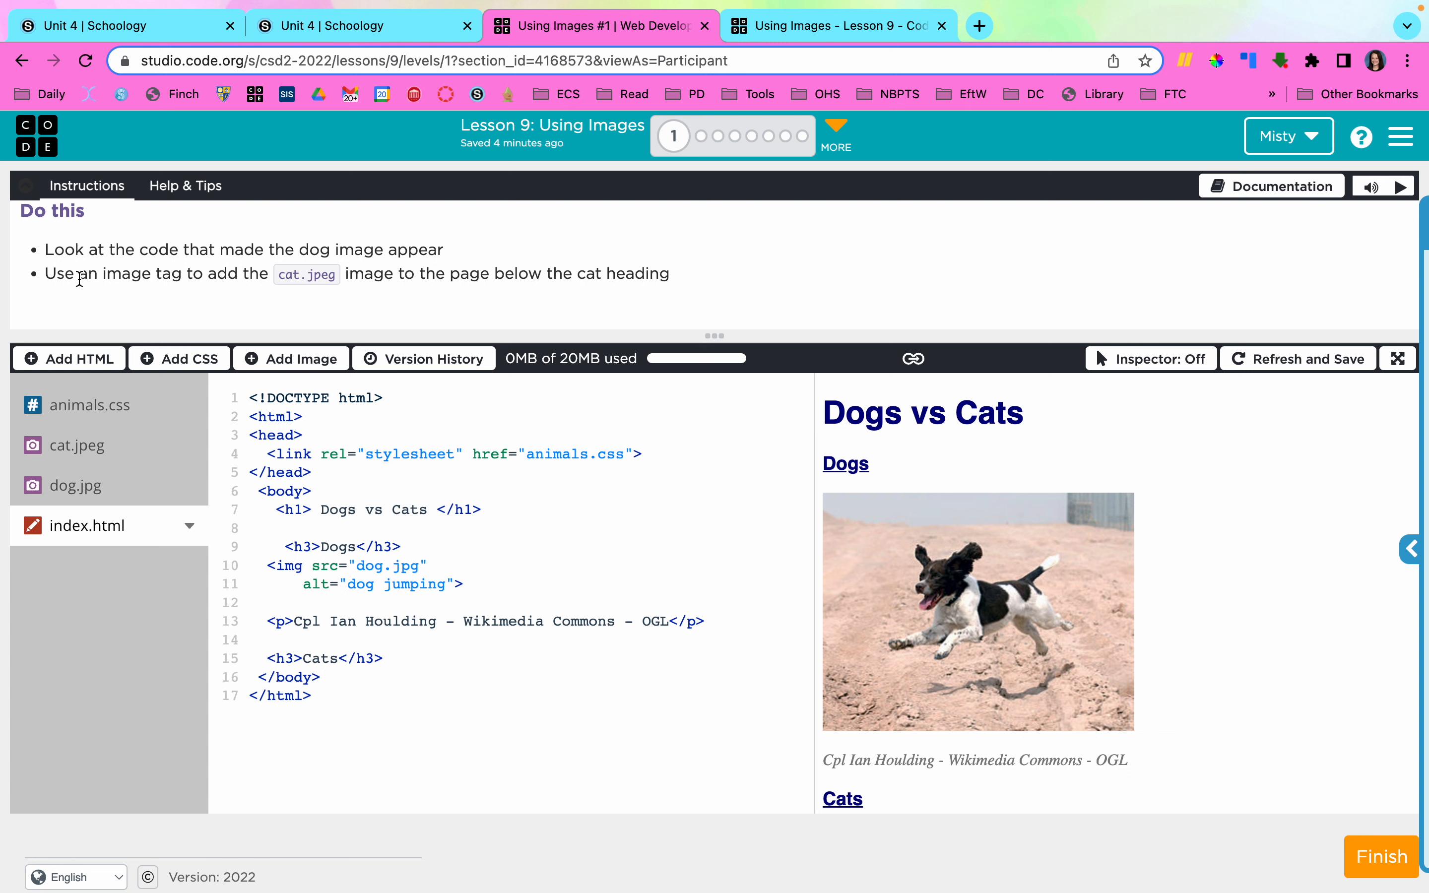
{"action": "mouse_move", "coordinate": [284, 281]}
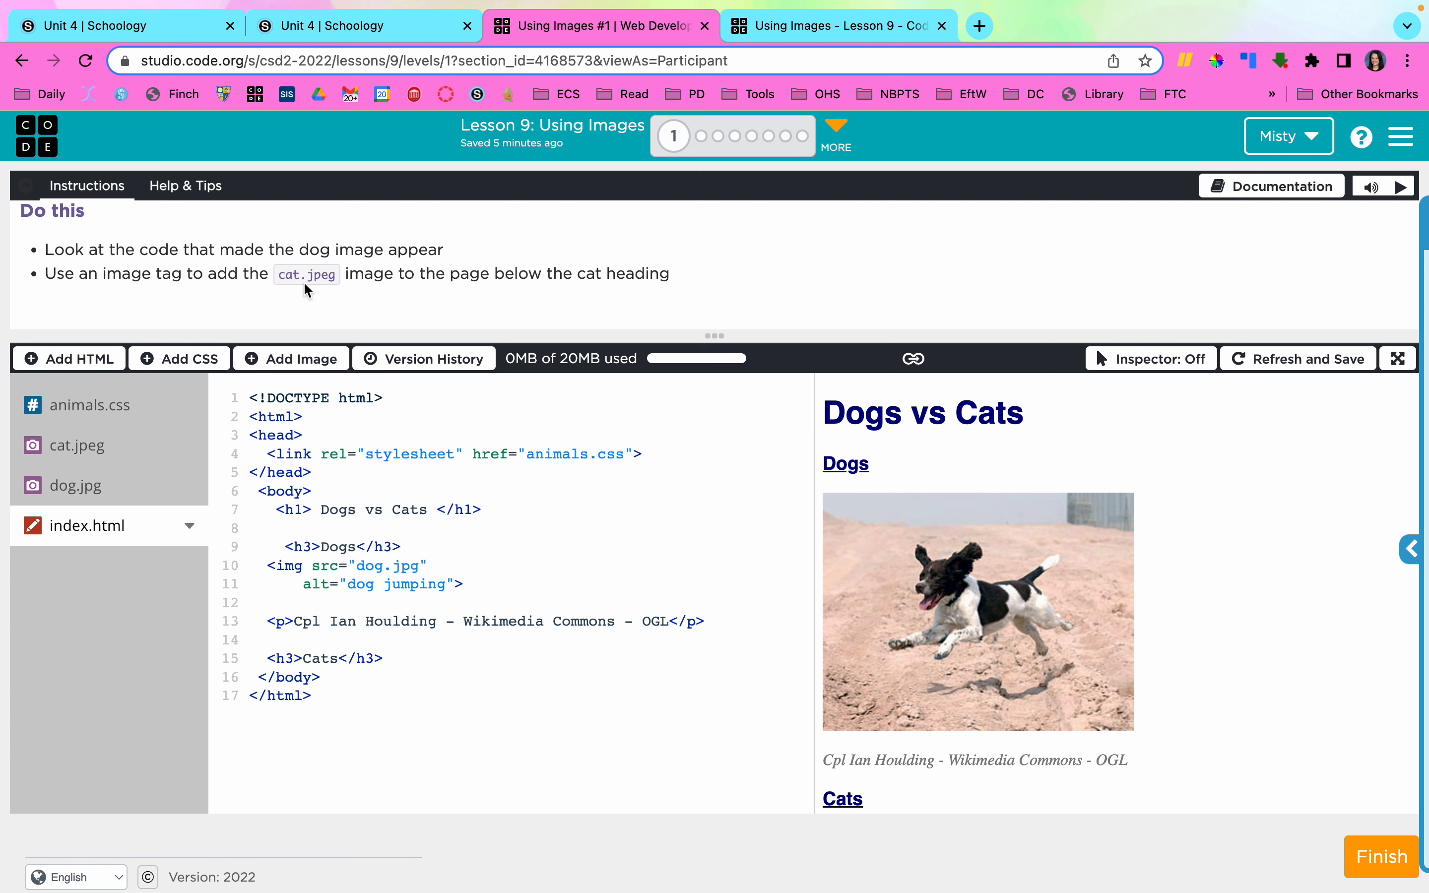
{"action": "mouse_move", "coordinate": [467, 358]}
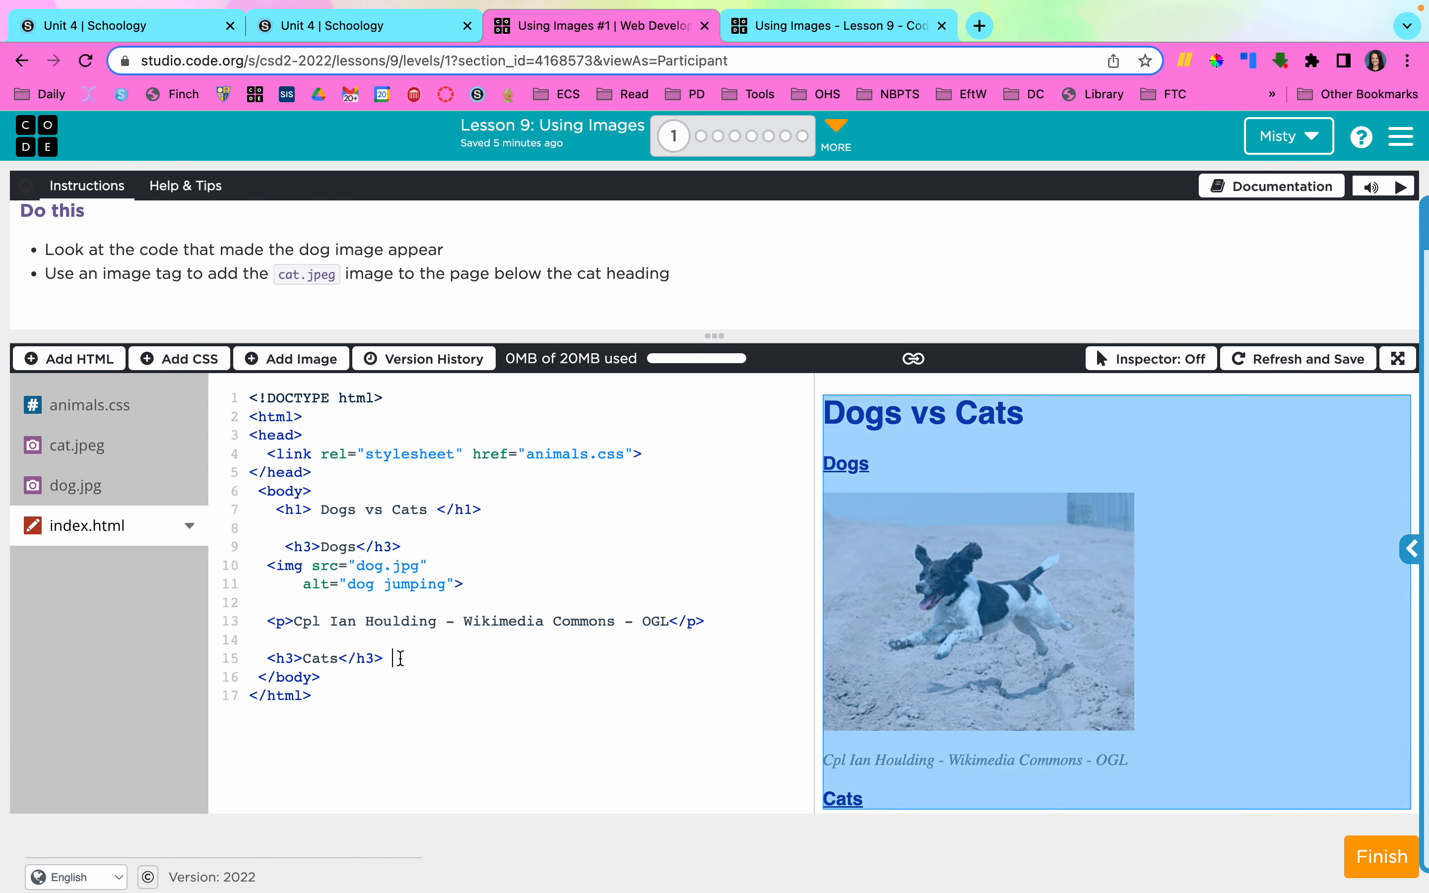
Start an img tag with a src attribute on a new line below the Cats heading.
{"action": "key", "text": "enter"}
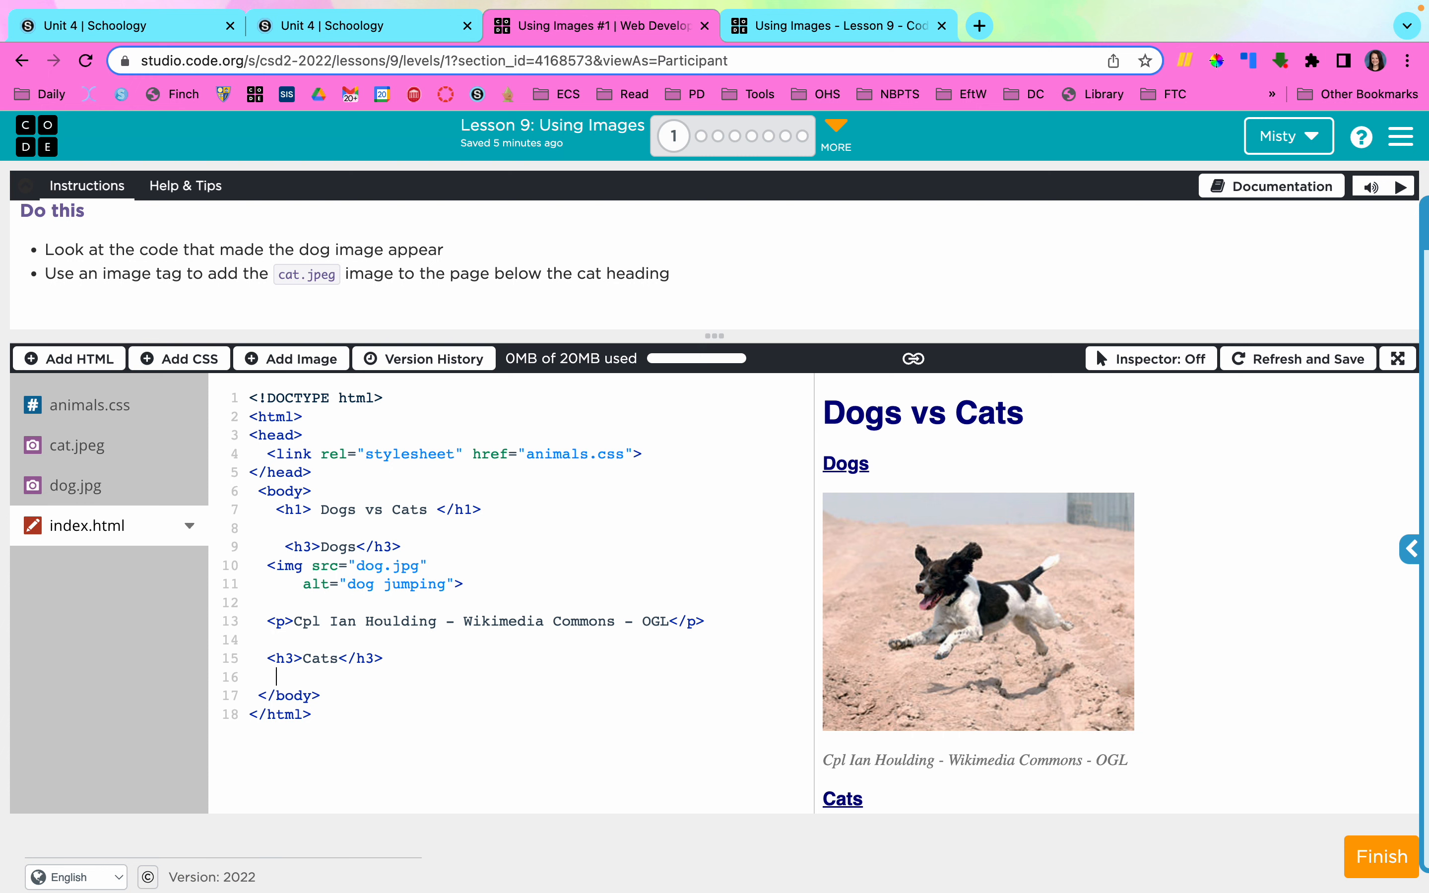
{"action": "type", "text": "<im"}
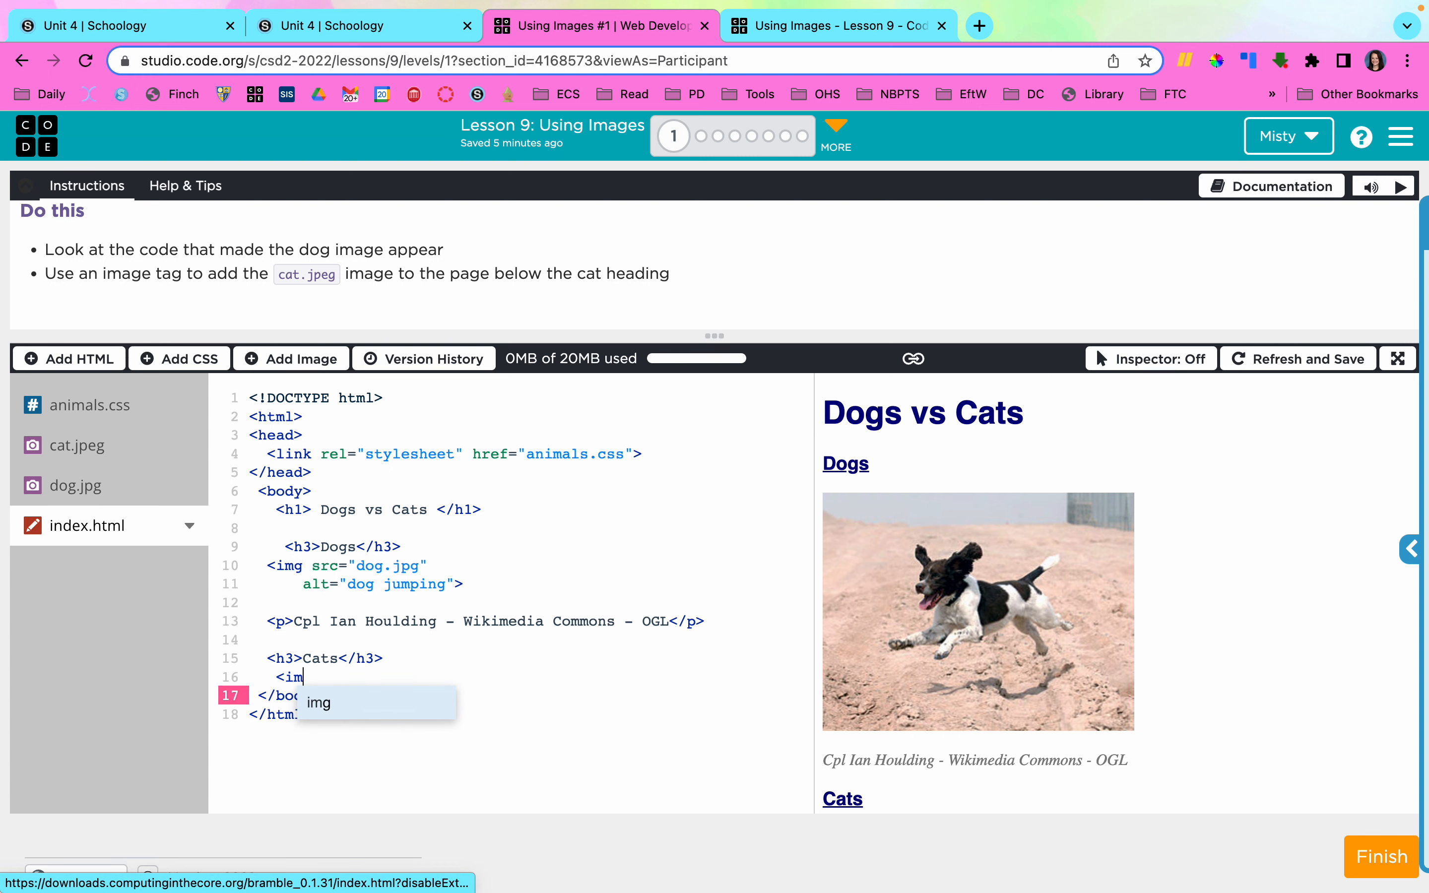
{"action": "type", "text": "g"}
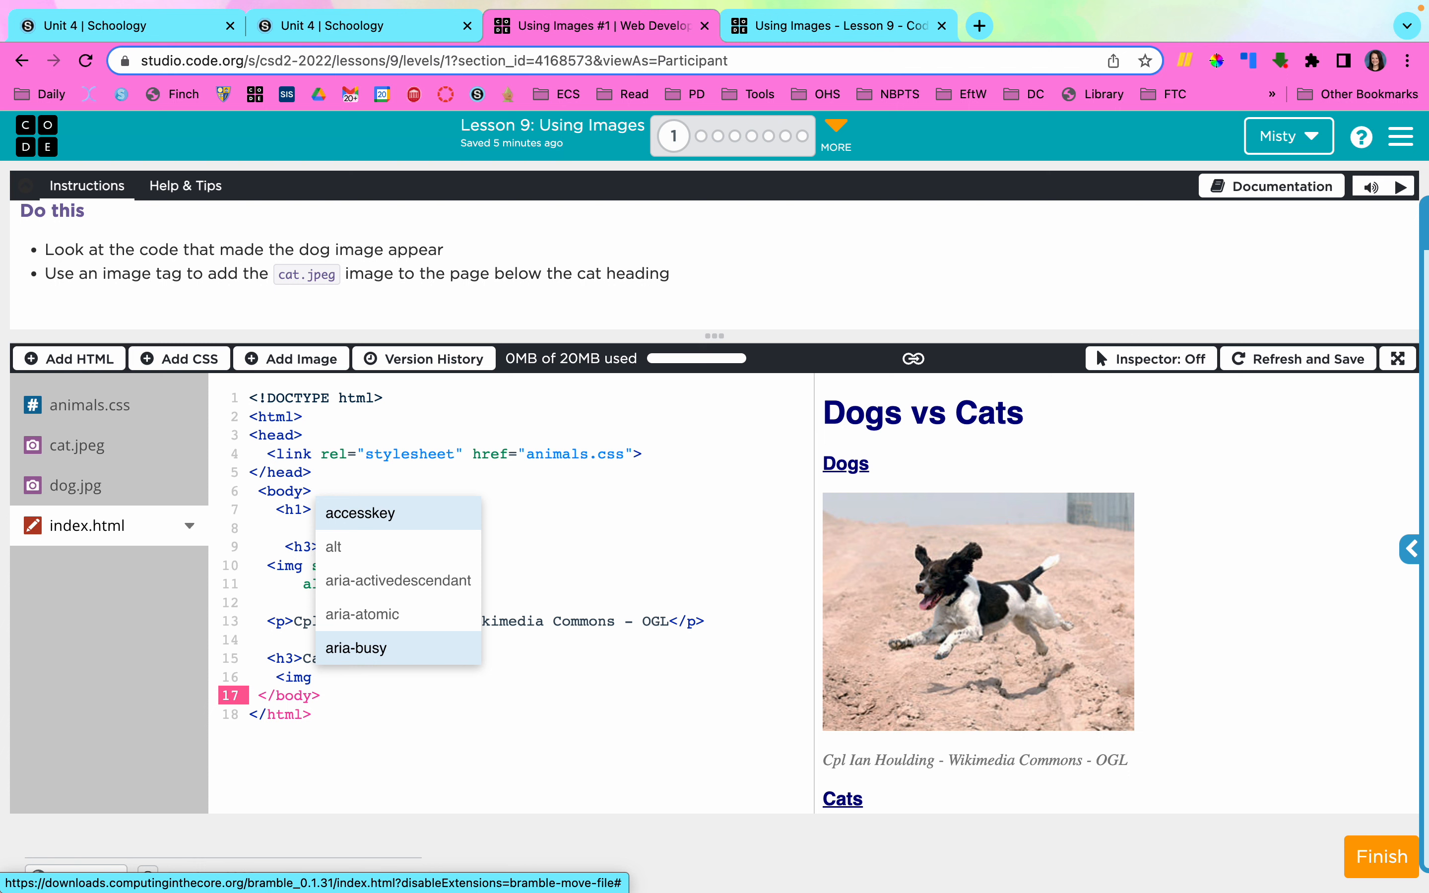
{"action": "type", "text": "src=\""}
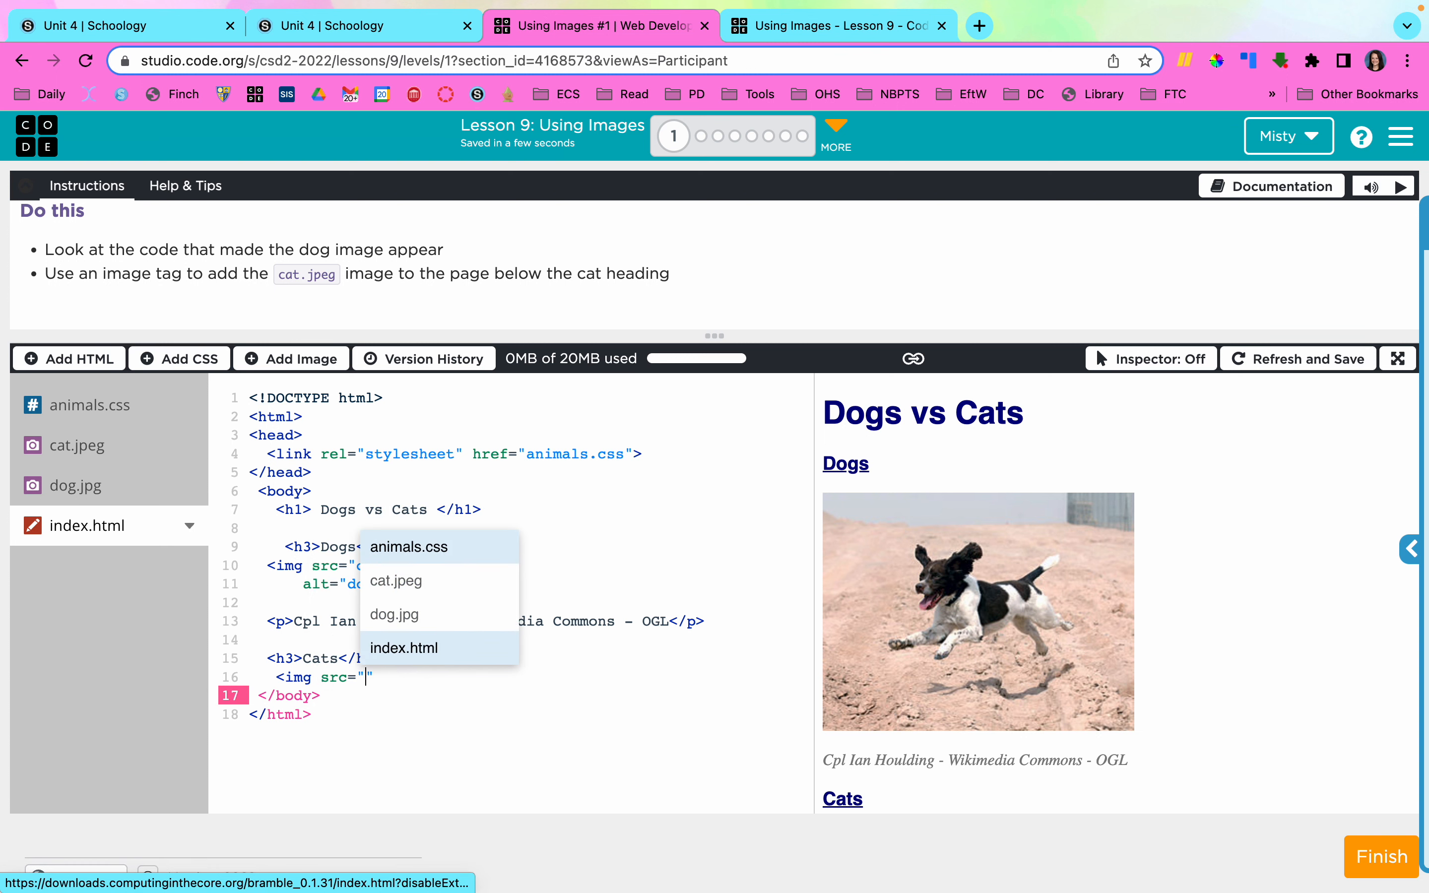
{"action": "mouse_move", "coordinate": [396, 581]}
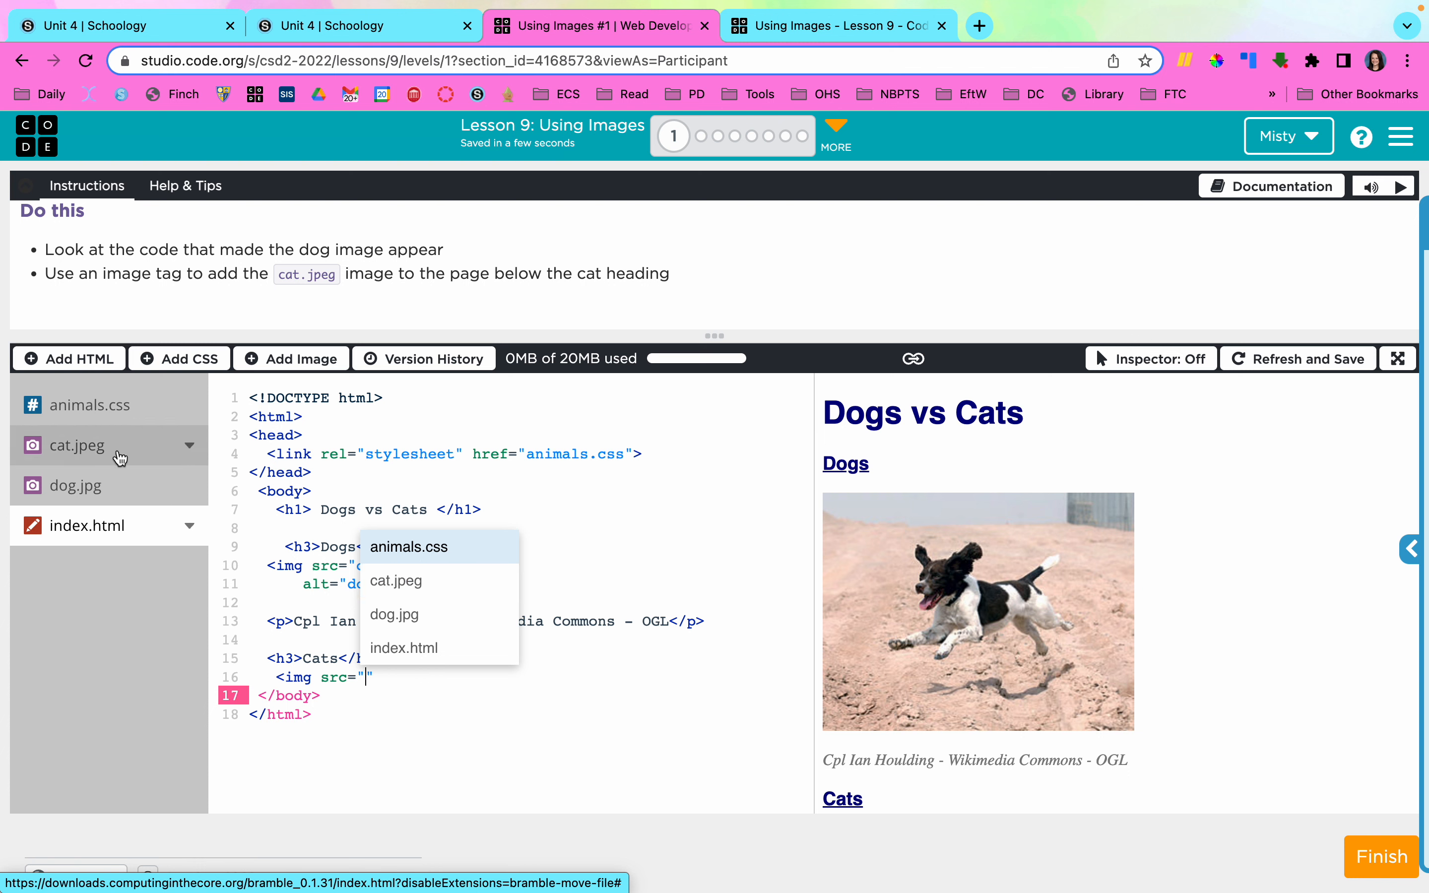
{"action": "mouse_move", "coordinate": [467, 586]}
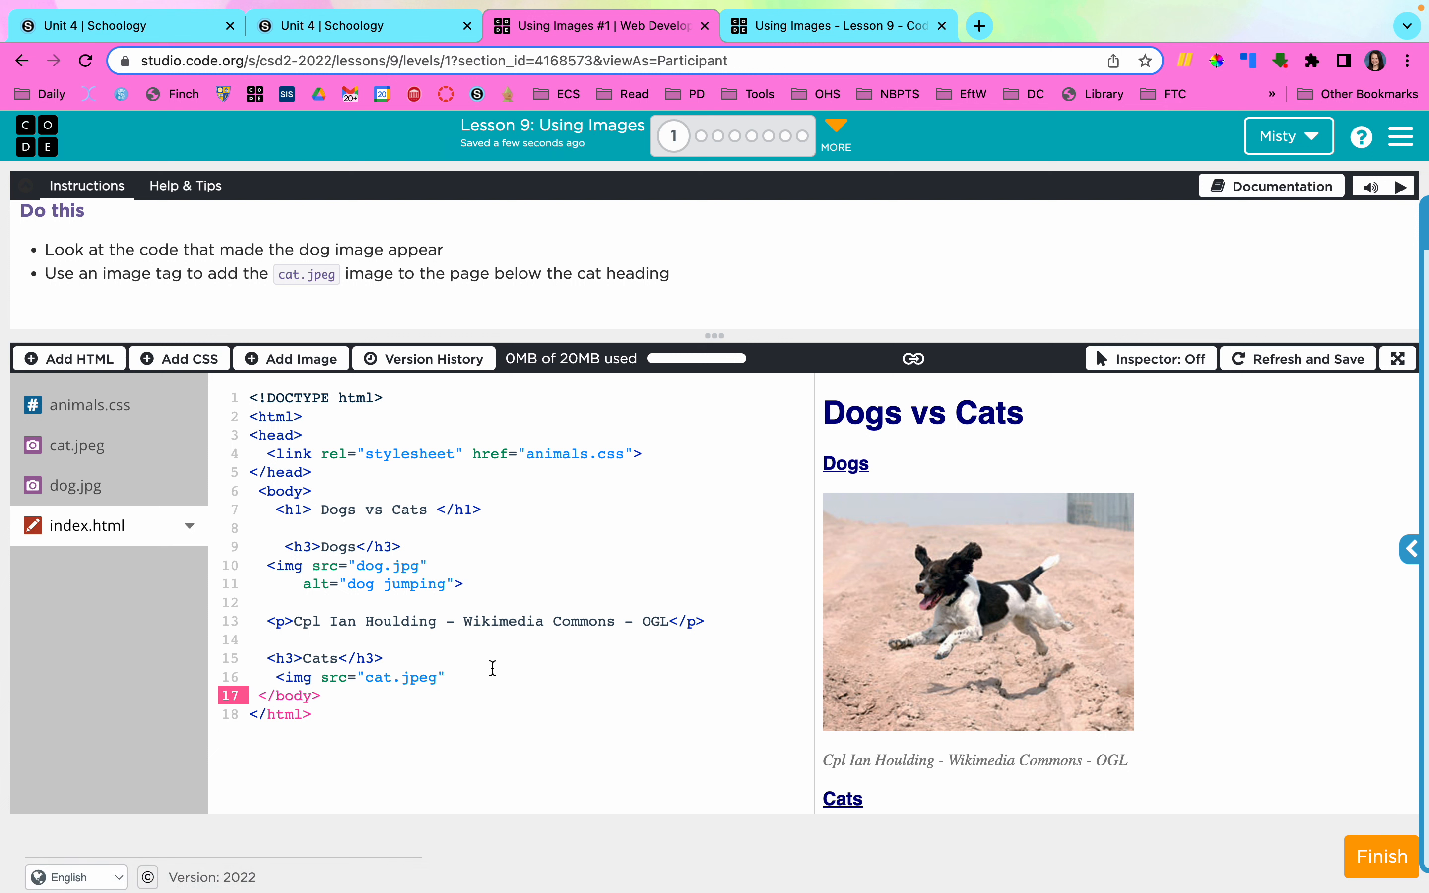
Add alt text "cat staring off into space" to the cat.jpeg image tag.
{"action": "left_click", "coordinate": [445, 677]}
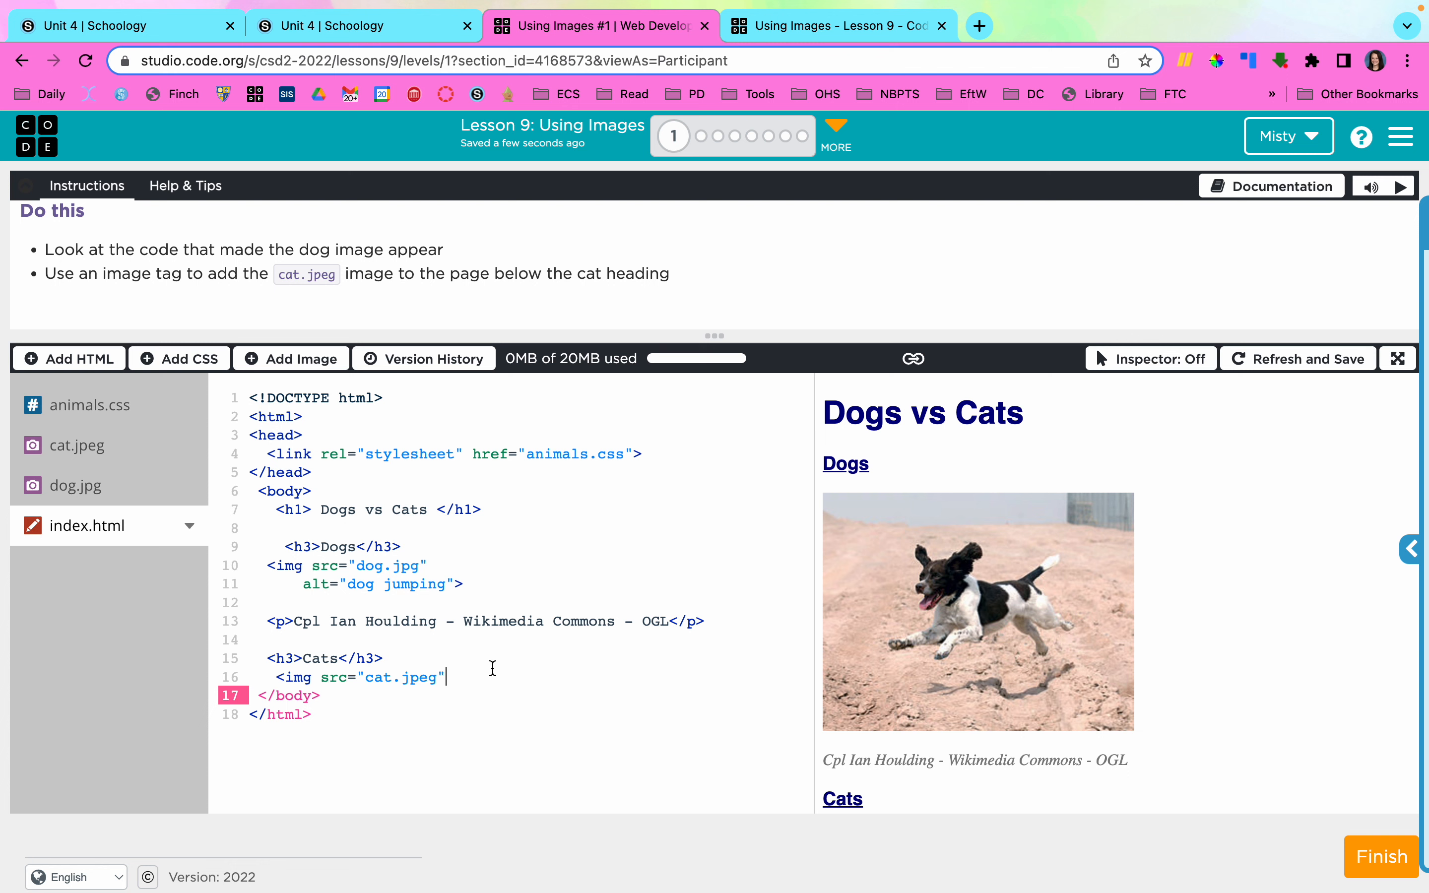
{"action": "type", "text": "alt="}
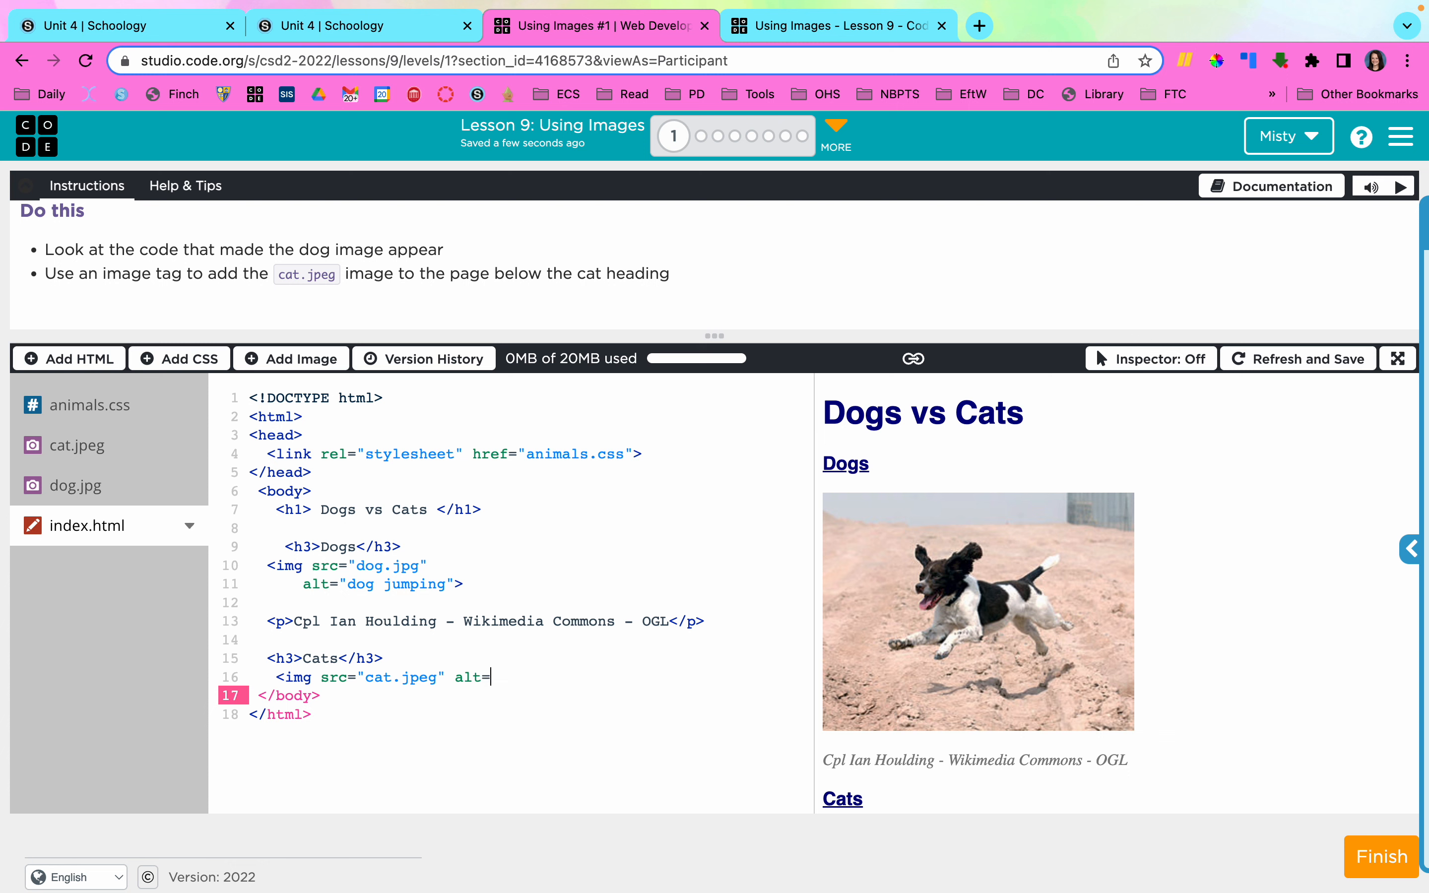
{"action": "type", "text": "\"\""}
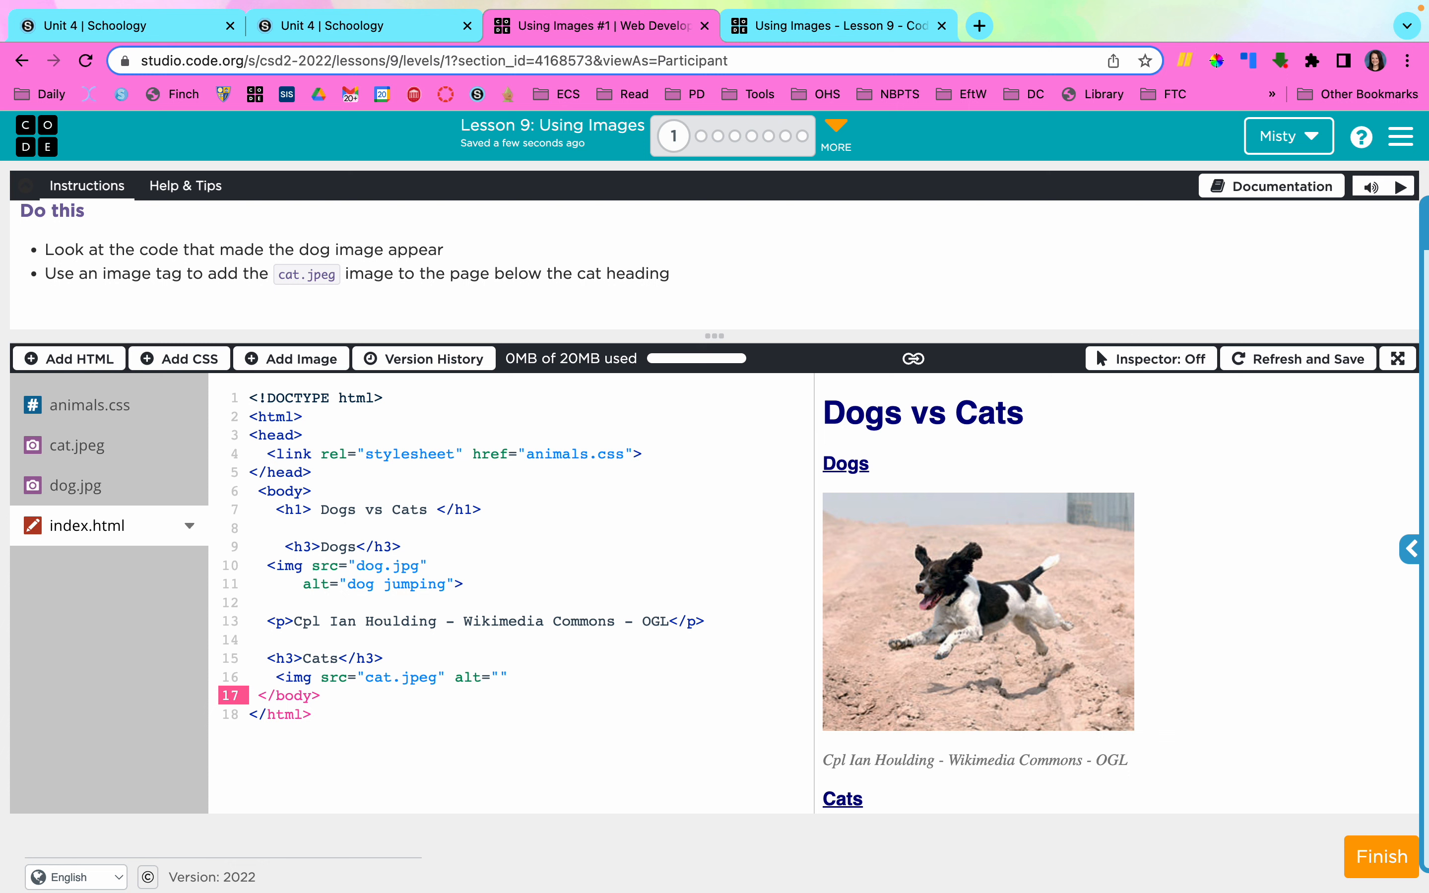
{"action": "type", "text": "cat"}
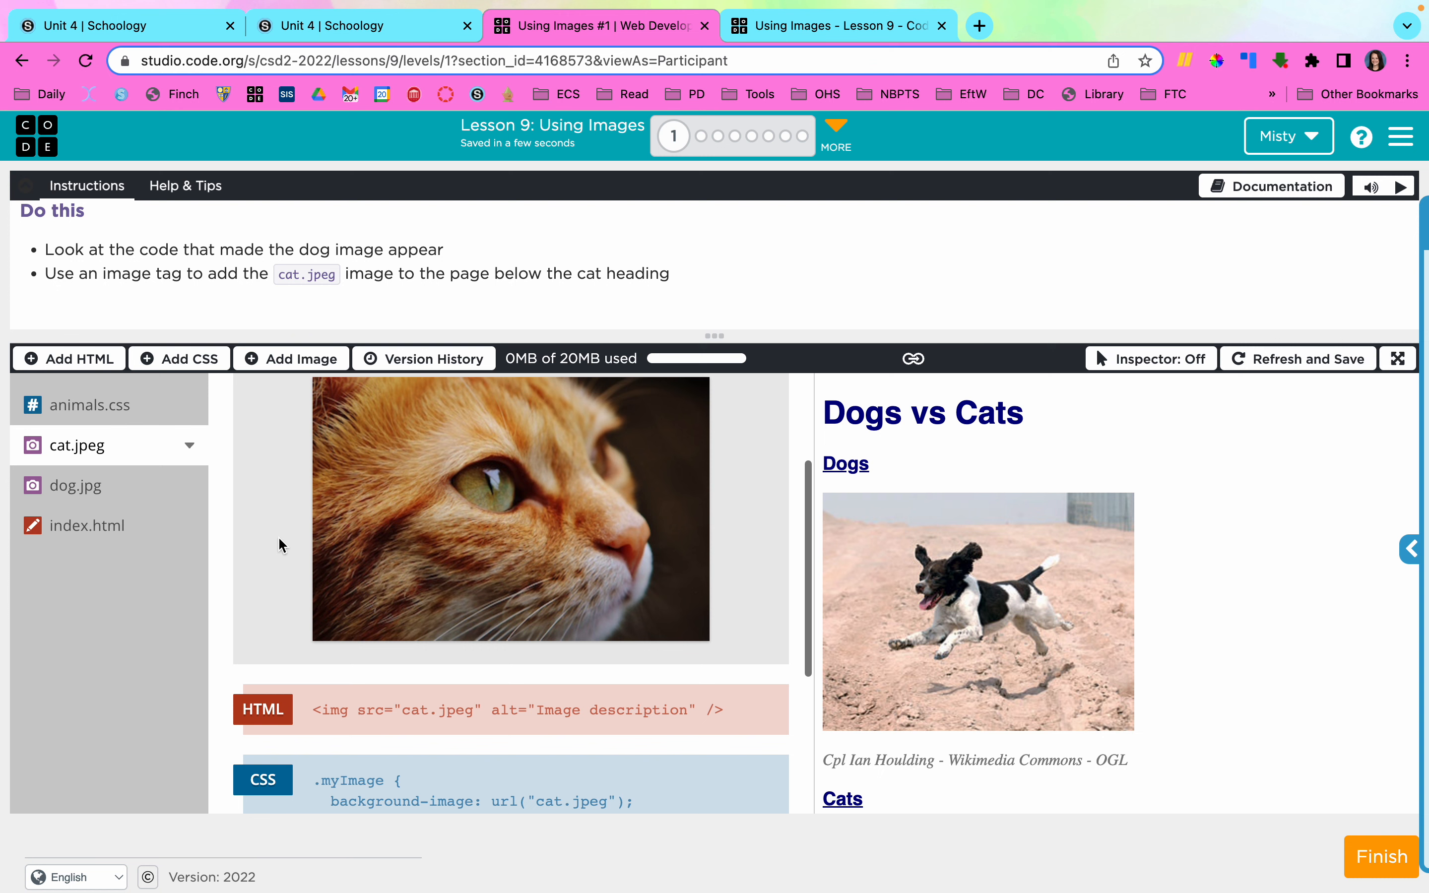
{"action": "scroll", "scroll_direction": "down", "scroll_amount": 3}
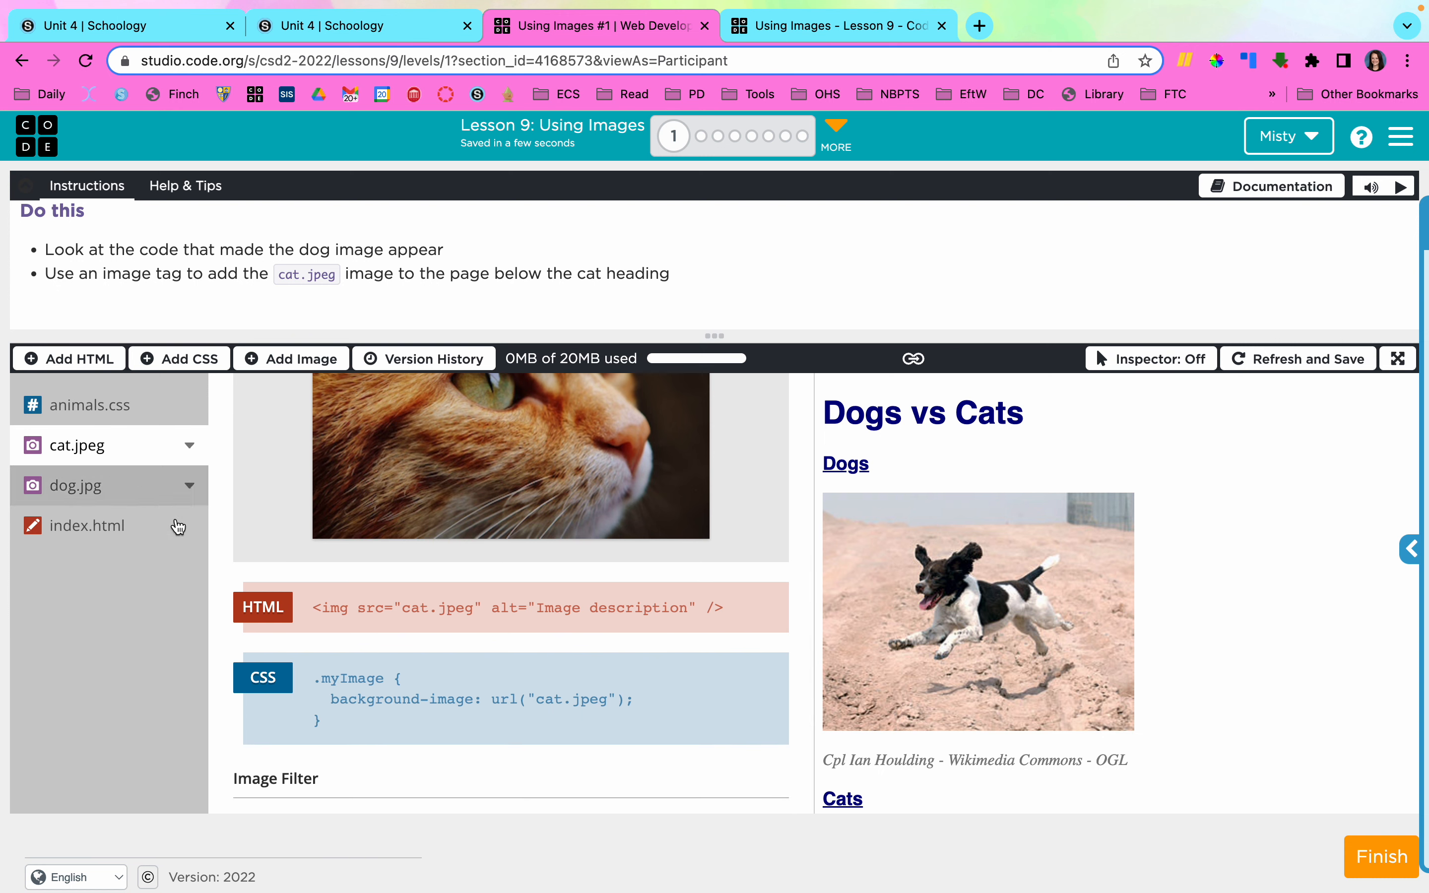
{"action": "mouse_move", "coordinate": [121, 533]}
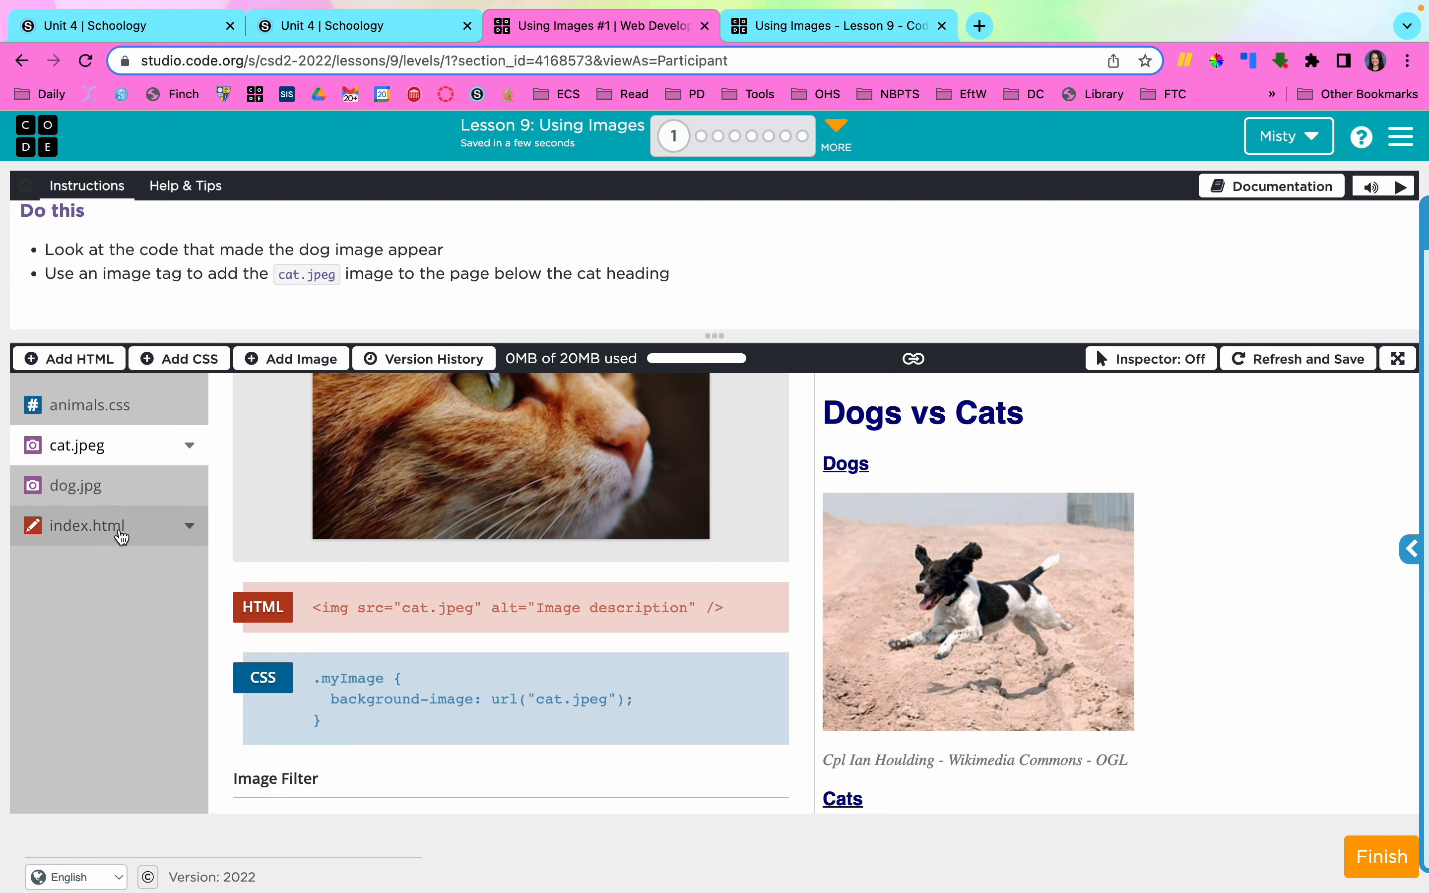
{"action": "left_click", "coordinate": [86, 526]}
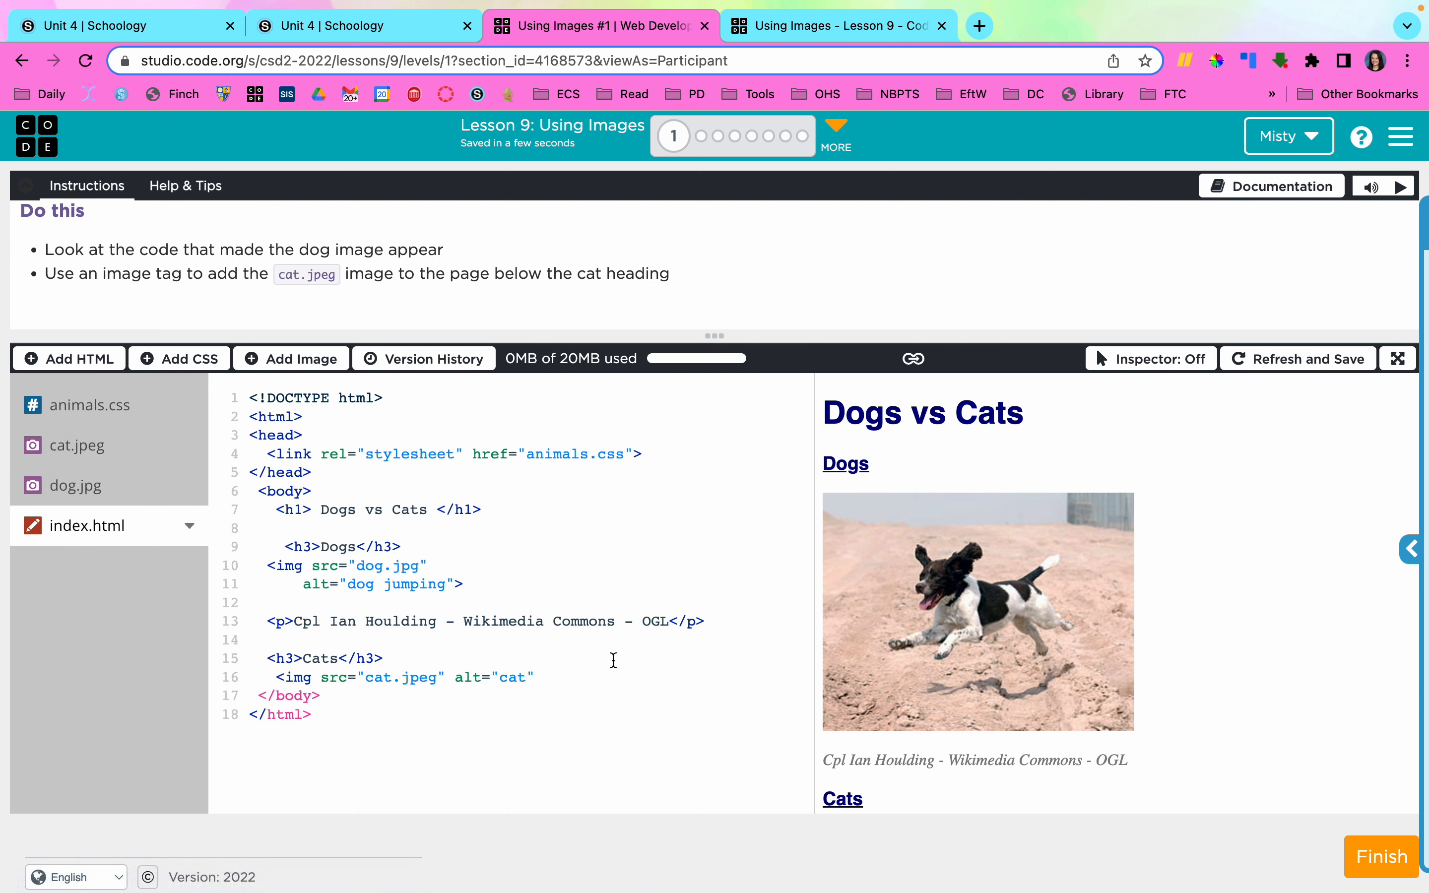
{"action": "type", "text": "staring off into space"}
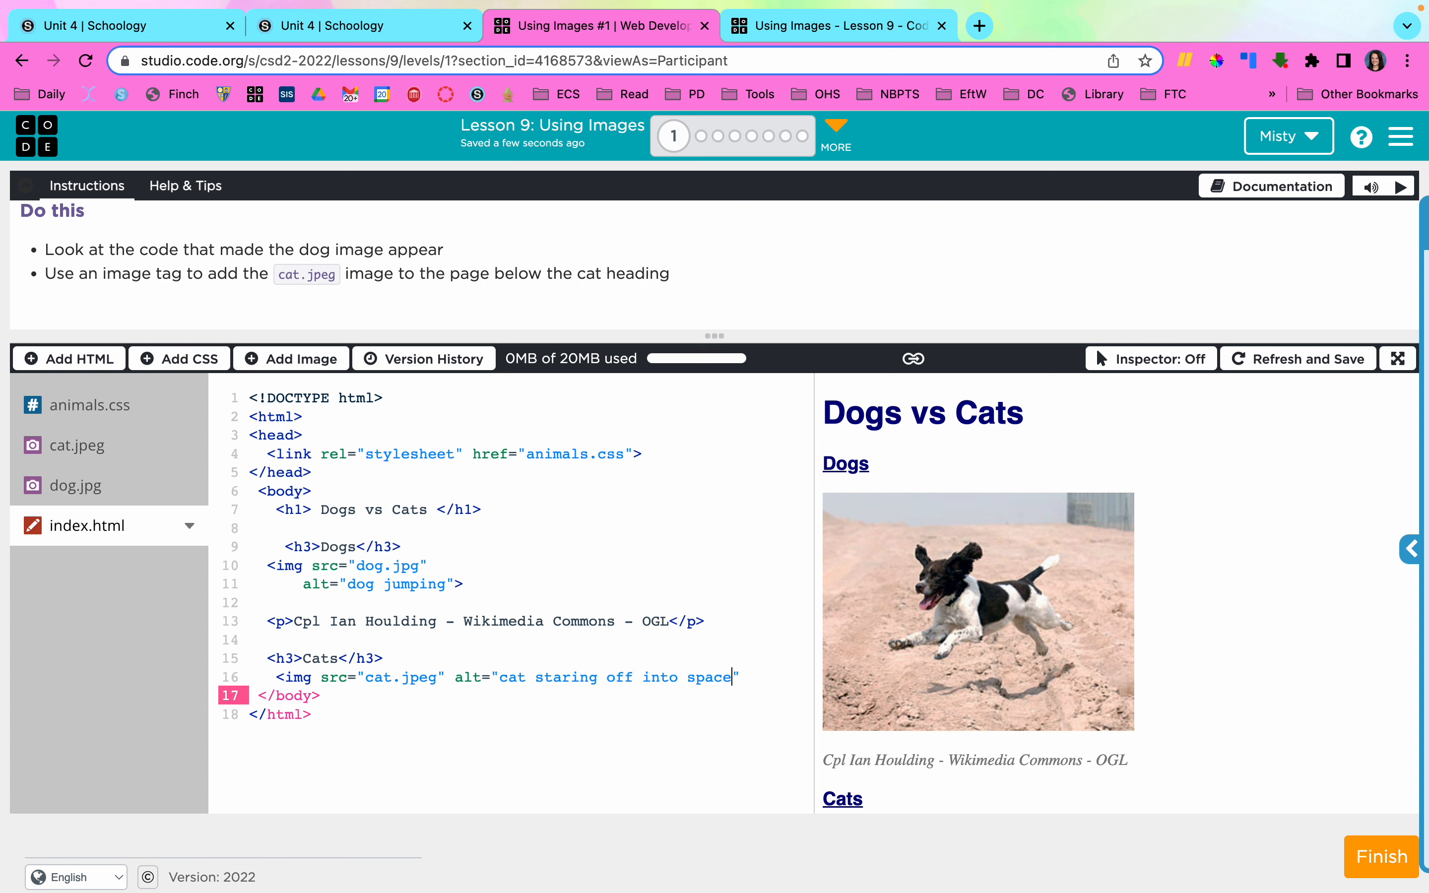
{"action": "mouse_move", "coordinate": [352, 647]}
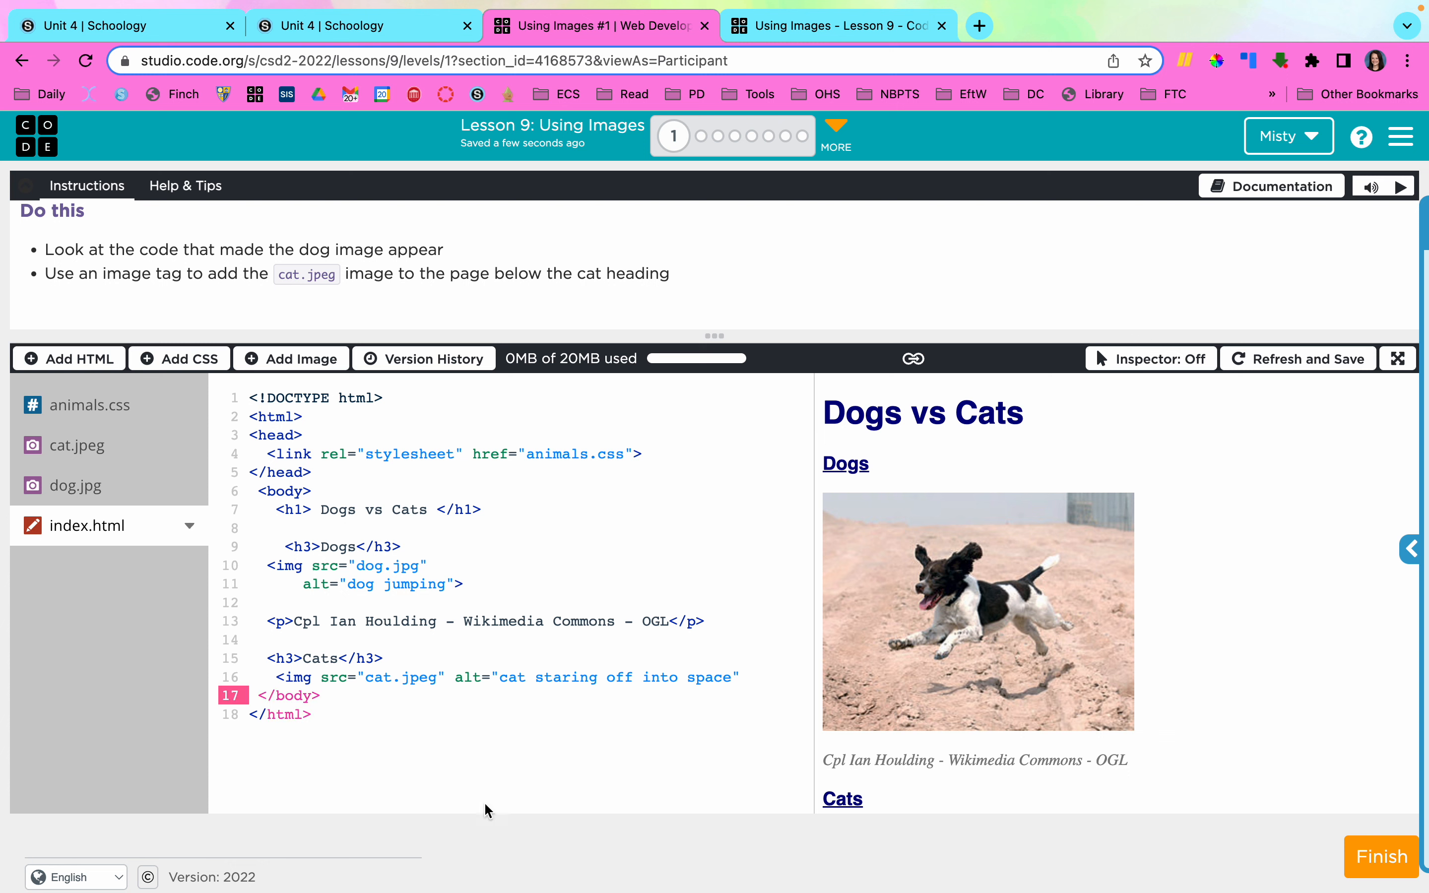
{"action": "mouse_move", "coordinate": [757, 678]}
{"action": "type", "text": ">"}
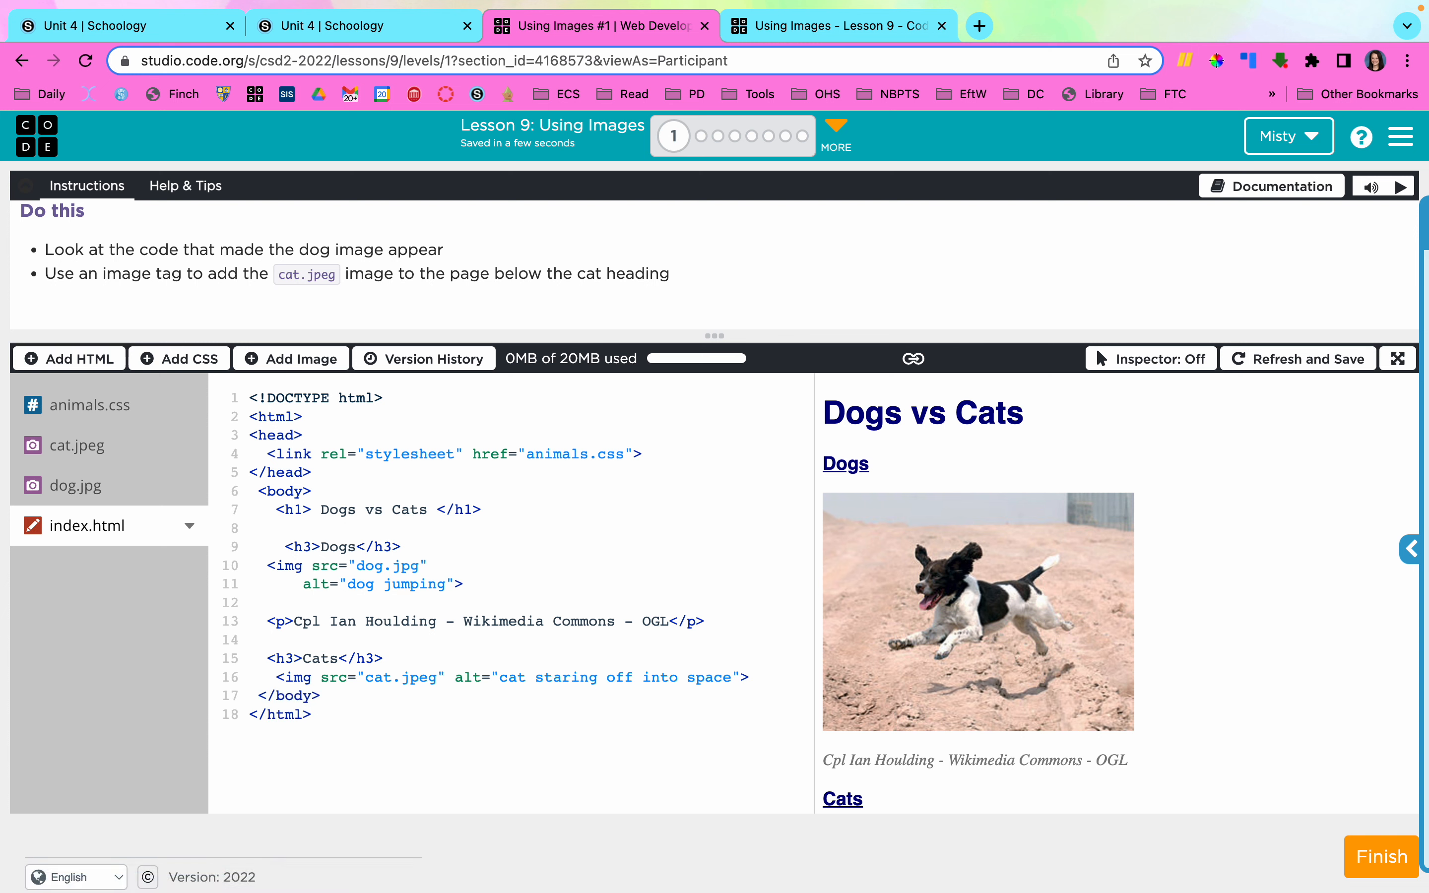
Check the cat photo preview and move on to the Giving Credit level.
{"action": "scroll", "scroll_direction": "down", "scroll_amount": 3}
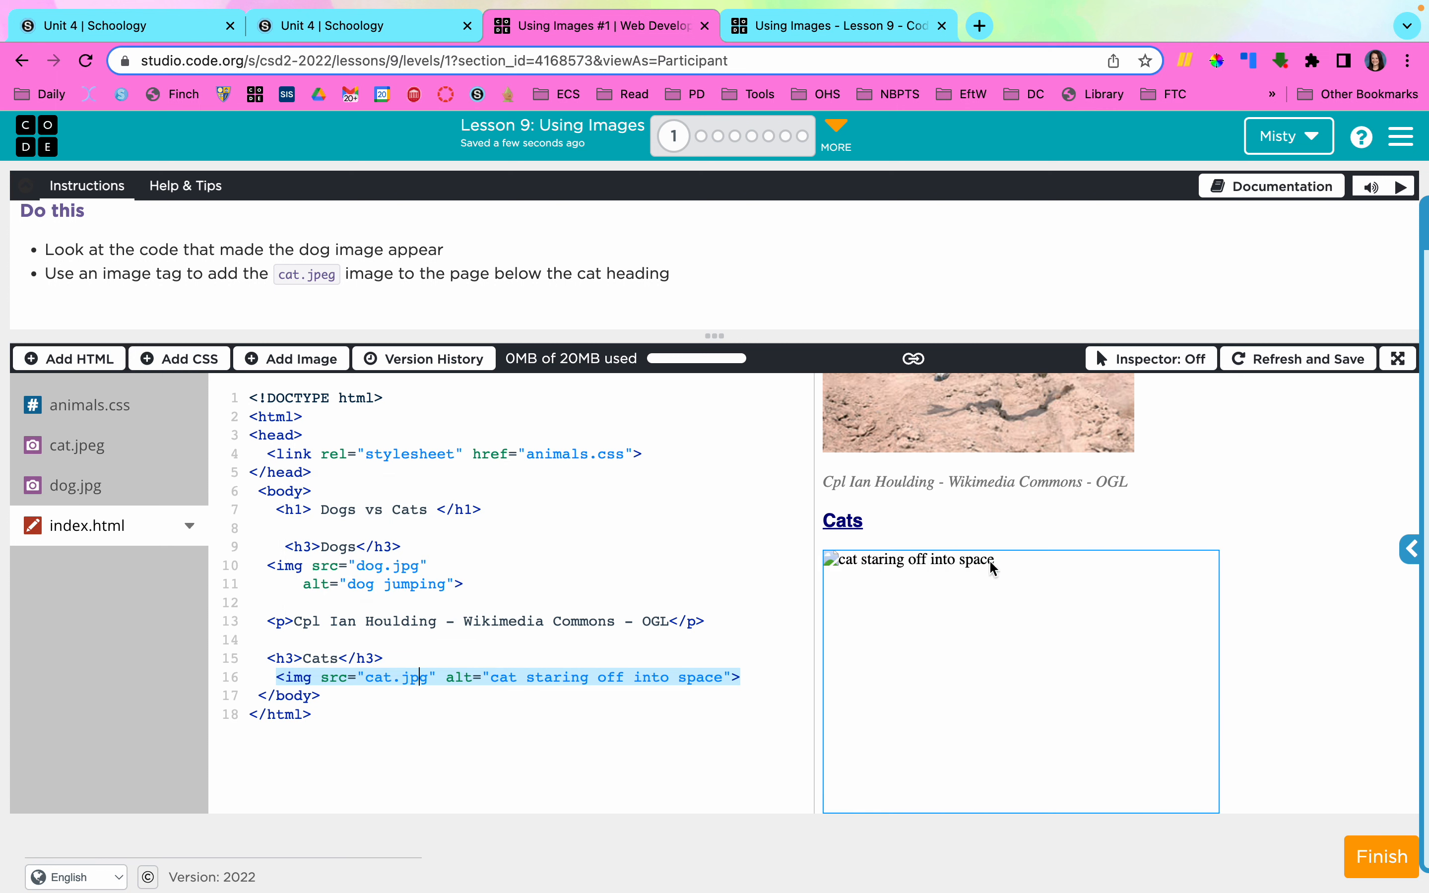
{"action": "mouse_move", "coordinate": [1014, 570]}
{"action": "type", "text": "e"}
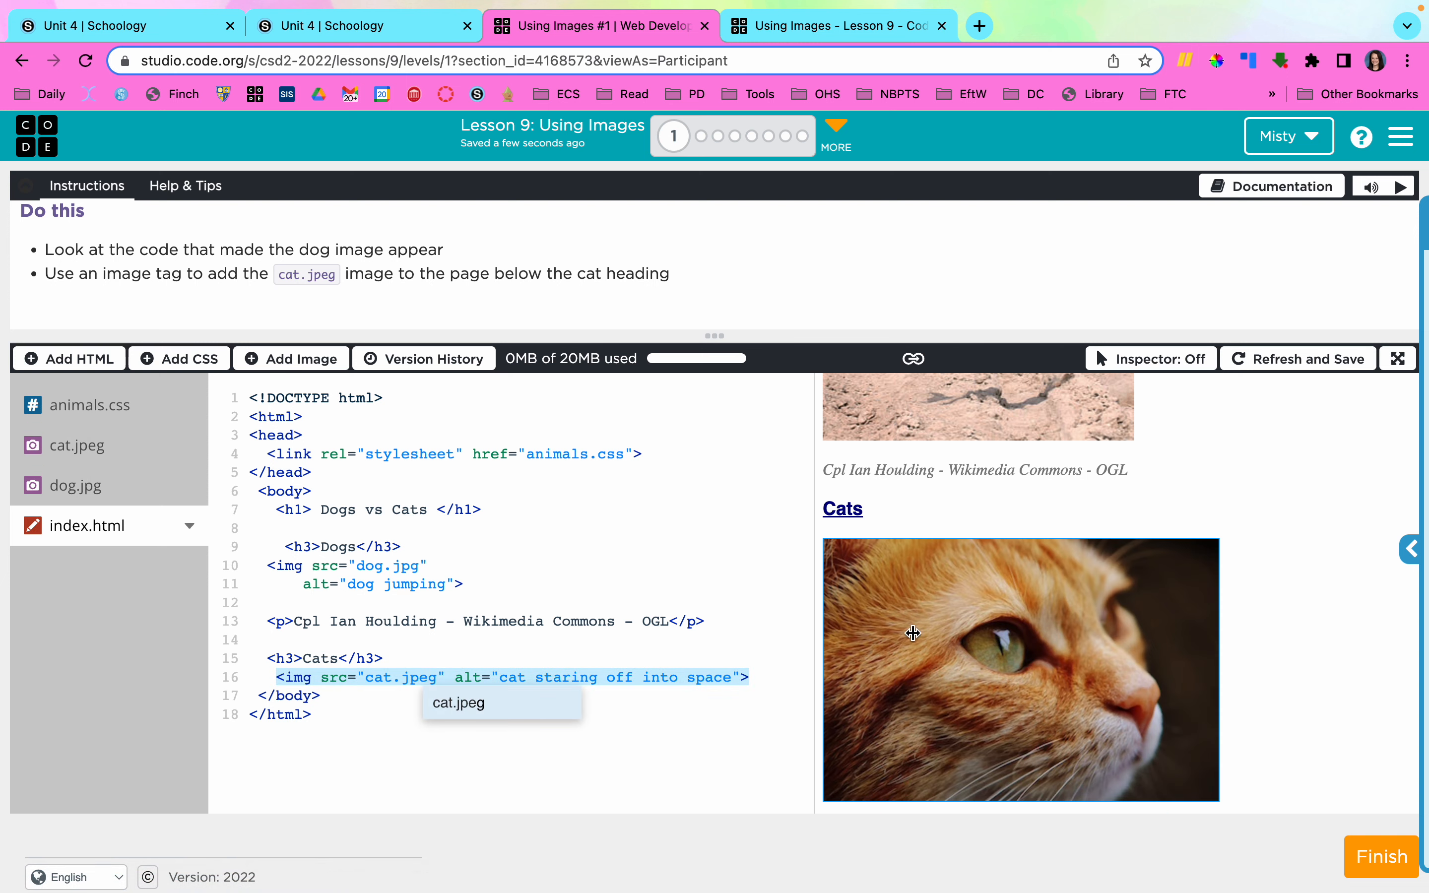
{"action": "mouse_move", "coordinate": [1238, 644]}
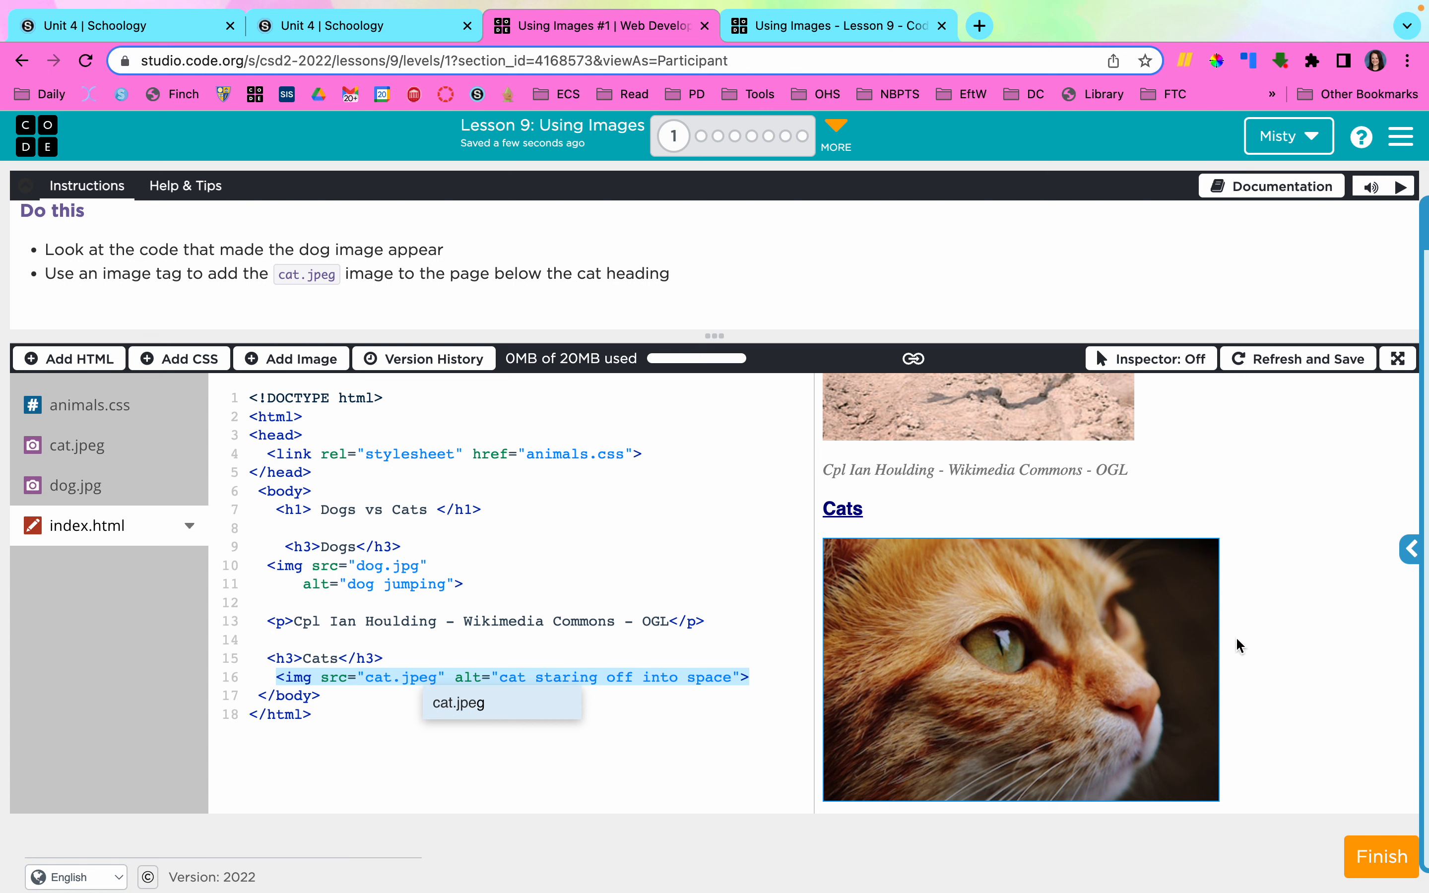
{"action": "left_click", "coordinate": [1379, 855]}
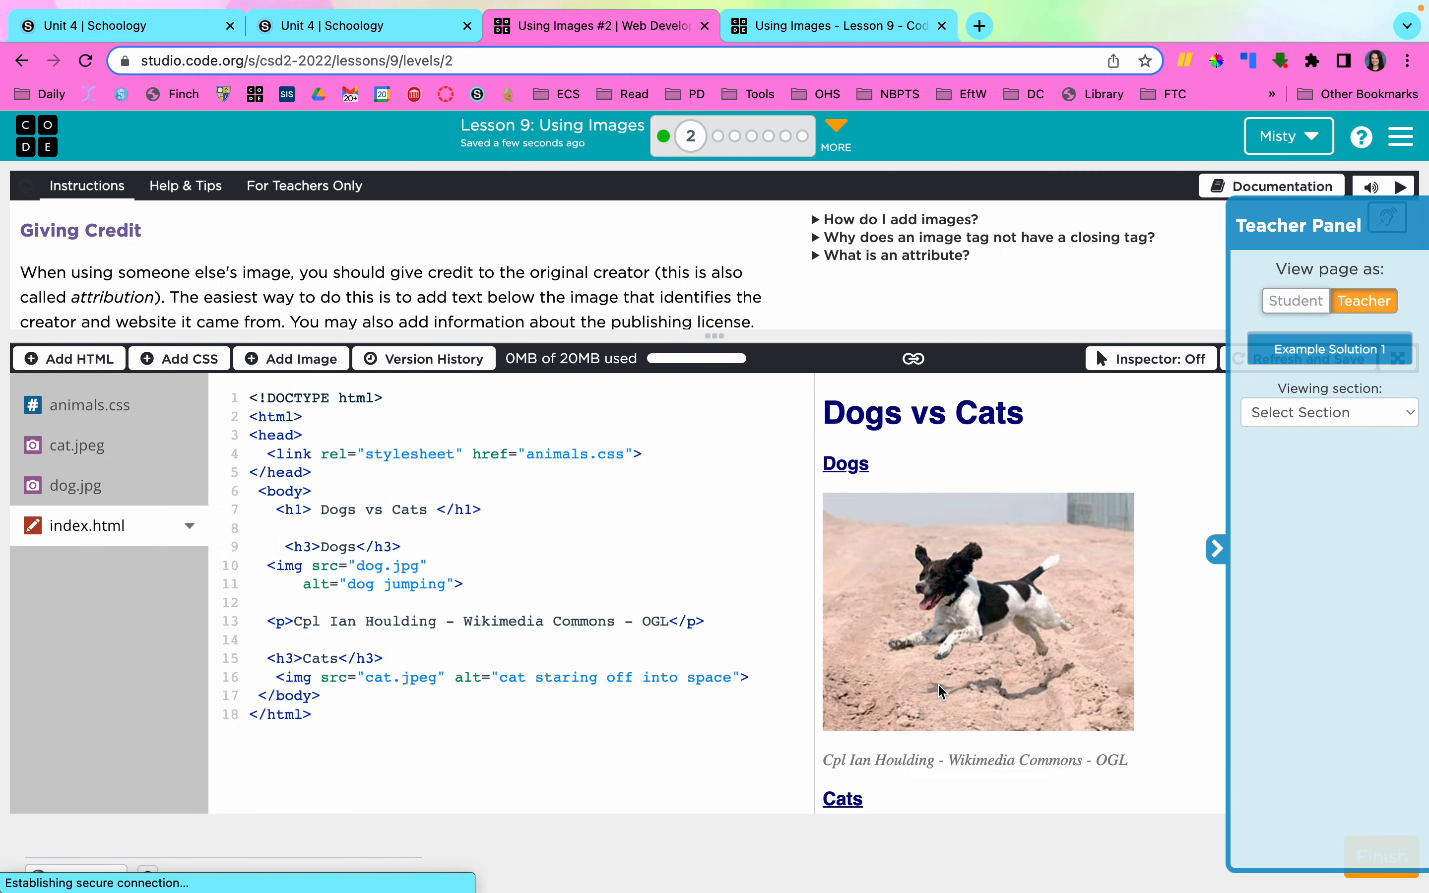
Hide the teacher panel and highlight pixabay and the uploader's username in the attribution example.
{"action": "left_click", "coordinate": [1216, 548]}
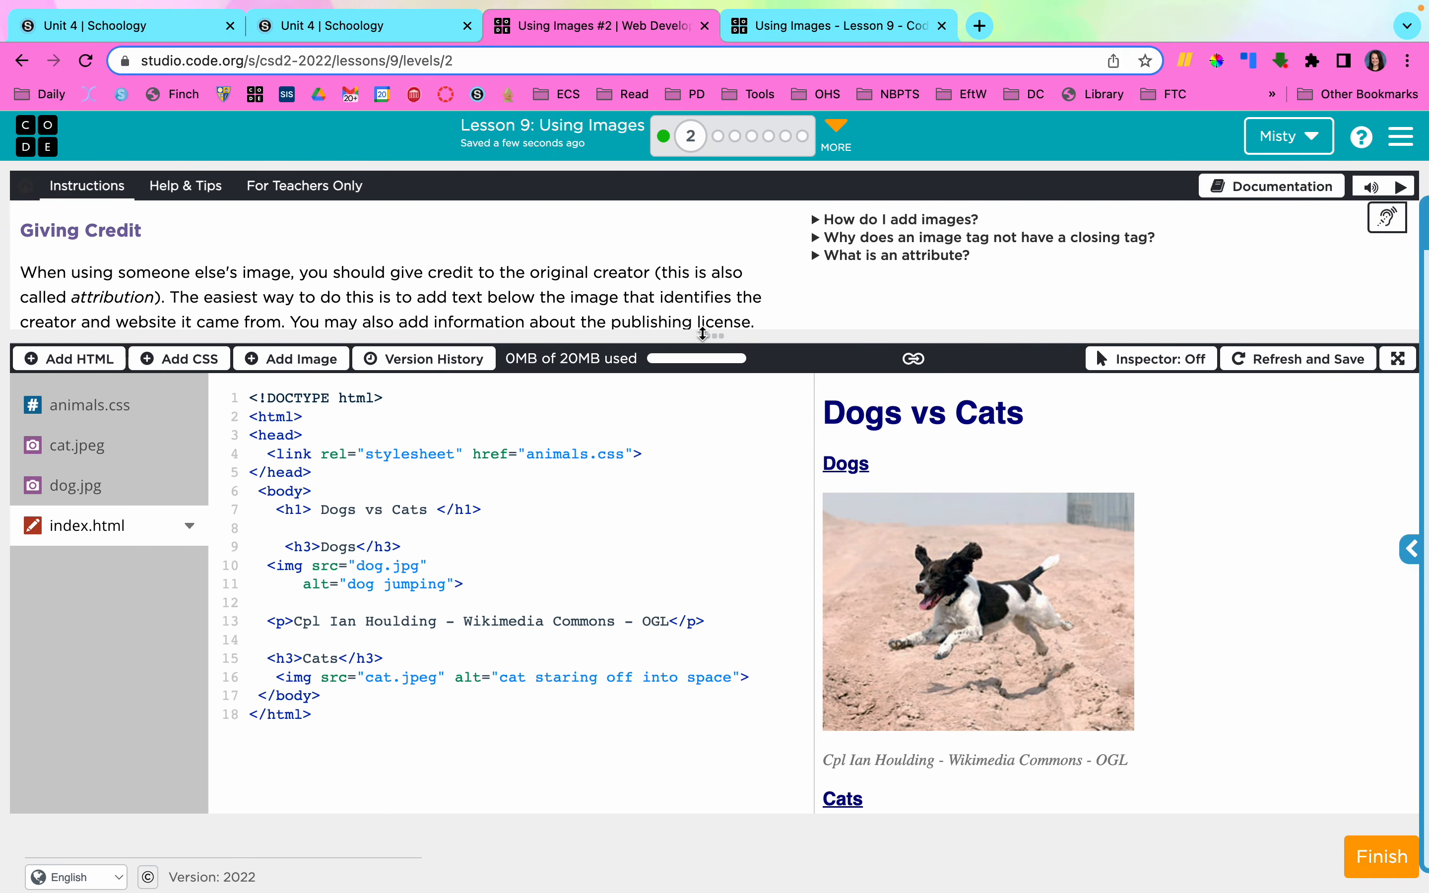
{"action": "mouse_move", "coordinate": [1330, 439]}
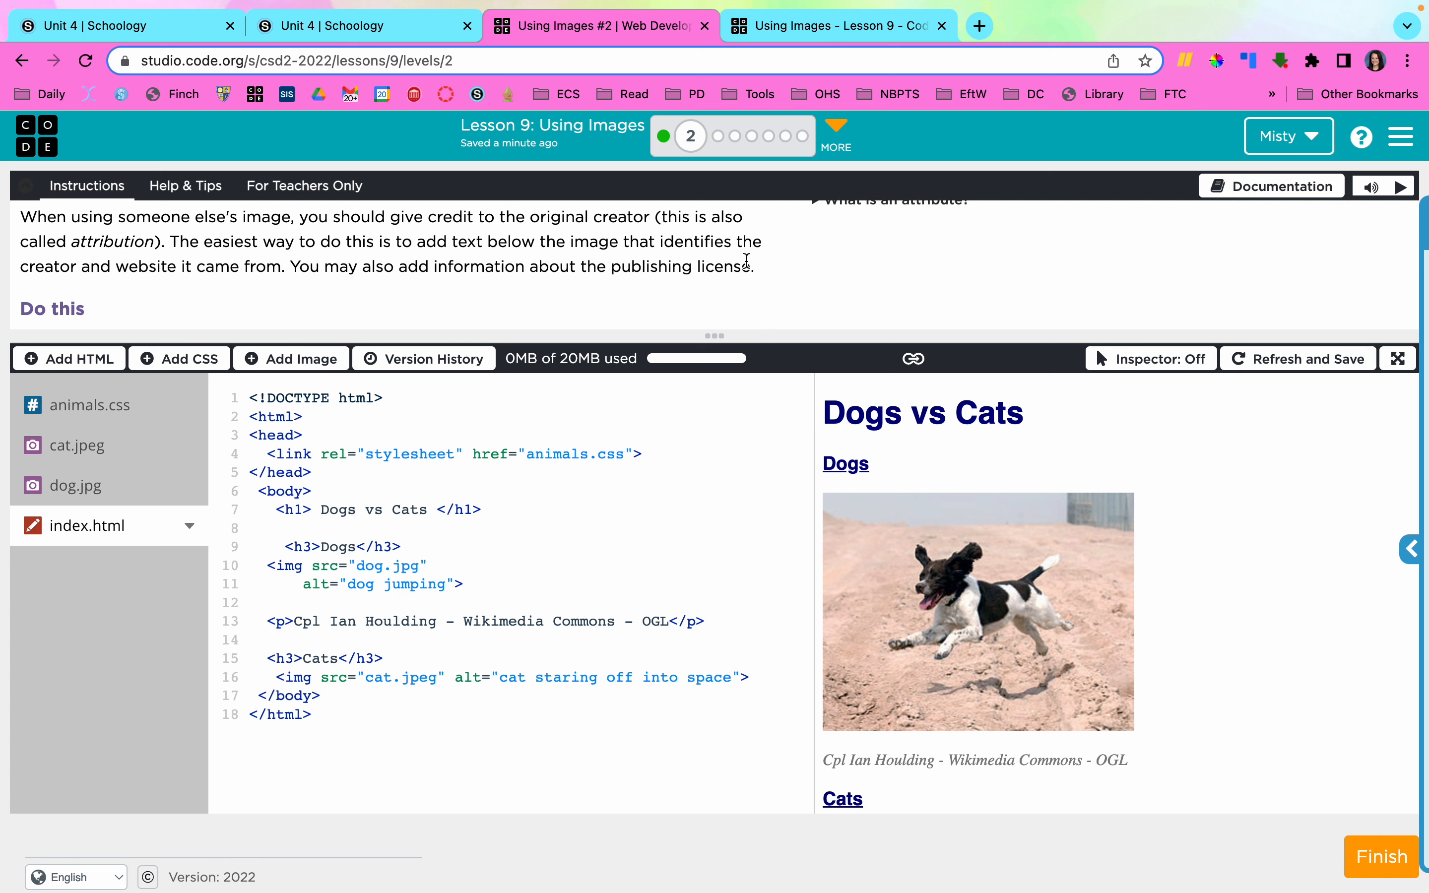
{"action": "mouse_move", "coordinate": [788, 287]}
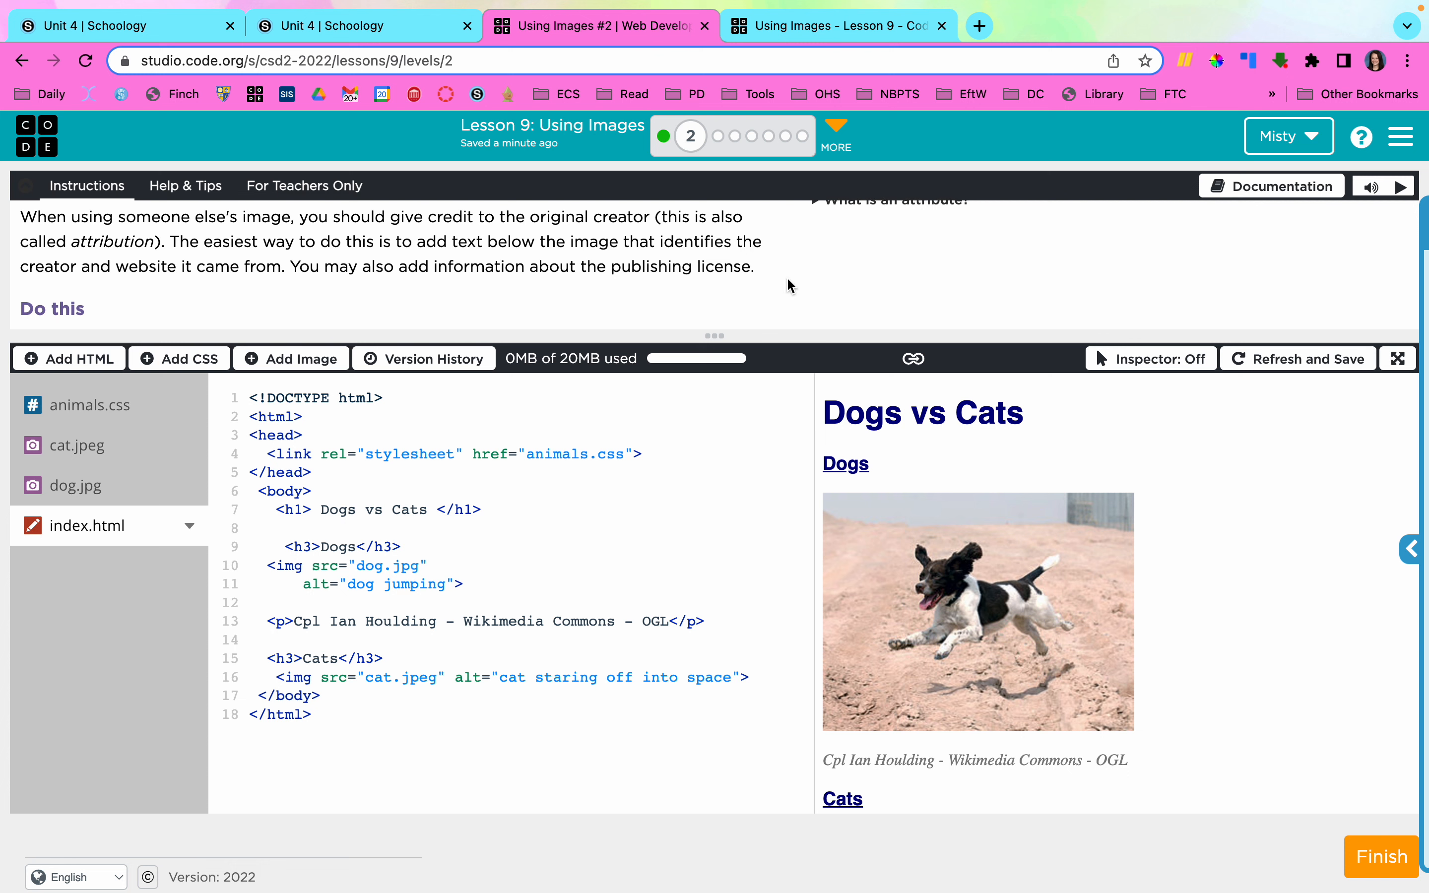
{"action": "mouse_move", "coordinate": [822, 690]}
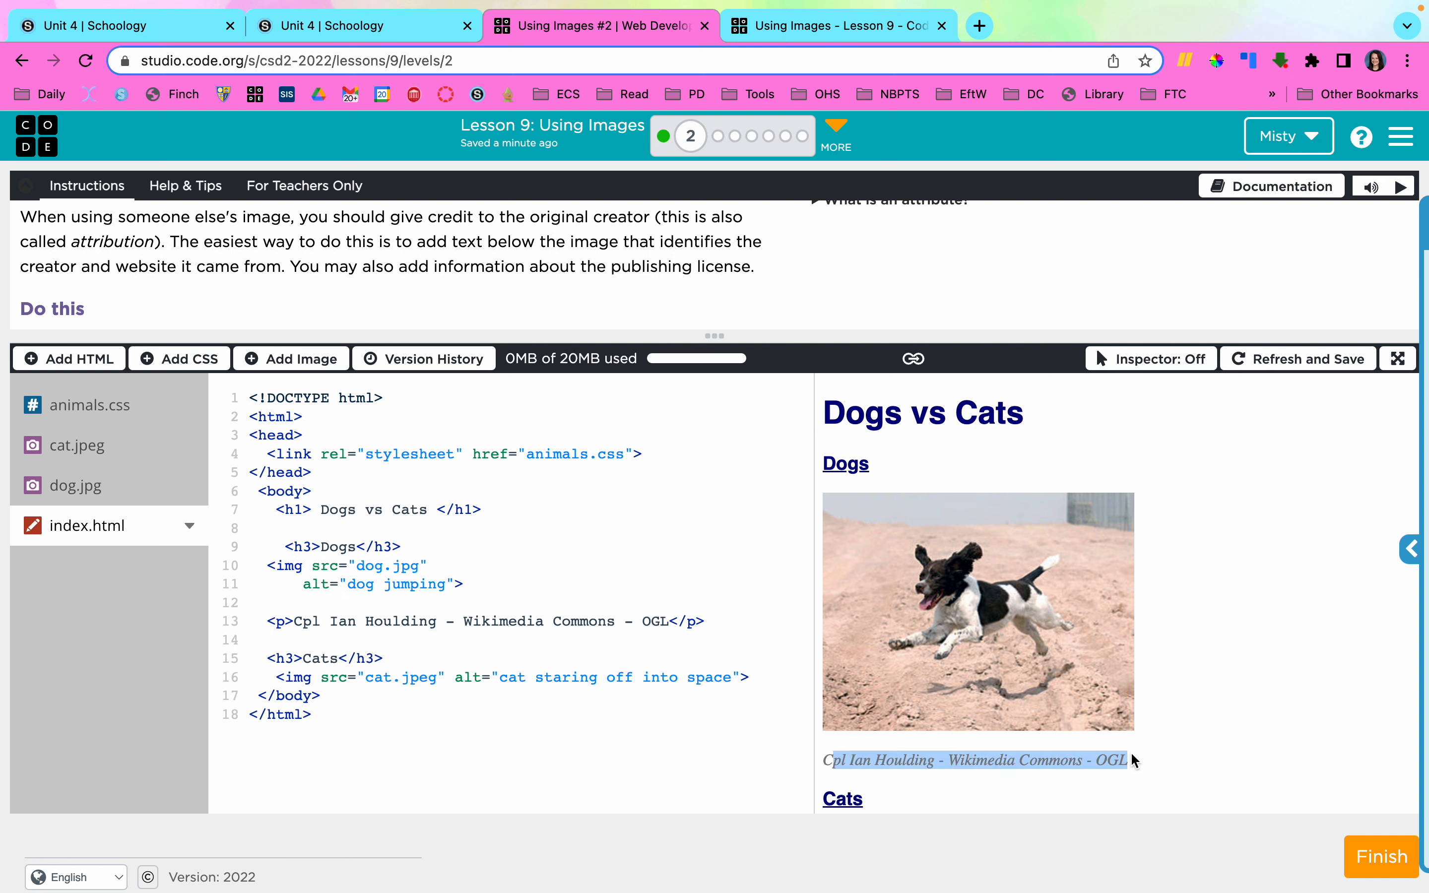
{"action": "scroll", "scroll_direction": "down", "scroll_amount": 3}
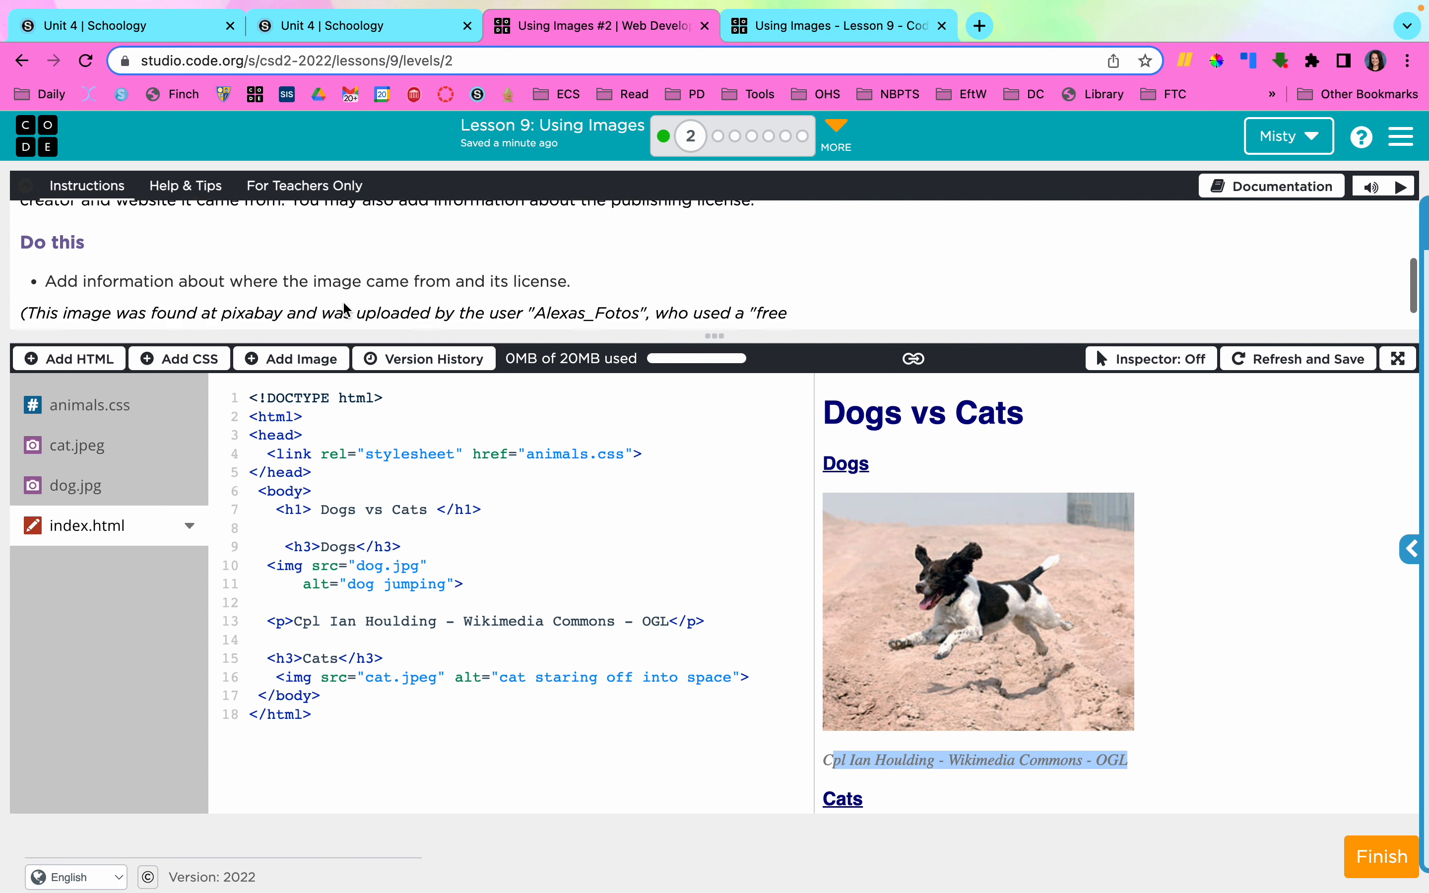
{"action": "scroll", "scroll_direction": "down", "scroll_amount": 3}
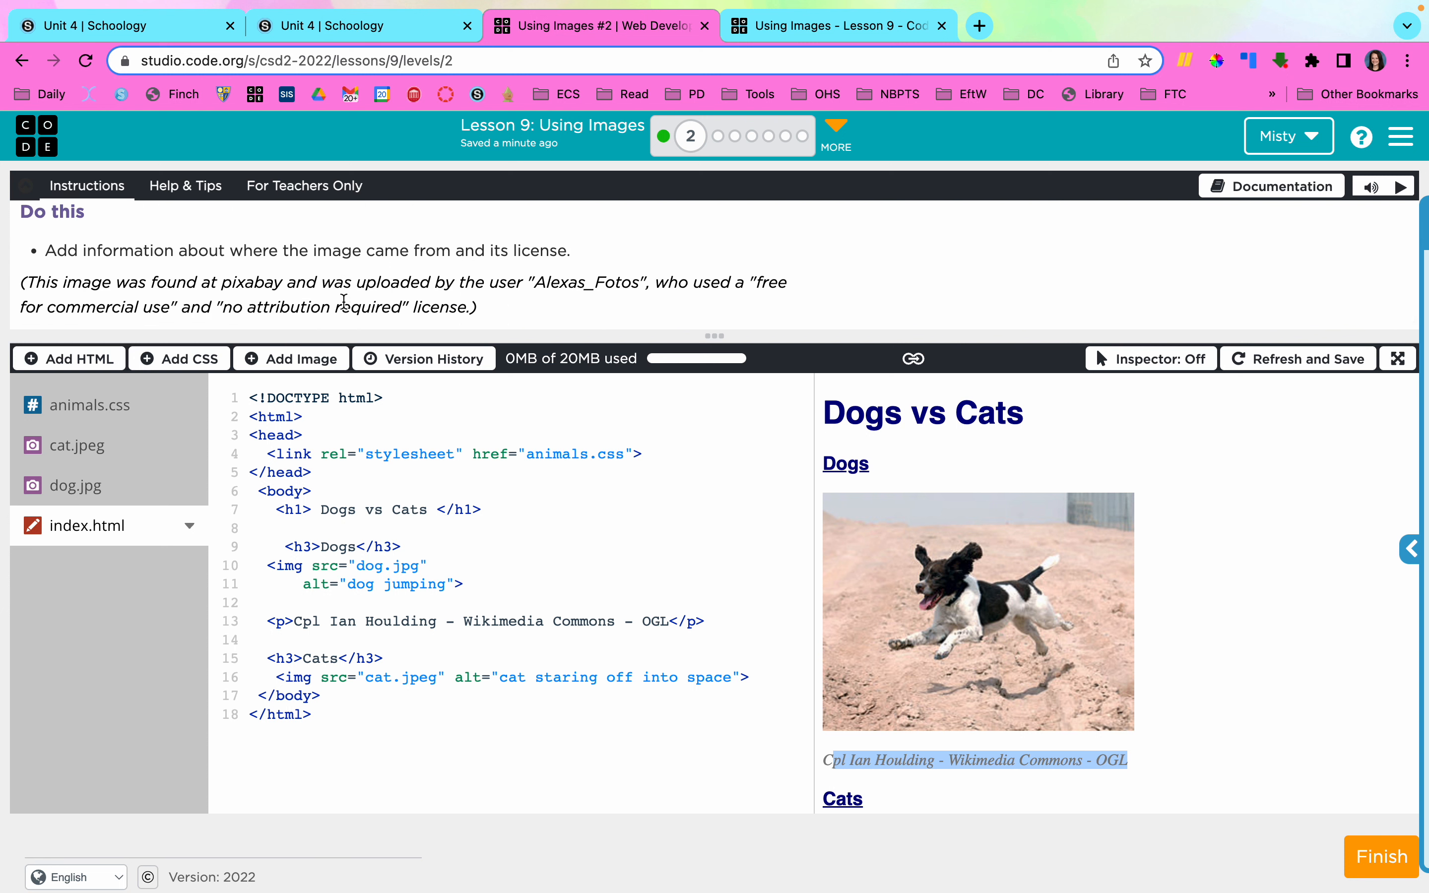
{"action": "mouse_move", "coordinate": [720, 315]}
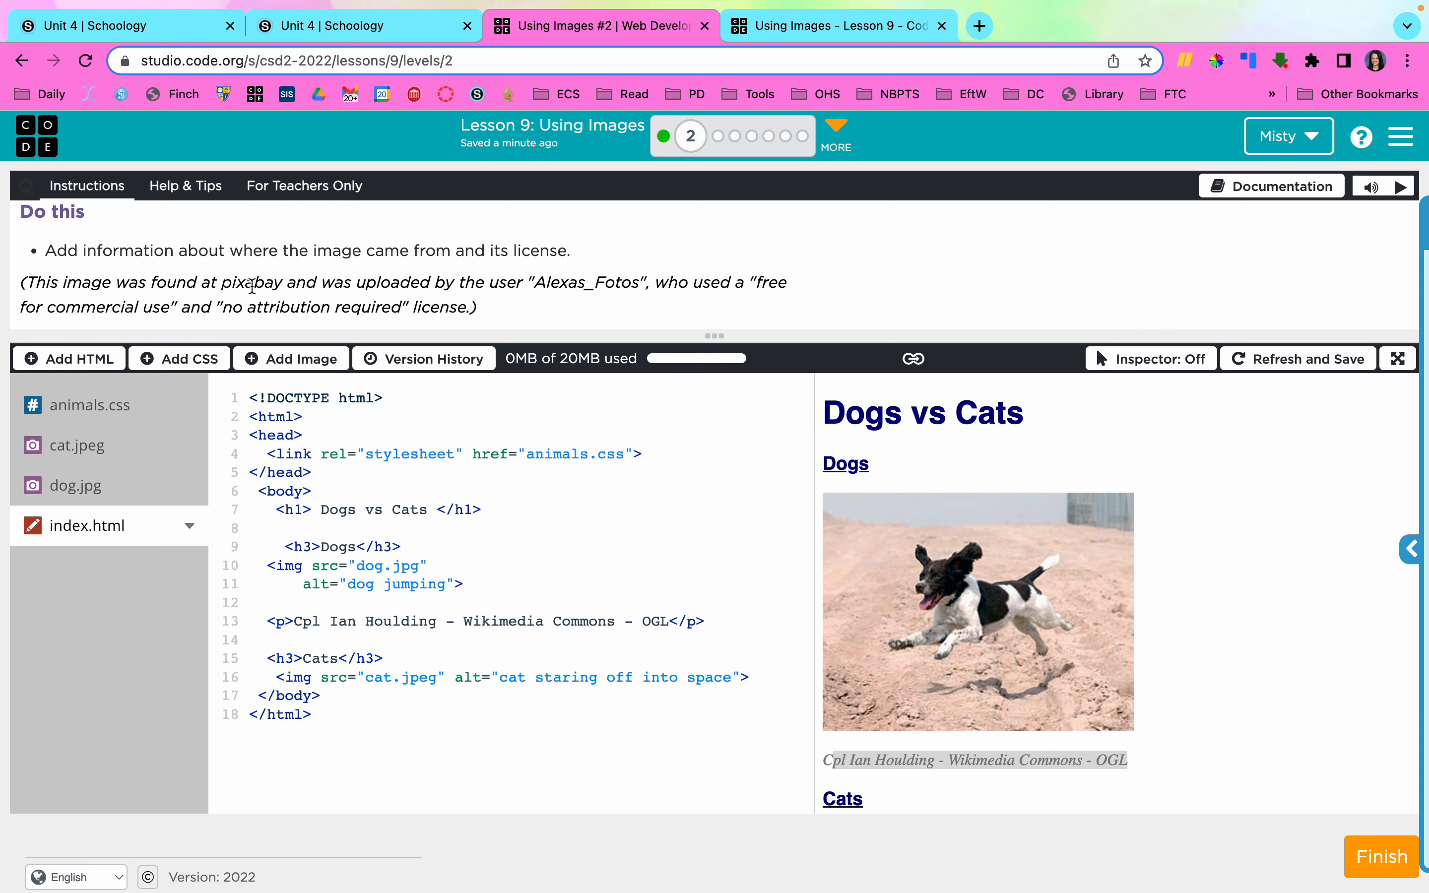
{"action": "double_click", "coordinate": [252, 283]}
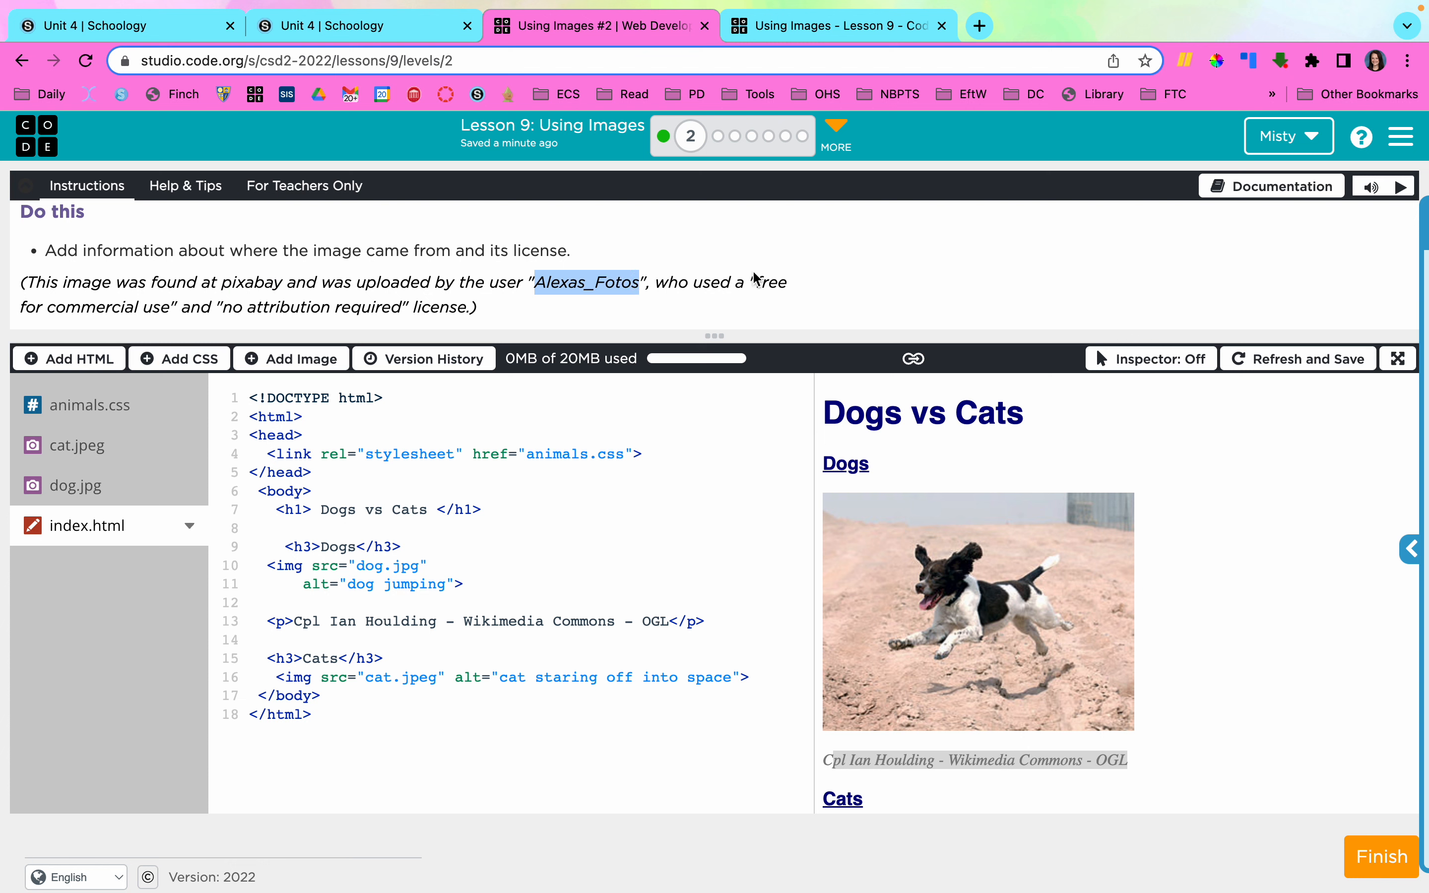
{"action": "double_click", "coordinate": [768, 283]}
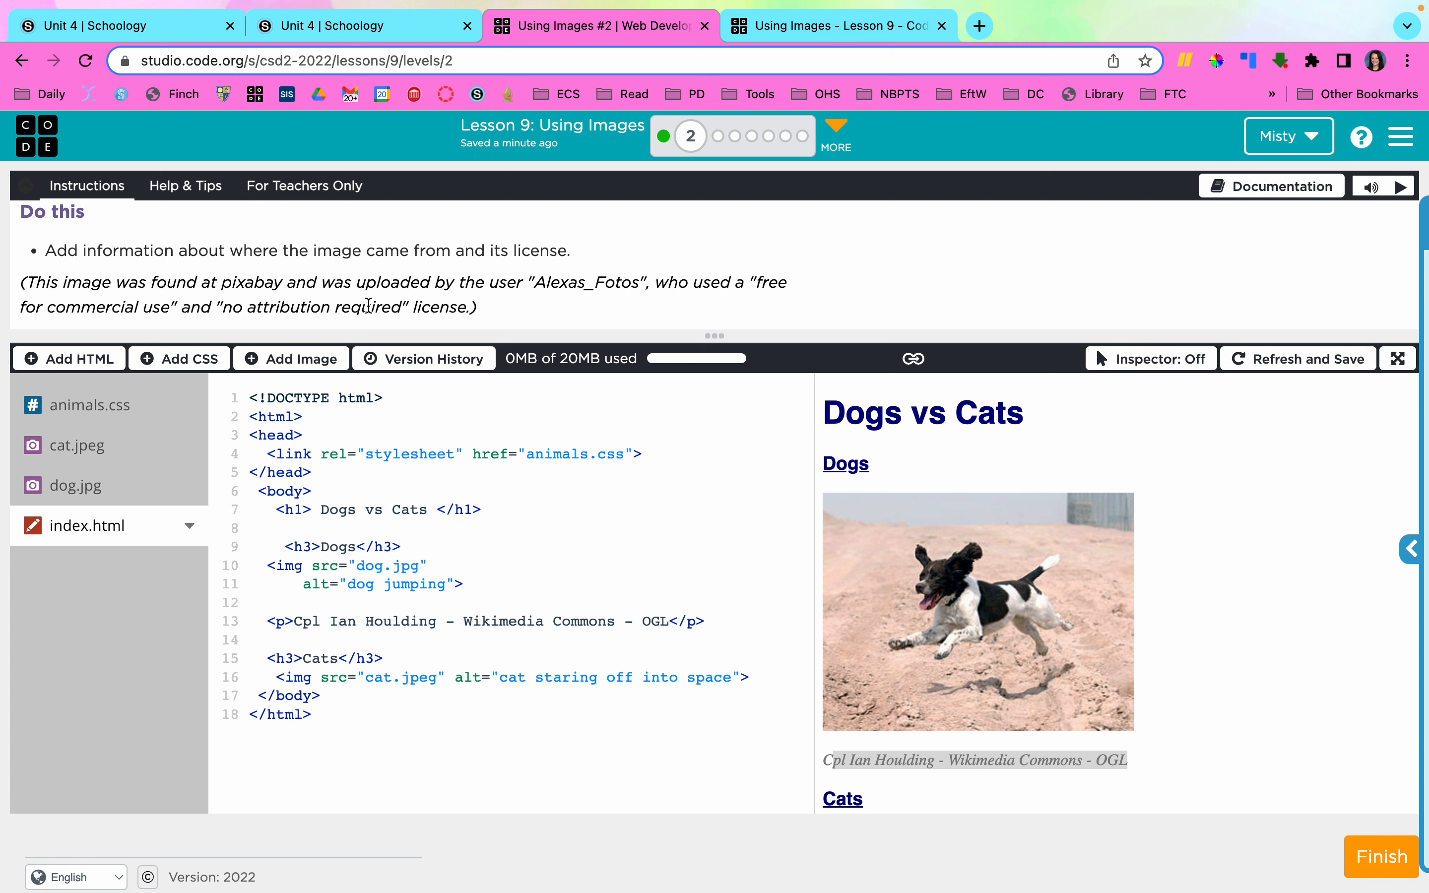
{"action": "mouse_move", "coordinate": [498, 290]}
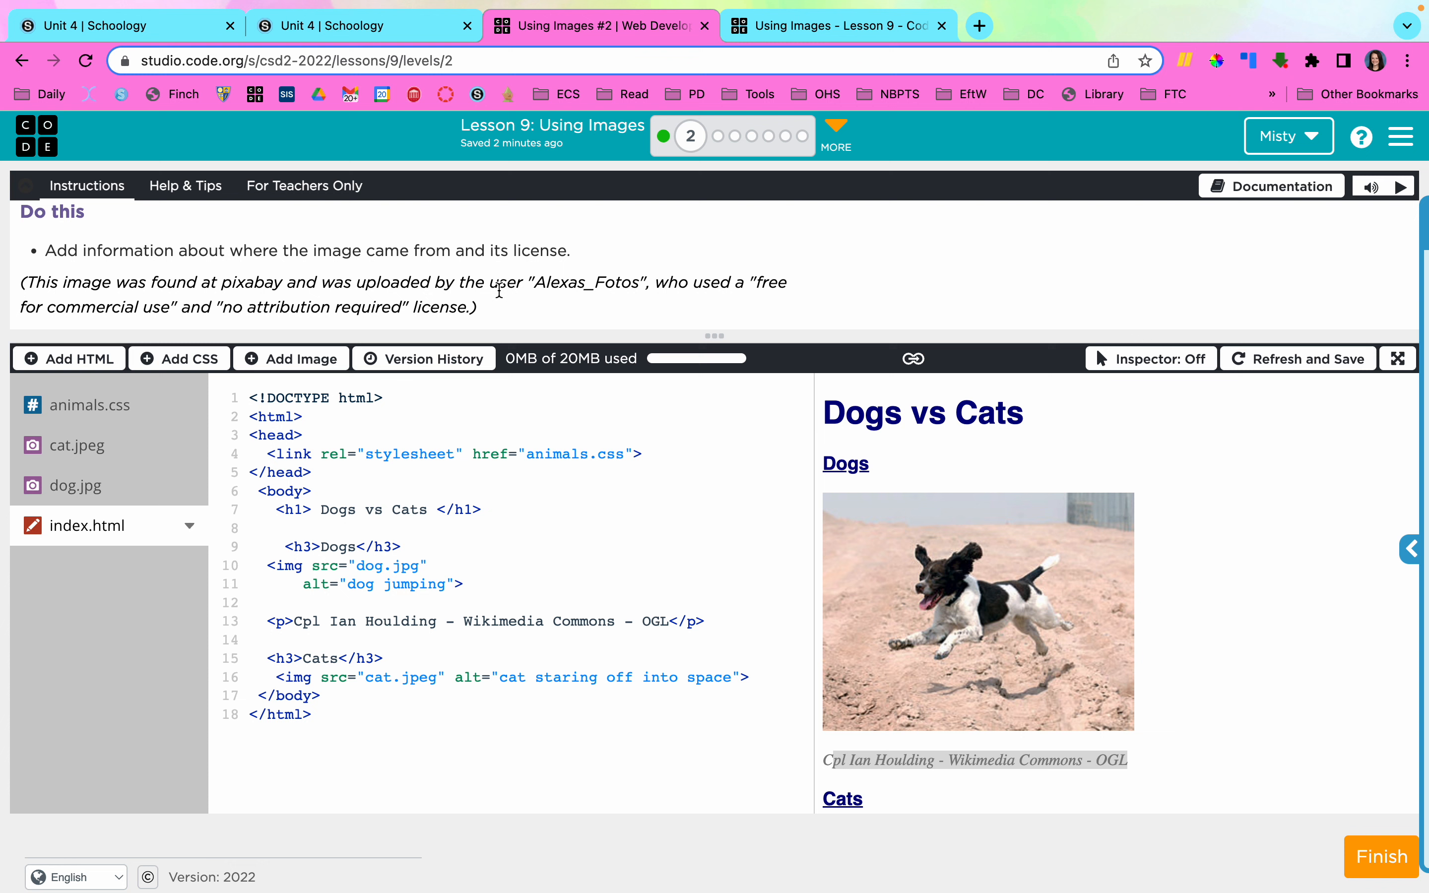
{"action": "mouse_move", "coordinate": [522, 304]}
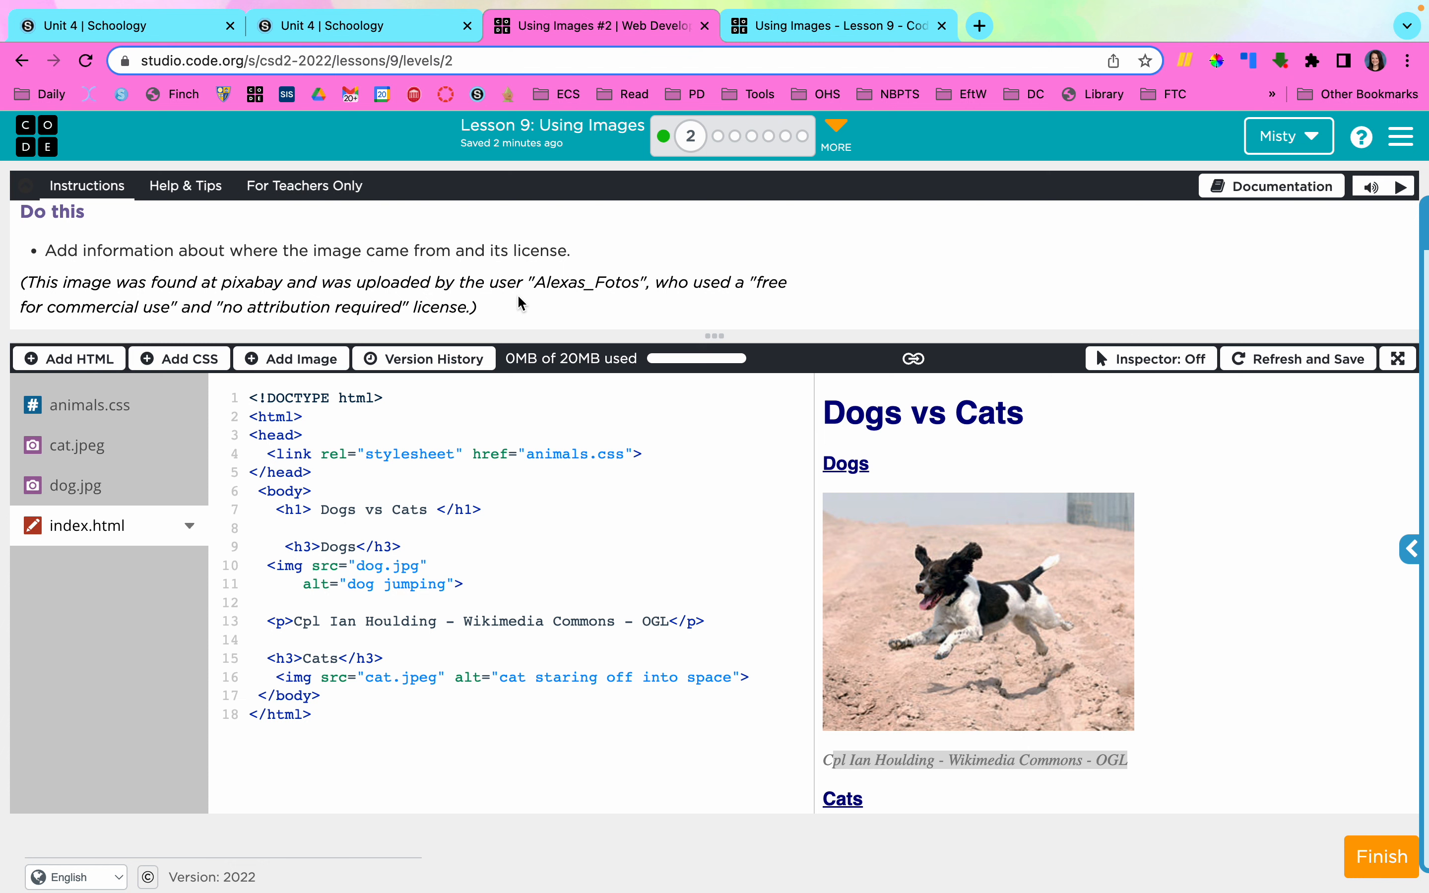
{"action": "mouse_move", "coordinate": [1063, 695]}
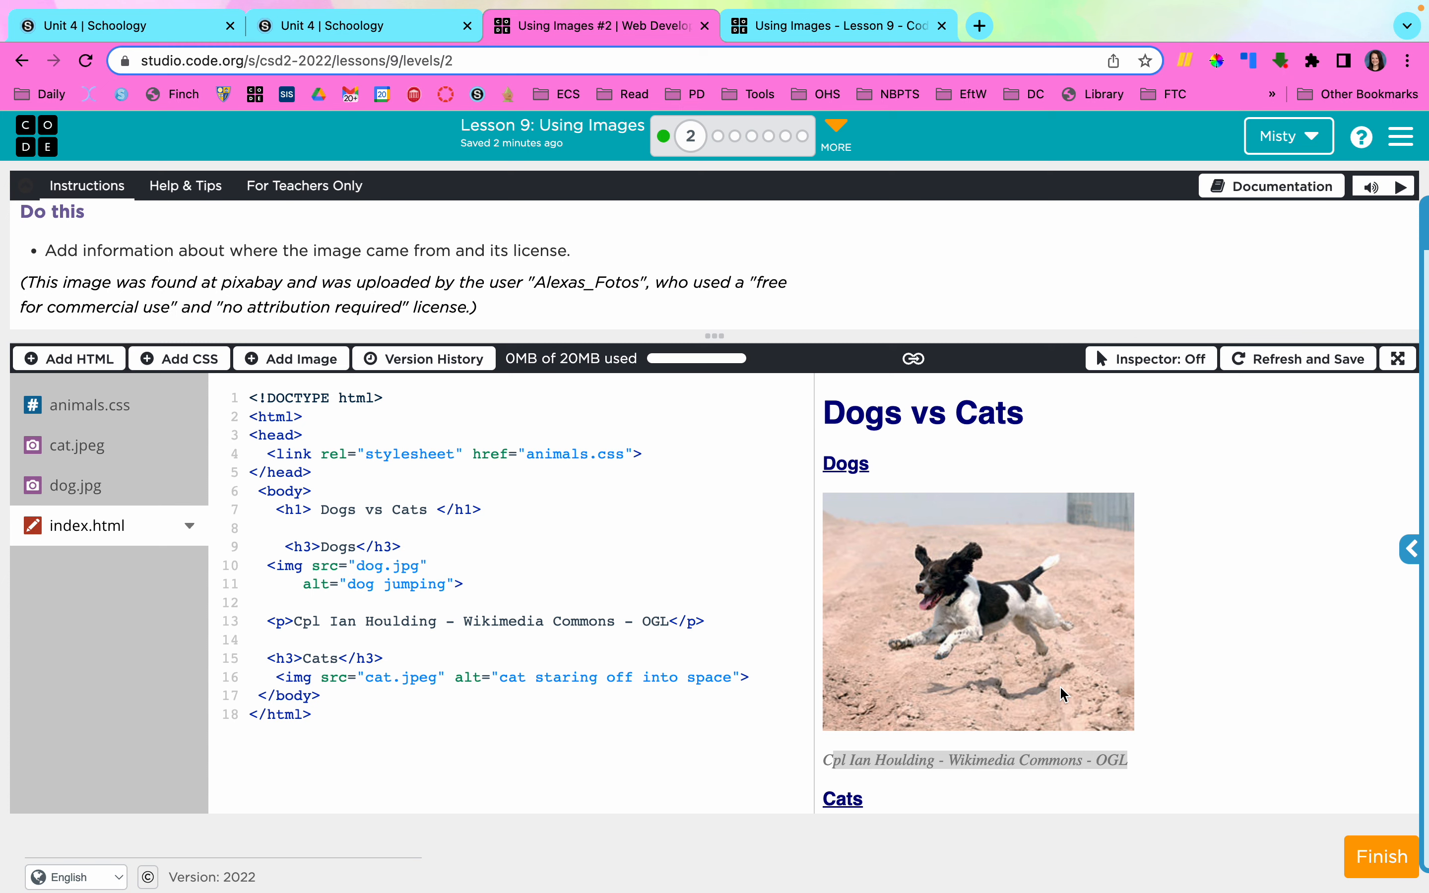
{"action": "mouse_move", "coordinate": [1155, 743]}
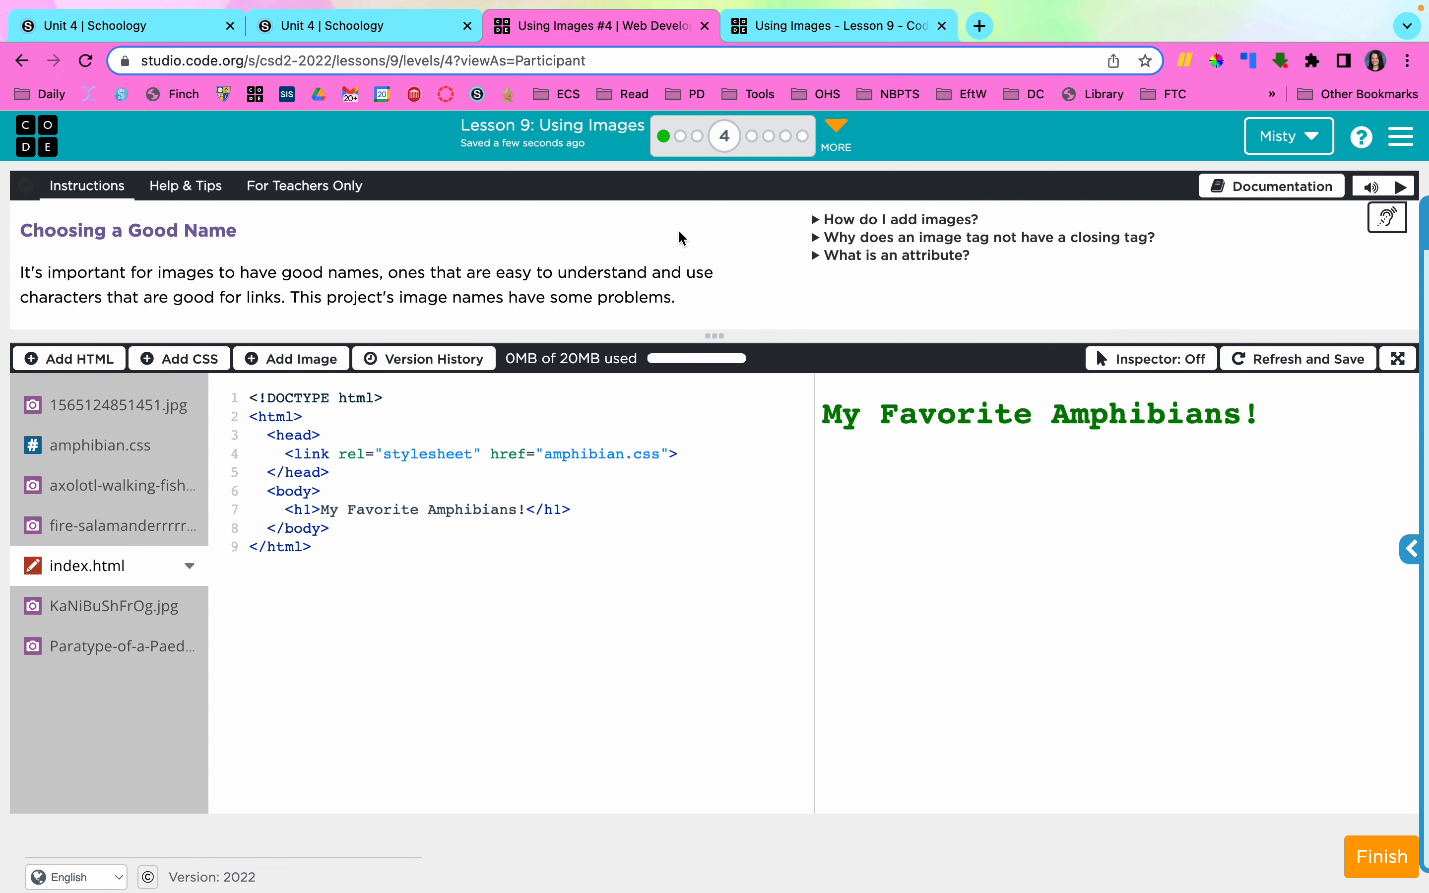
{"action": "mouse_move", "coordinate": [727, 276]}
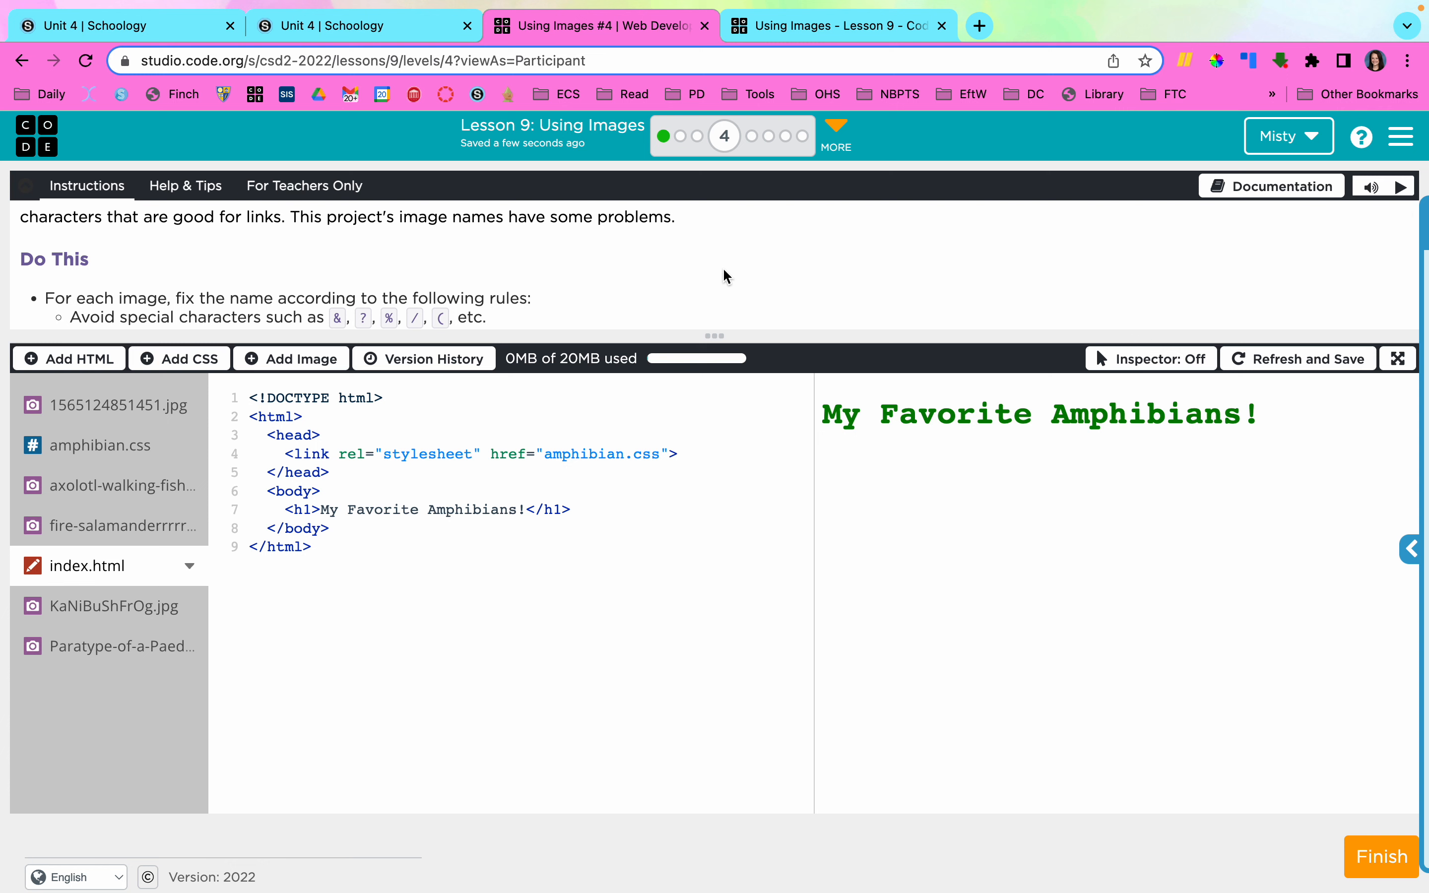
Scroll the instructions to the amphibian image attribution table.
{"action": "scroll", "scroll_direction": "down", "scroll_amount": 3}
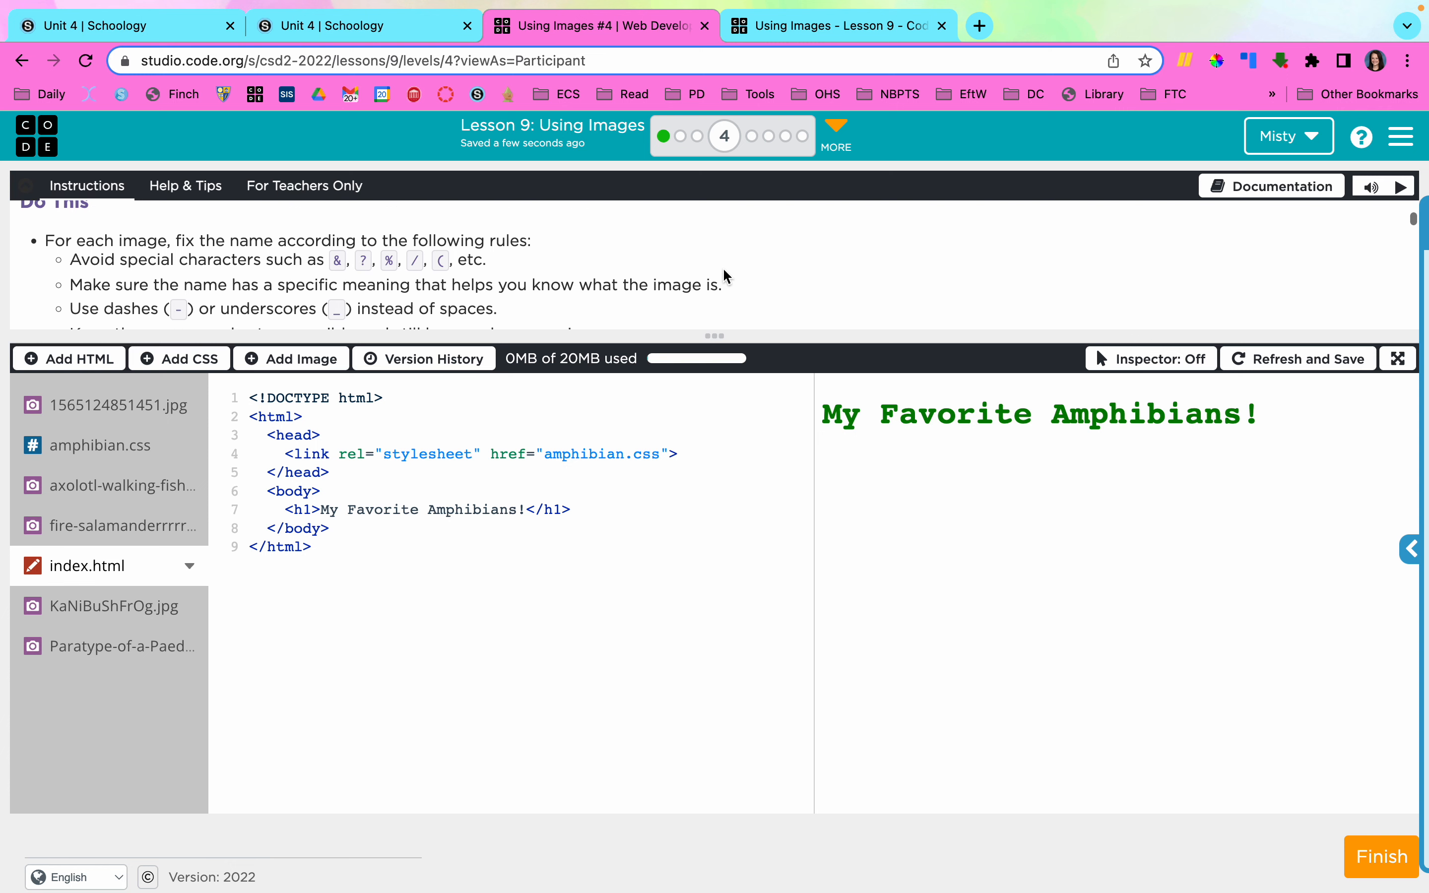
{"action": "mouse_move", "coordinate": [188, 248]}
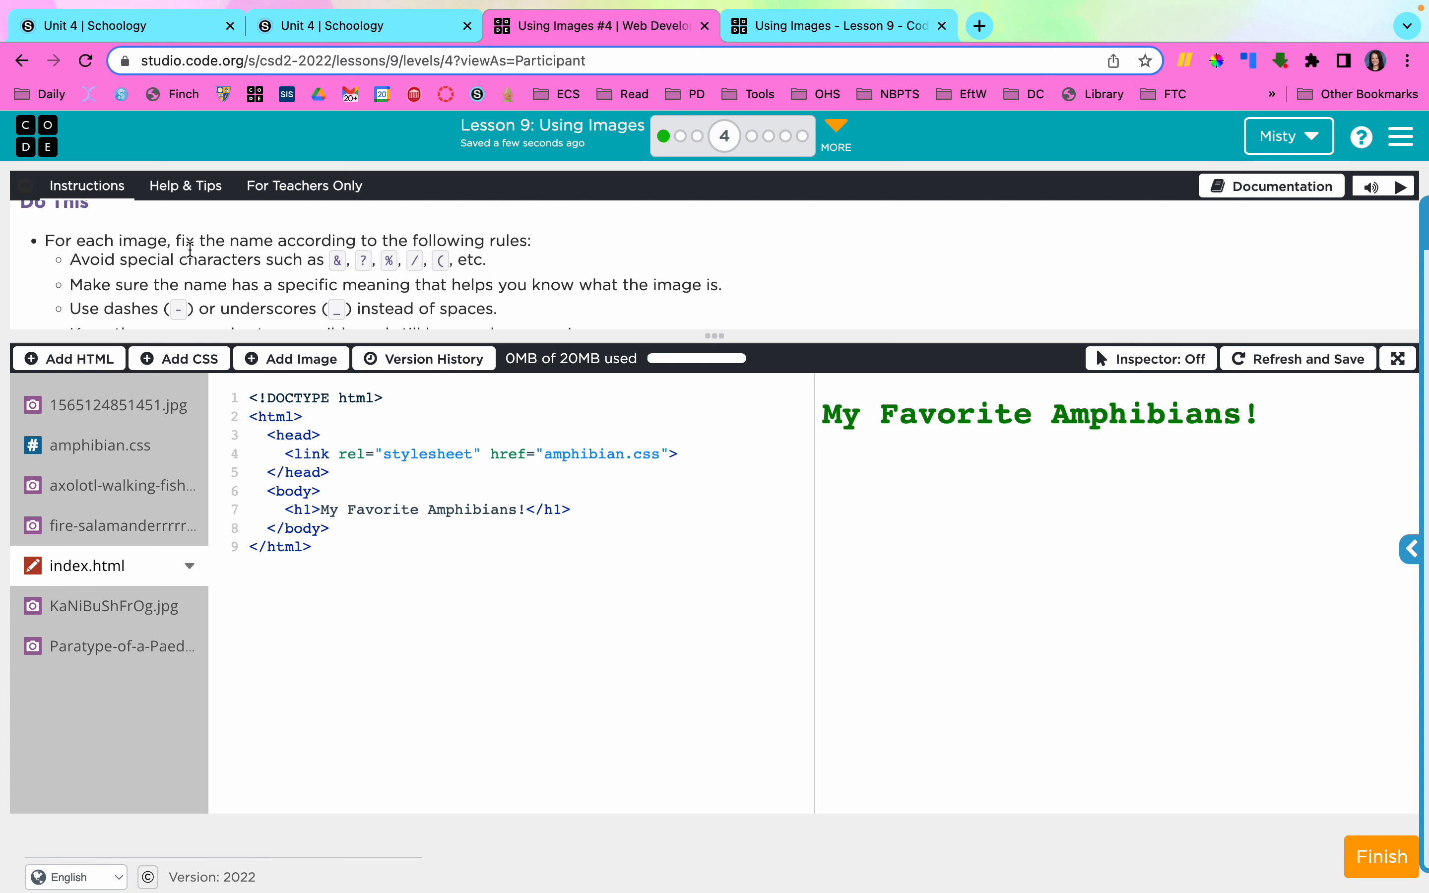
{"action": "mouse_move", "coordinate": [339, 275]}
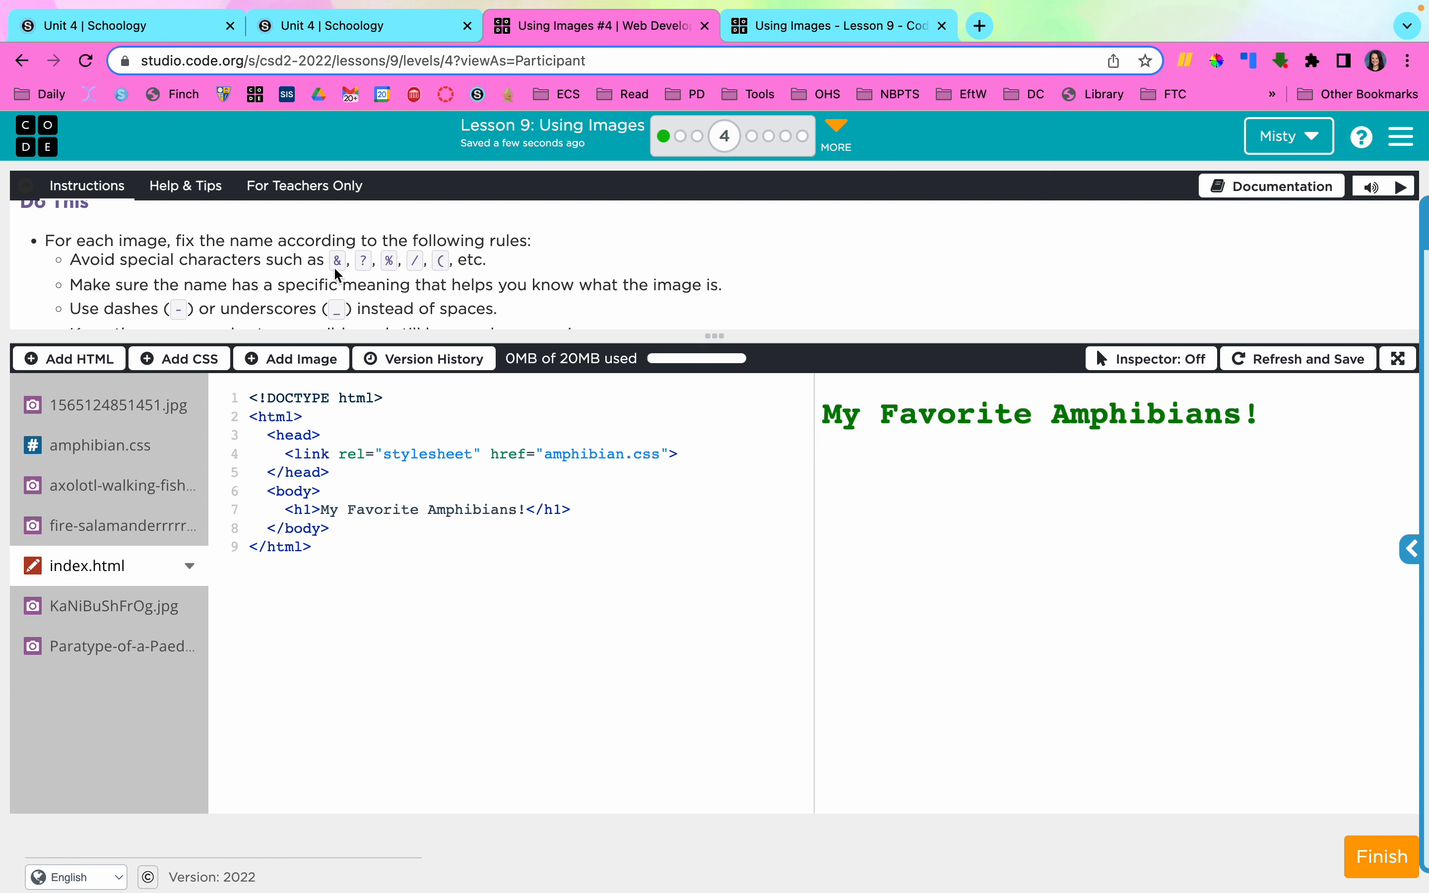
{"action": "mouse_move", "coordinate": [446, 265]}
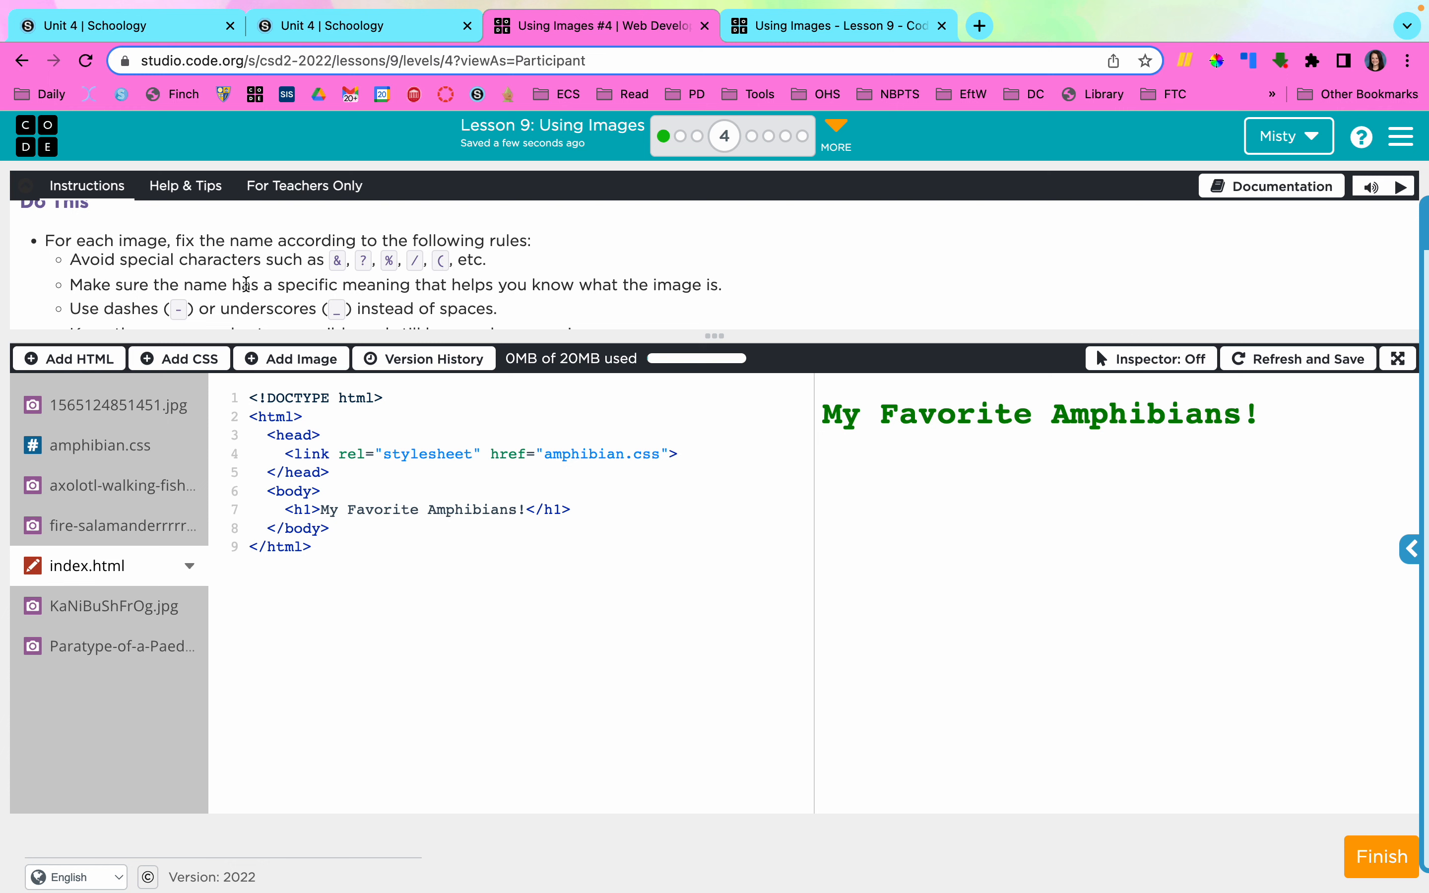
{"action": "mouse_move", "coordinate": [292, 287]}
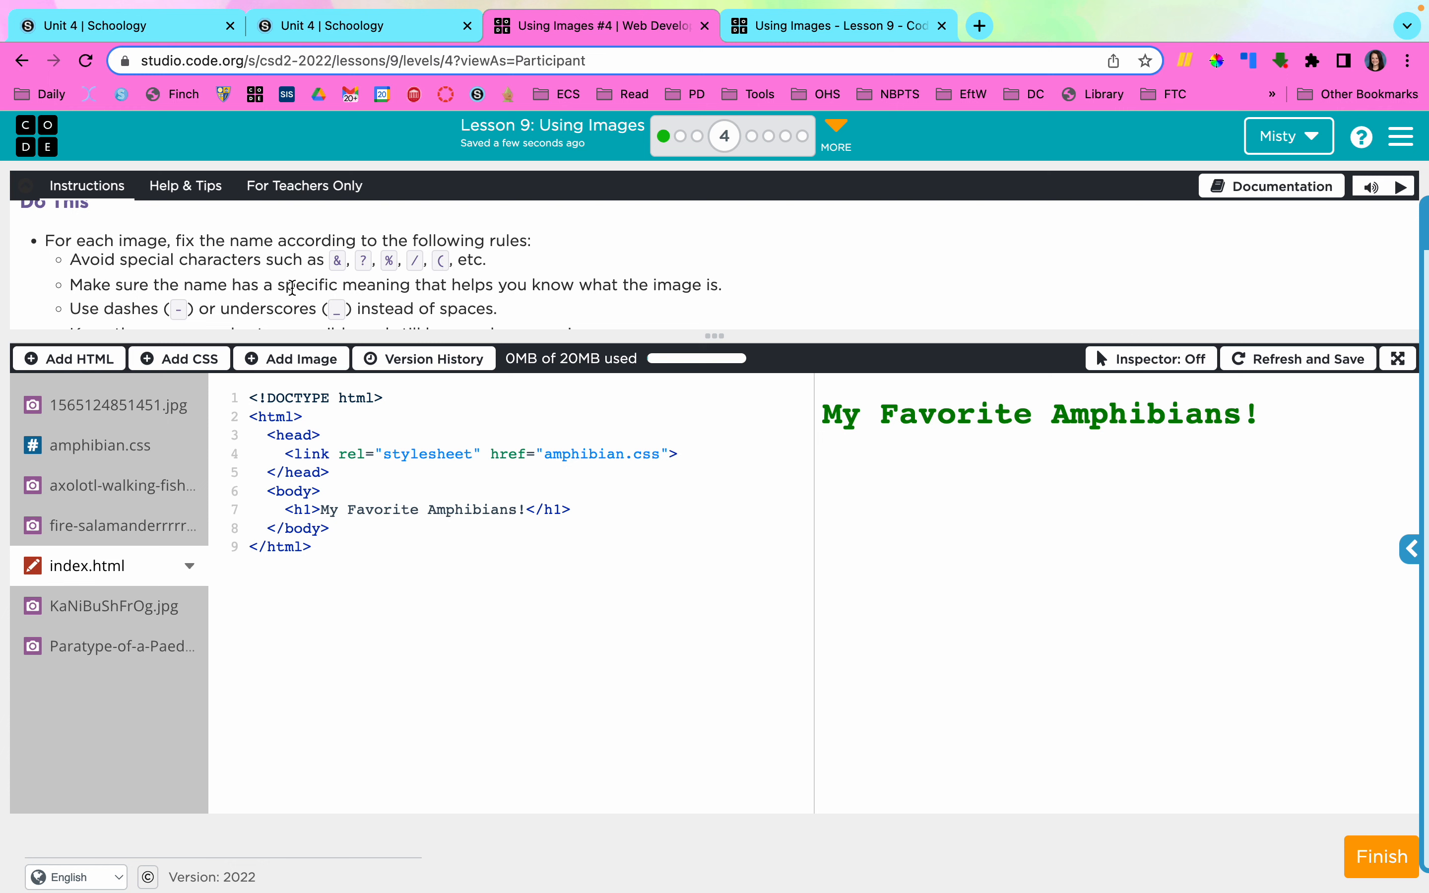
{"action": "mouse_move", "coordinate": [542, 305]}
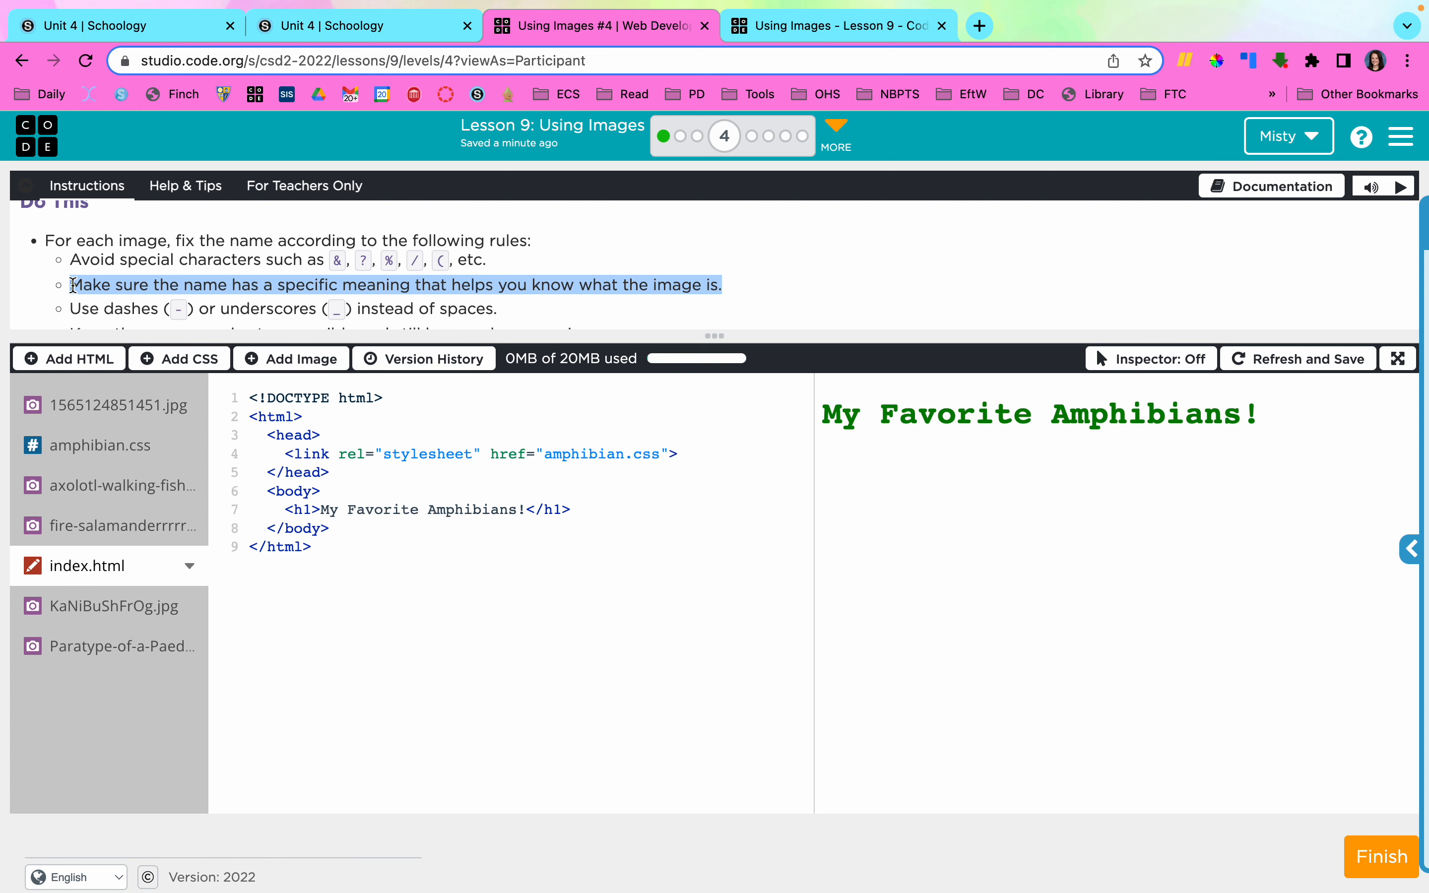
{"action": "mouse_move", "coordinate": [71, 308]}
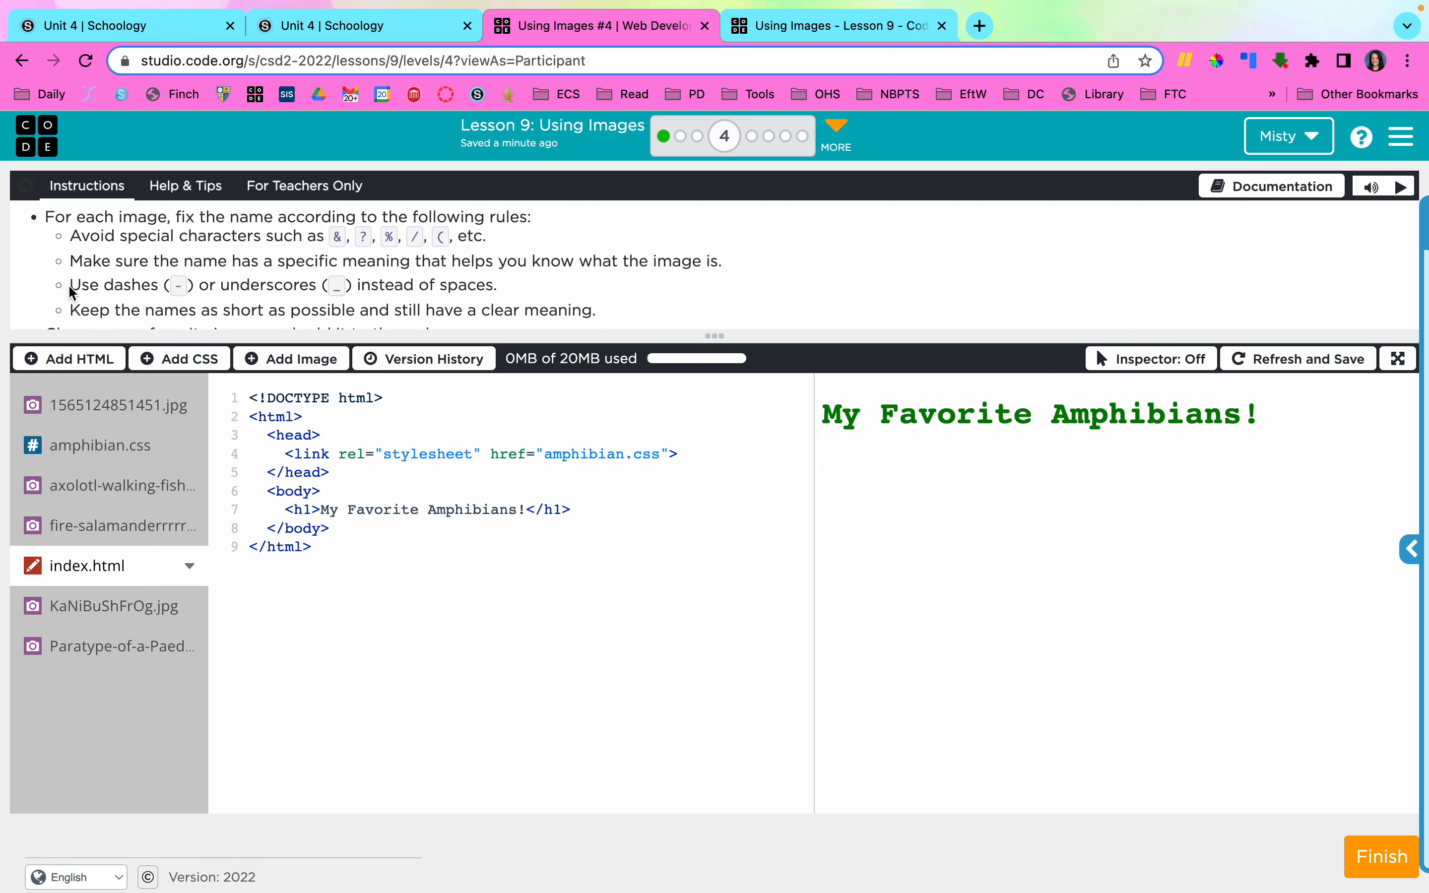
{"action": "mouse_move", "coordinate": [177, 286]}
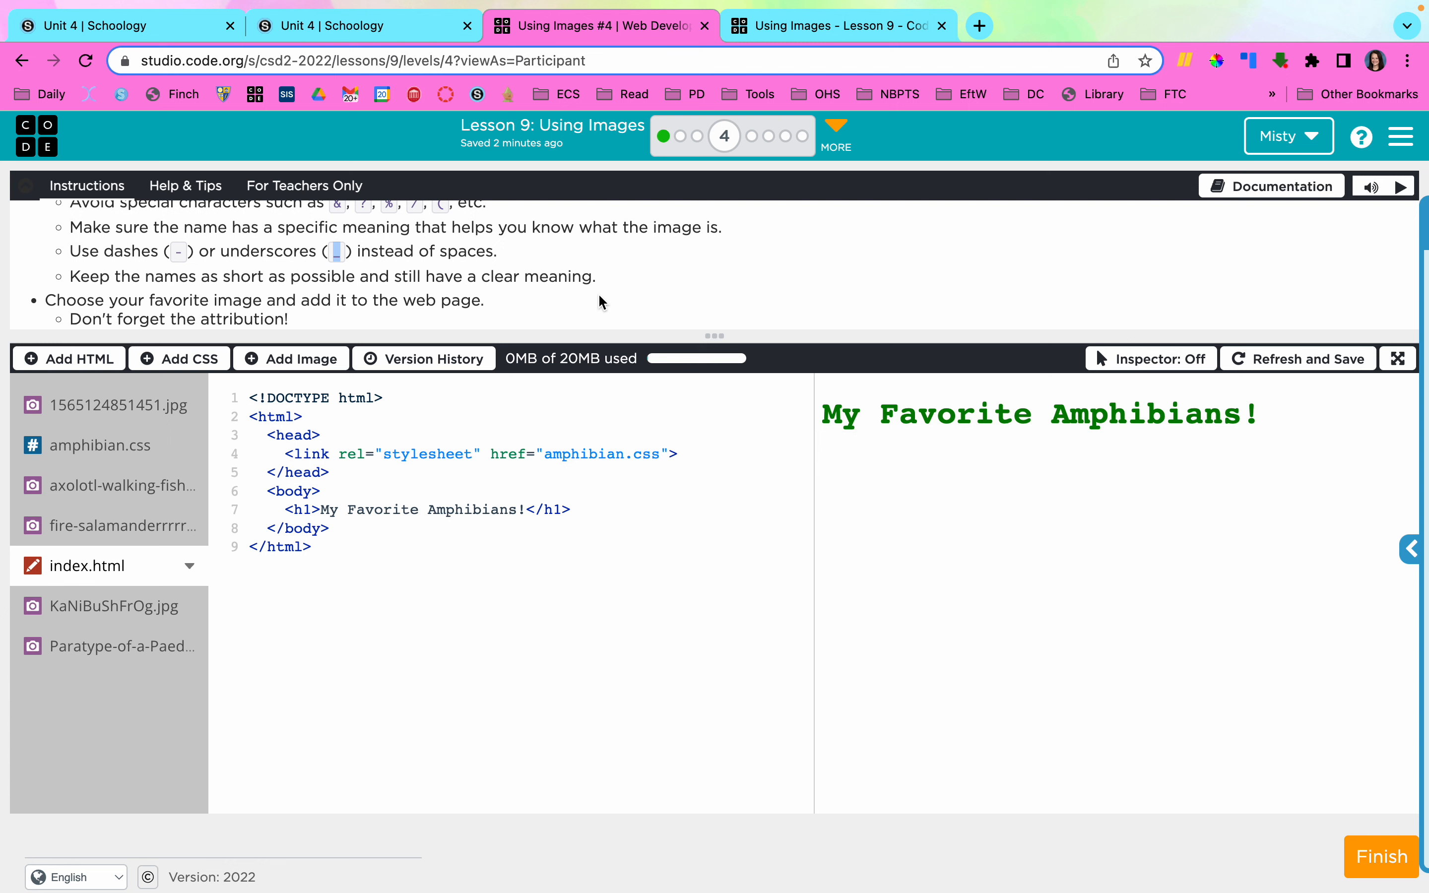
{"action": "mouse_move", "coordinate": [77, 277]}
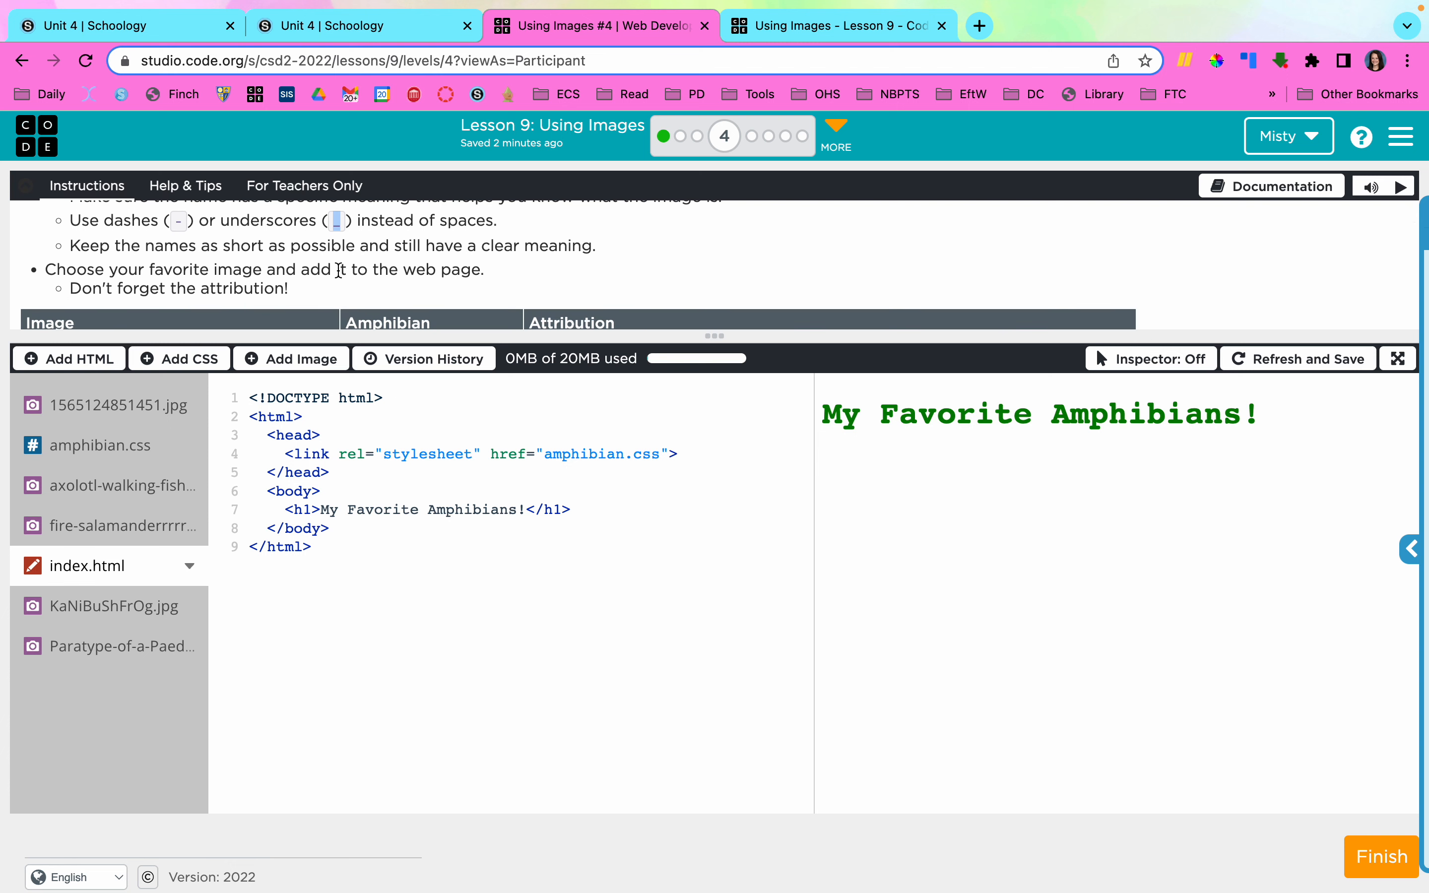
{"action": "scroll", "scroll_direction": "down", "scroll_amount": 3}
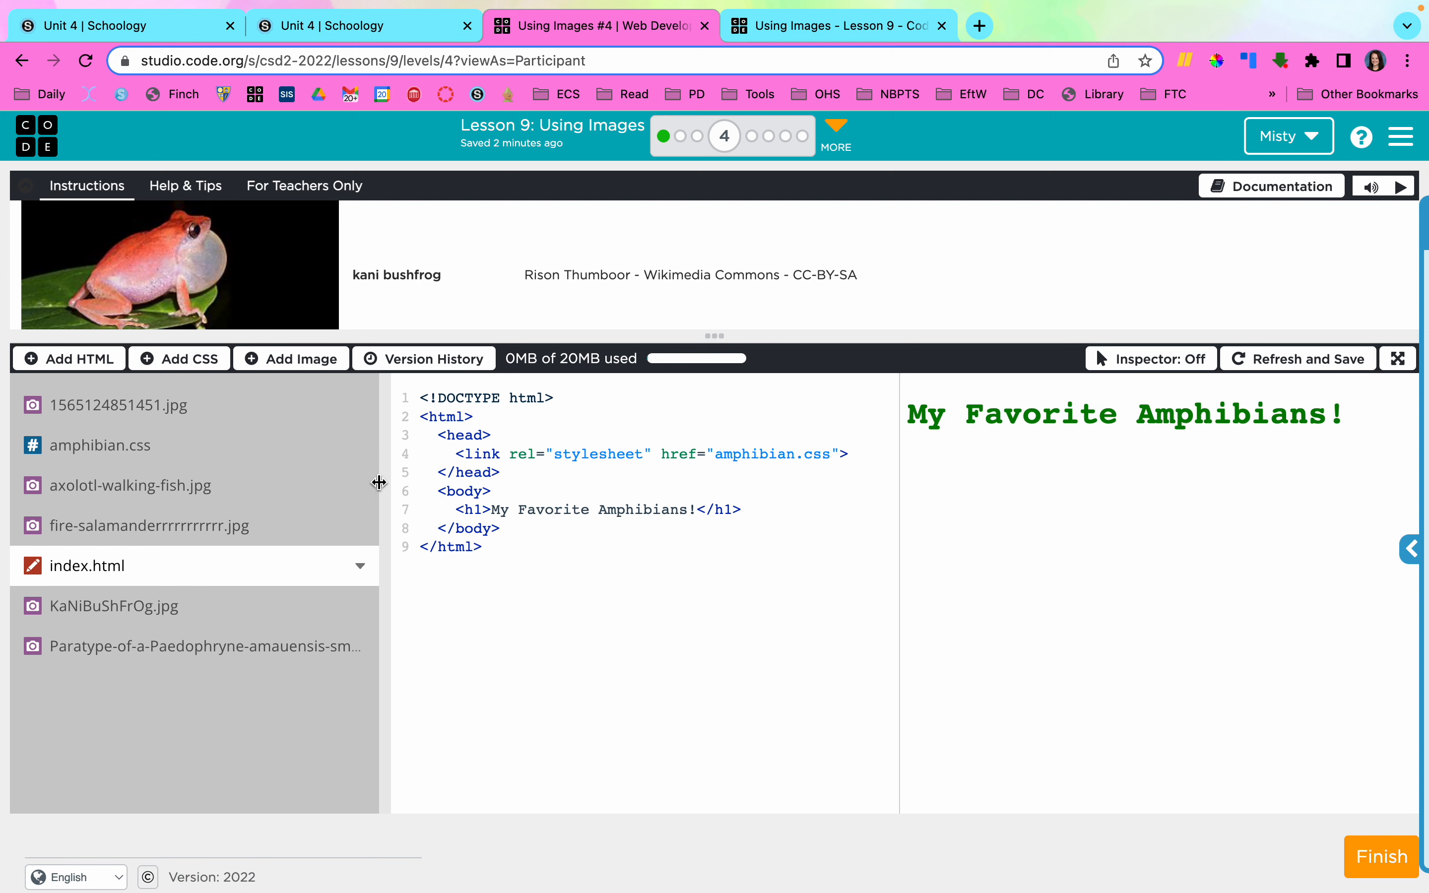
Rename the salamander image to fire-salamander.jpg and preview the frog-on-a-coin image.
{"action": "left_click", "coordinate": [150, 525]}
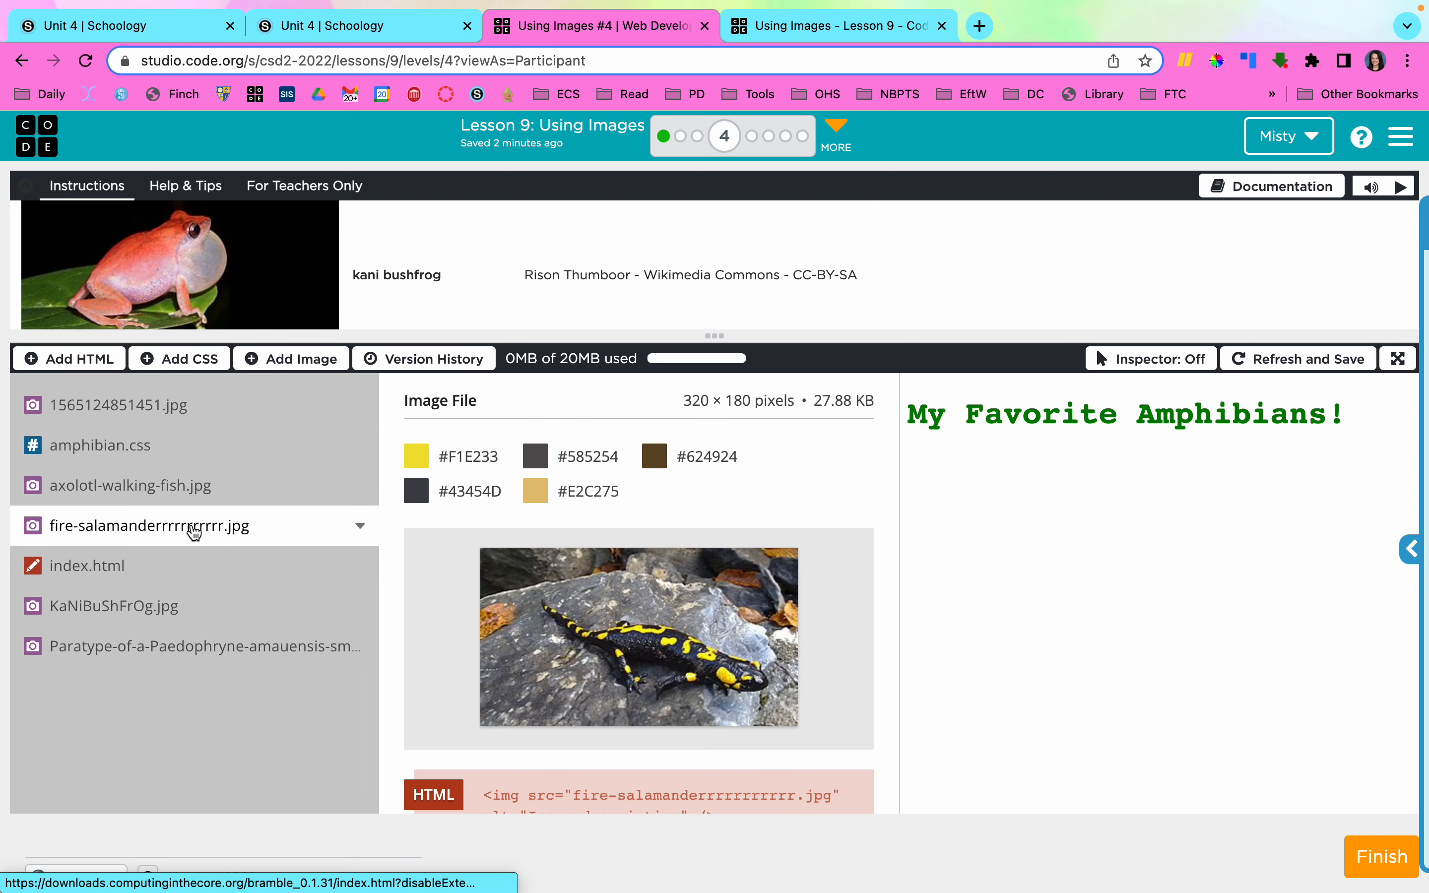
{"action": "double_click", "coordinate": [150, 526]}
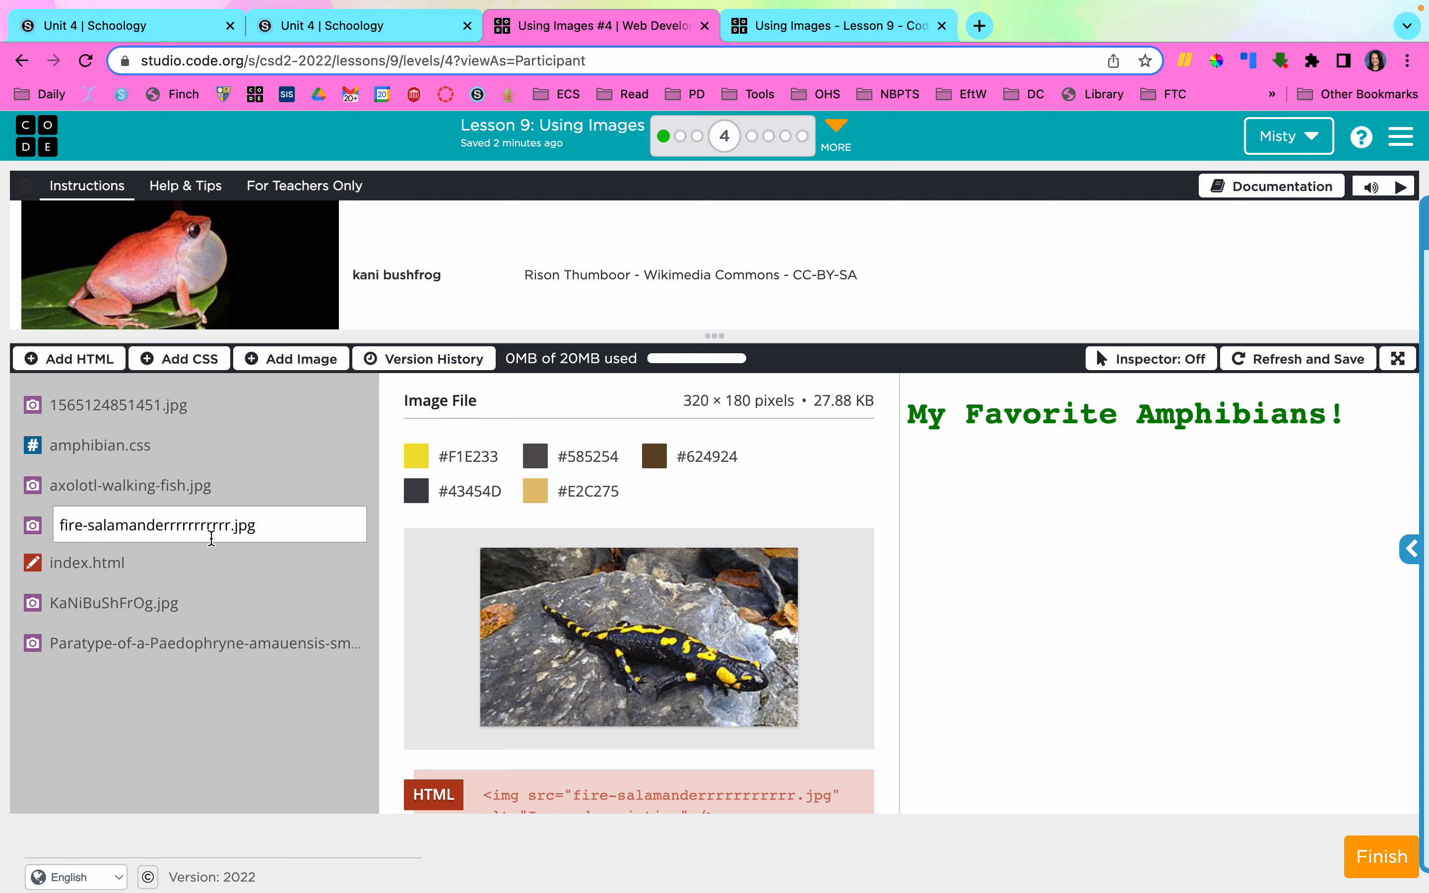
{"action": "double_click", "coordinate": [201, 525]}
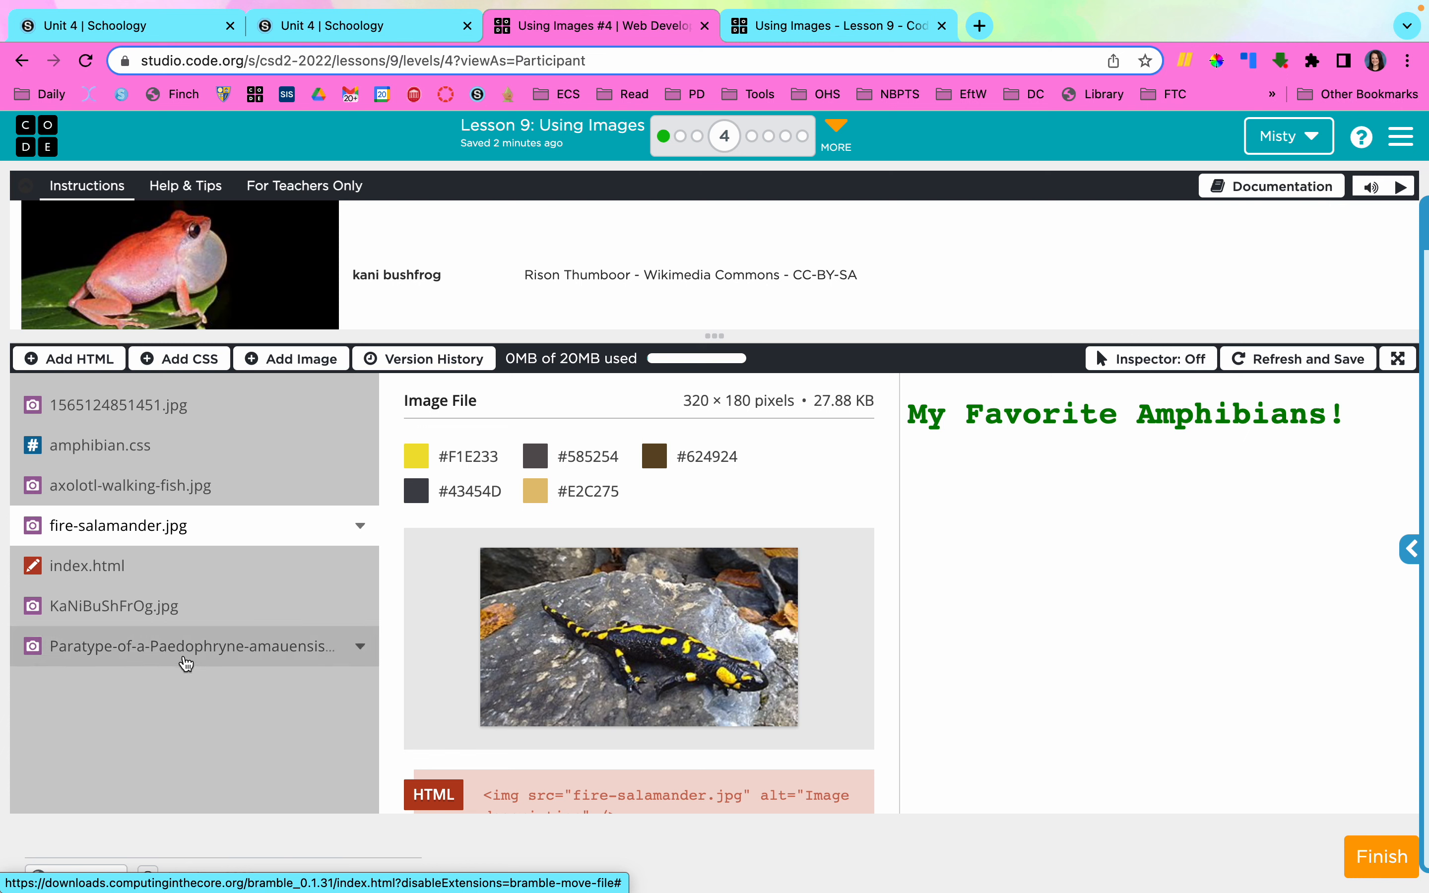
{"action": "mouse_move", "coordinate": [239, 662]}
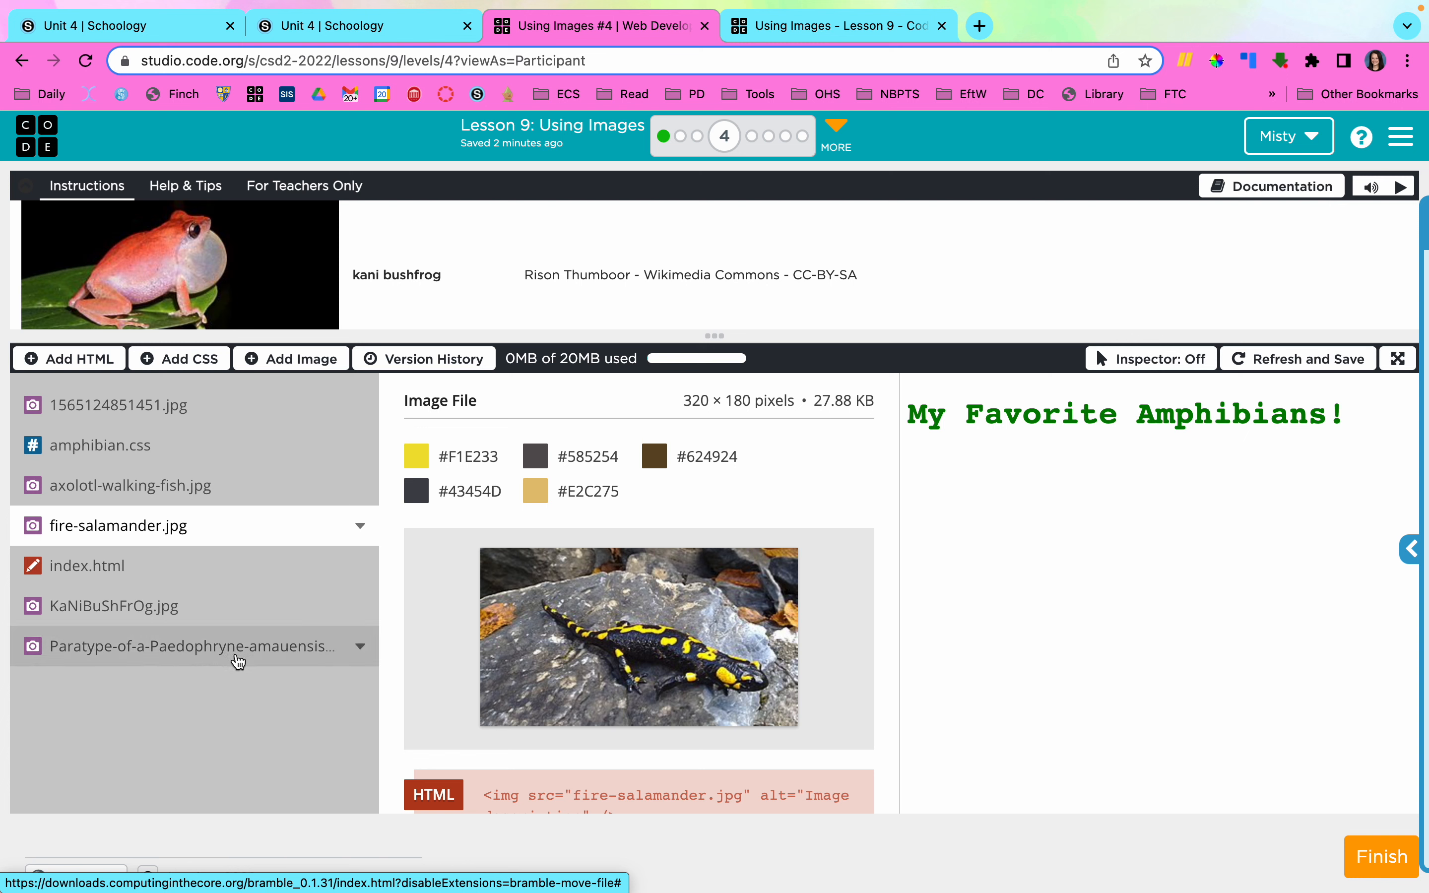
{"action": "left_click", "coordinate": [191, 646]}
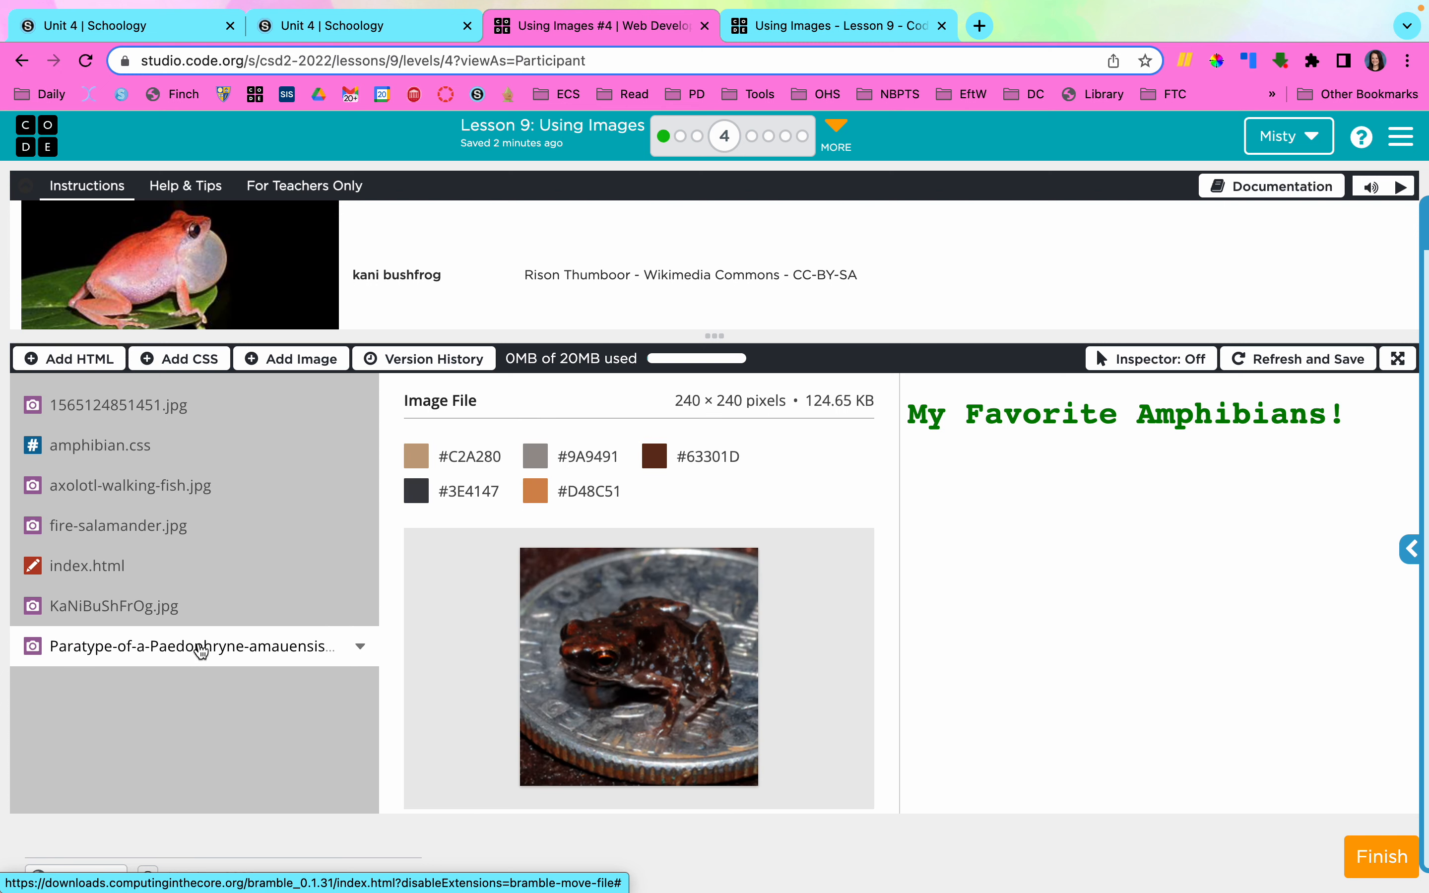
Rename KaNiBuShFrOg.jpg to the lowercase name kani_bushfrog.jpg.
{"action": "left_click", "coordinate": [113, 606]}
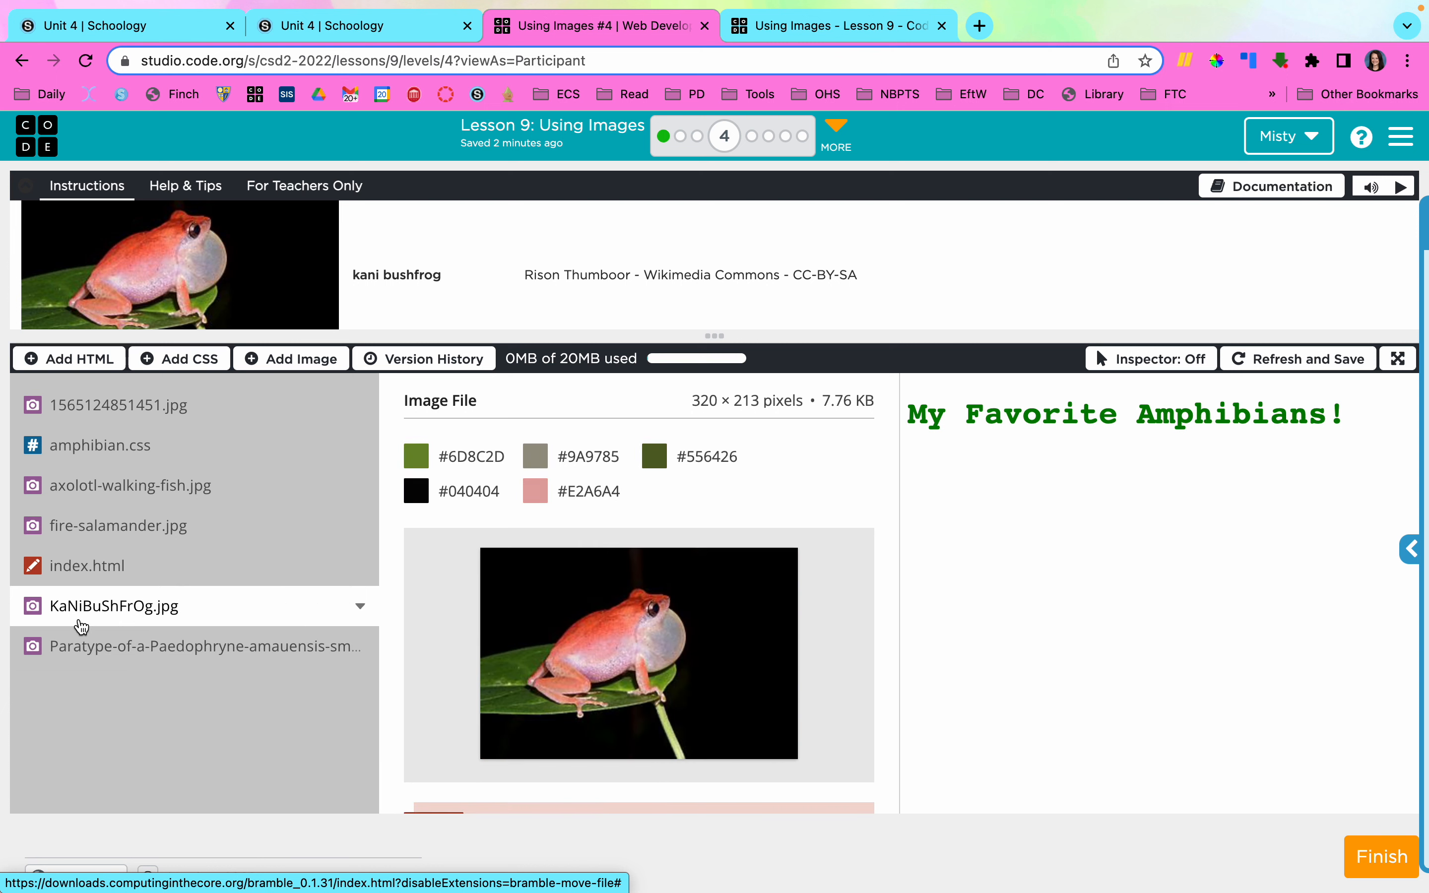
{"action": "mouse_move", "coordinate": [73, 627]}
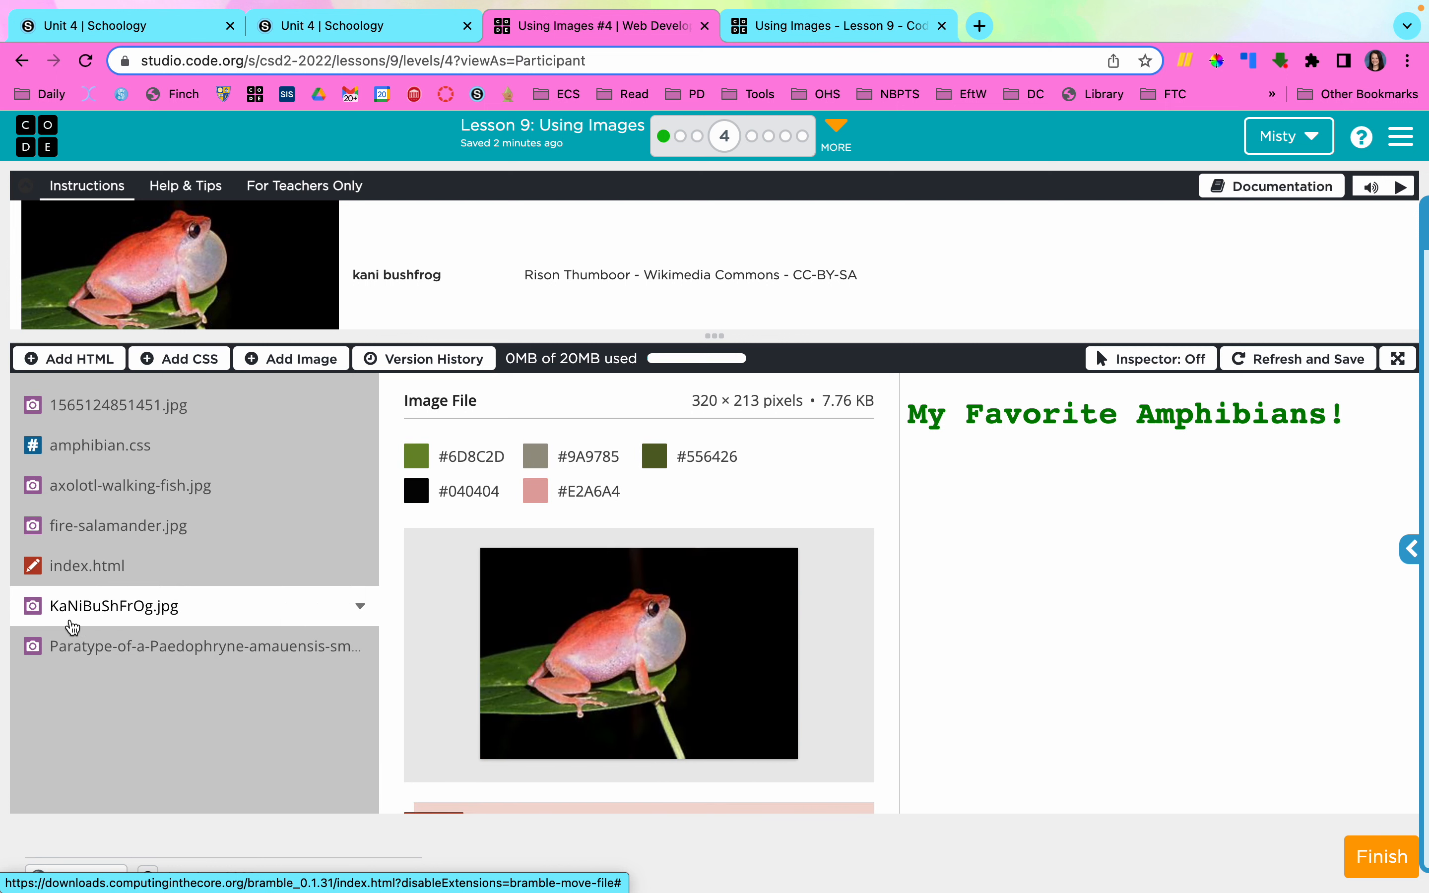
{"action": "mouse_move", "coordinate": [160, 613]}
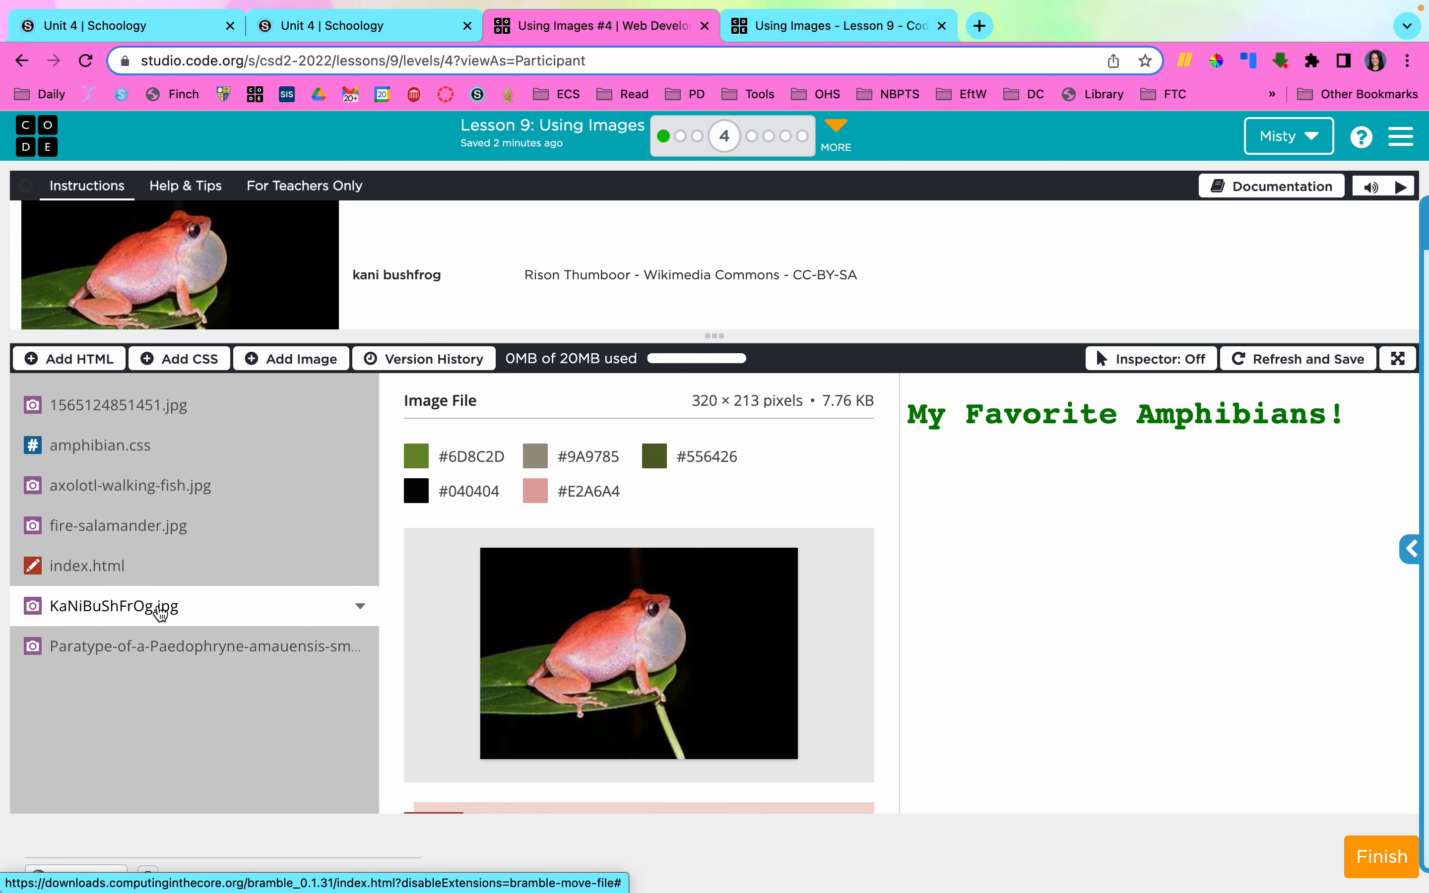
{"action": "mouse_move", "coordinate": [153, 620]}
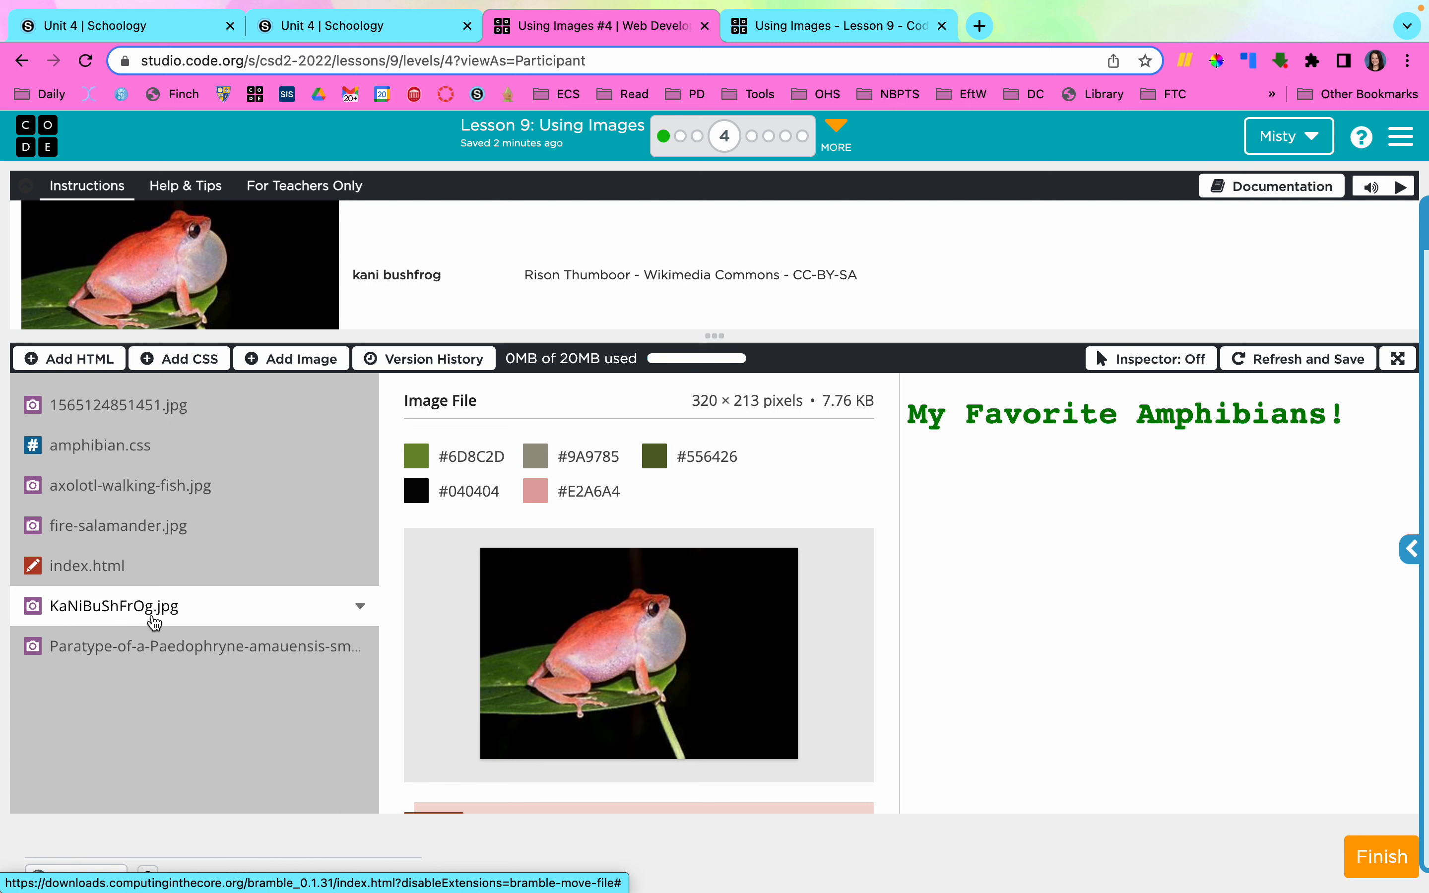
{"action": "mouse_move", "coordinate": [164, 624]}
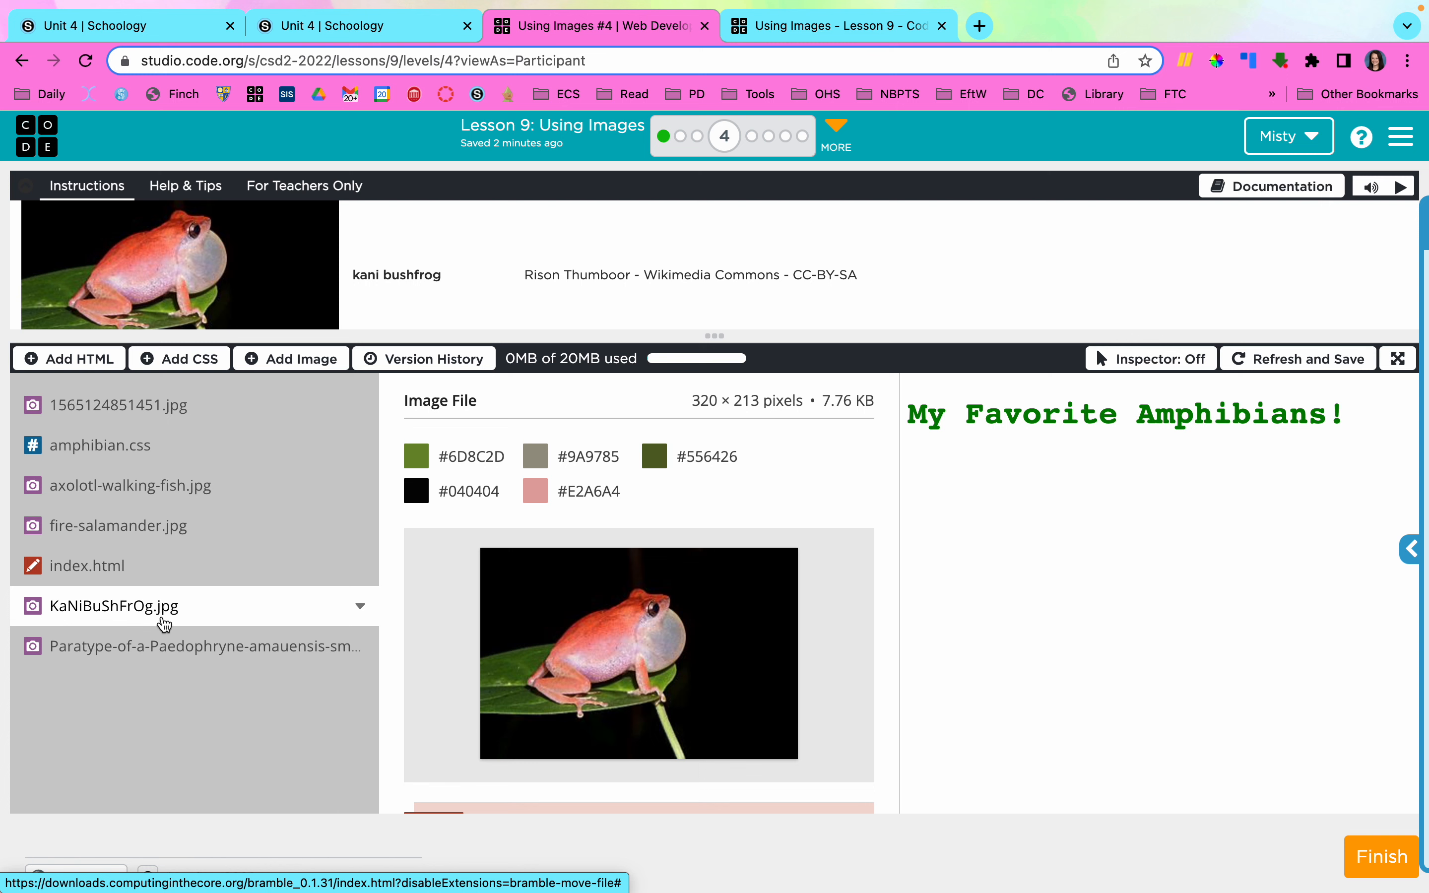
{"action": "mouse_move", "coordinate": [154, 625]}
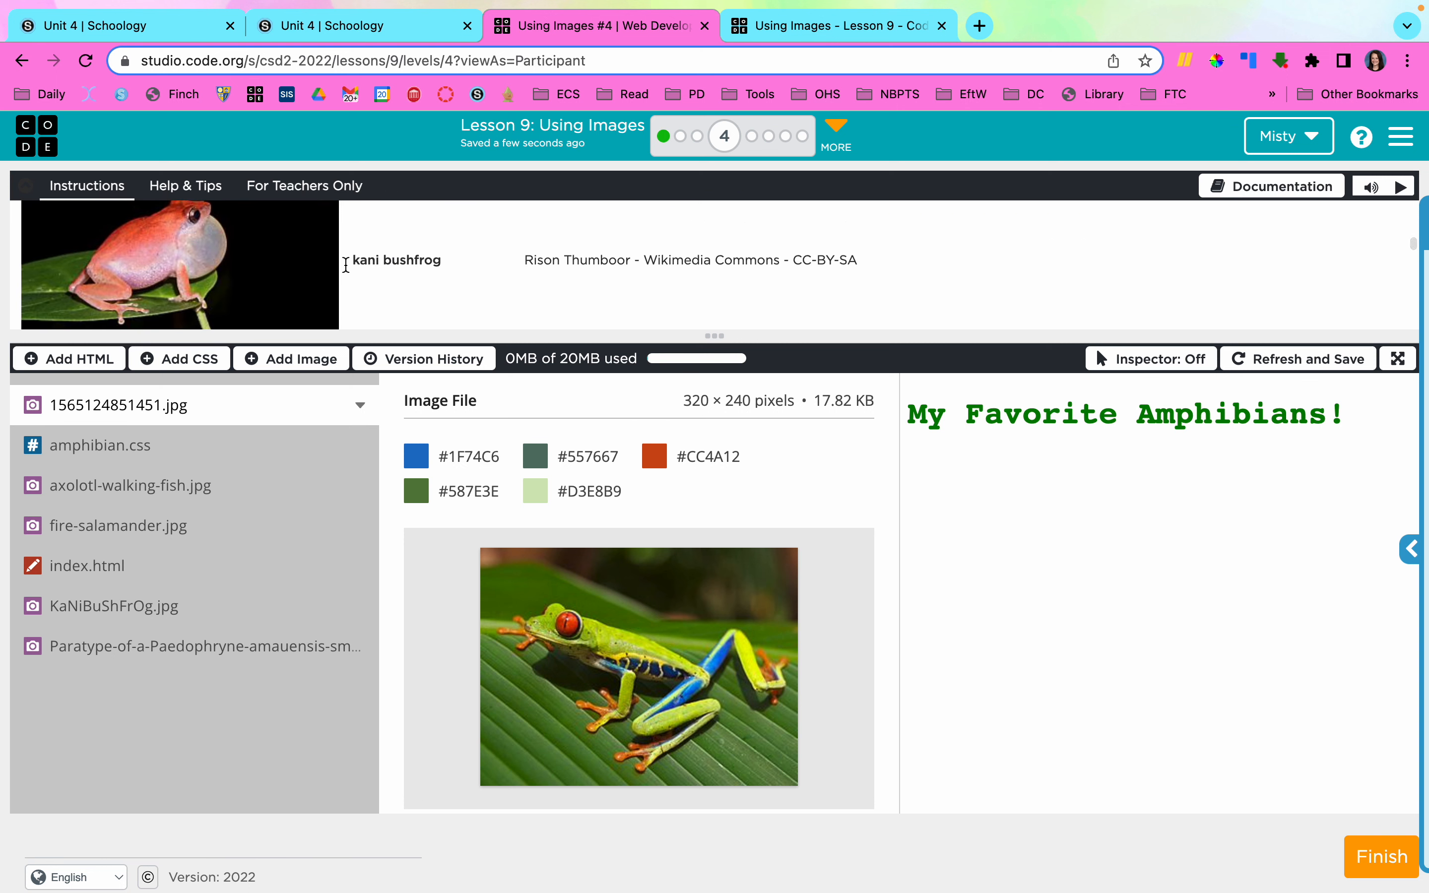
{"action": "double_click", "coordinate": [392, 260]}
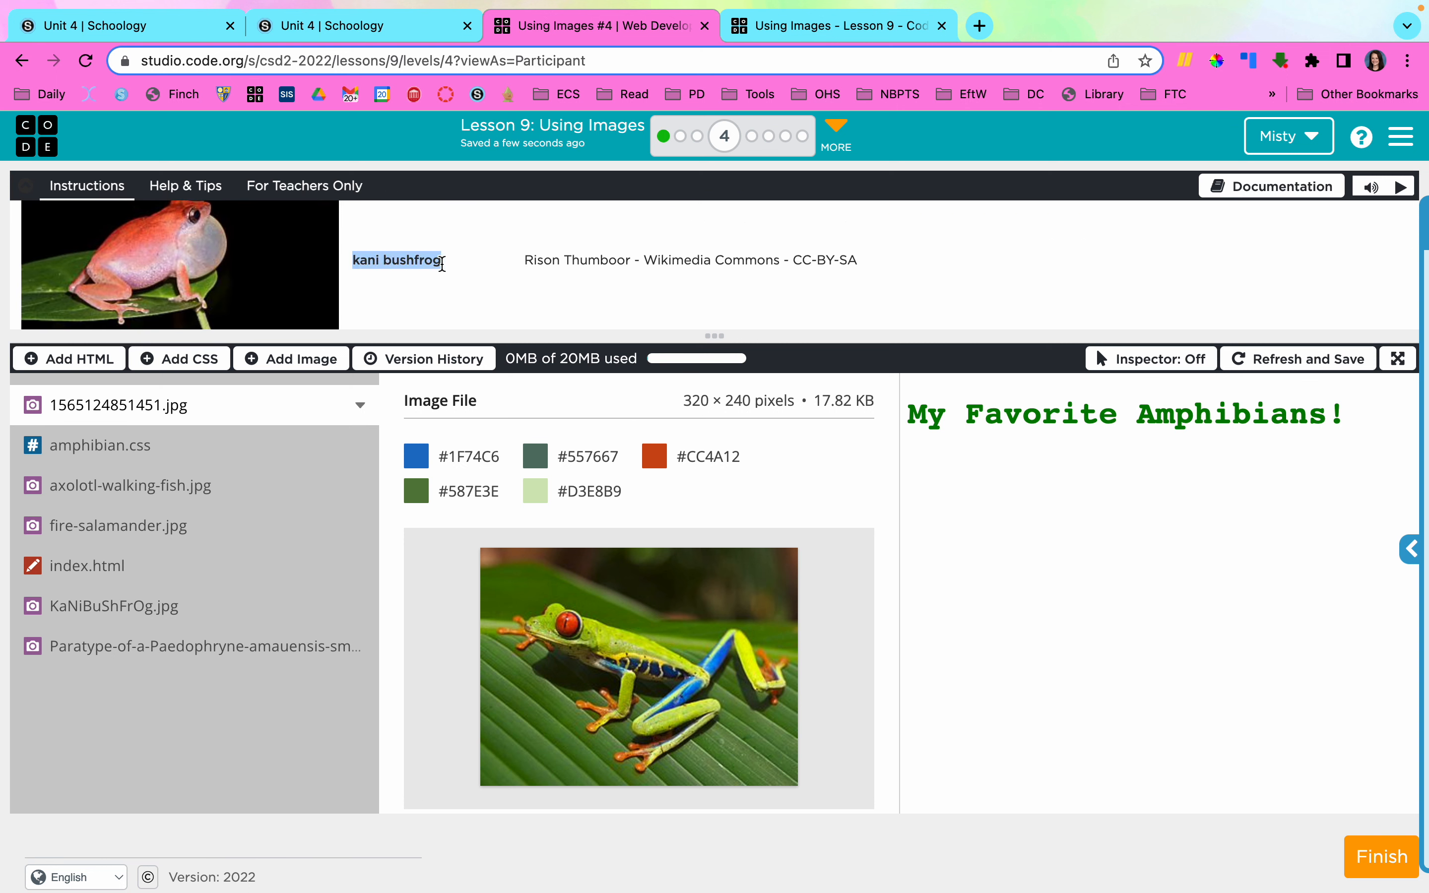
{"action": "left_click", "coordinate": [113, 607]}
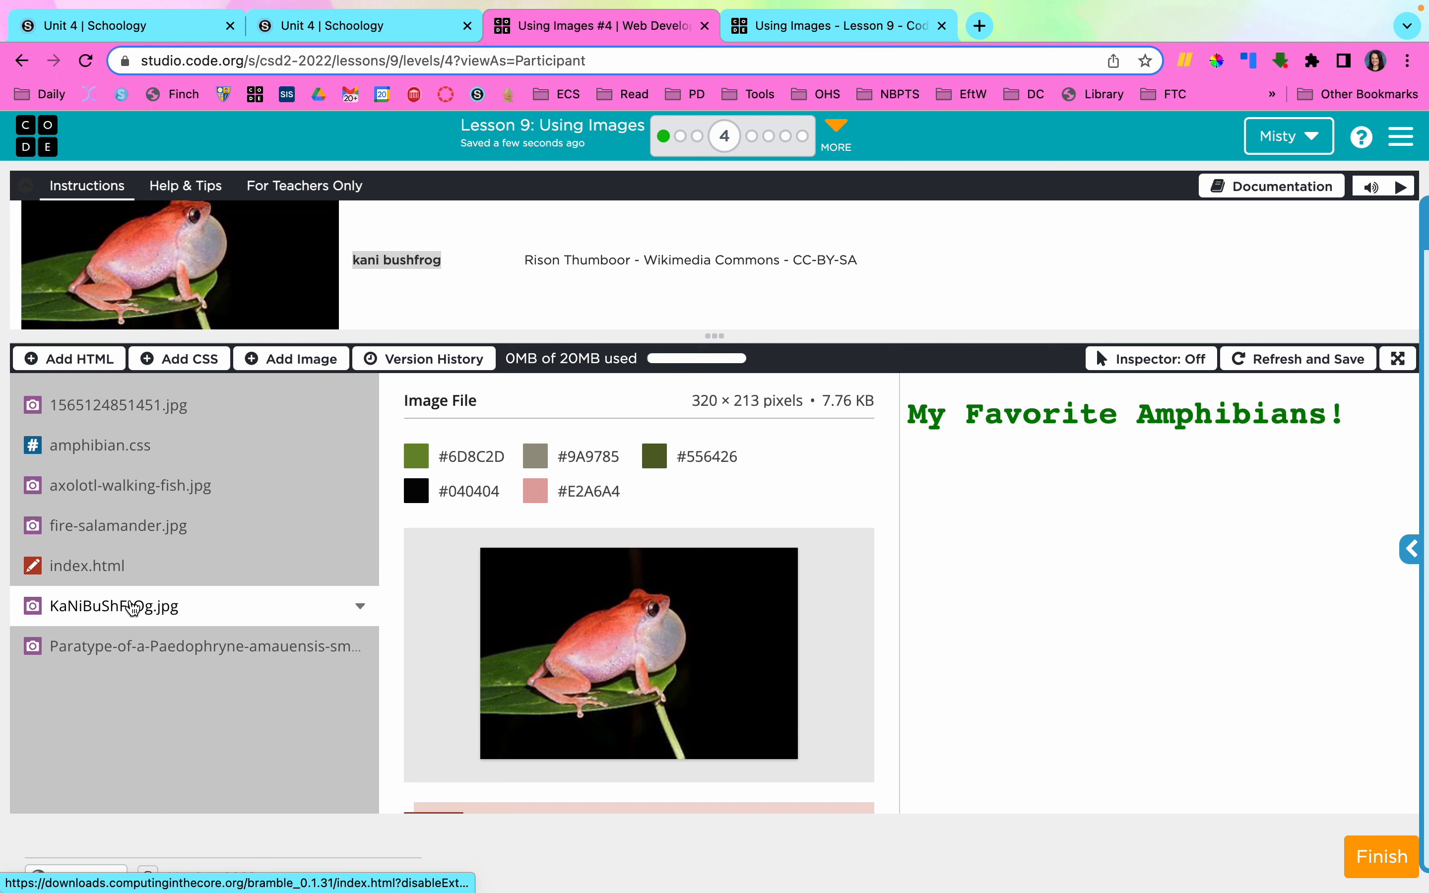
{"action": "double_click", "coordinate": [113, 606]}
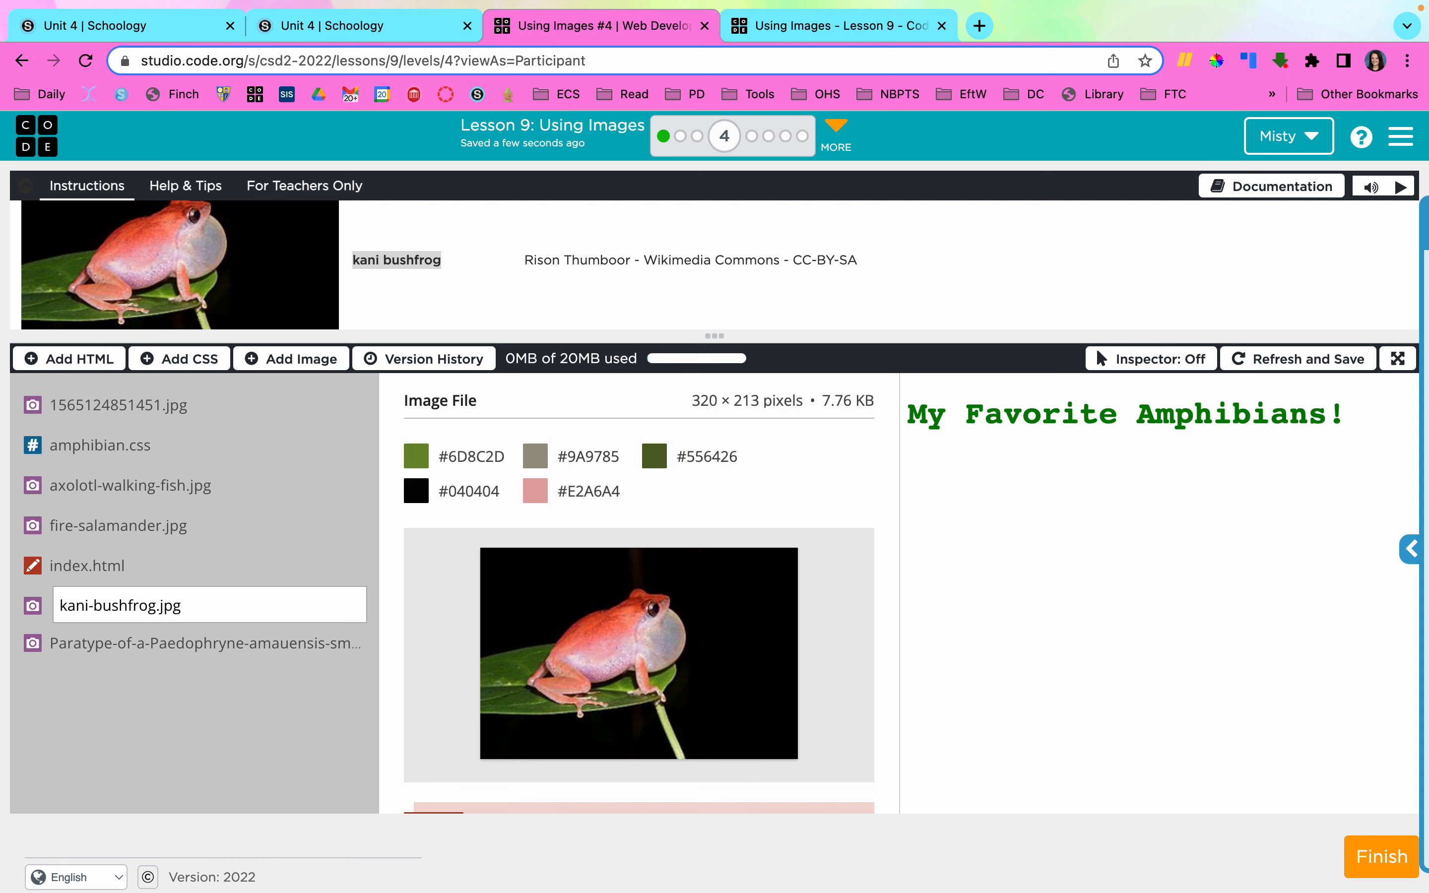
{"action": "type", "text": "kani_bushfrog.jpg"}
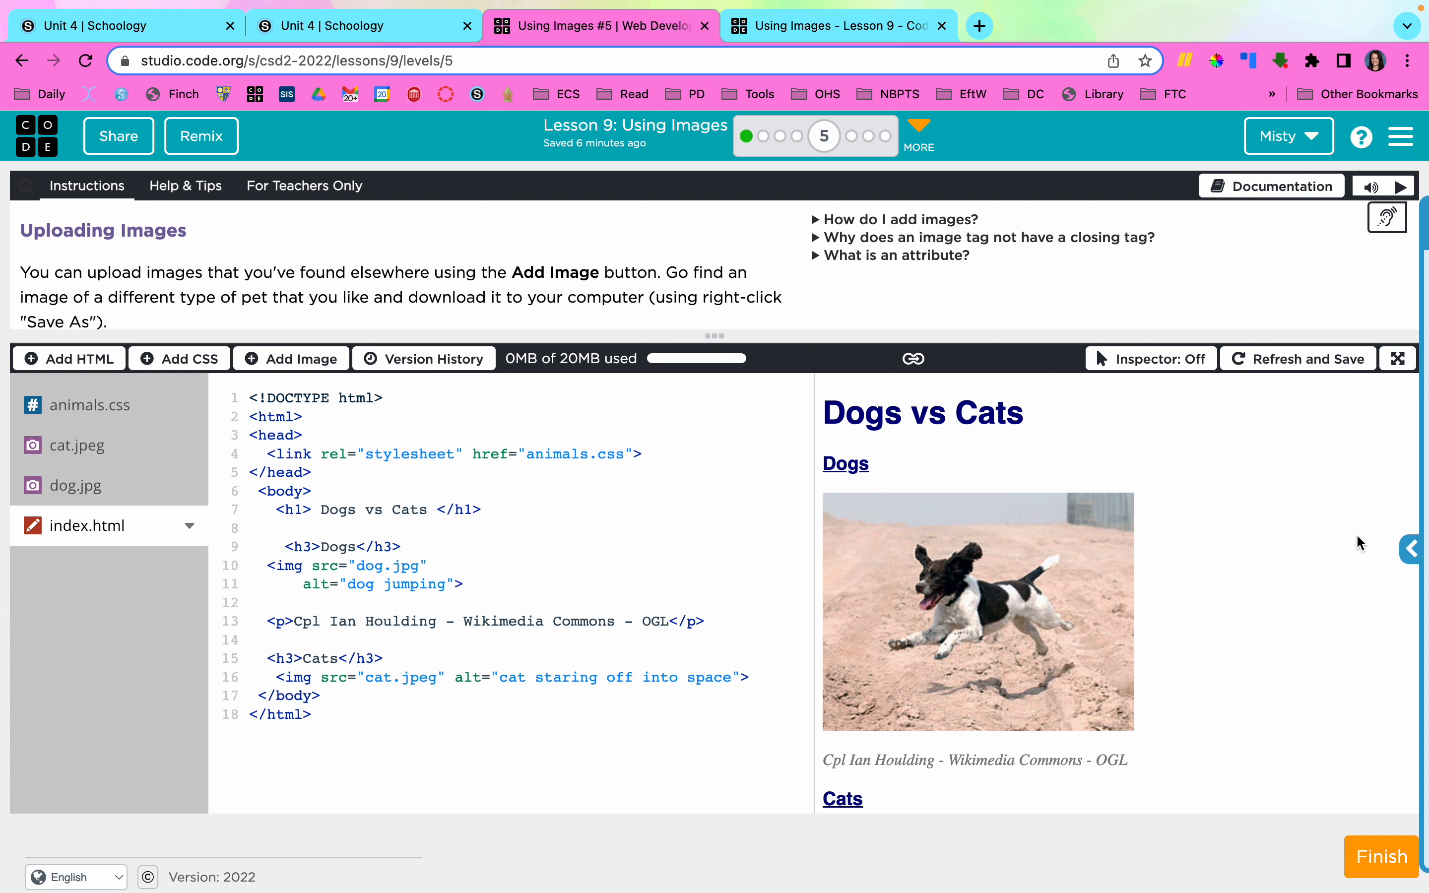
Scroll through the Uploading Images task instructions.
{"action": "scroll", "scroll_direction": "down", "scroll_amount": 3}
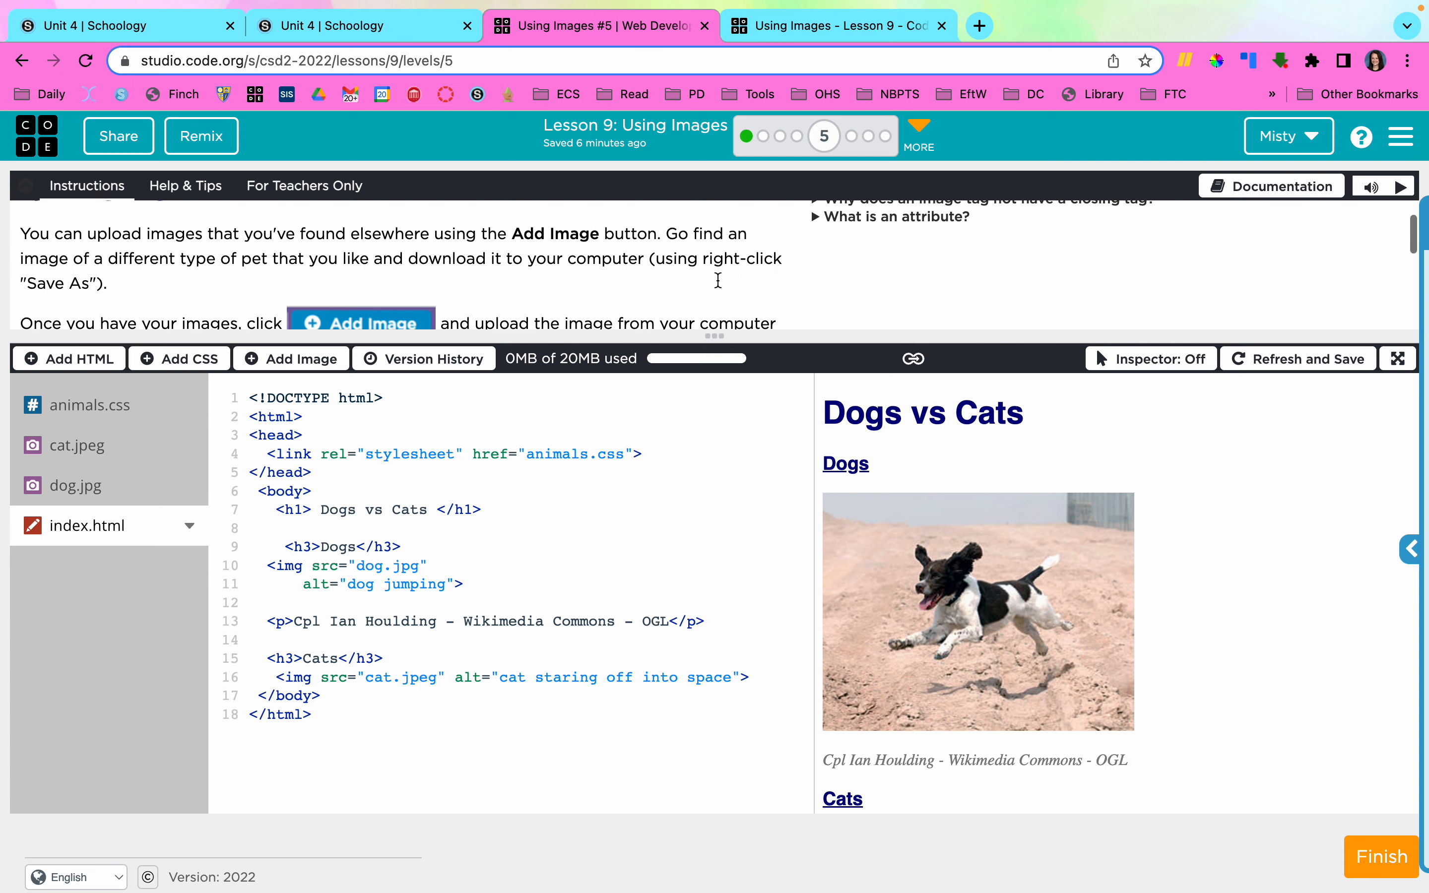
{"action": "scroll", "scroll_direction": "down", "scroll_amount": 3}
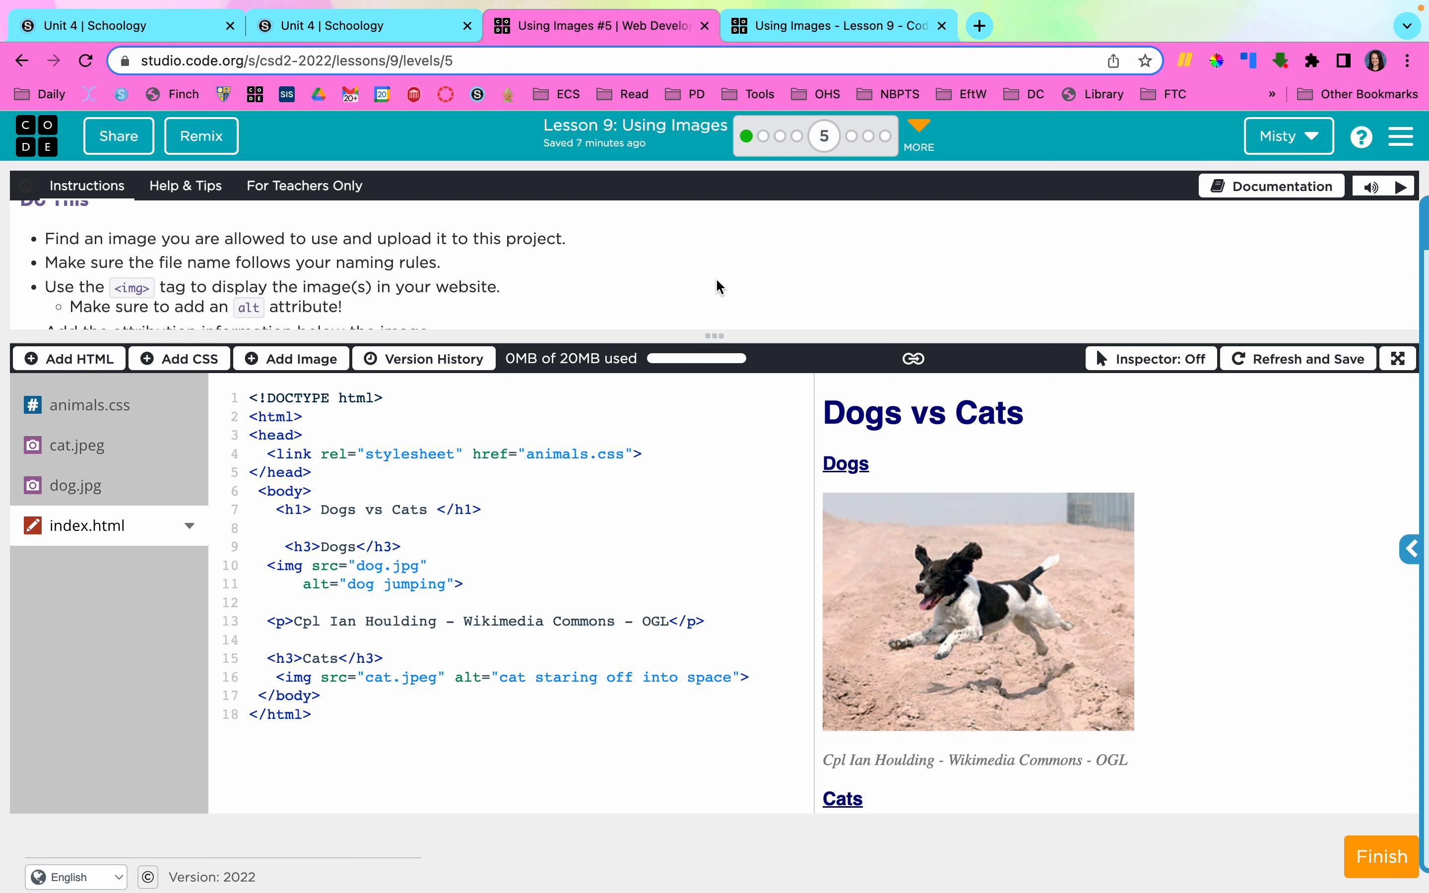
{"action": "scroll", "scroll_direction": "down", "scroll_amount": 3}
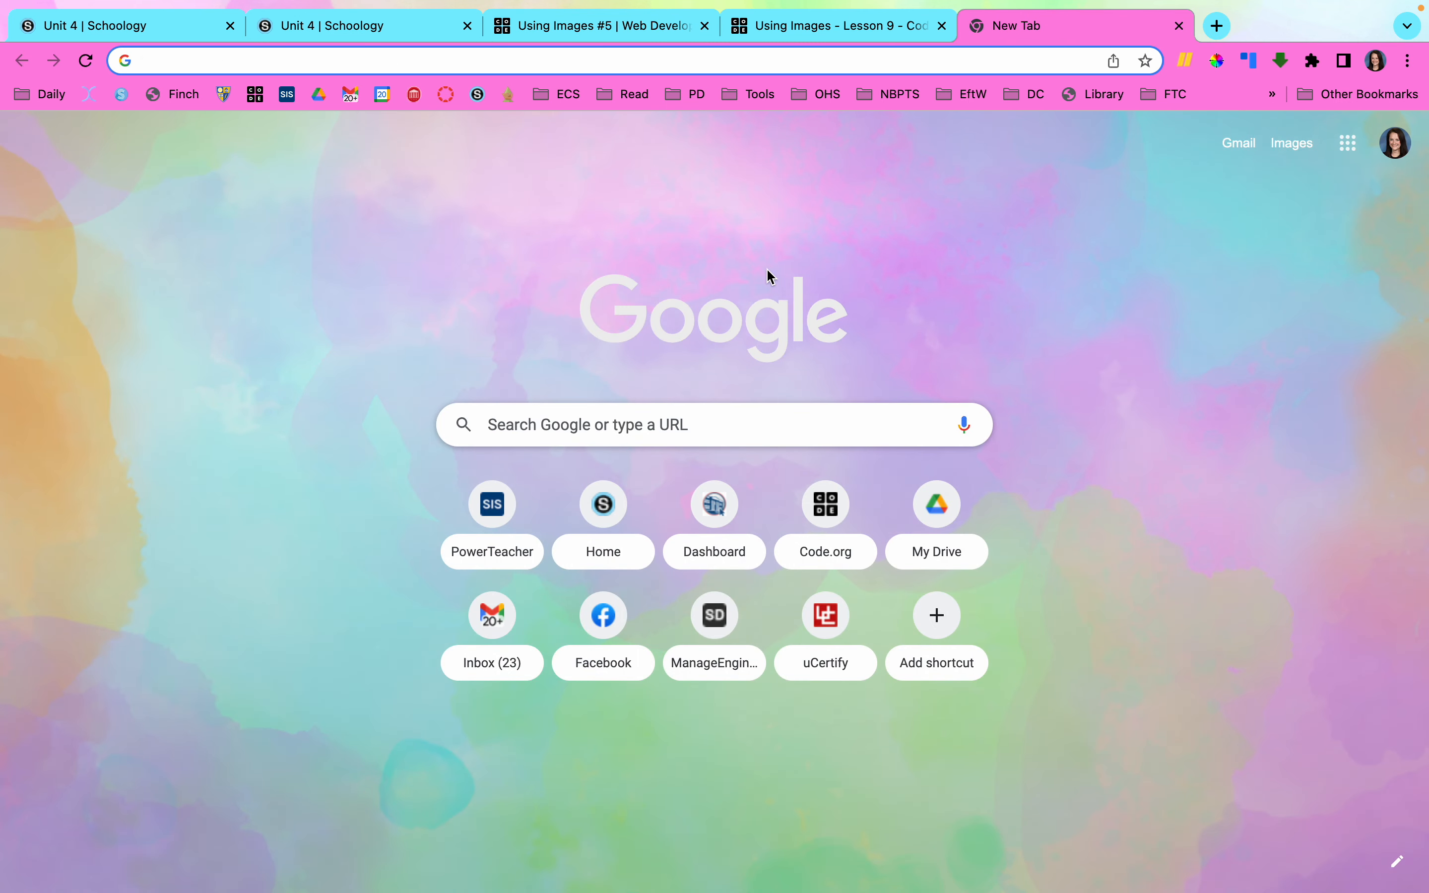
Search Google Images for pygmy bunny rabbit with Creative Commons usage rights and open the Hippopx dwarf rabbit photo.
{"action": "type", "text": "pyg"}
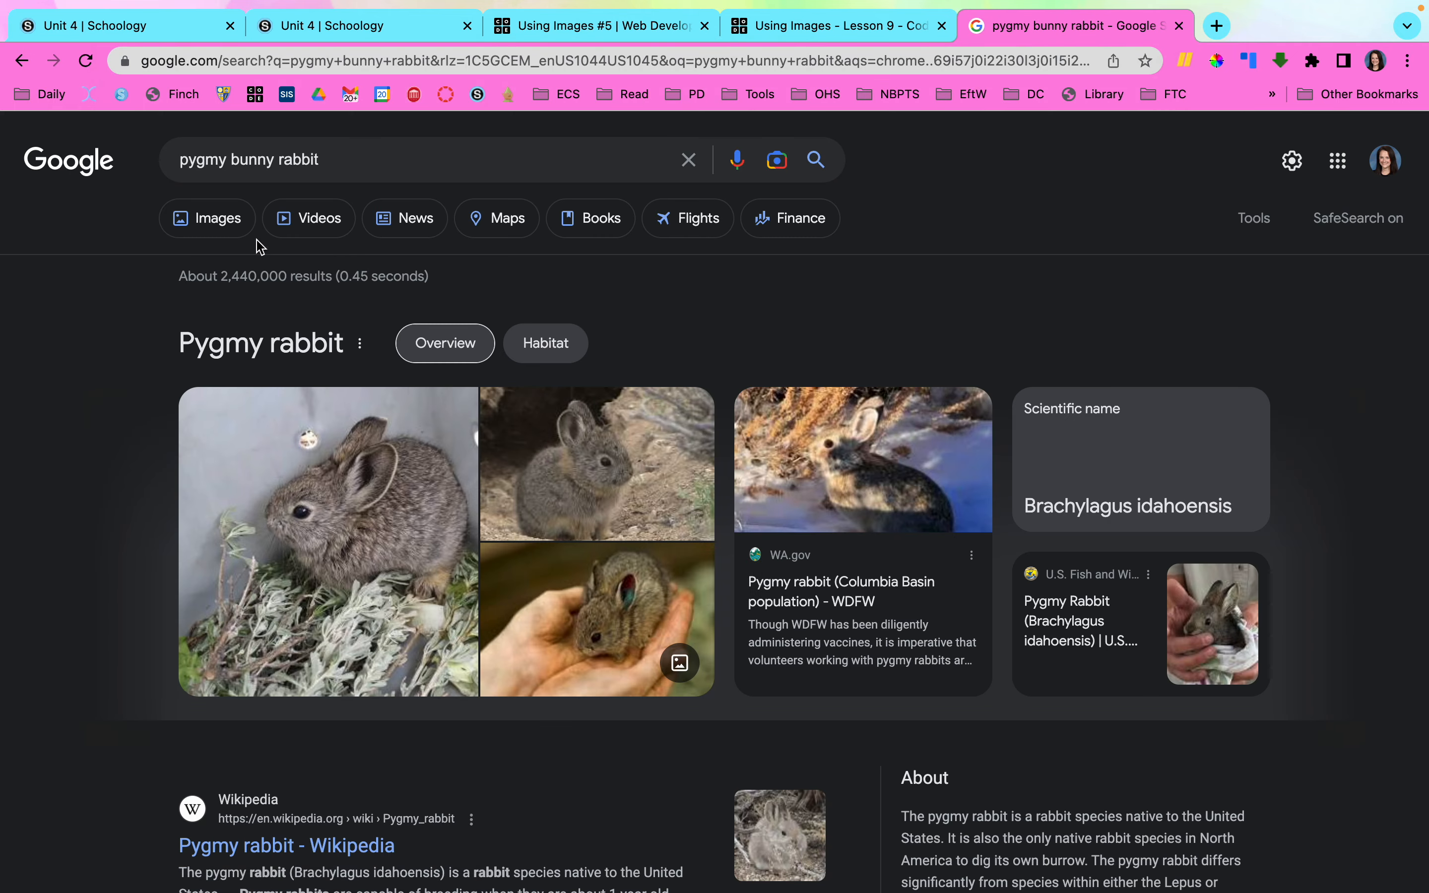
{"action": "left_click", "coordinate": [206, 218]}
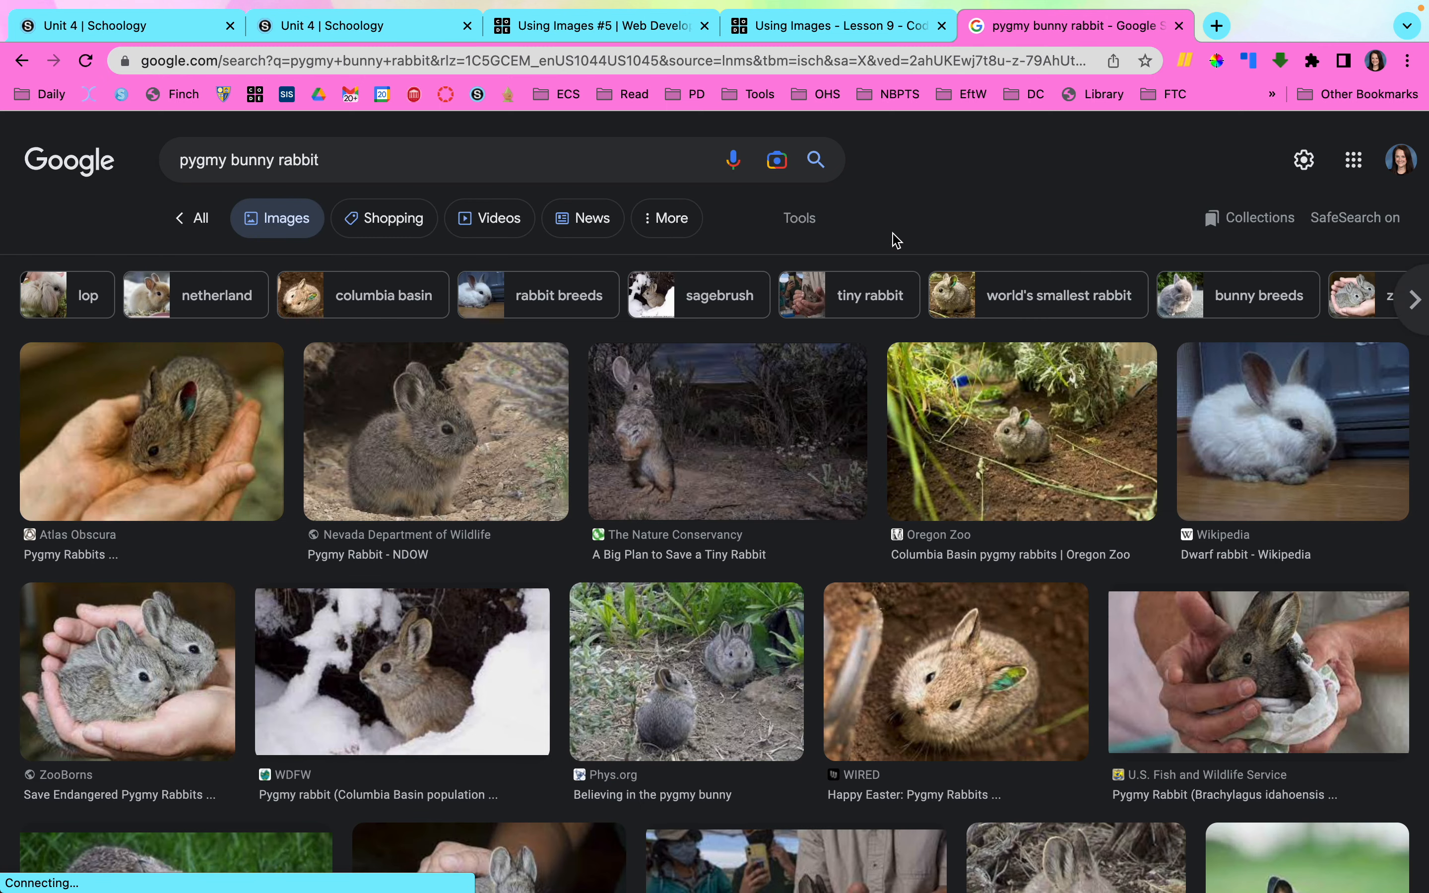
{"action": "mouse_move", "coordinate": [809, 230]}
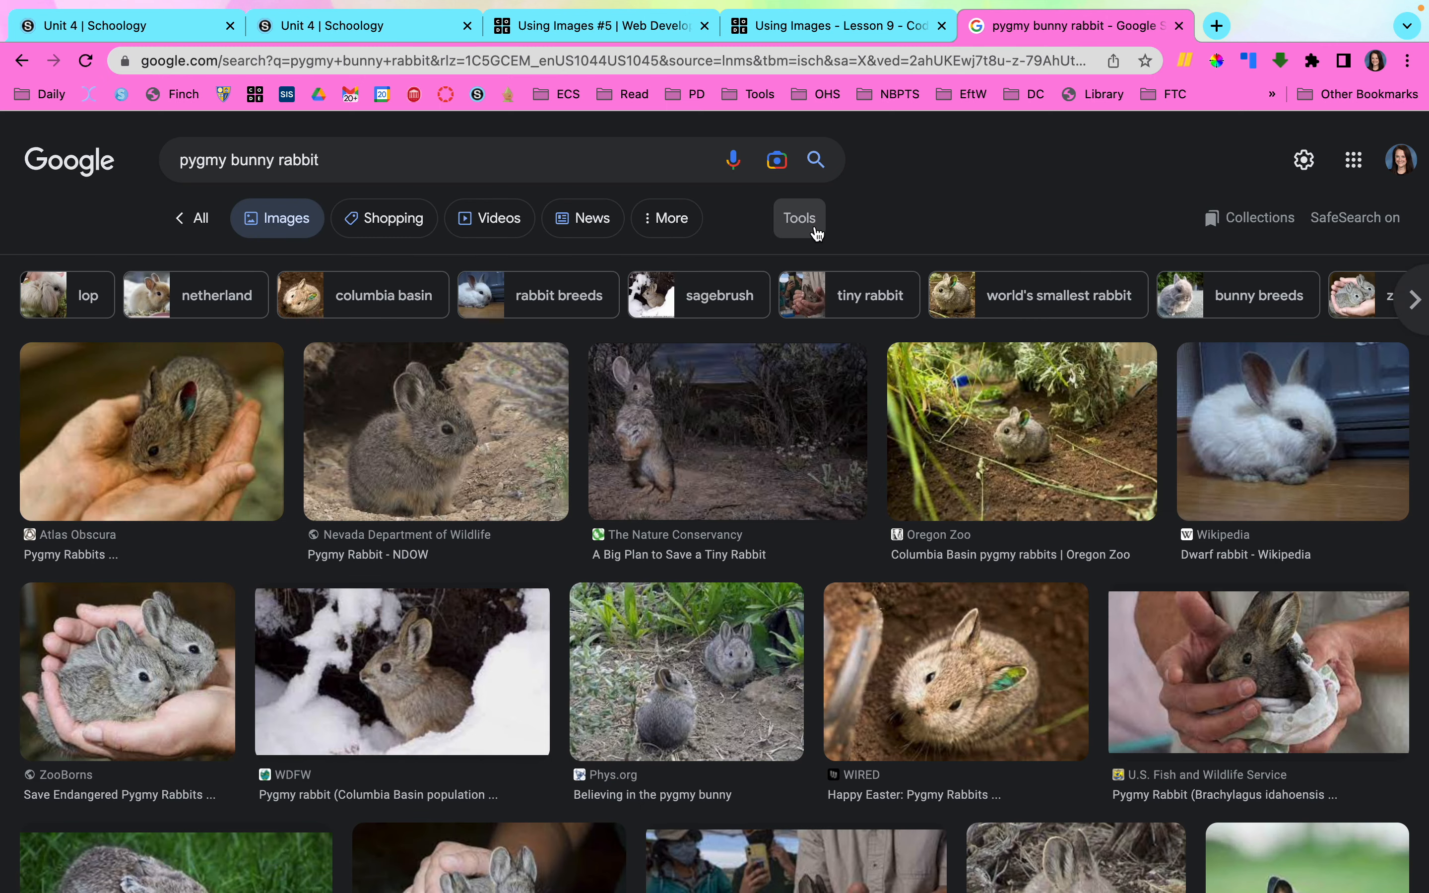
{"action": "left_click", "coordinate": [798, 217]}
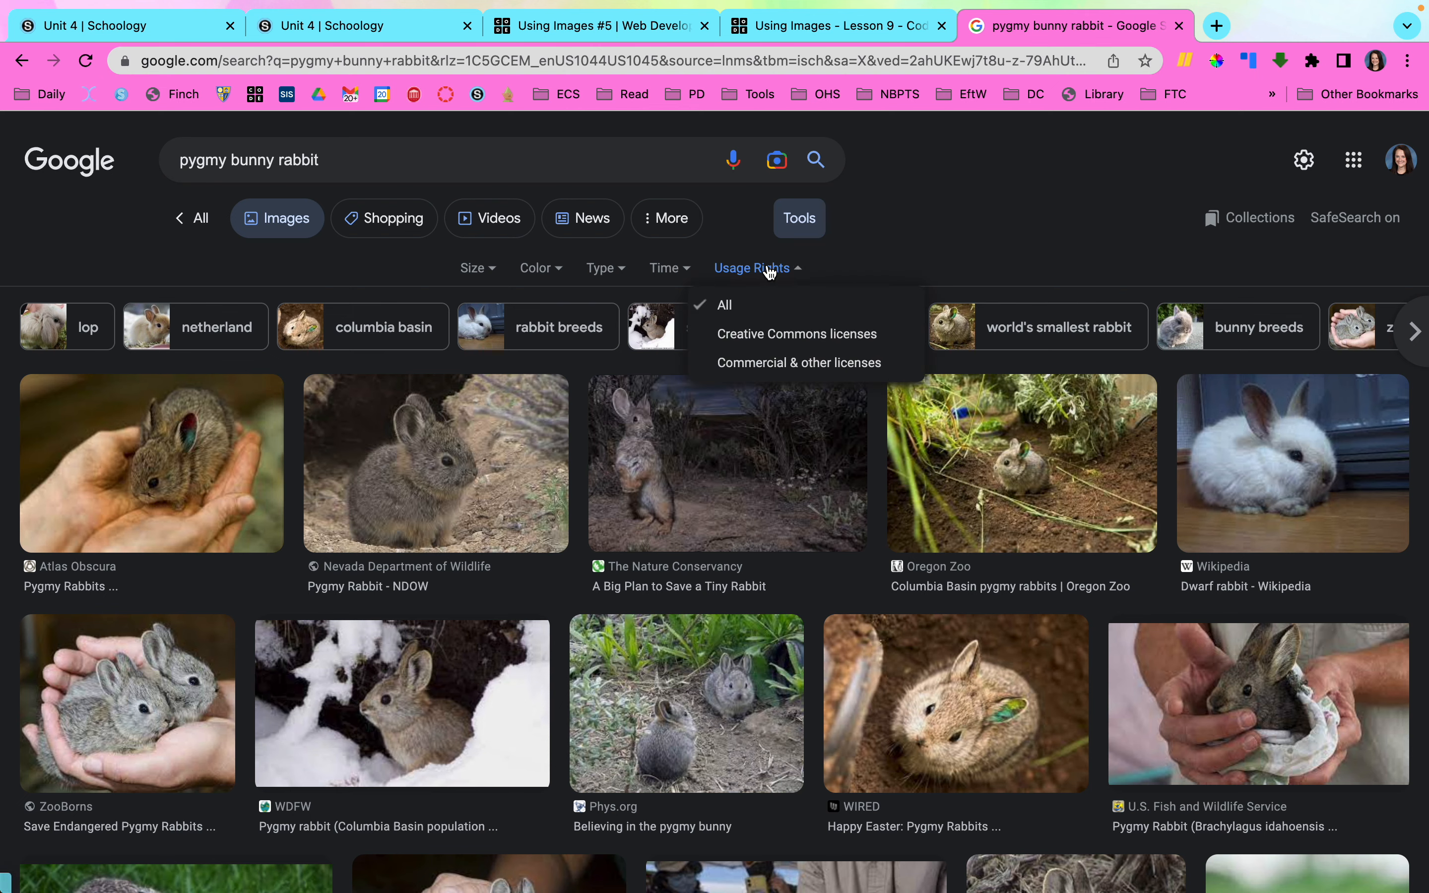
{"action": "left_click", "coordinate": [795, 334]}
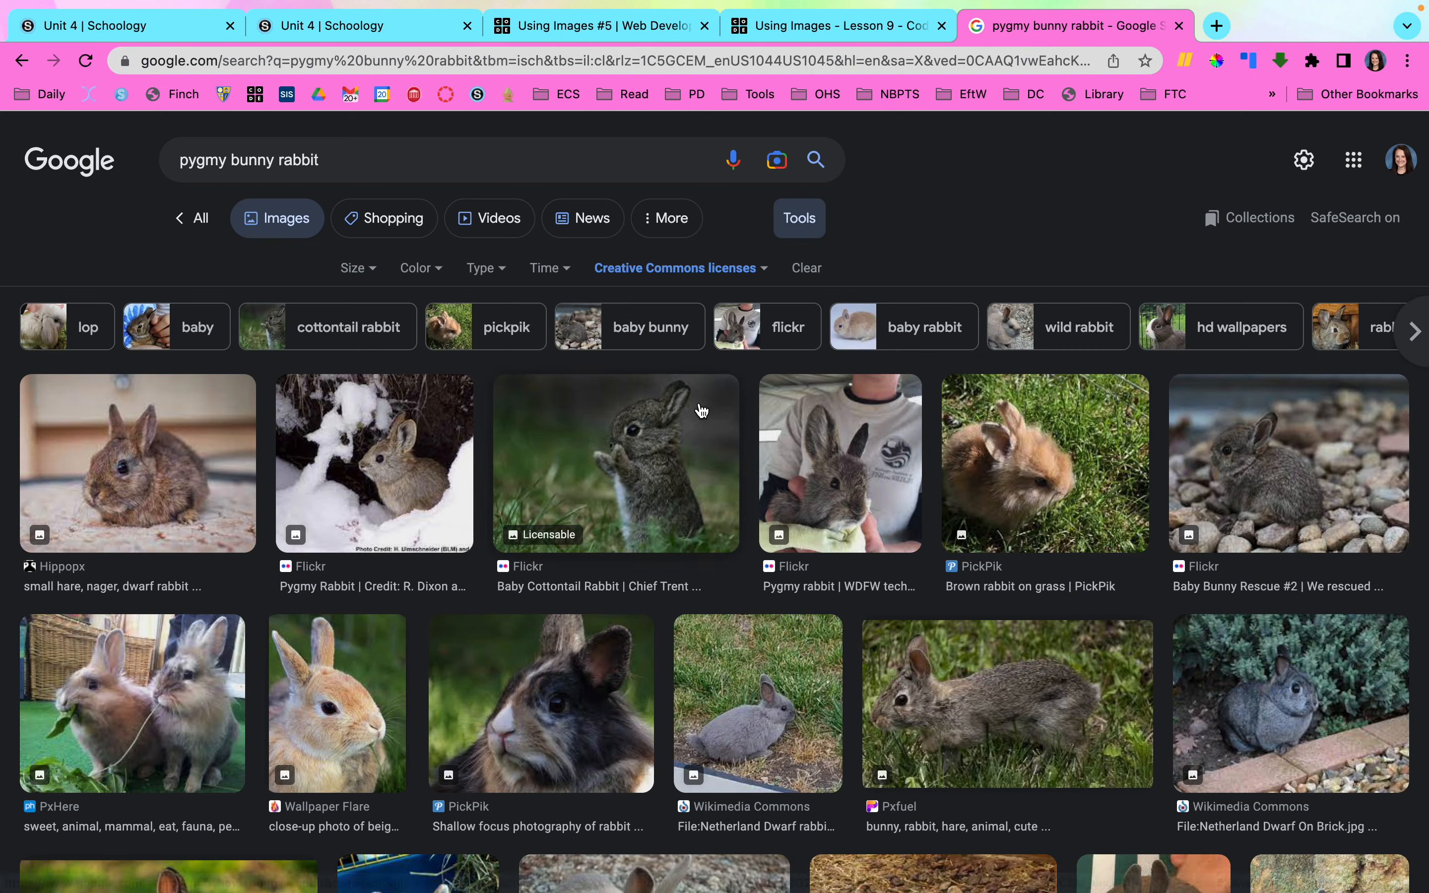
{"action": "mouse_move", "coordinate": [175, 469]}
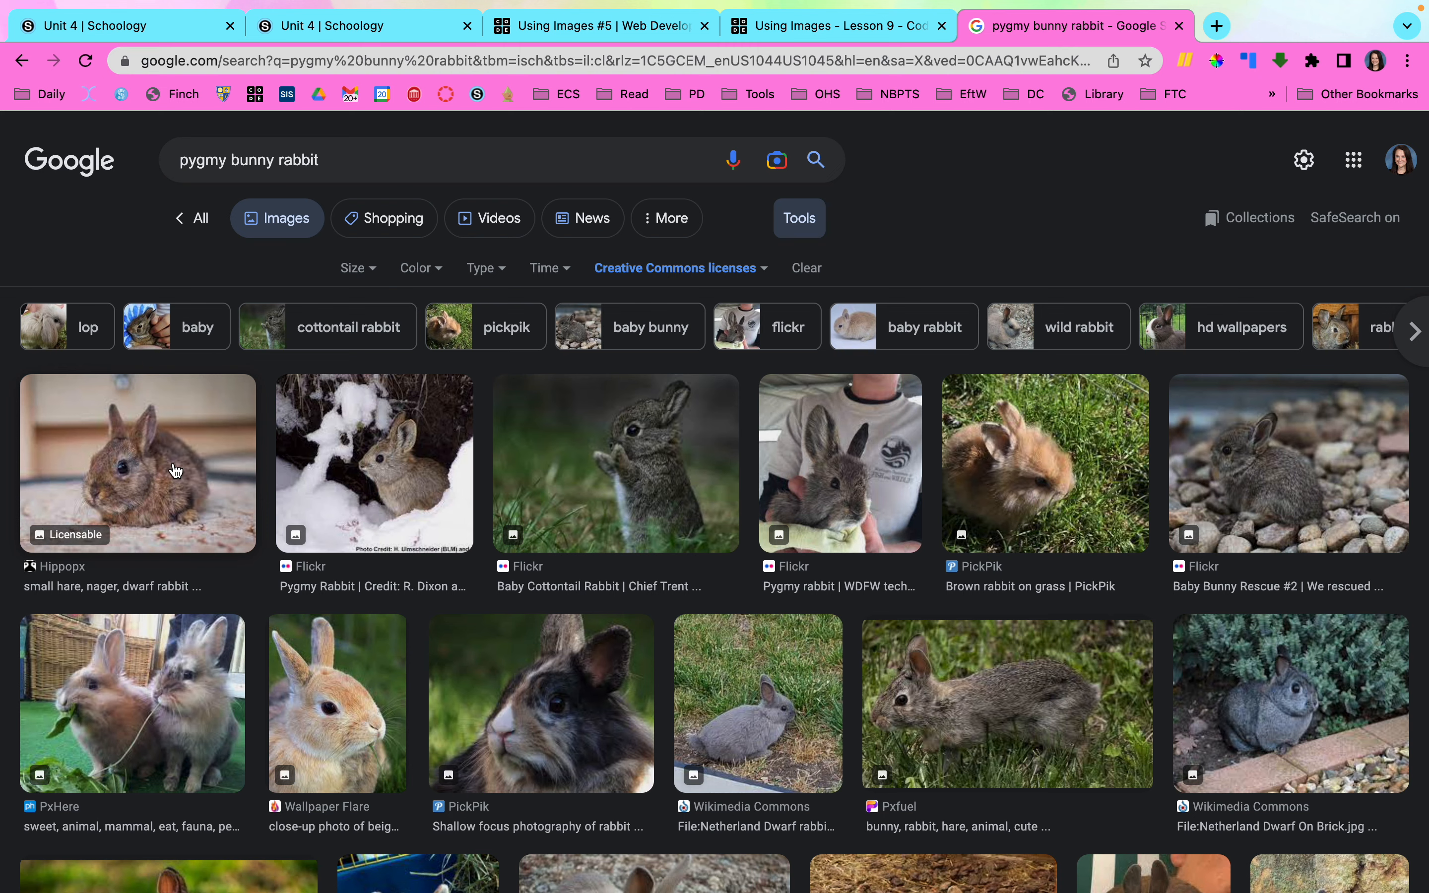
{"action": "left_click", "coordinate": [137, 462]}
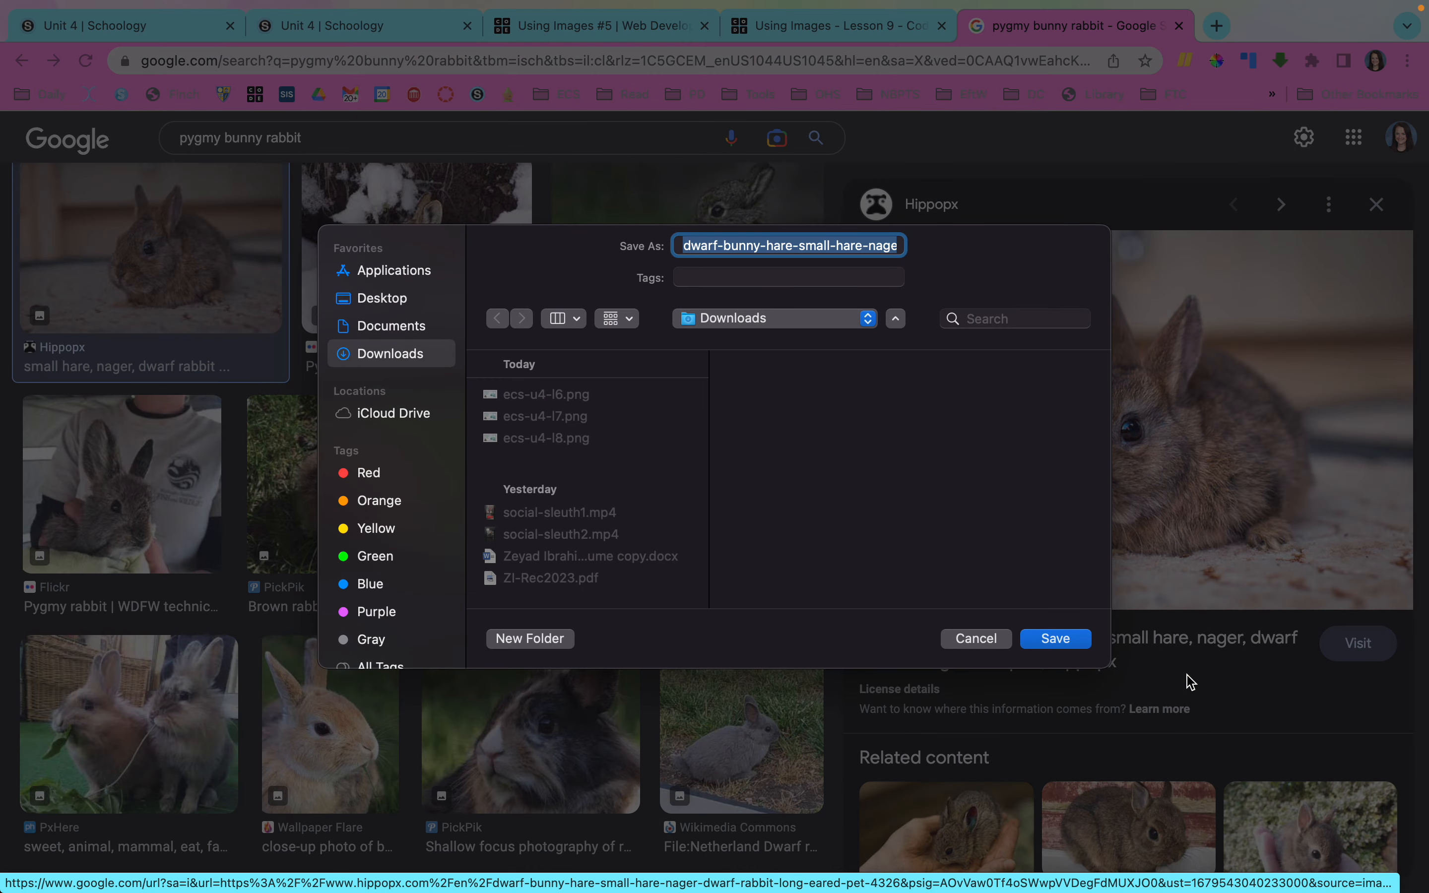
Save the Hippopx dwarf rabbit photo as dwarf-bunny.jpeg.
{"action": "type", "text": "dwar"}
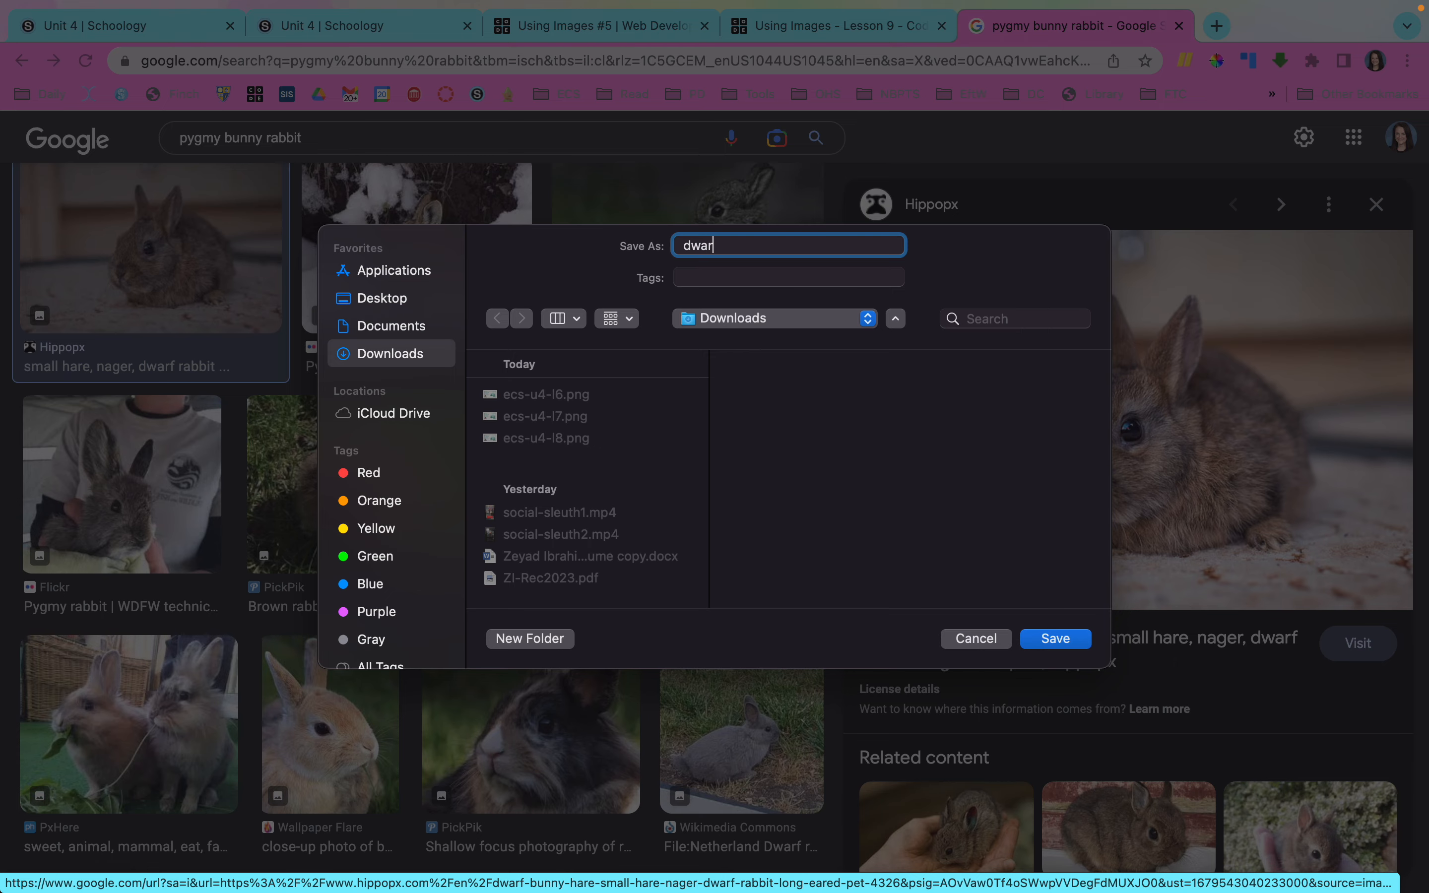
{"action": "type", "text": "f-bunny."}
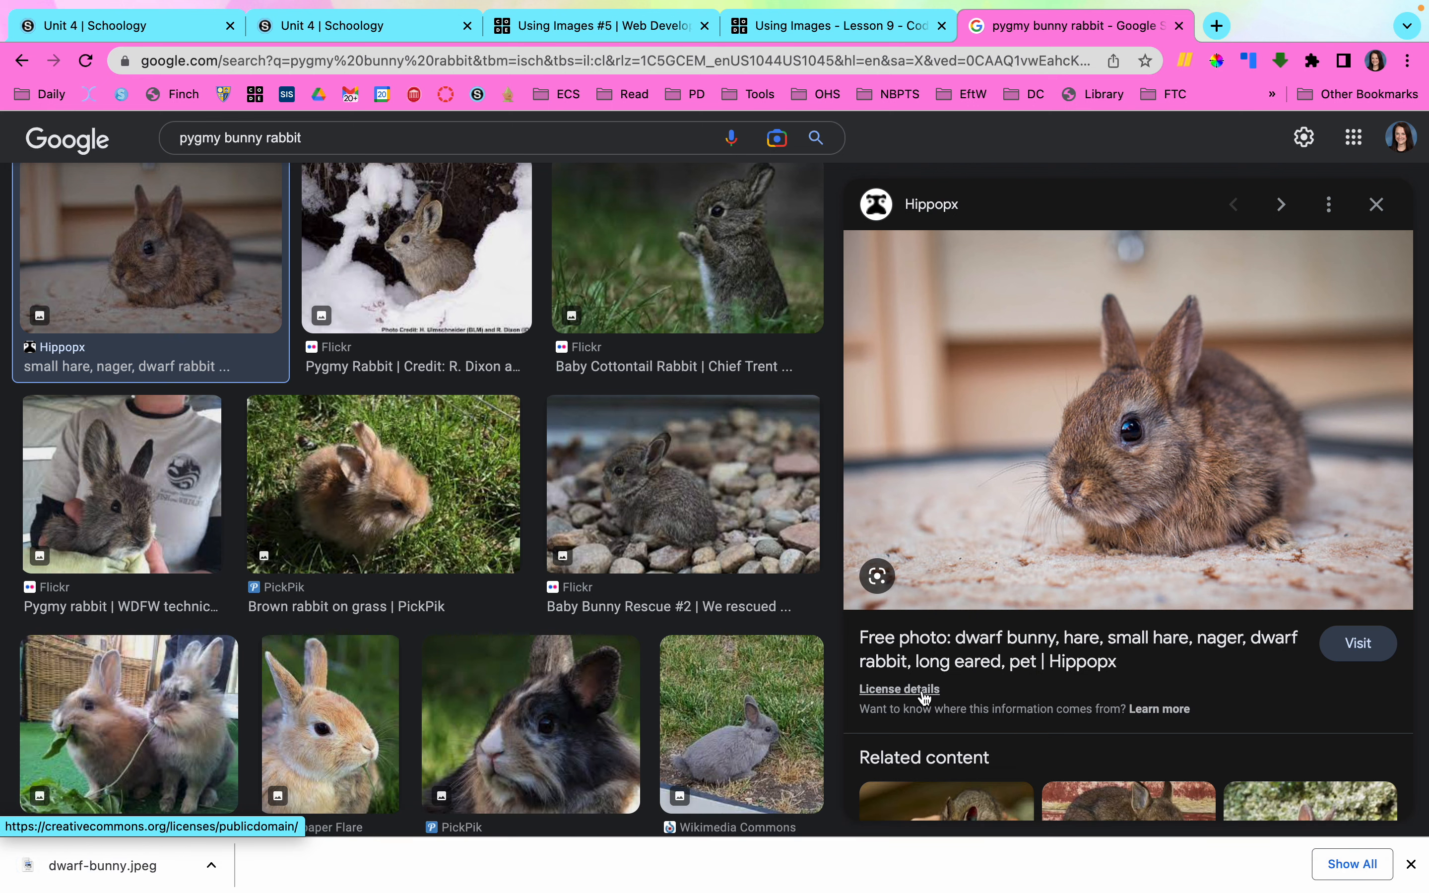
Check the bunny photo's Creative Commons Public Domain license page, then return to Web Lab.
{"action": "left_click", "coordinate": [898, 689]}
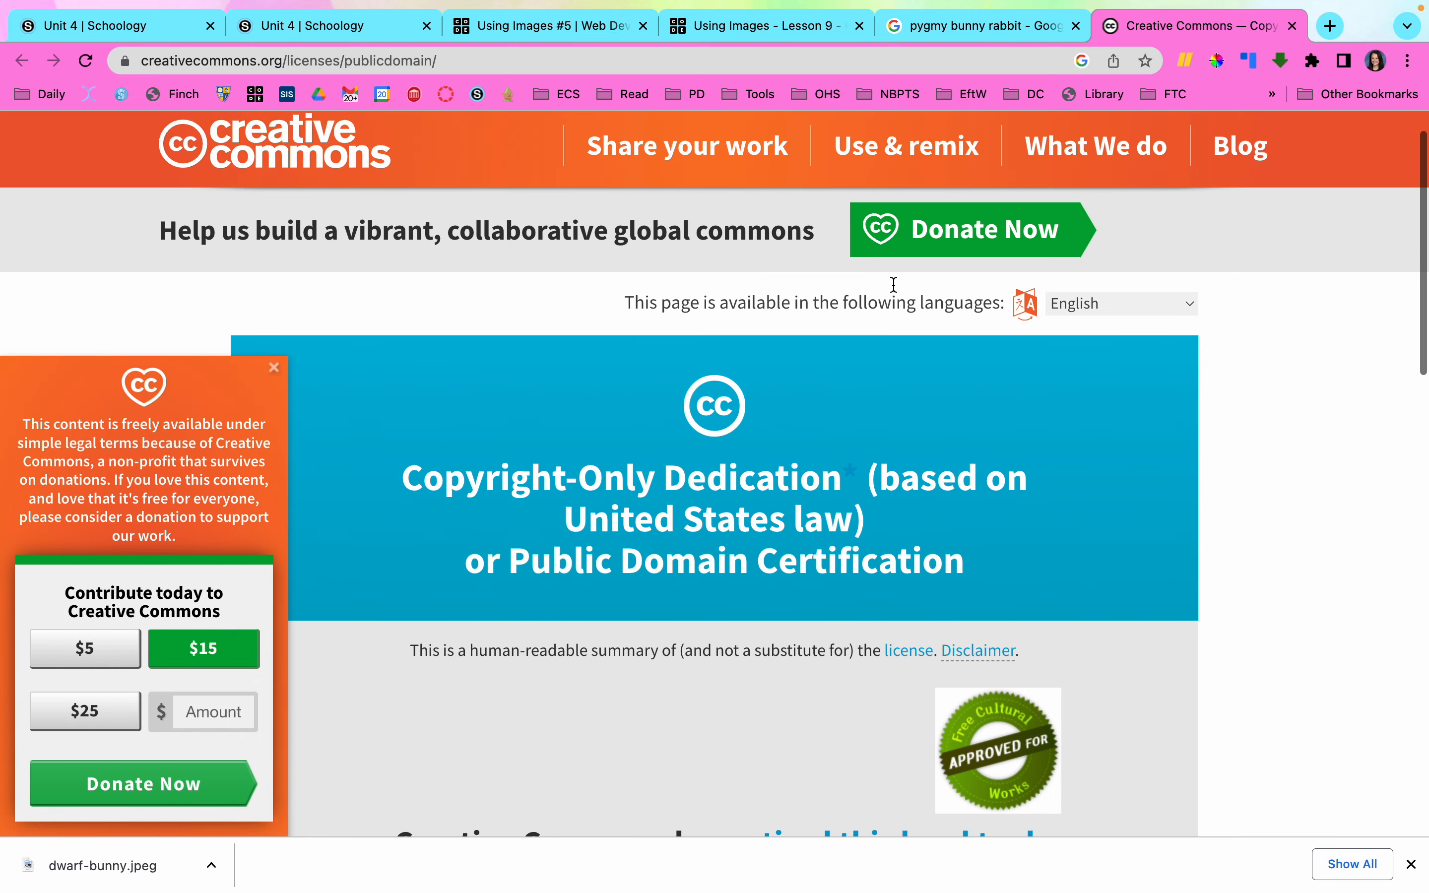
{"action": "left_click", "coordinate": [975, 25]}
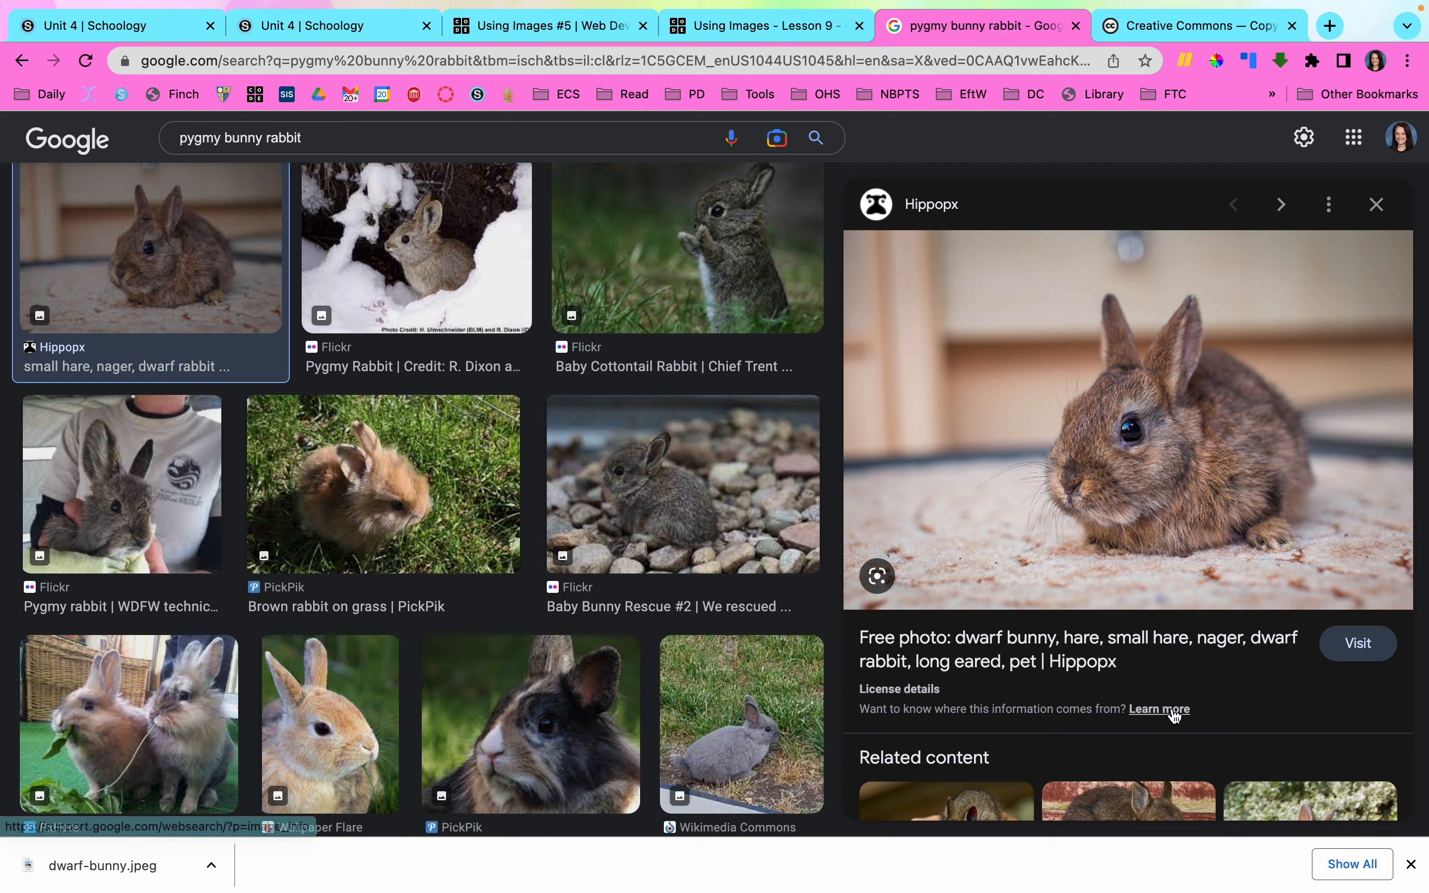
{"action": "mouse_move", "coordinate": [951, 695]}
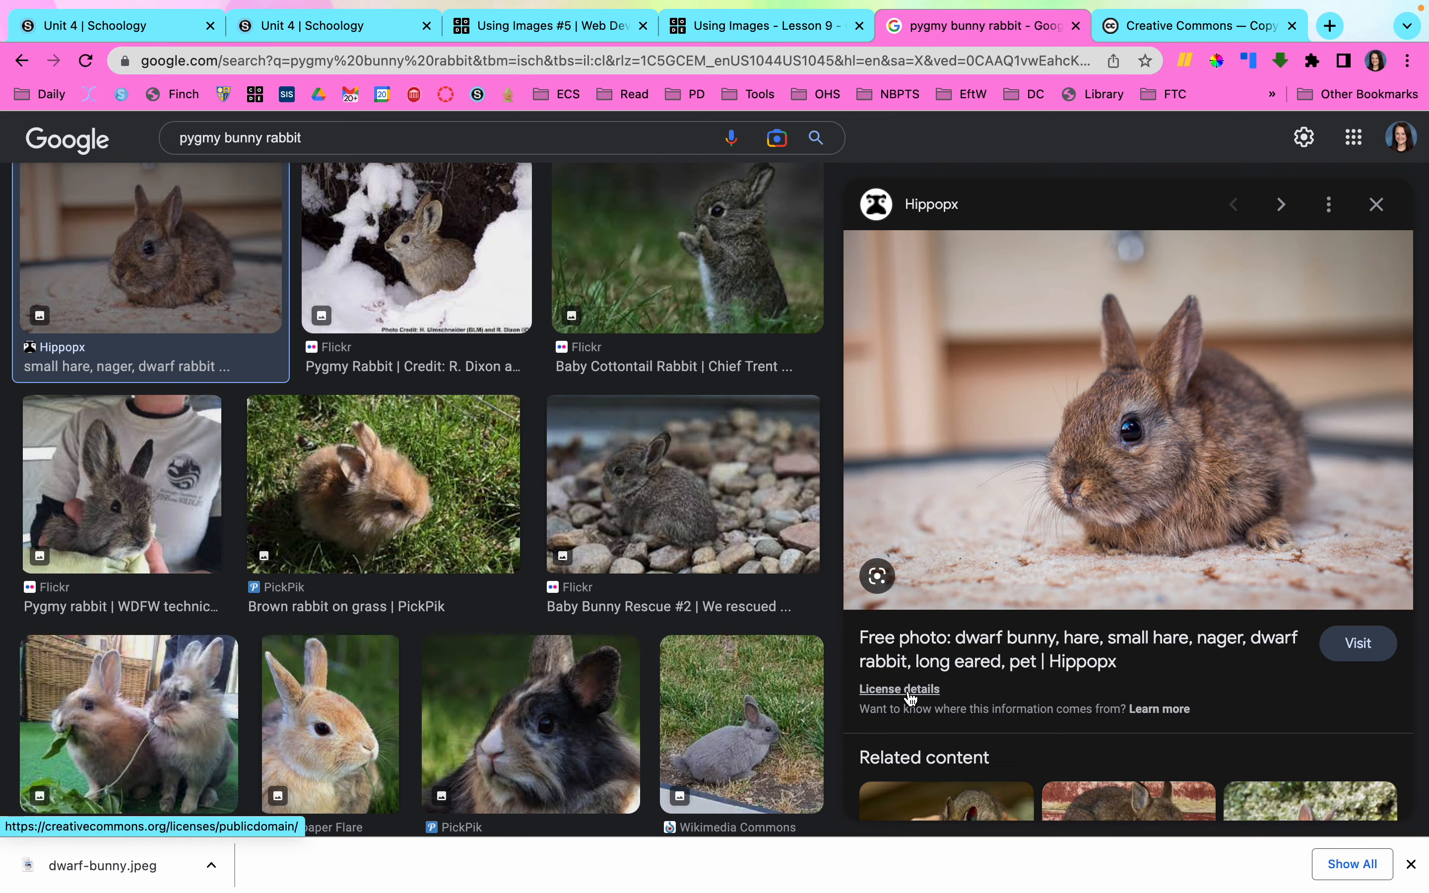
{"action": "left_click", "coordinate": [898, 689]}
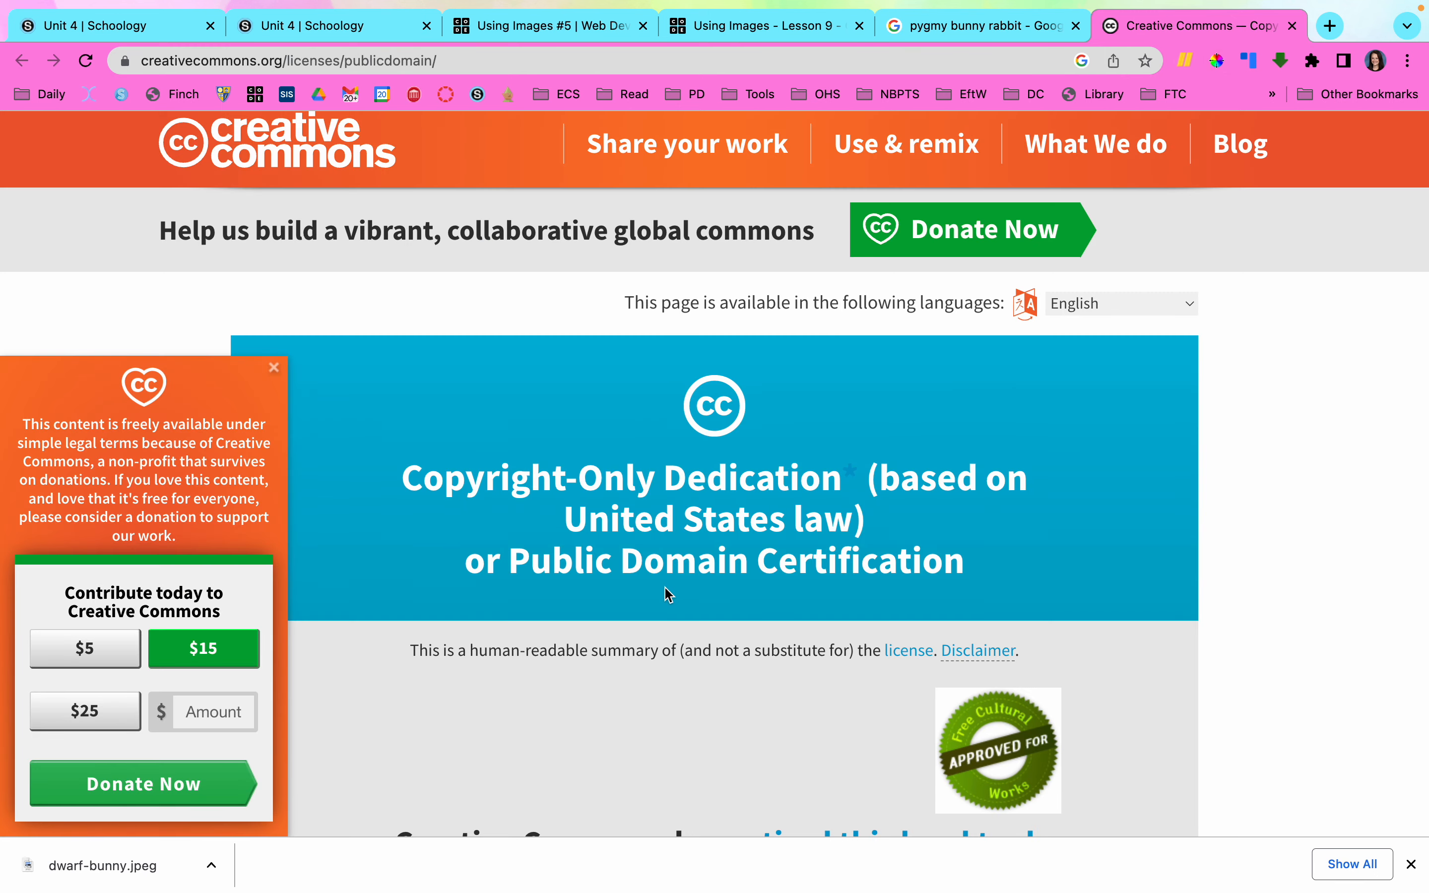
{"action": "mouse_move", "coordinate": [396, 484]}
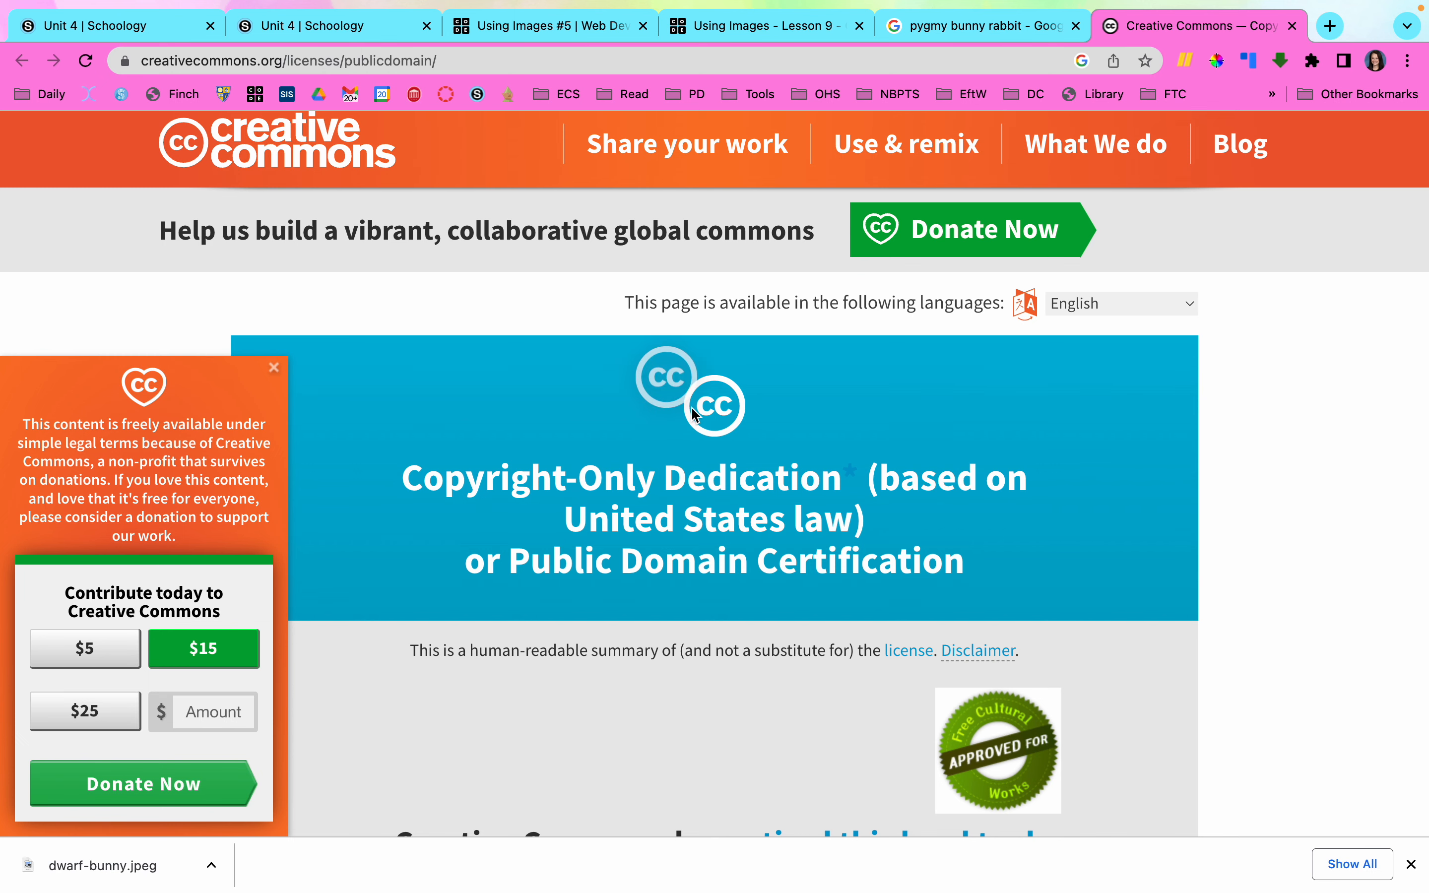
{"action": "scroll", "scroll_direction": "down", "scroll_amount": 3}
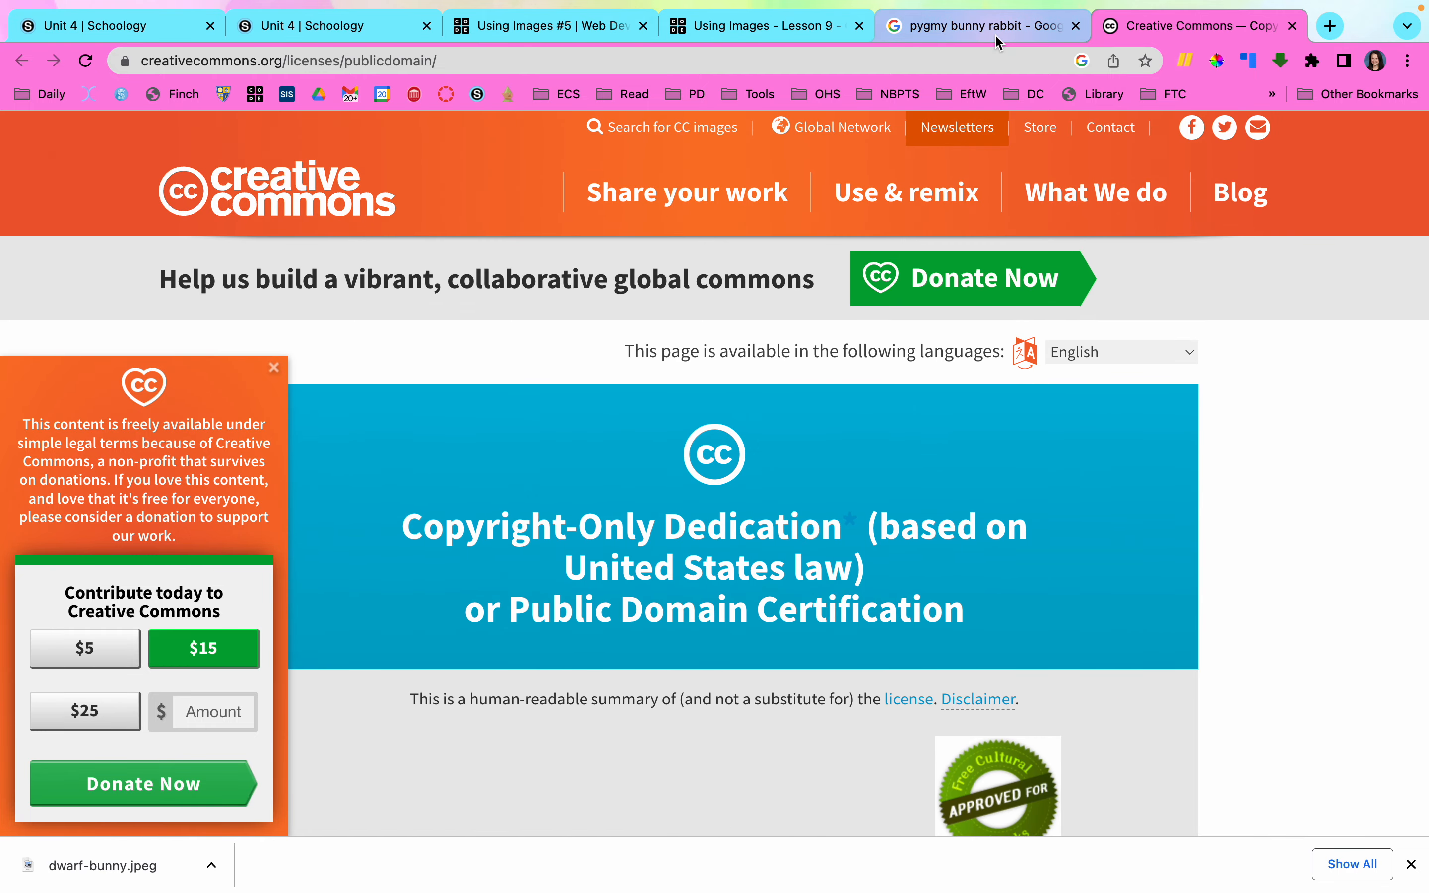
{"action": "left_click", "coordinate": [765, 25]}
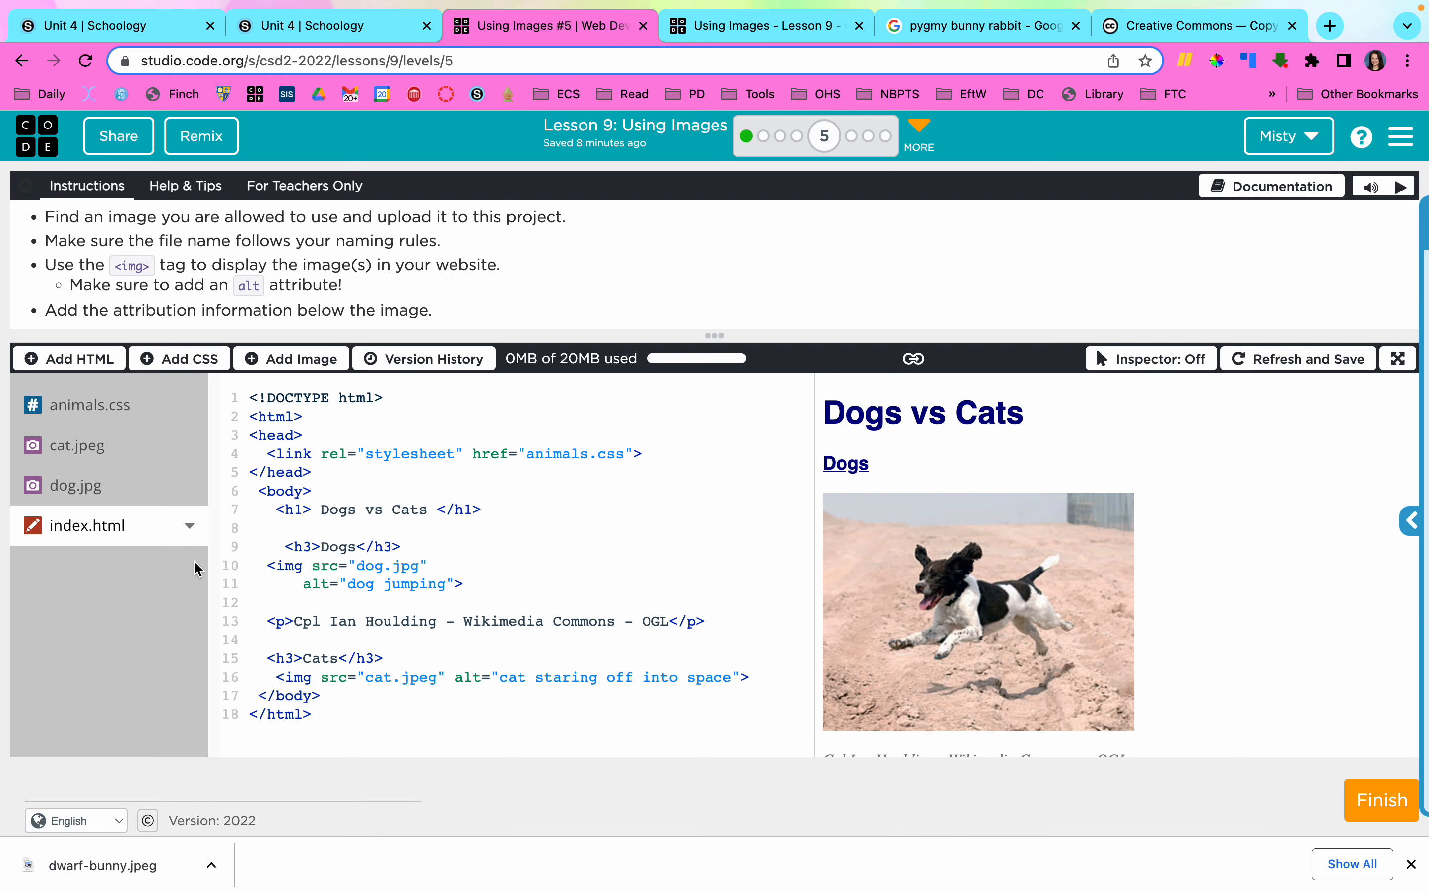
{"action": "mouse_move", "coordinate": [291, 359]}
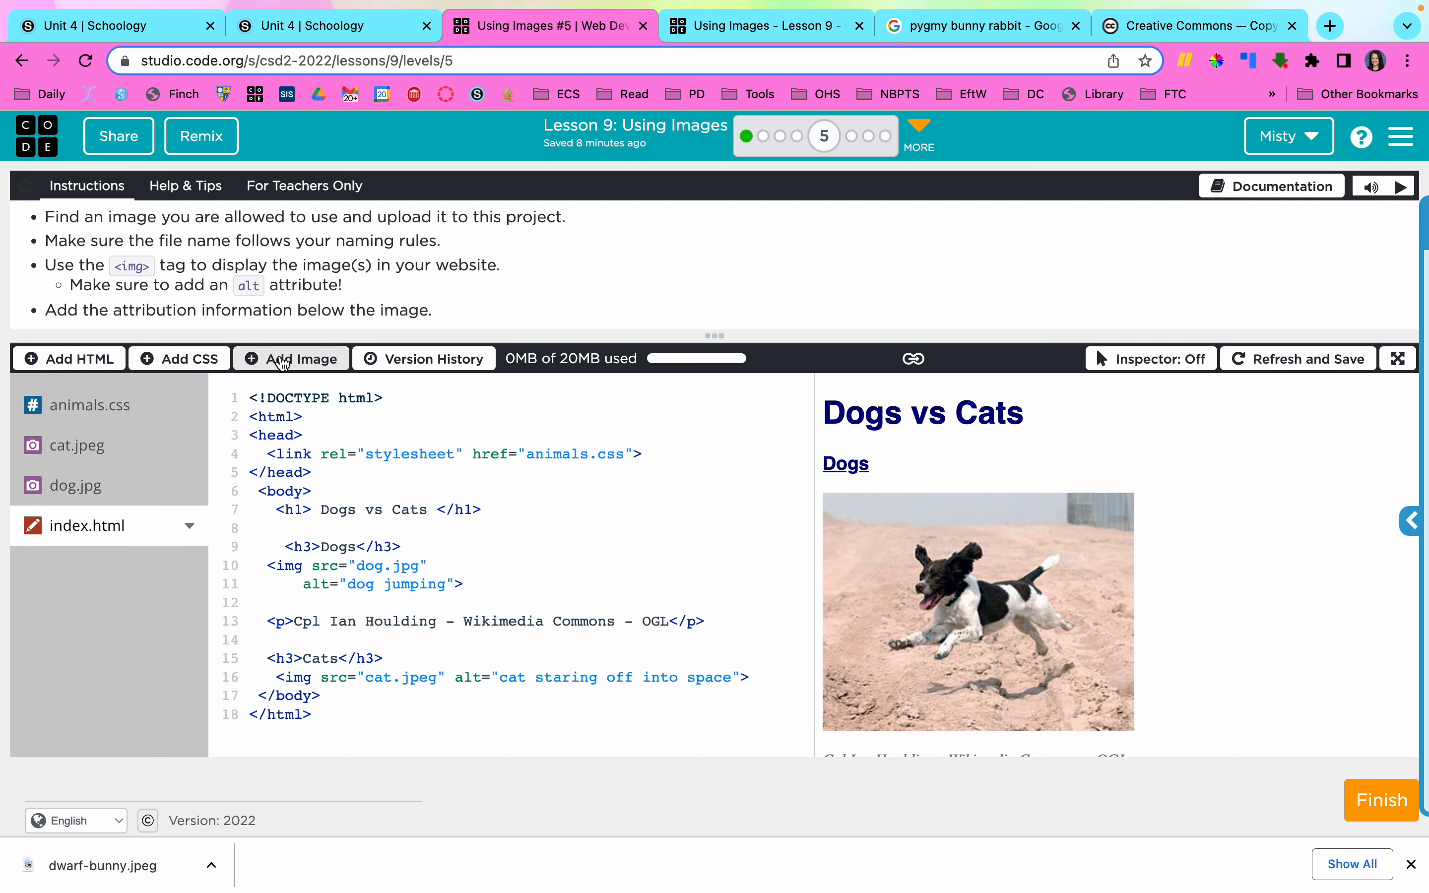
Upload dwarf-bunny.jpeg to the project assets via Manage Assets.
{"action": "left_click", "coordinate": [291, 358]}
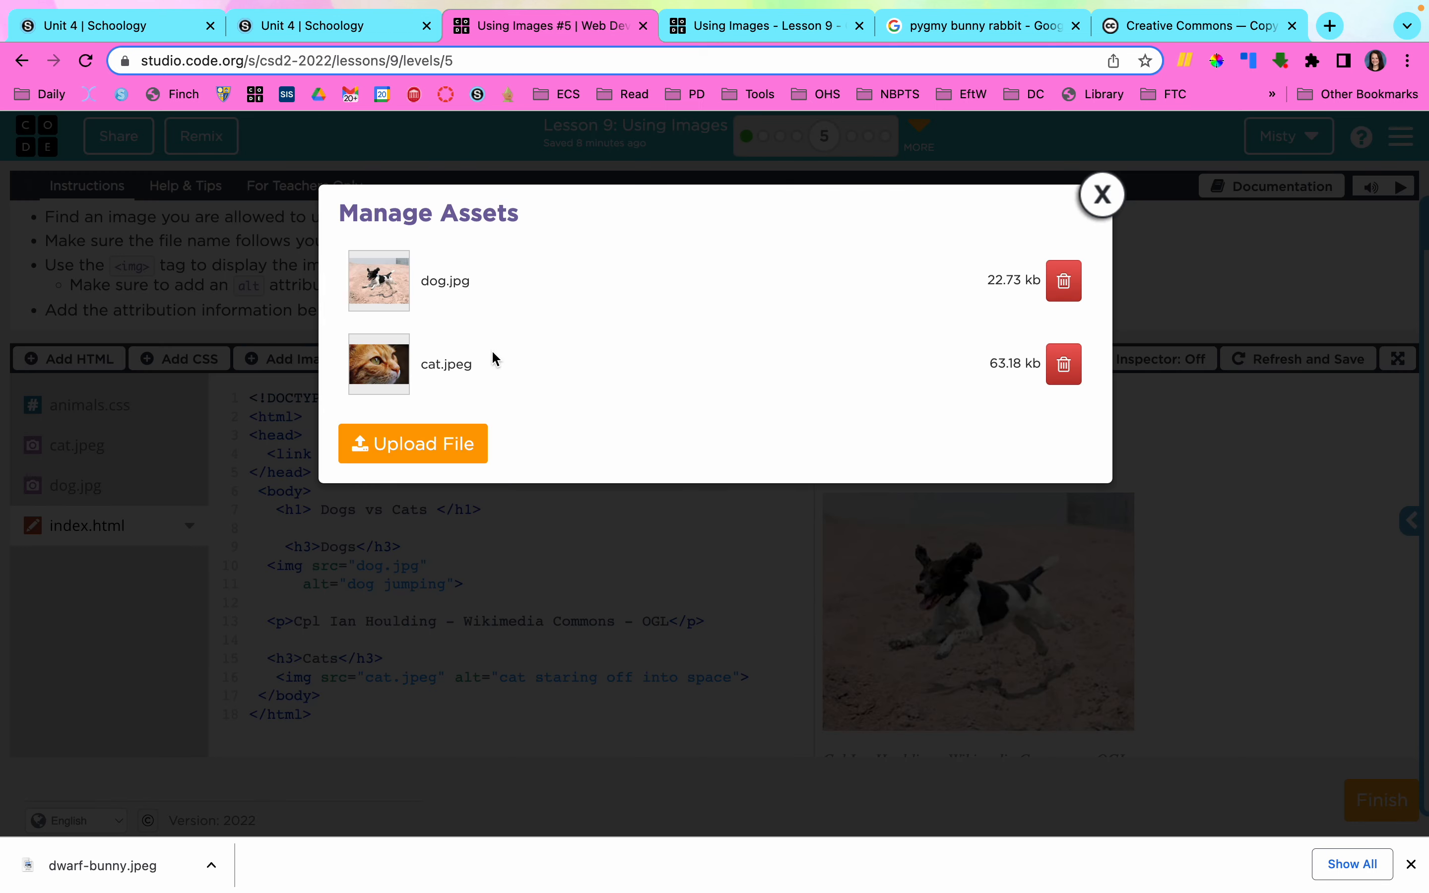
{"action": "left_click", "coordinate": [412, 443]}
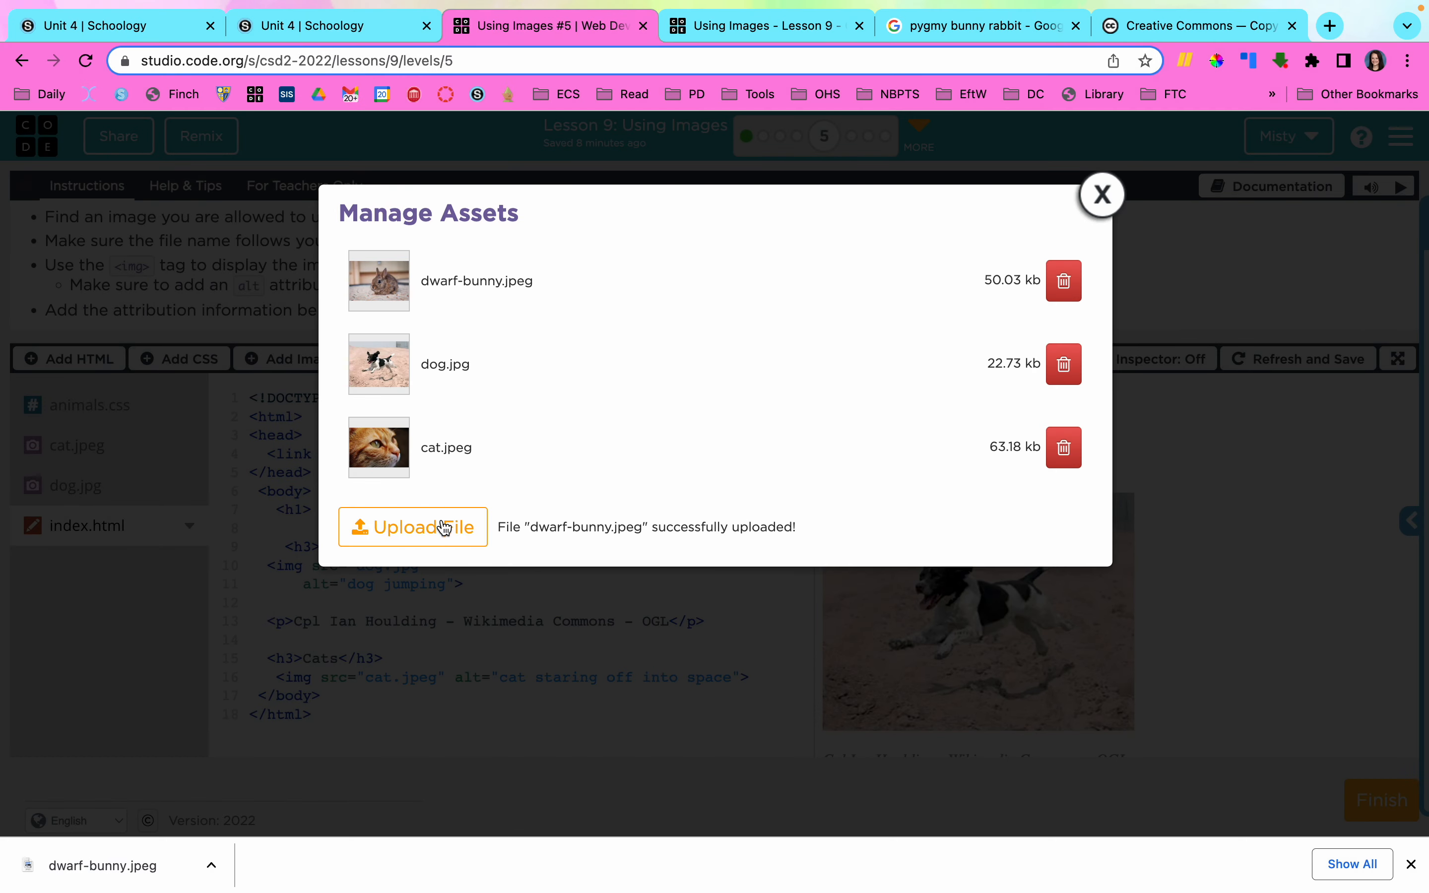
{"action": "left_click", "coordinate": [1101, 195]}
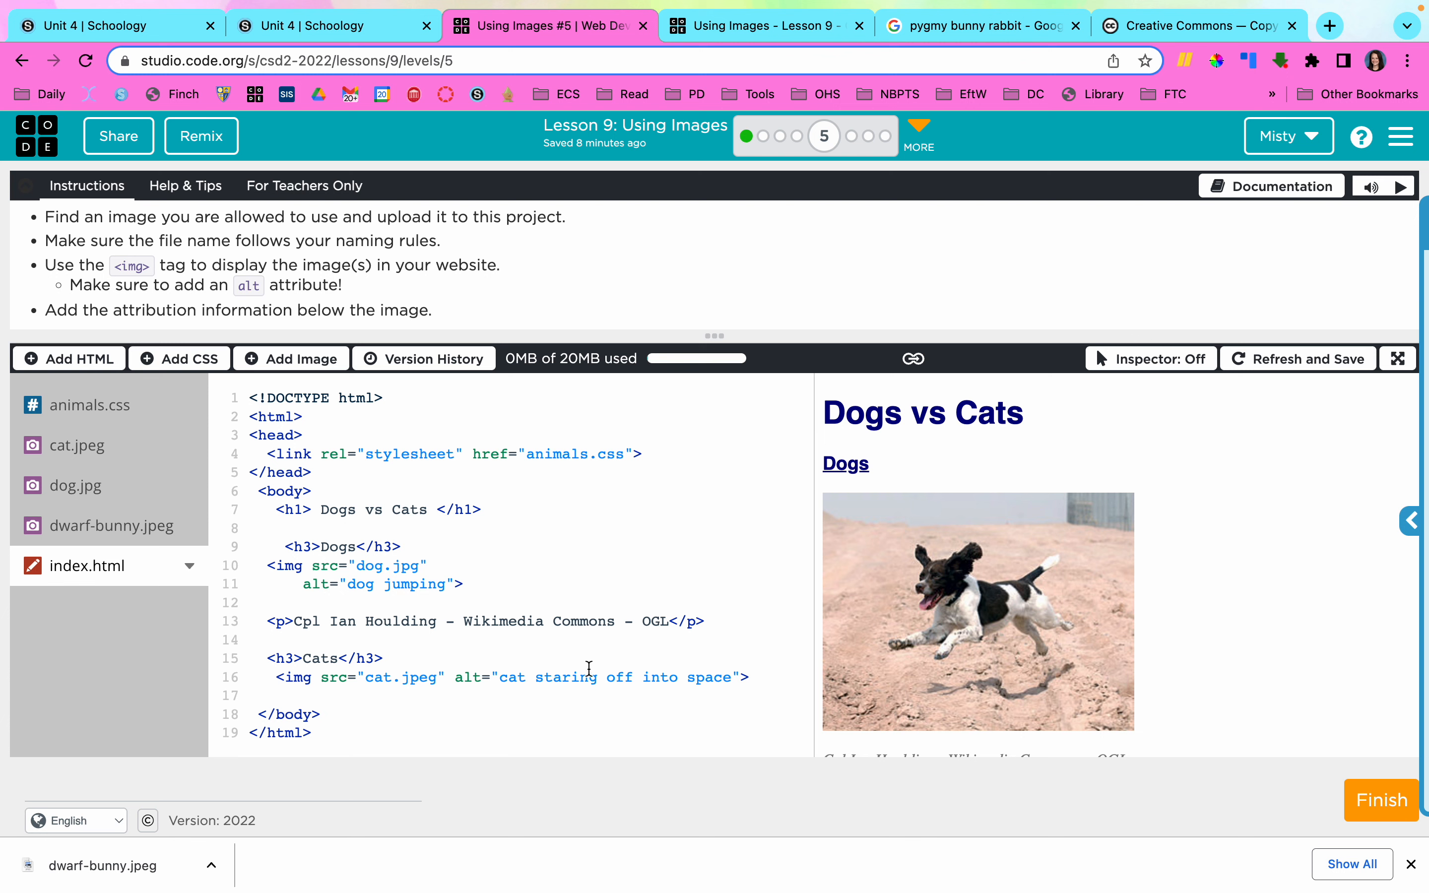
{"action": "mouse_move", "coordinate": [1157, 571]}
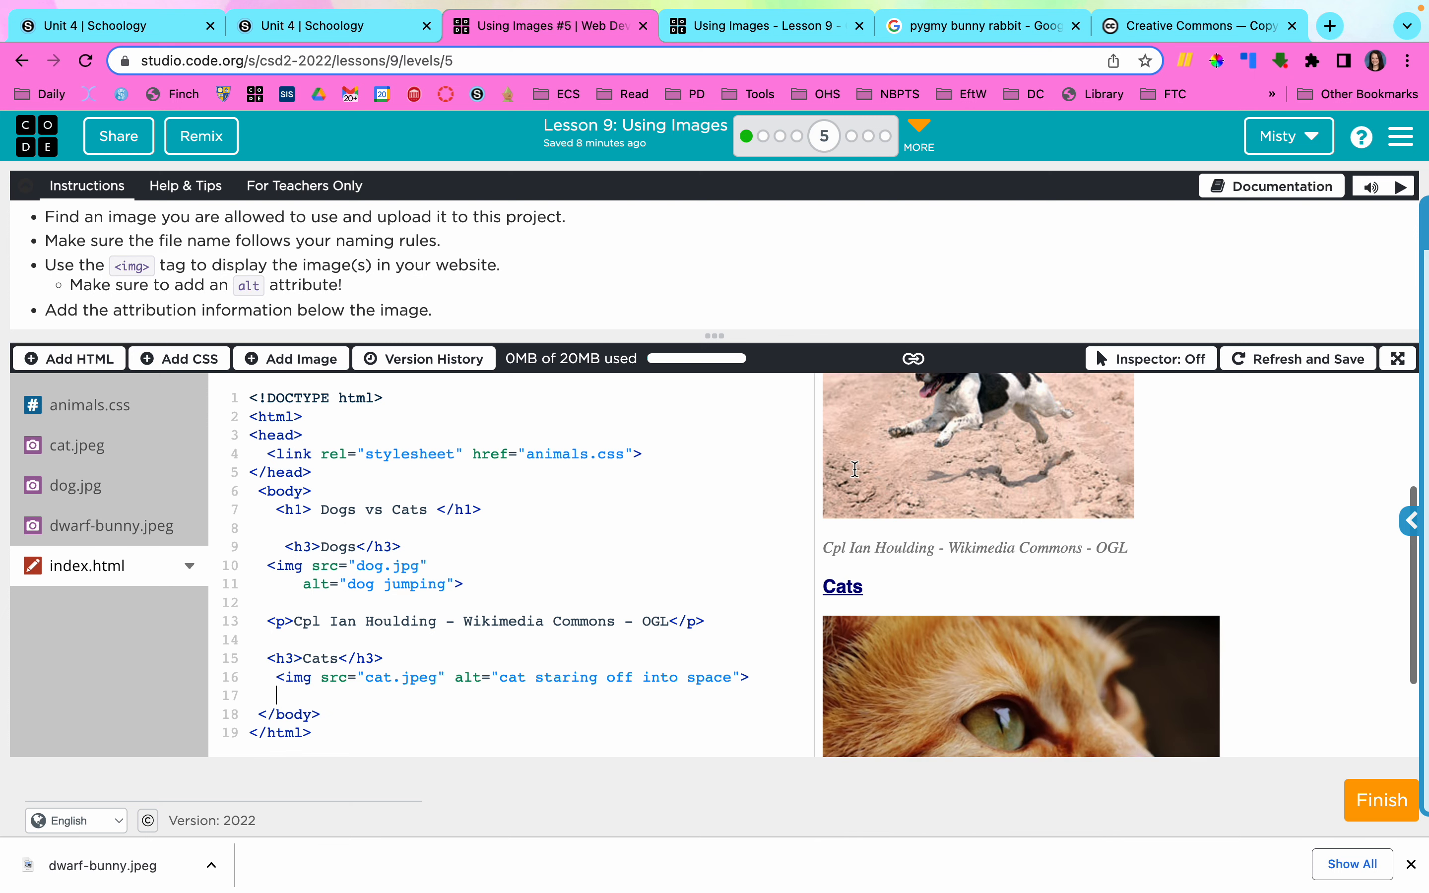
Extend the page title to 'Dogs vs Cats vs Bunnies' and add an empty paragraph below it.
{"action": "scroll", "scroll_direction": "down", "scroll_amount": 3}
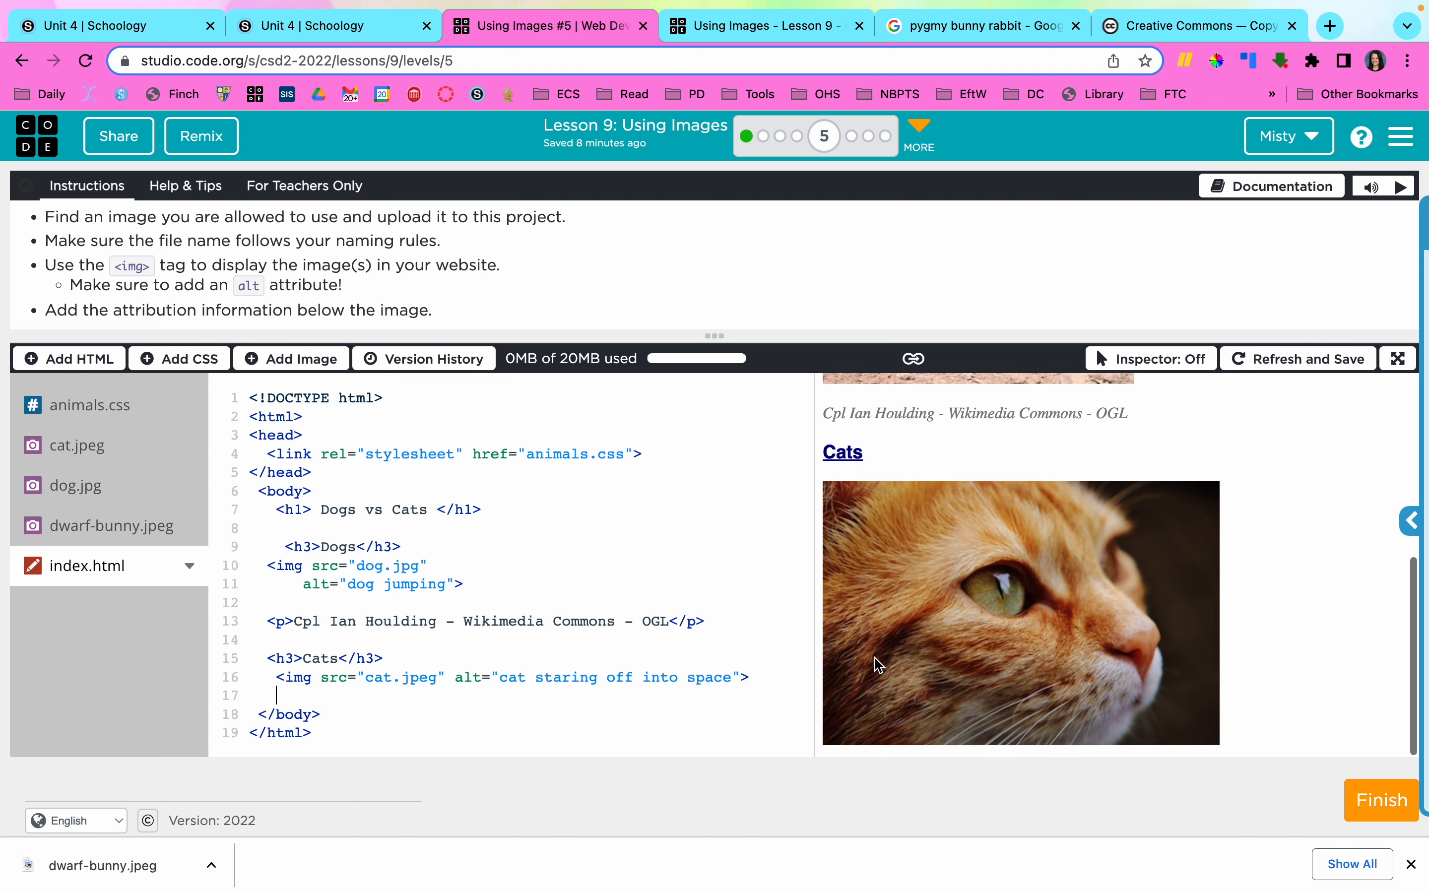
{"action": "scroll", "scroll_direction": "up", "scroll_amount": 3}
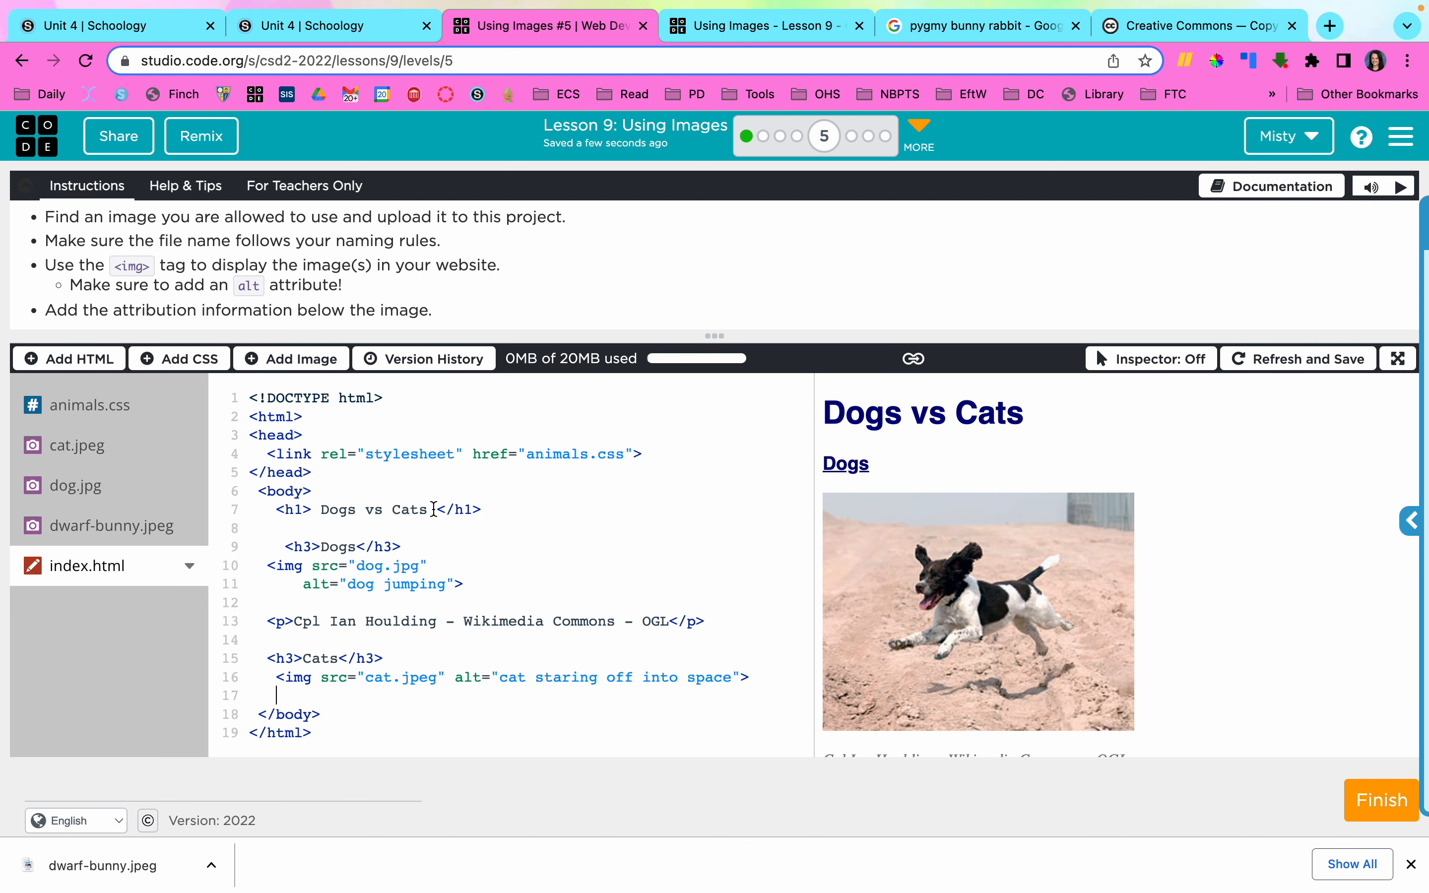
{"action": "type", "text": "vs"}
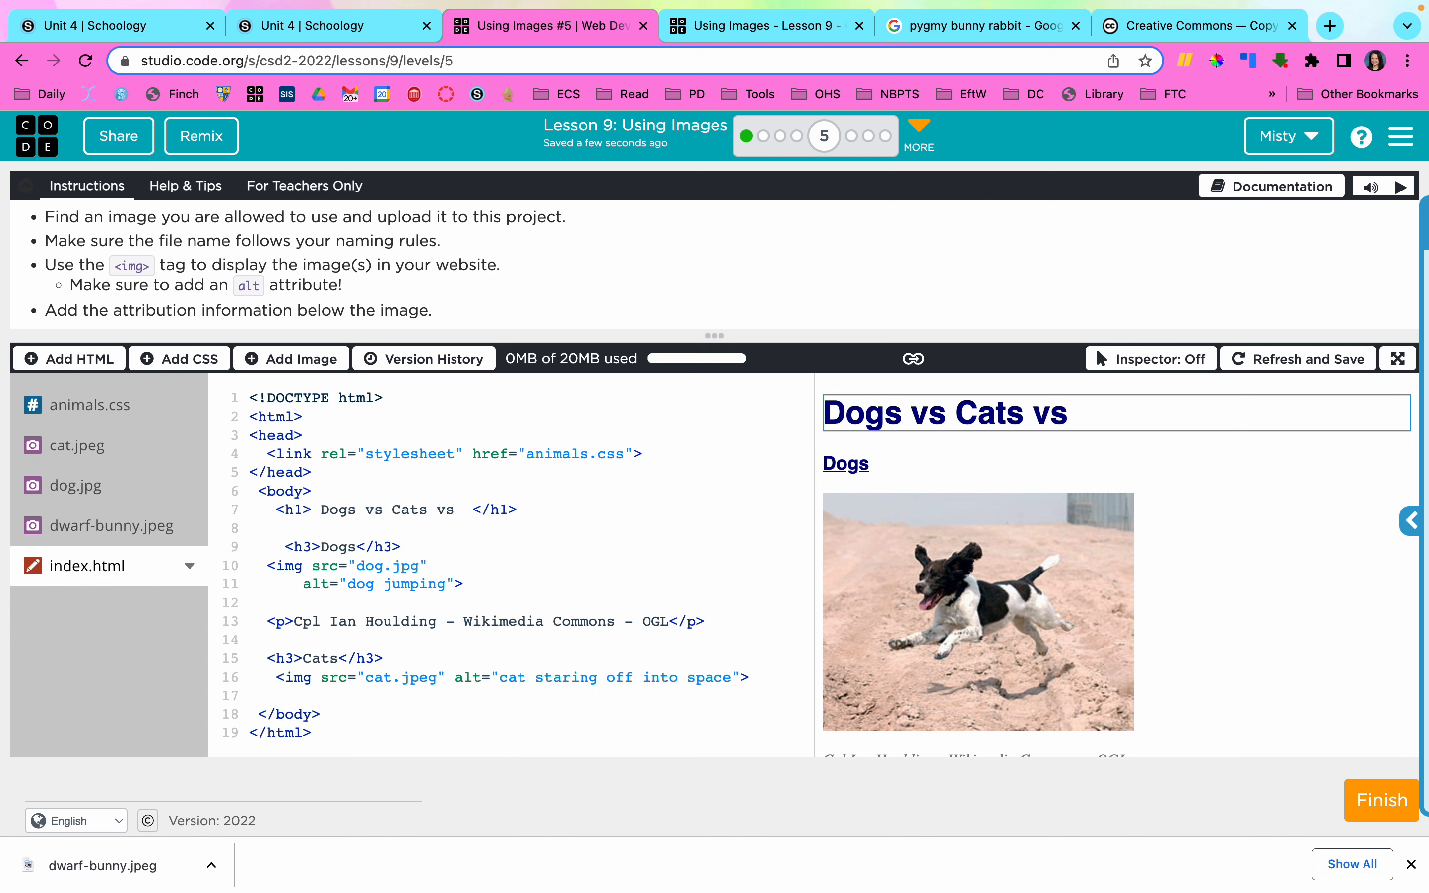
{"action": "type", "text": "Bunn"}
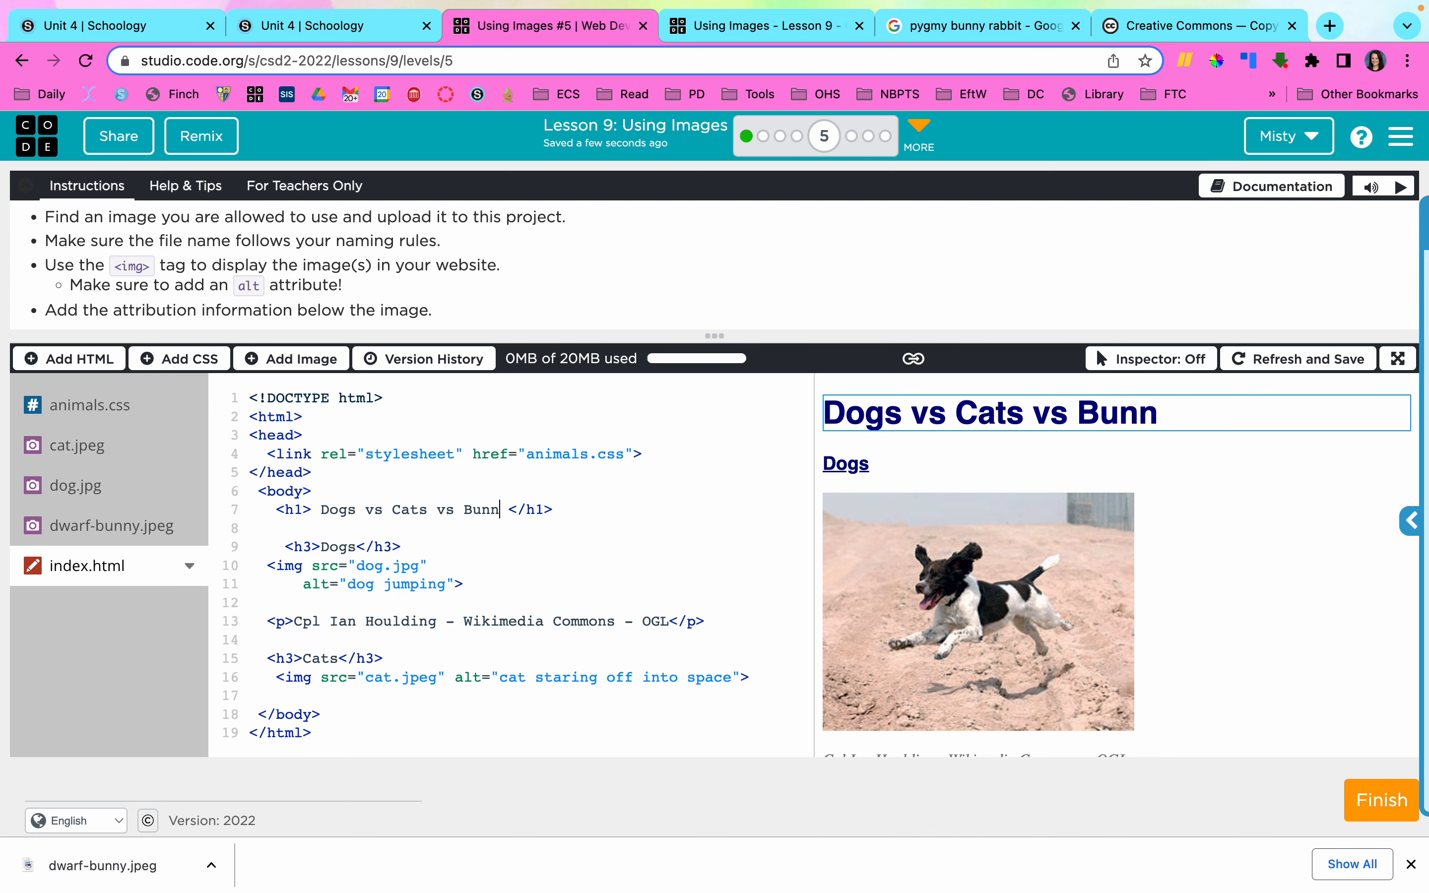
{"action": "type", "text": "ies"}
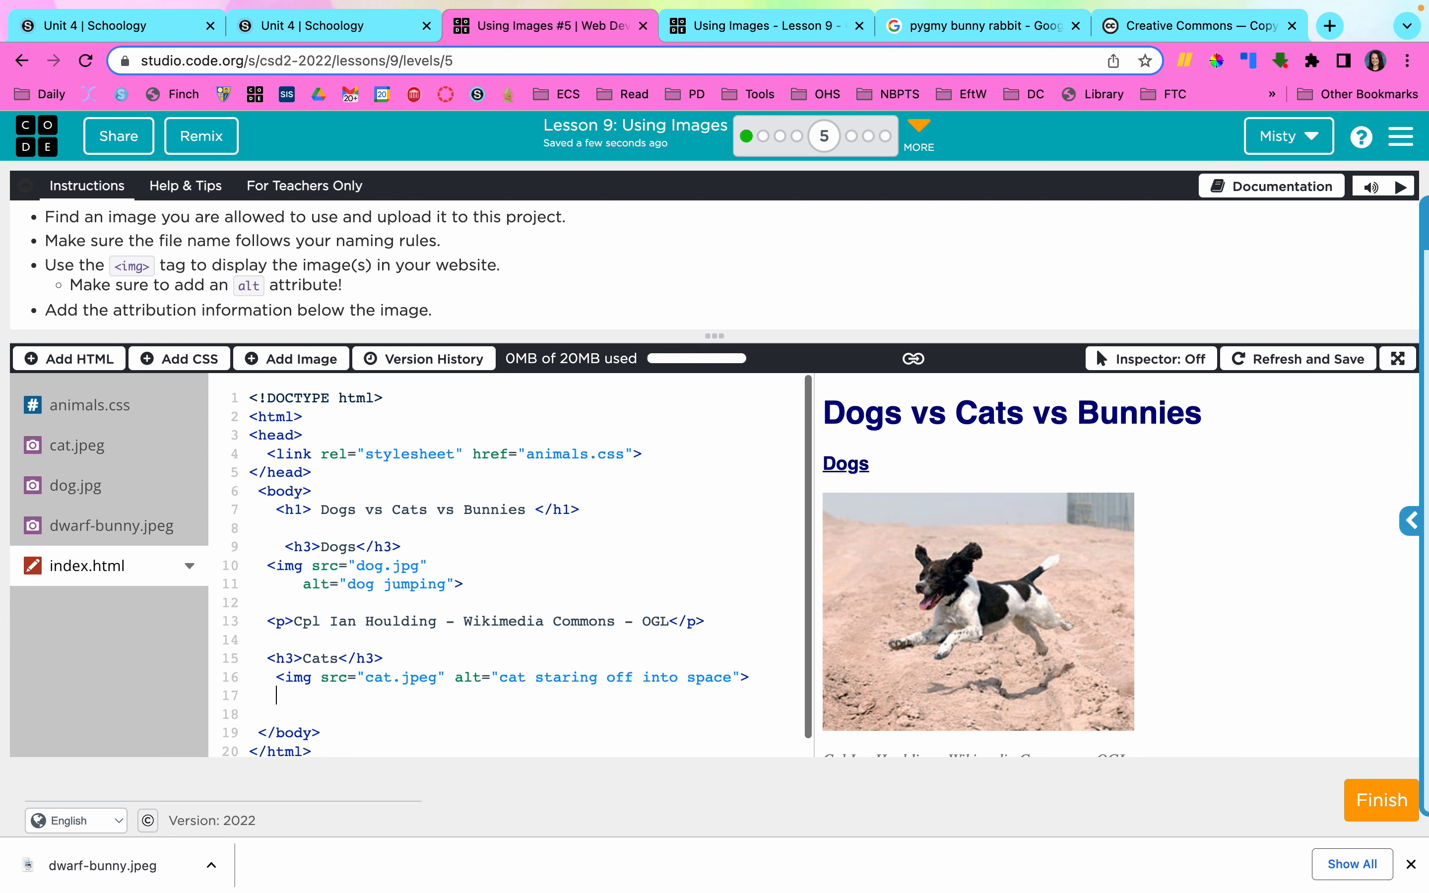
{"action": "type", "text": "<p>"}
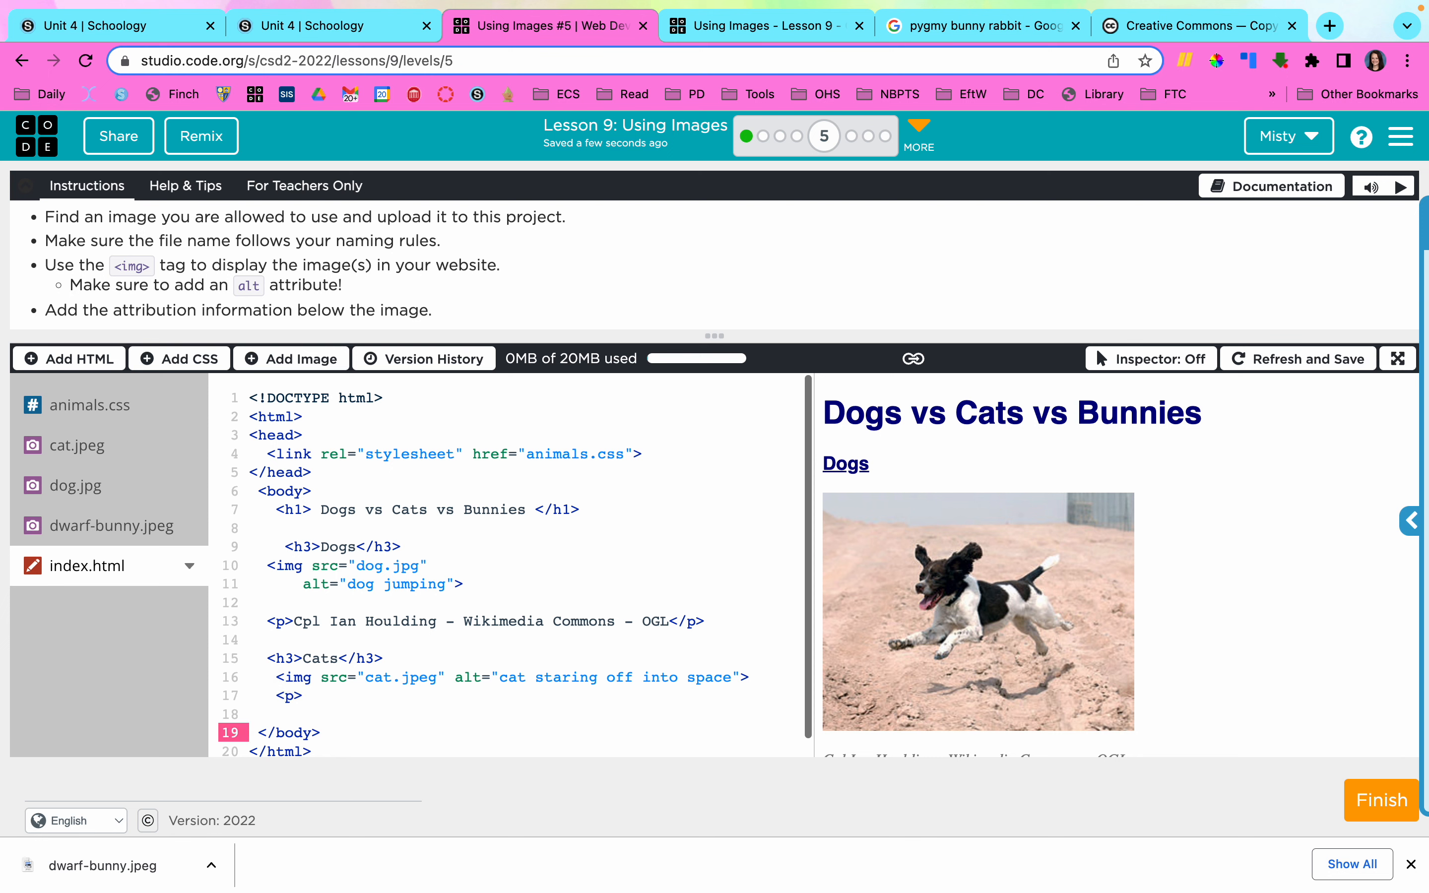
{"action": "left_click", "coordinate": [304, 695]}
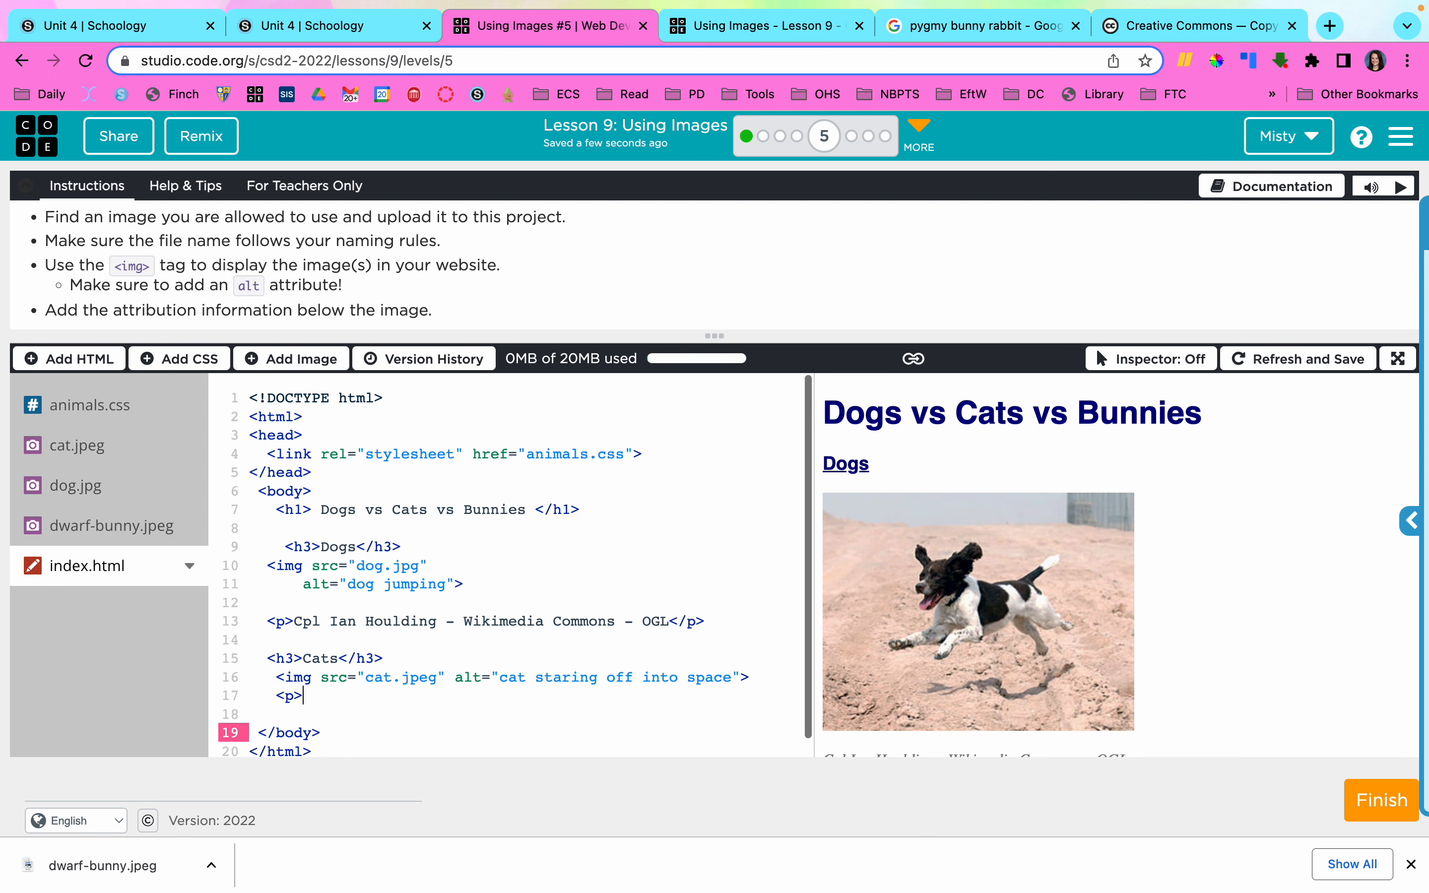
{"action": "type", "text": "</p>"}
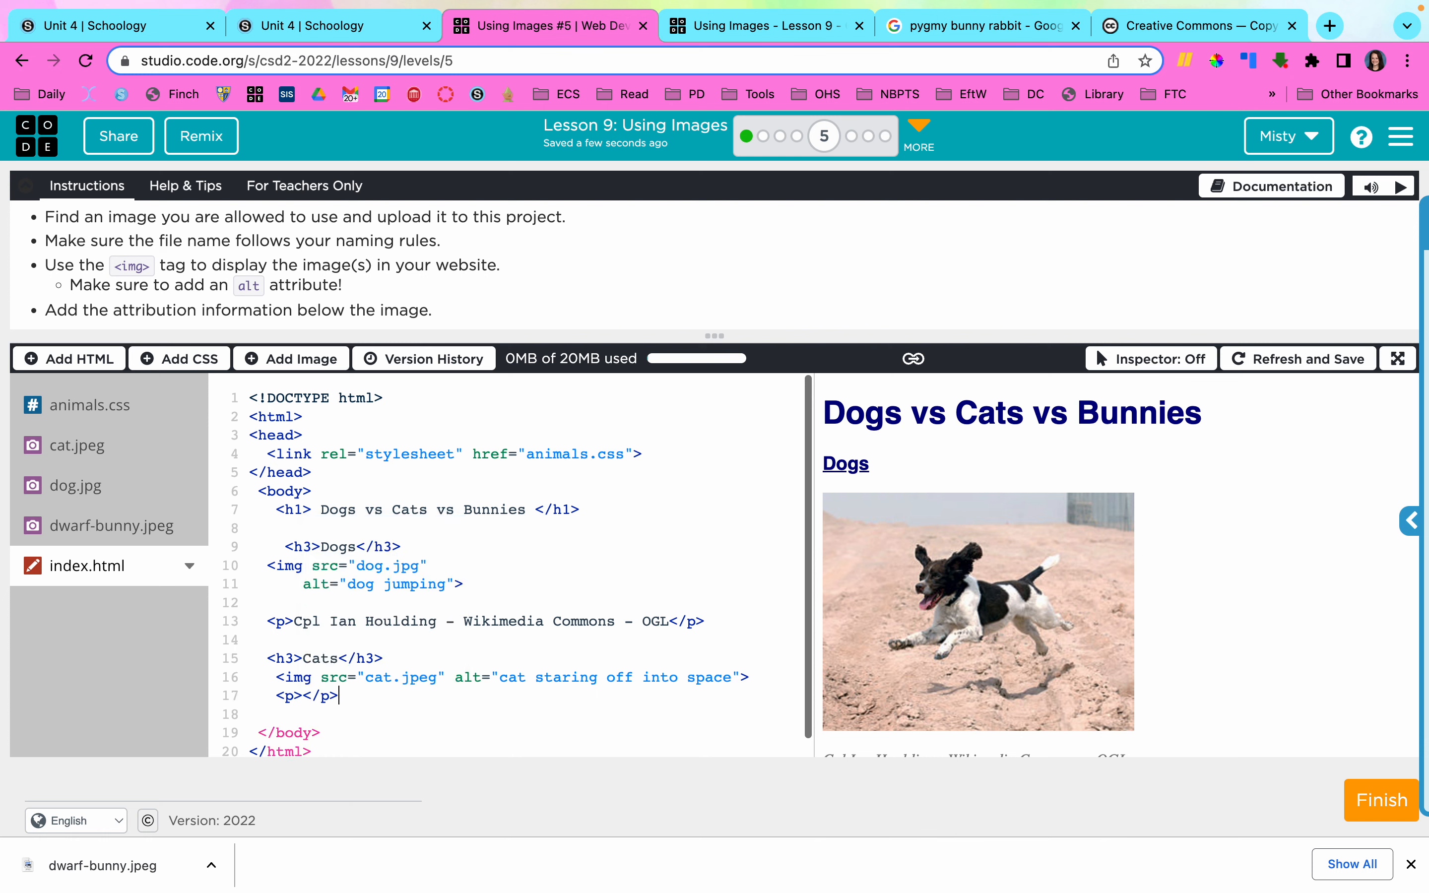
{"action": "key", "text": "enter"}
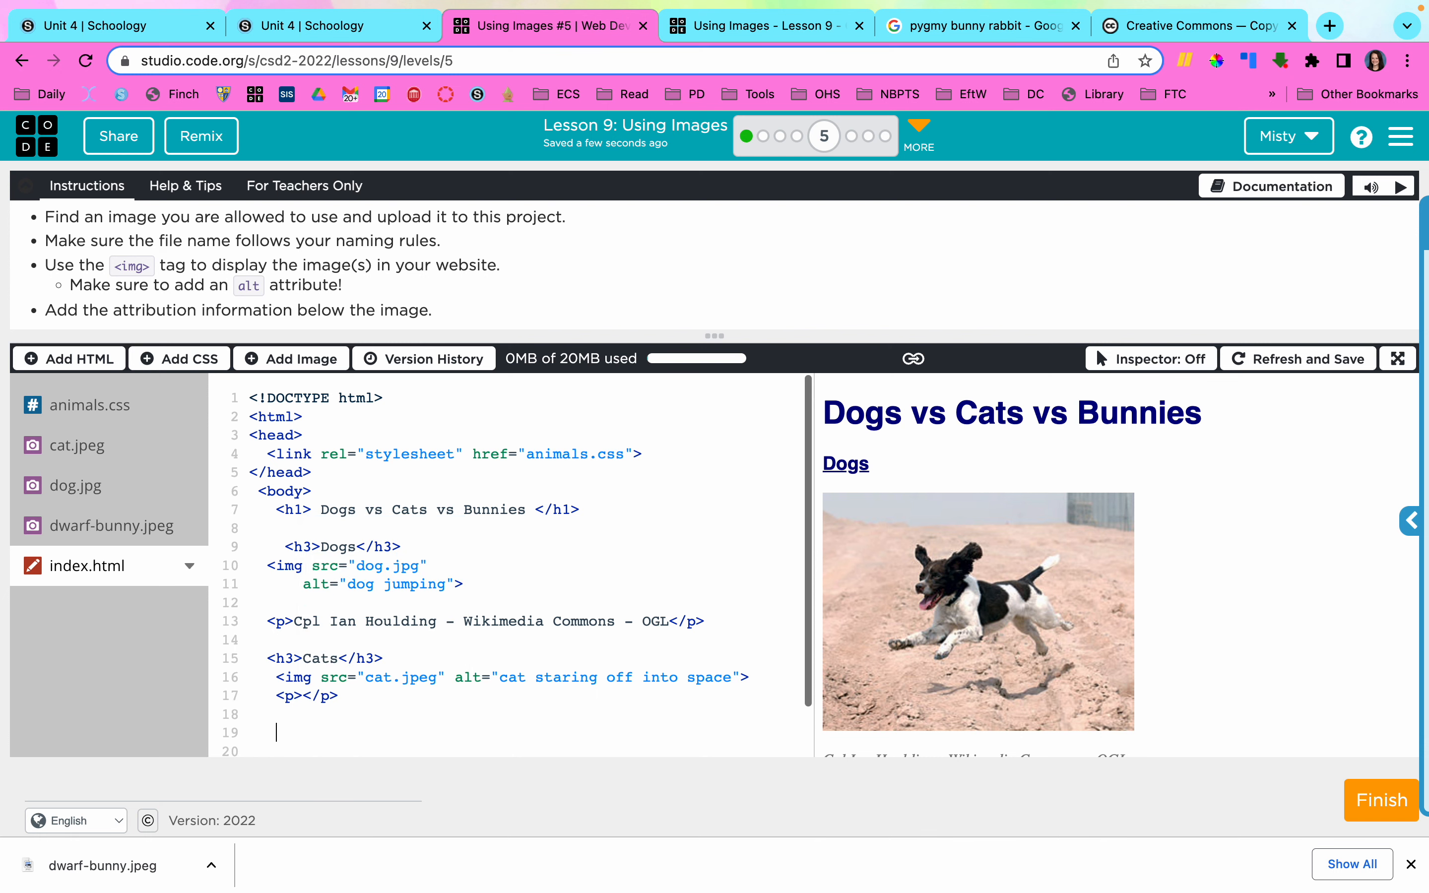
Add an h3 heading reading 'Bunny'.
{"action": "scroll", "scroll_direction": "down", "scroll_amount": 3}
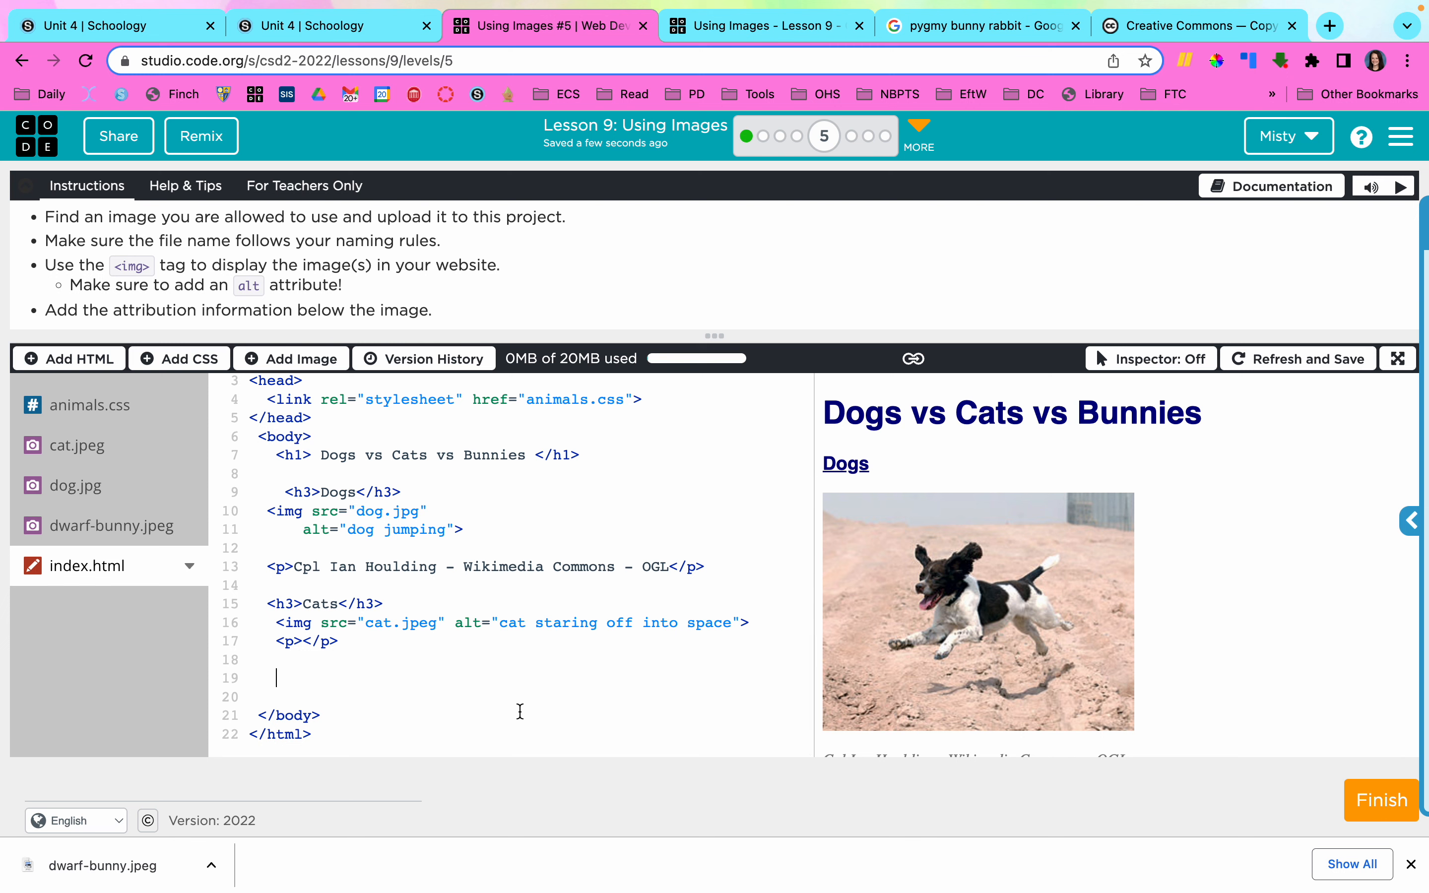
{"action": "type", "text": "<h3>"}
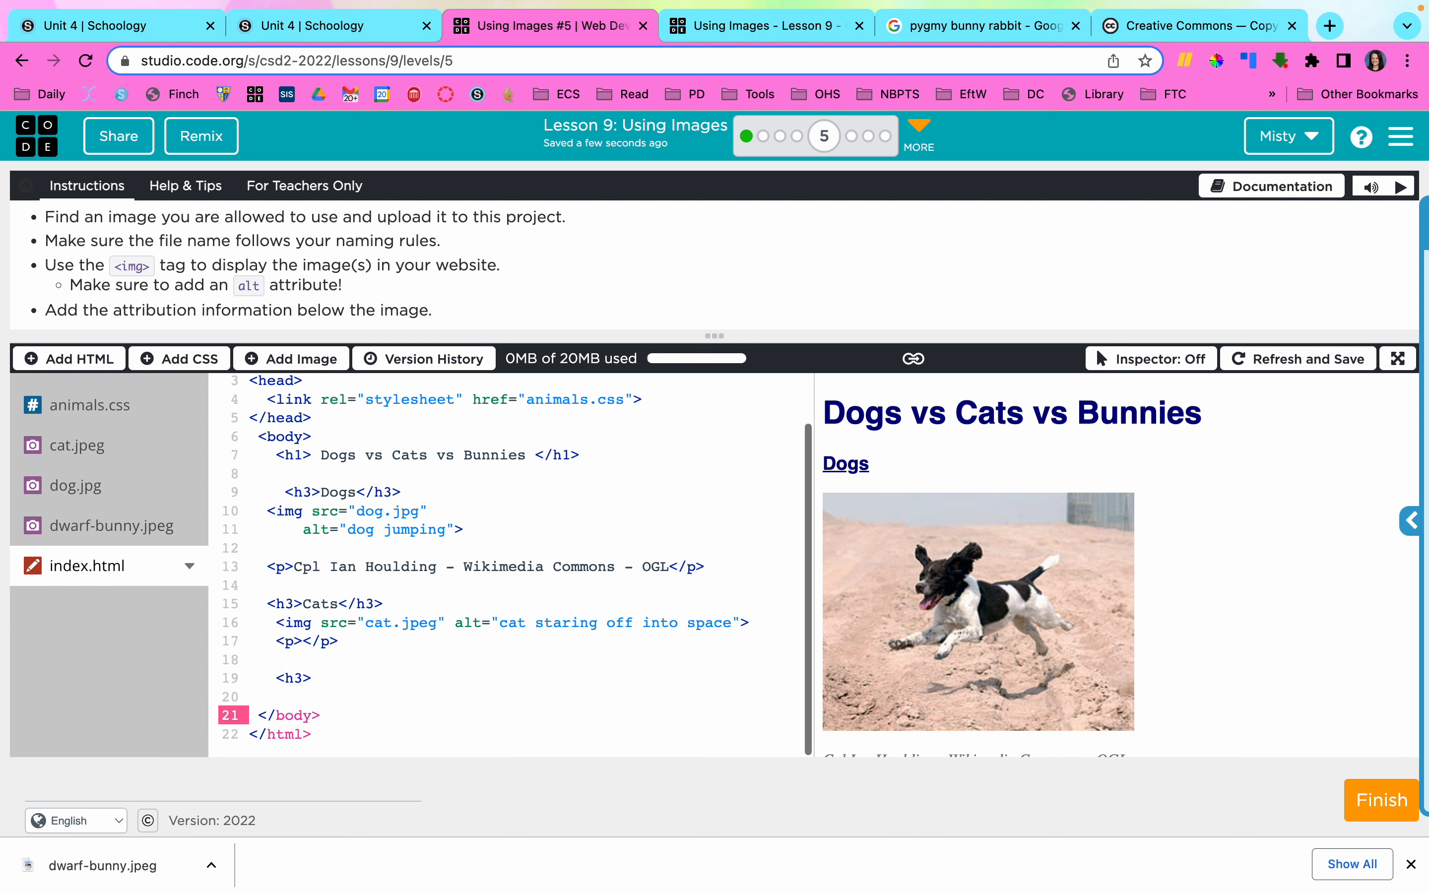
{"action": "type", "text": "Bunny"}
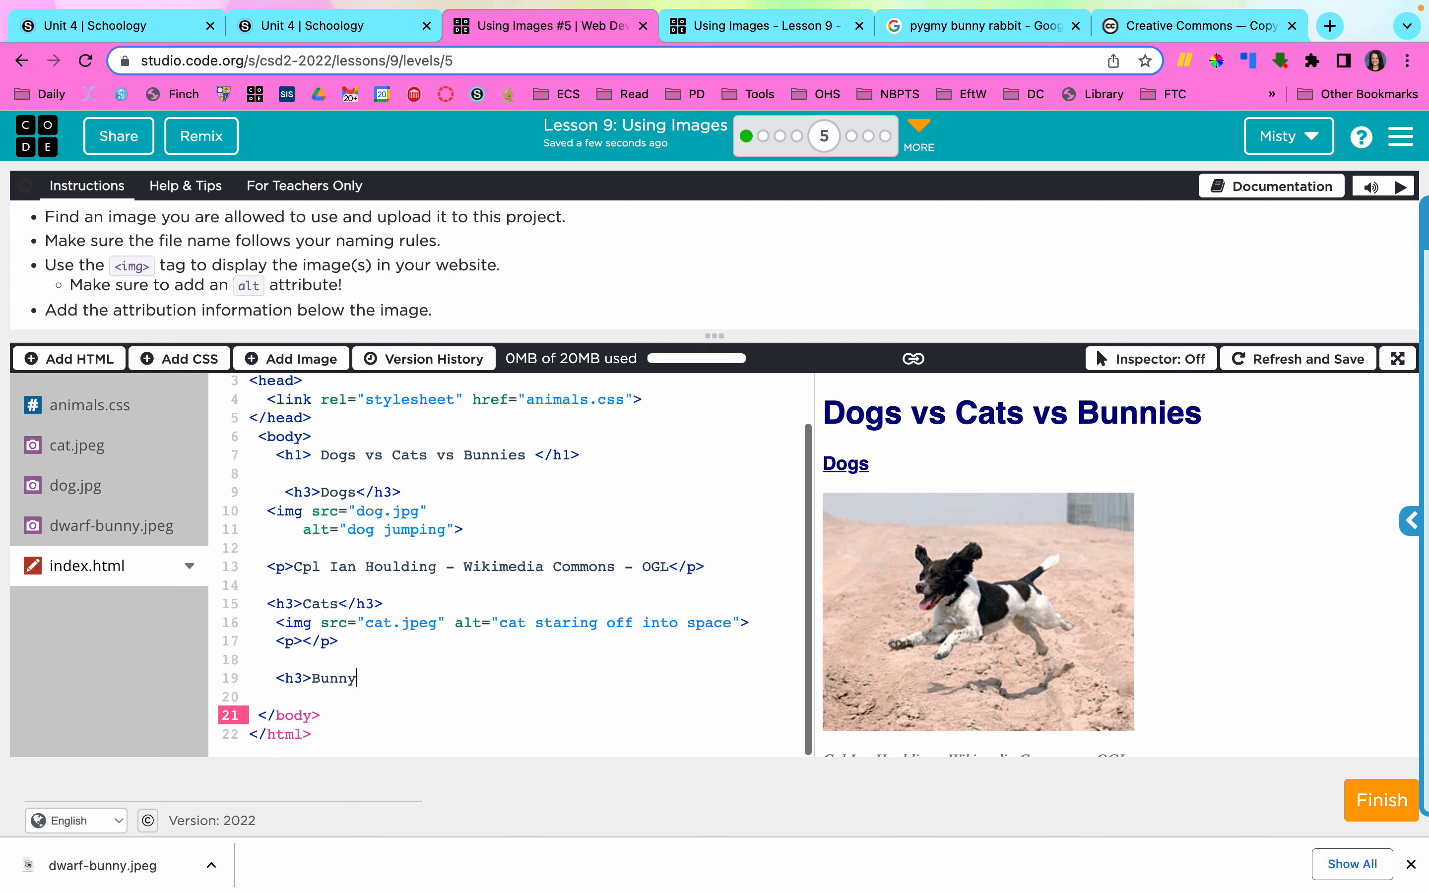
{"action": "type", "text": "</h3>"}
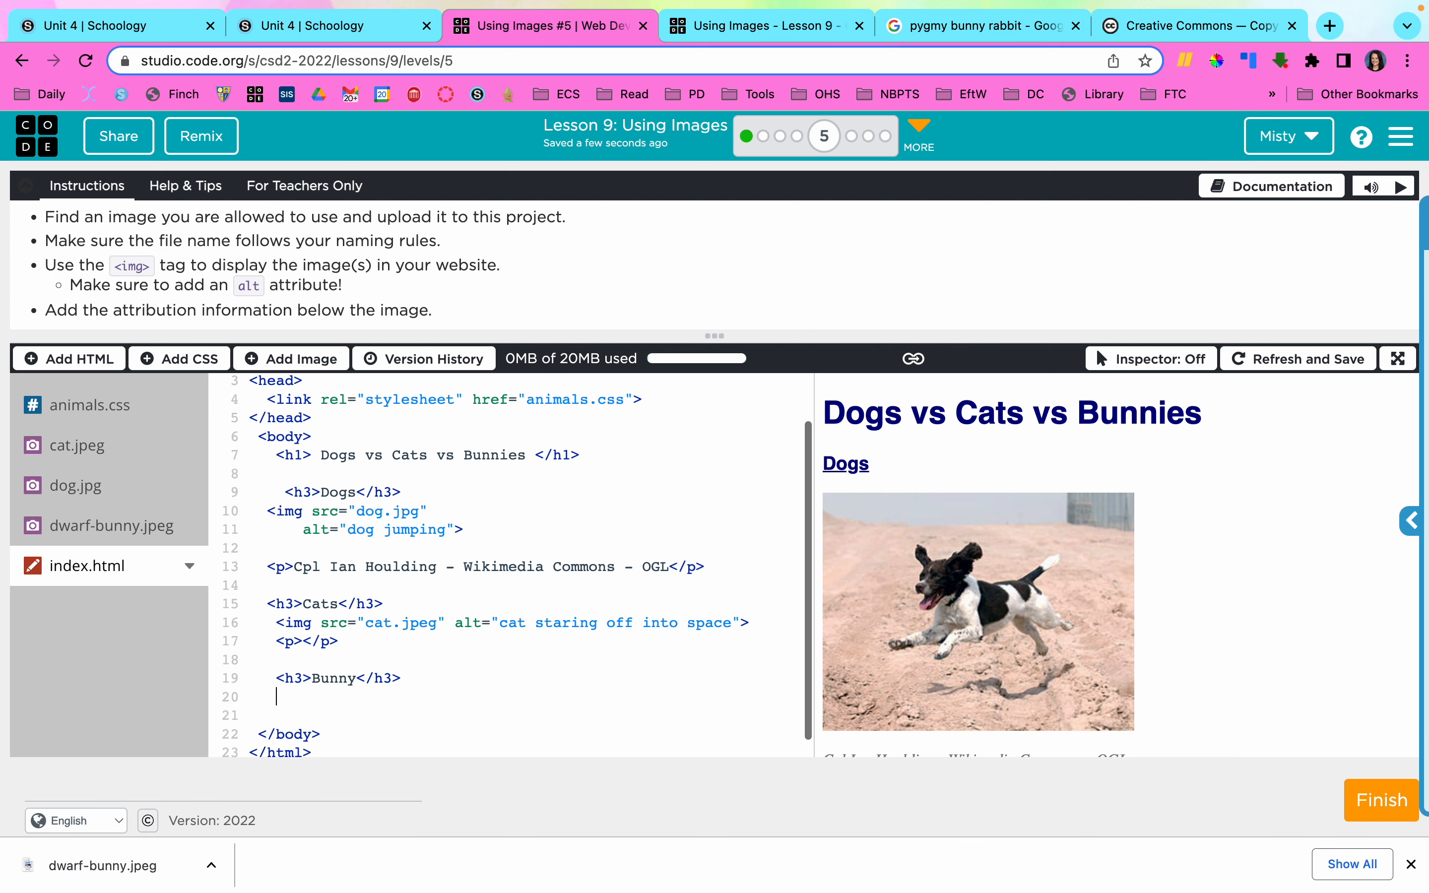
{"action": "scroll", "scroll_direction": "down", "scroll_amount": 3}
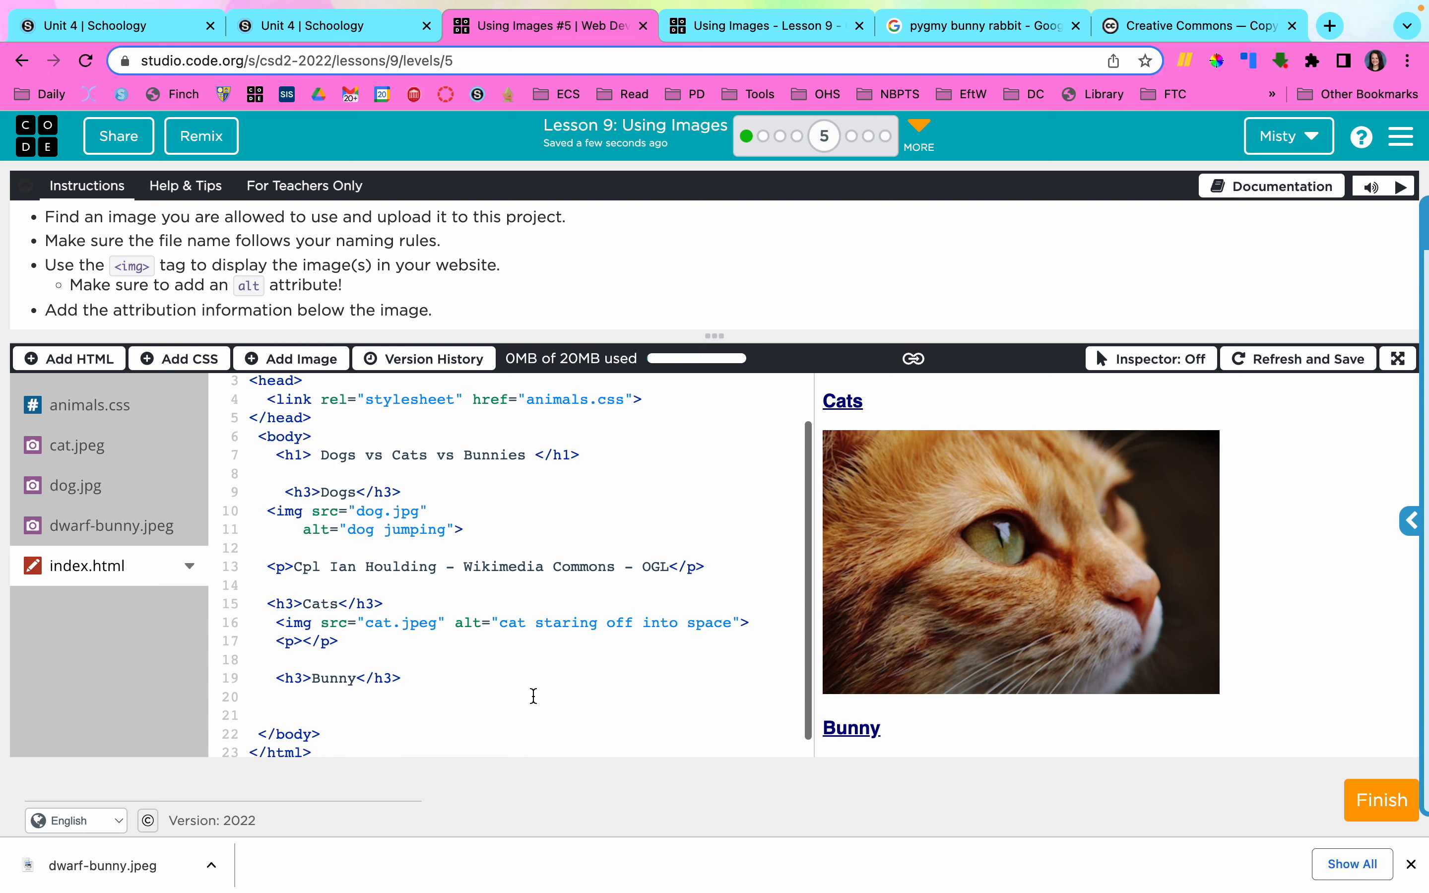
Add an img tag for dwarf-bunny.jpeg with alt text 'amazingly cute dwarf bunny'.
{"action": "type", "text": "<img s"}
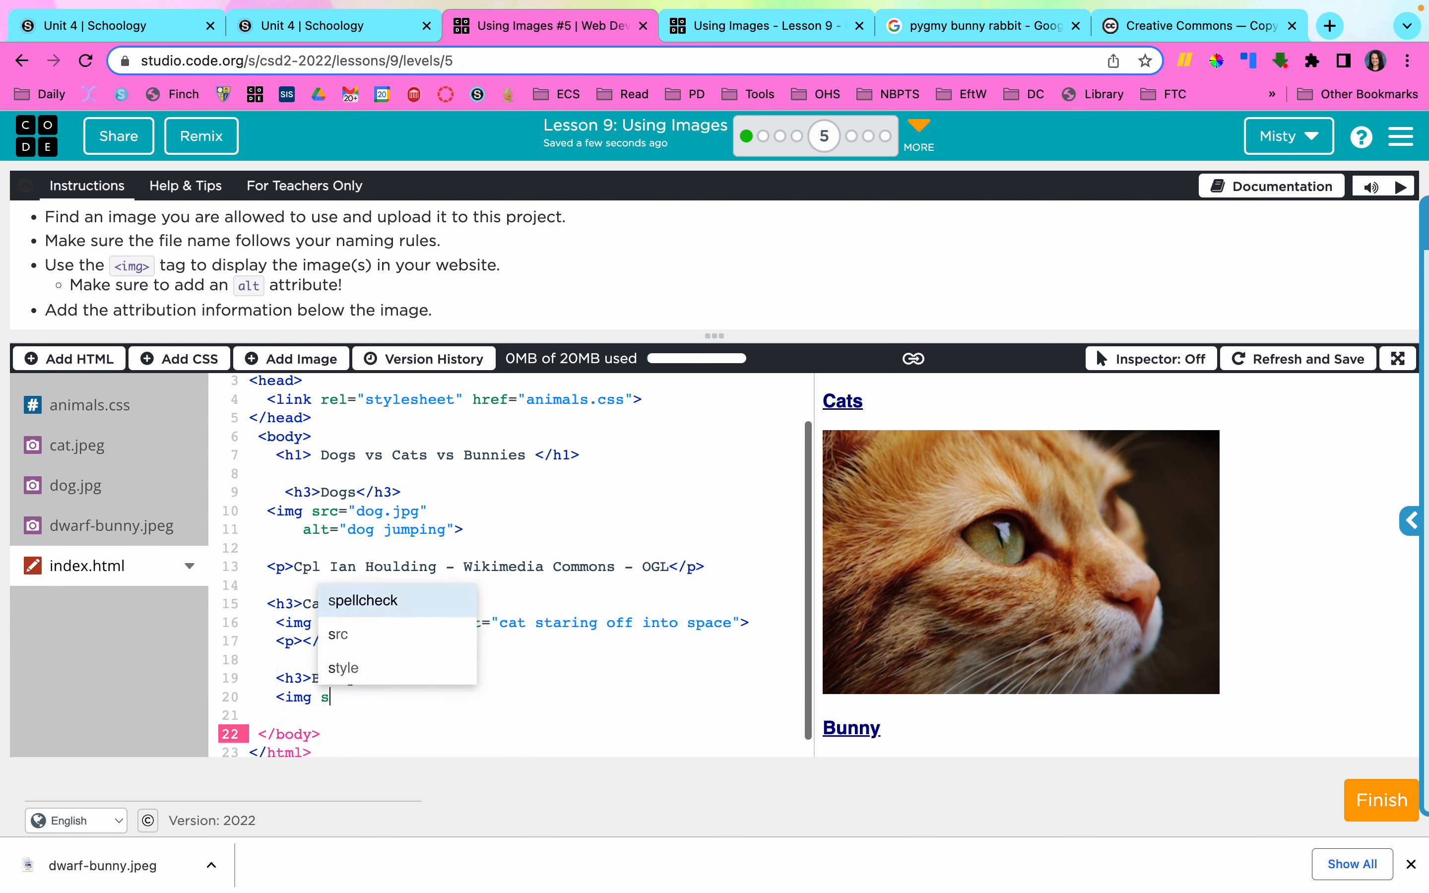
{"action": "type", "text": "rc=\"dwarf-bunny.jpeg"}
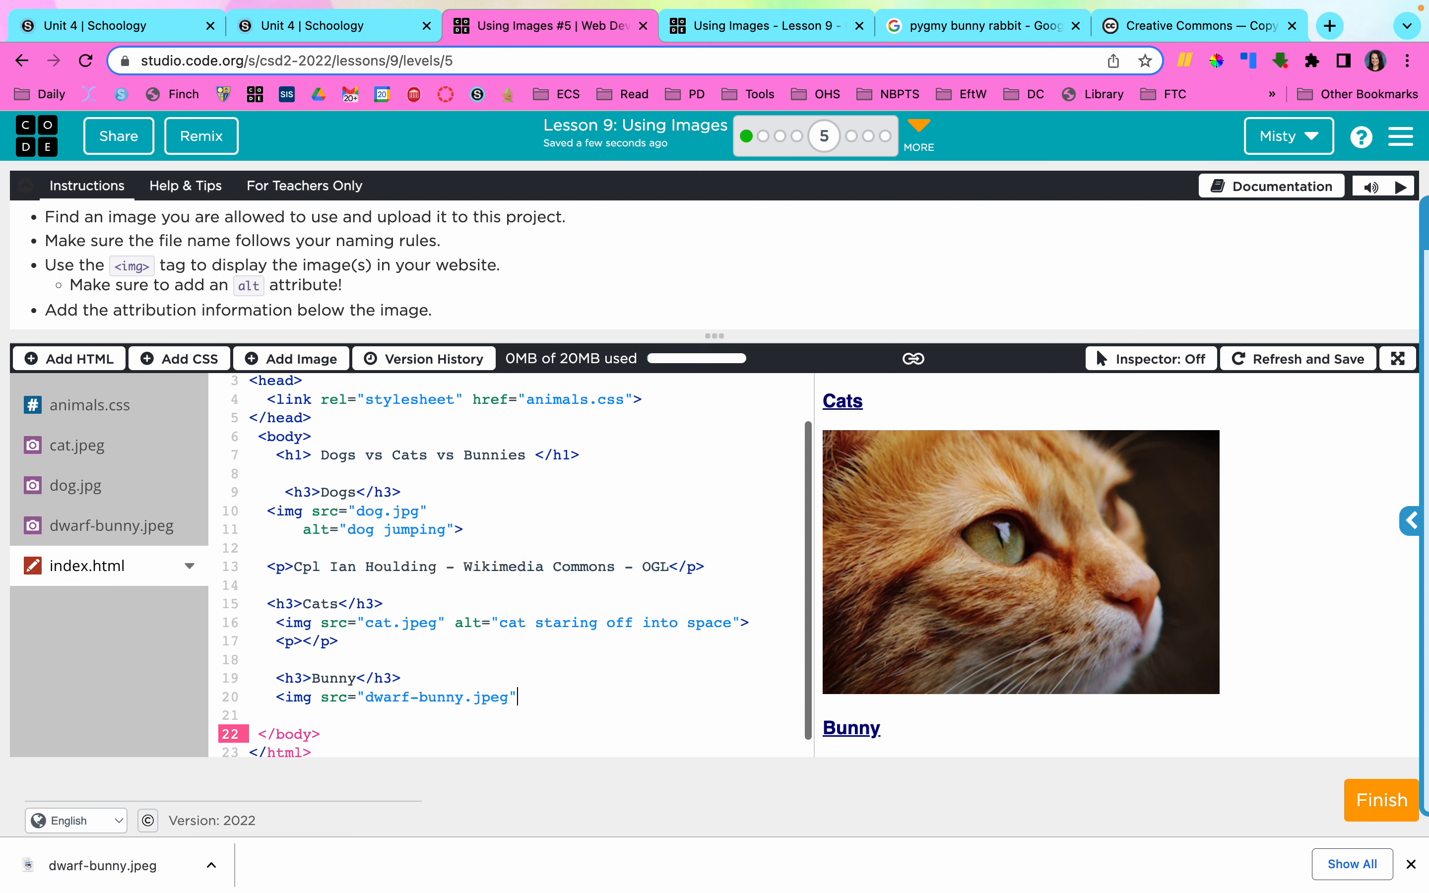
{"action": "type", "text": "alt=\"\""}
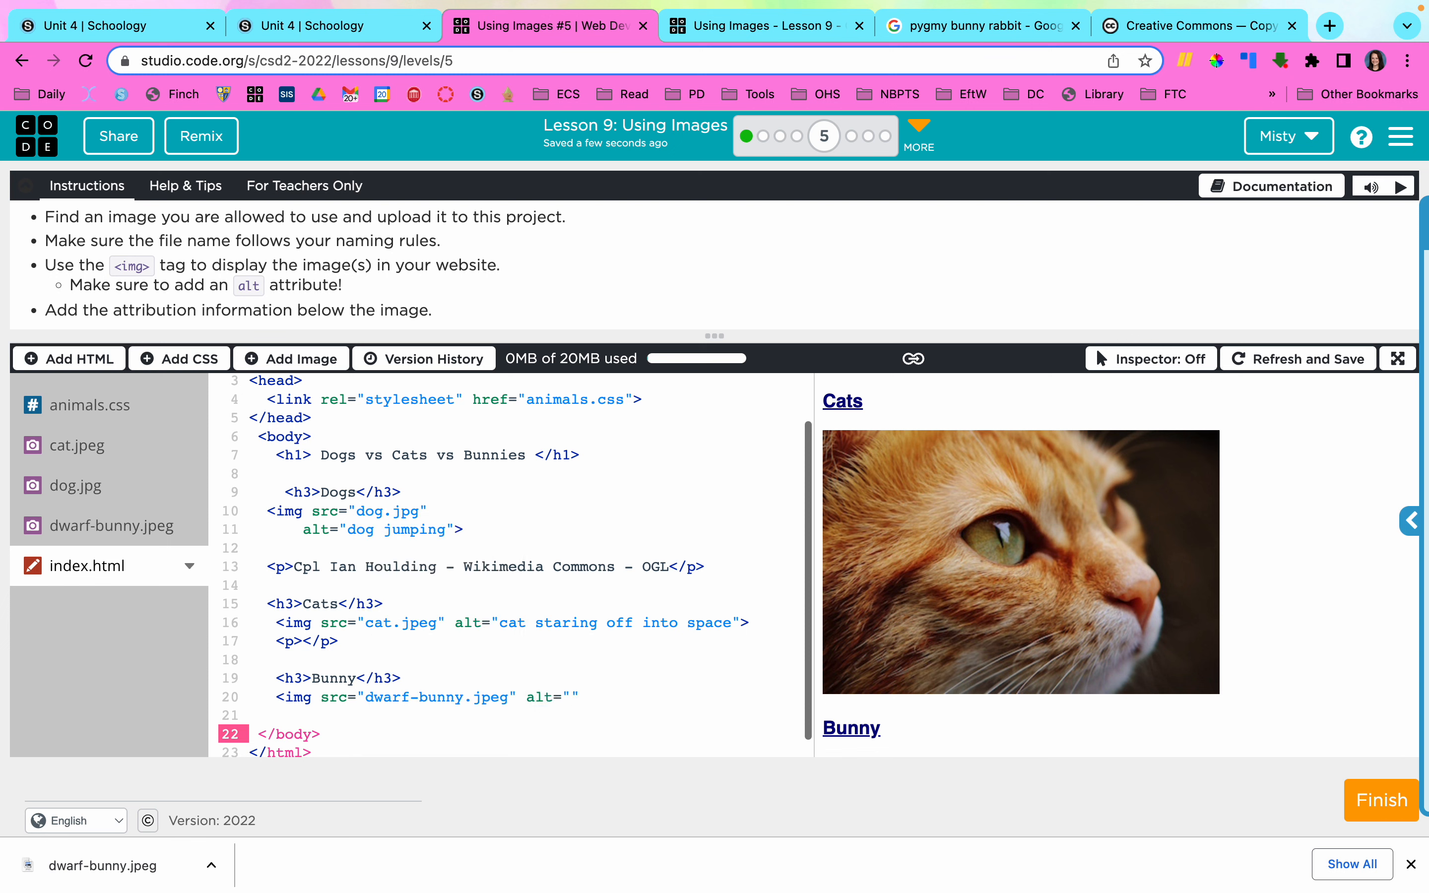
{"action": "type", "text": "amazingly cute"}
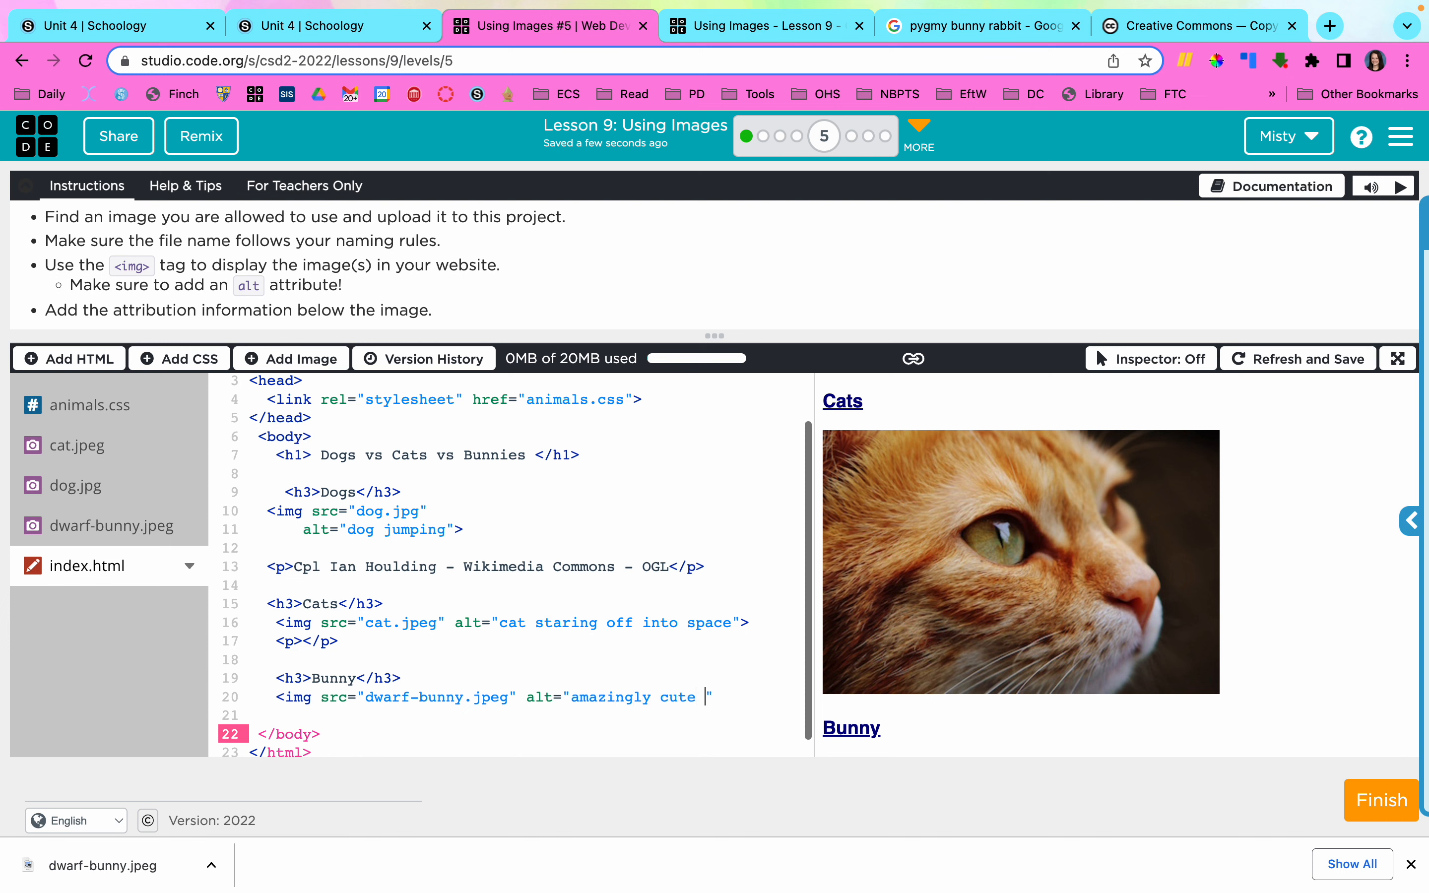
{"action": "type", "text": "dwarf"}
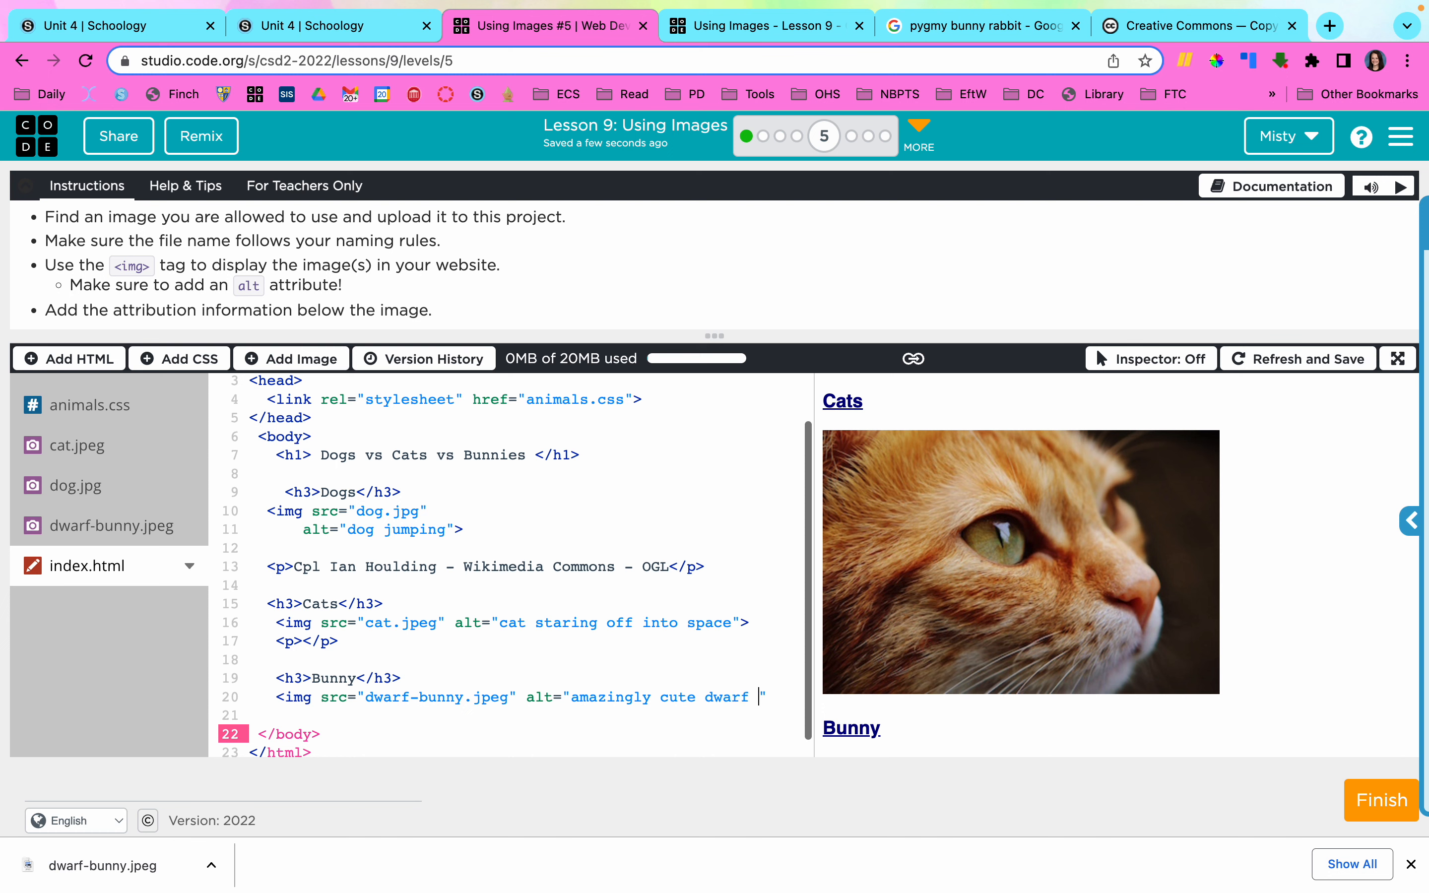
{"action": "type", "text": "bunny\""}
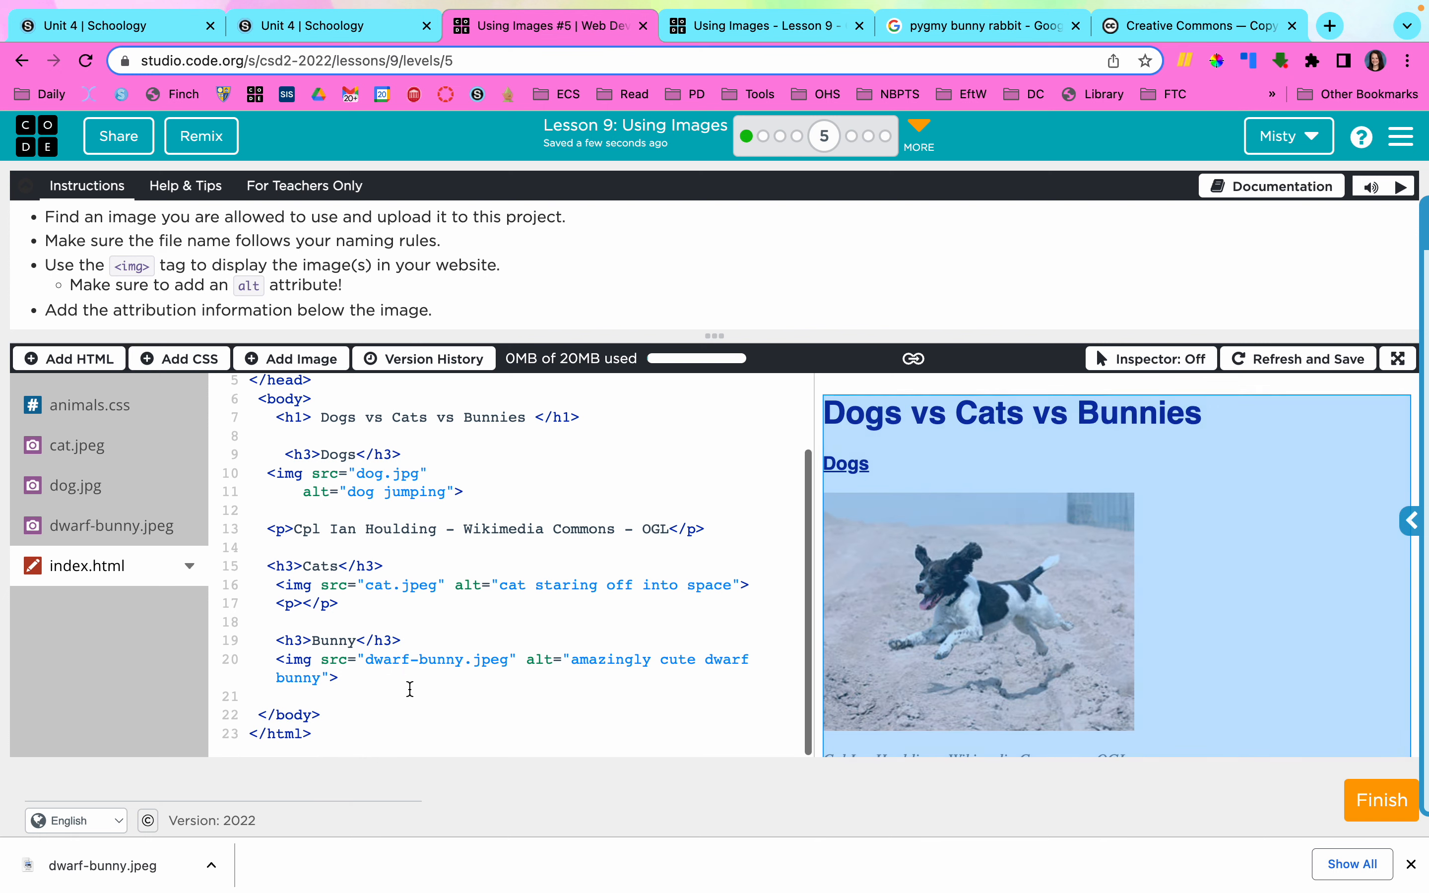
Add an empty paragraph under the bunny image and recheck the photo's source and license tabs.
{"action": "type", "text": "<p>"}
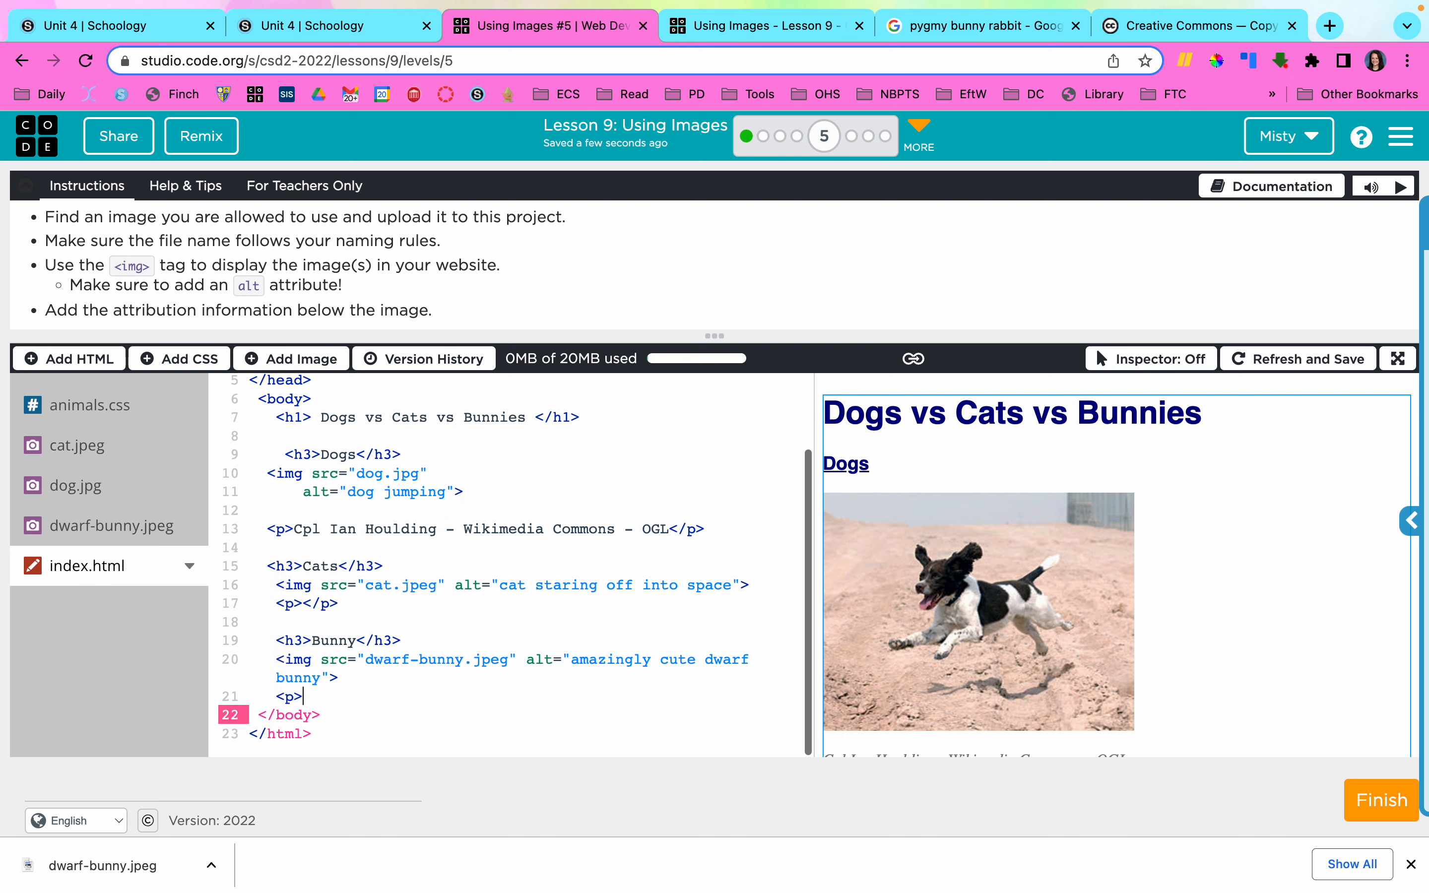
{"action": "type", "text": "</p>"}
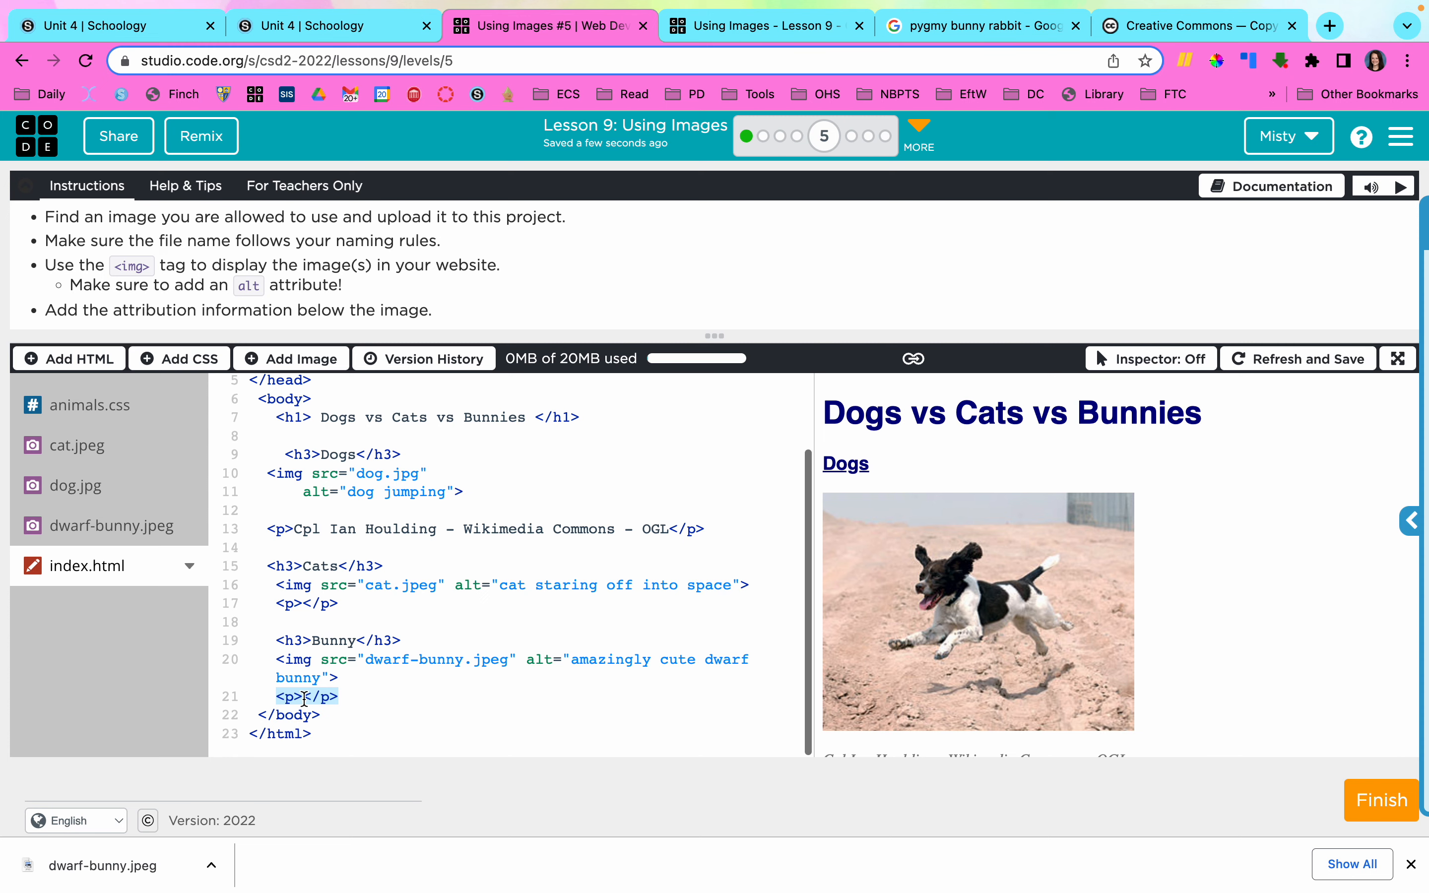
{"action": "mouse_move", "coordinate": [516, 529]}
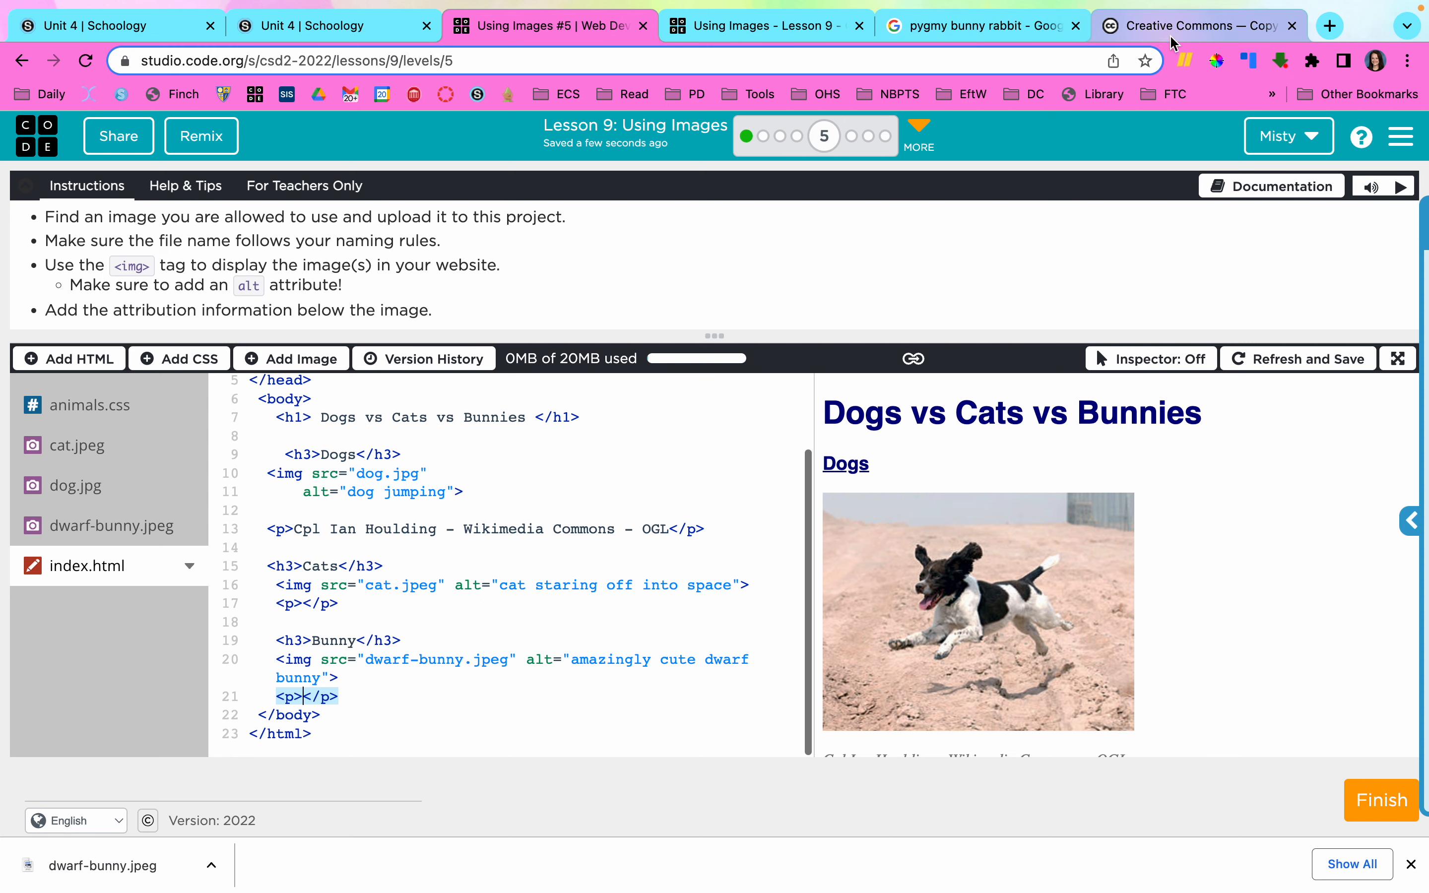
{"action": "left_click", "coordinate": [979, 26]}
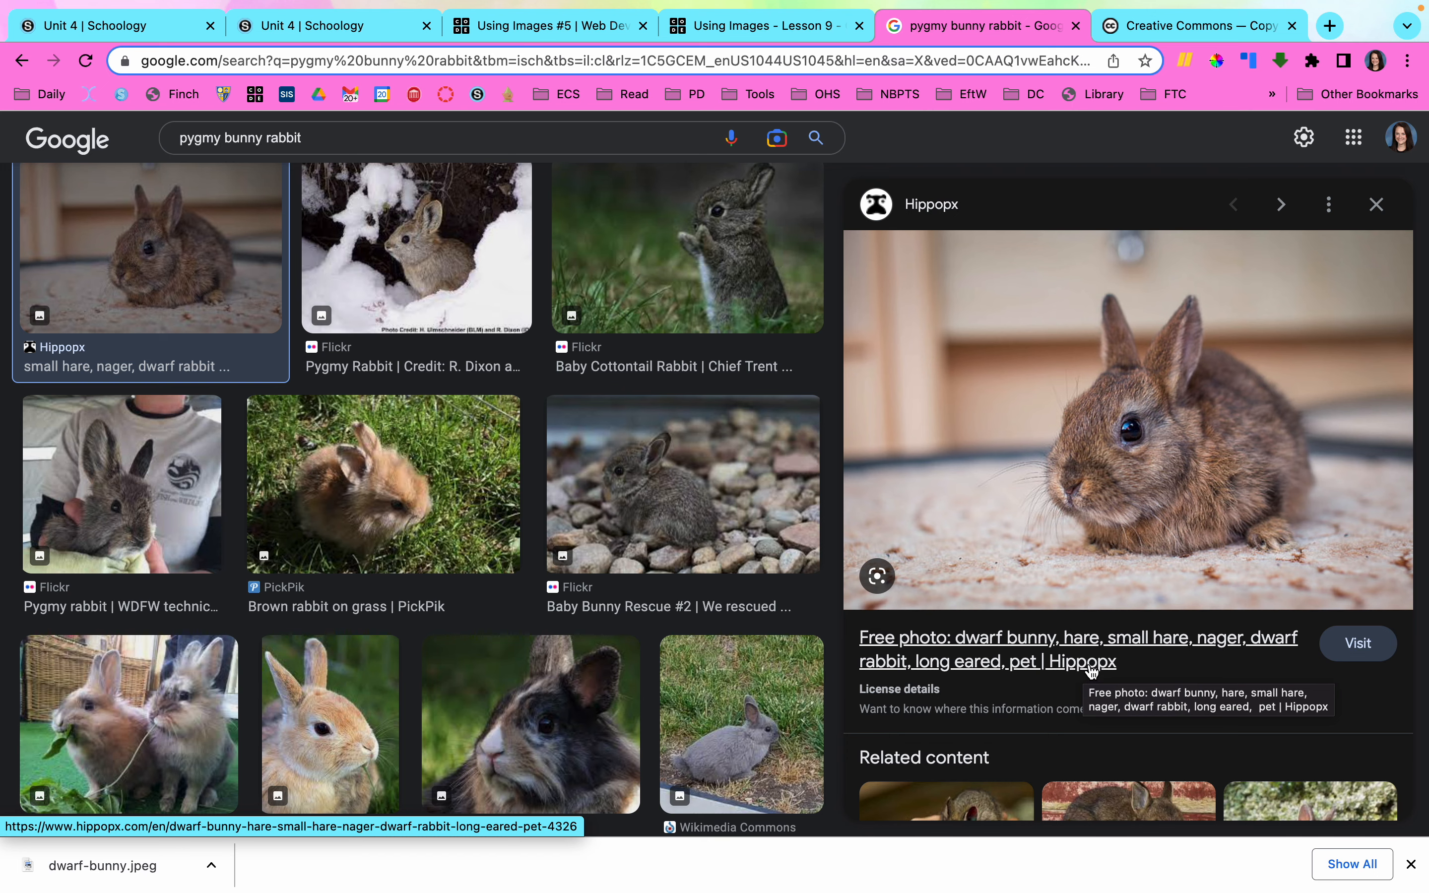
{"action": "left_click", "coordinate": [1197, 26]}
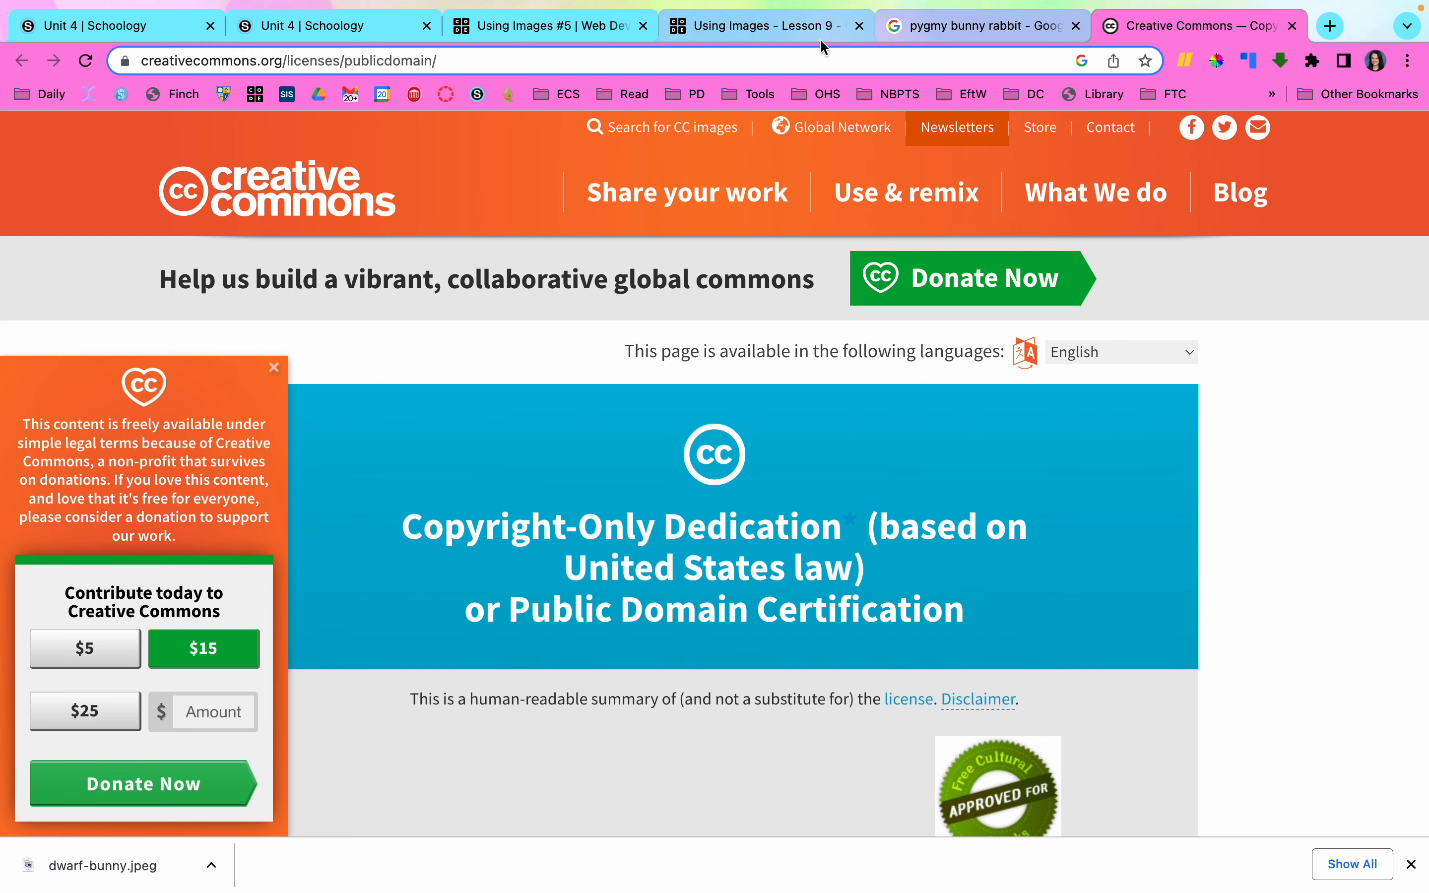
{"action": "left_click", "coordinate": [545, 26]}
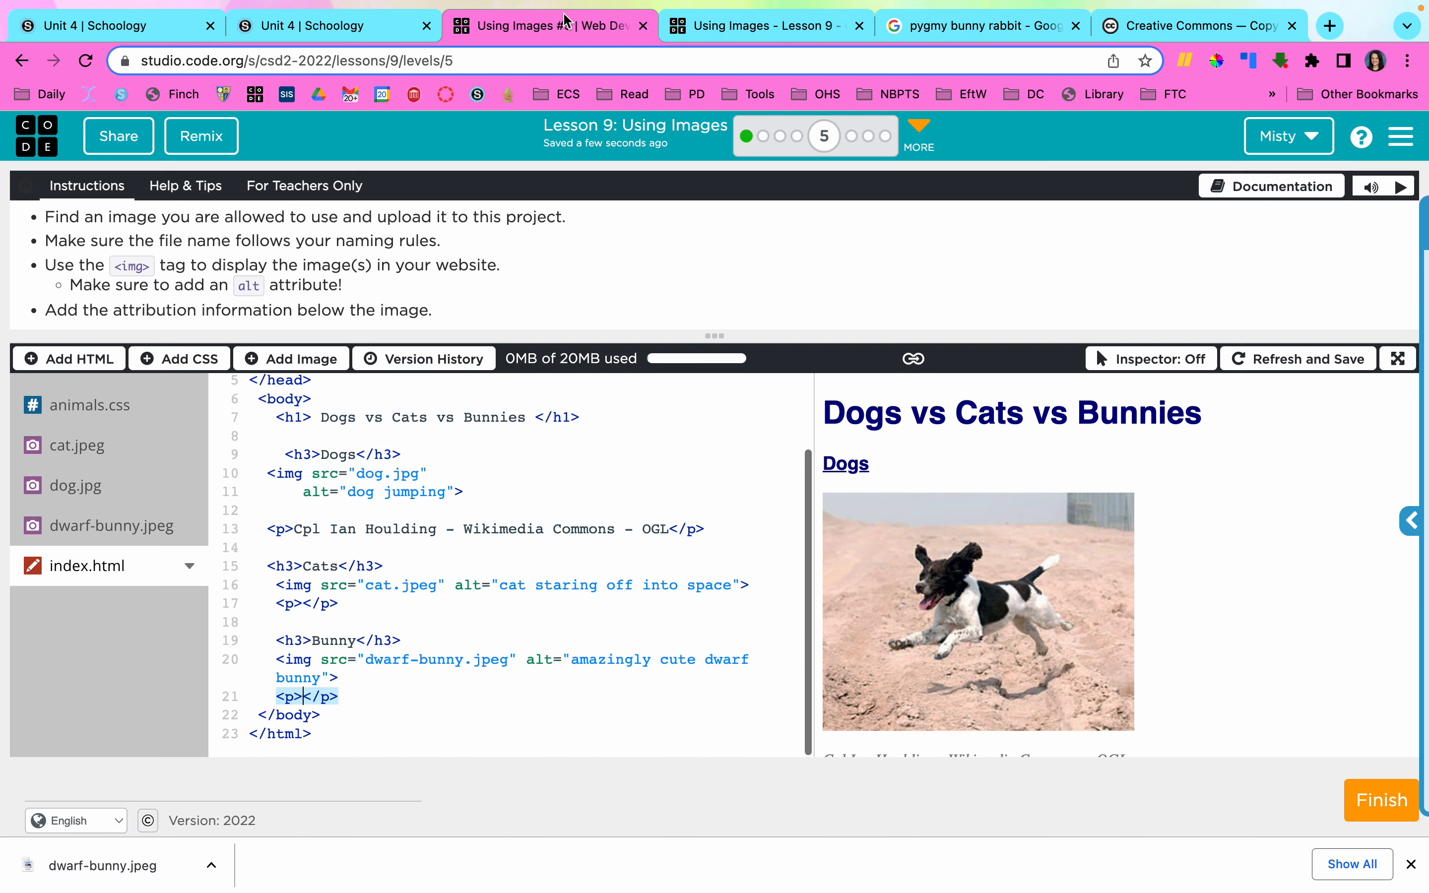
{"action": "mouse_move", "coordinate": [467, 719]}
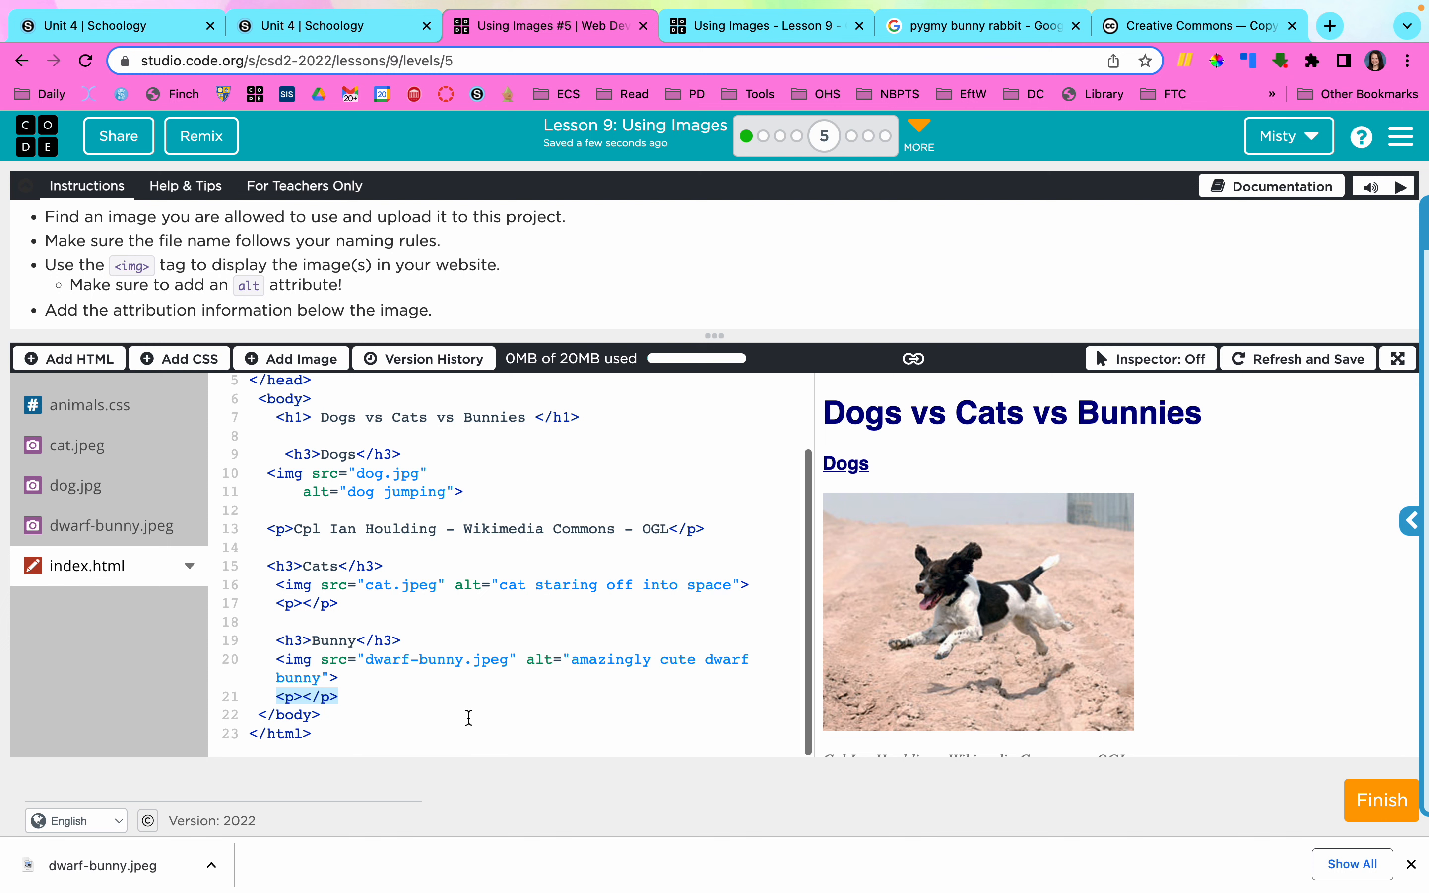
Fill the paragraph with 'Hippopx - Public Domain', check the preview, and finish the level.
{"action": "type", "text": "Hippopx -"}
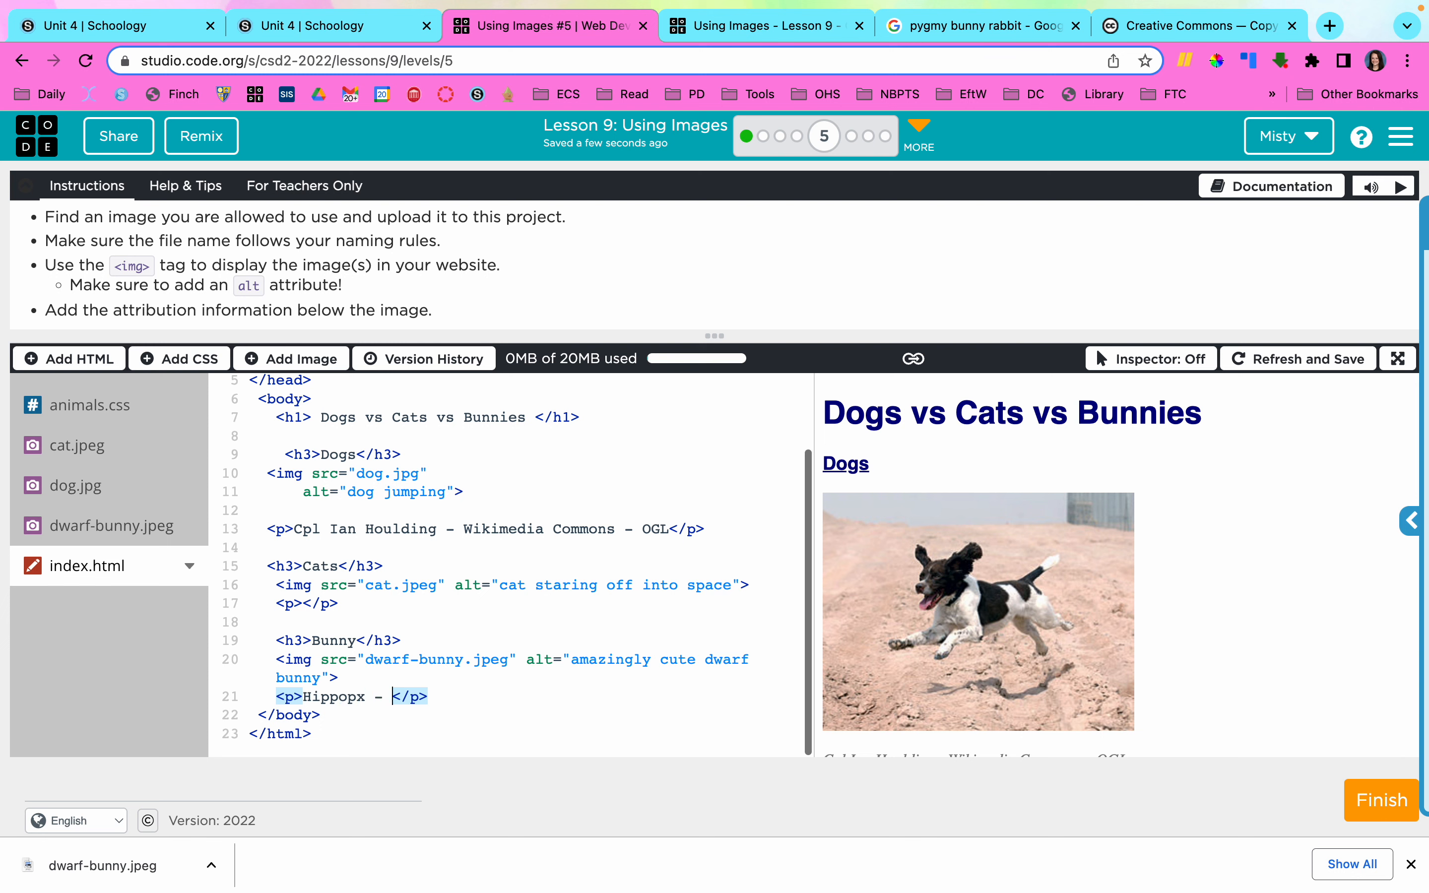
{"action": "type", "text": "Public Domain"}
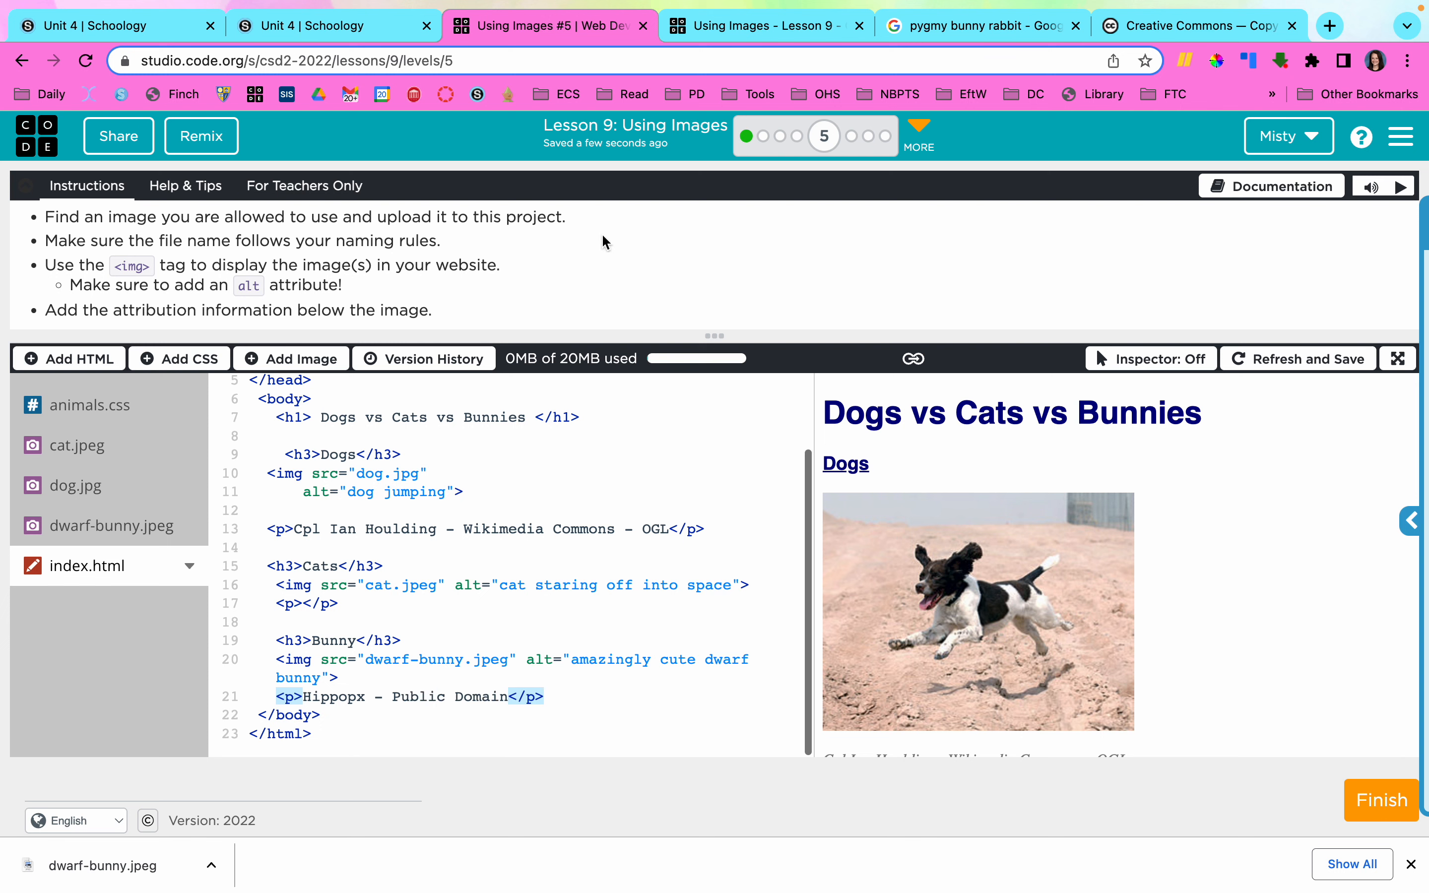
{"action": "mouse_move", "coordinate": [248, 287]}
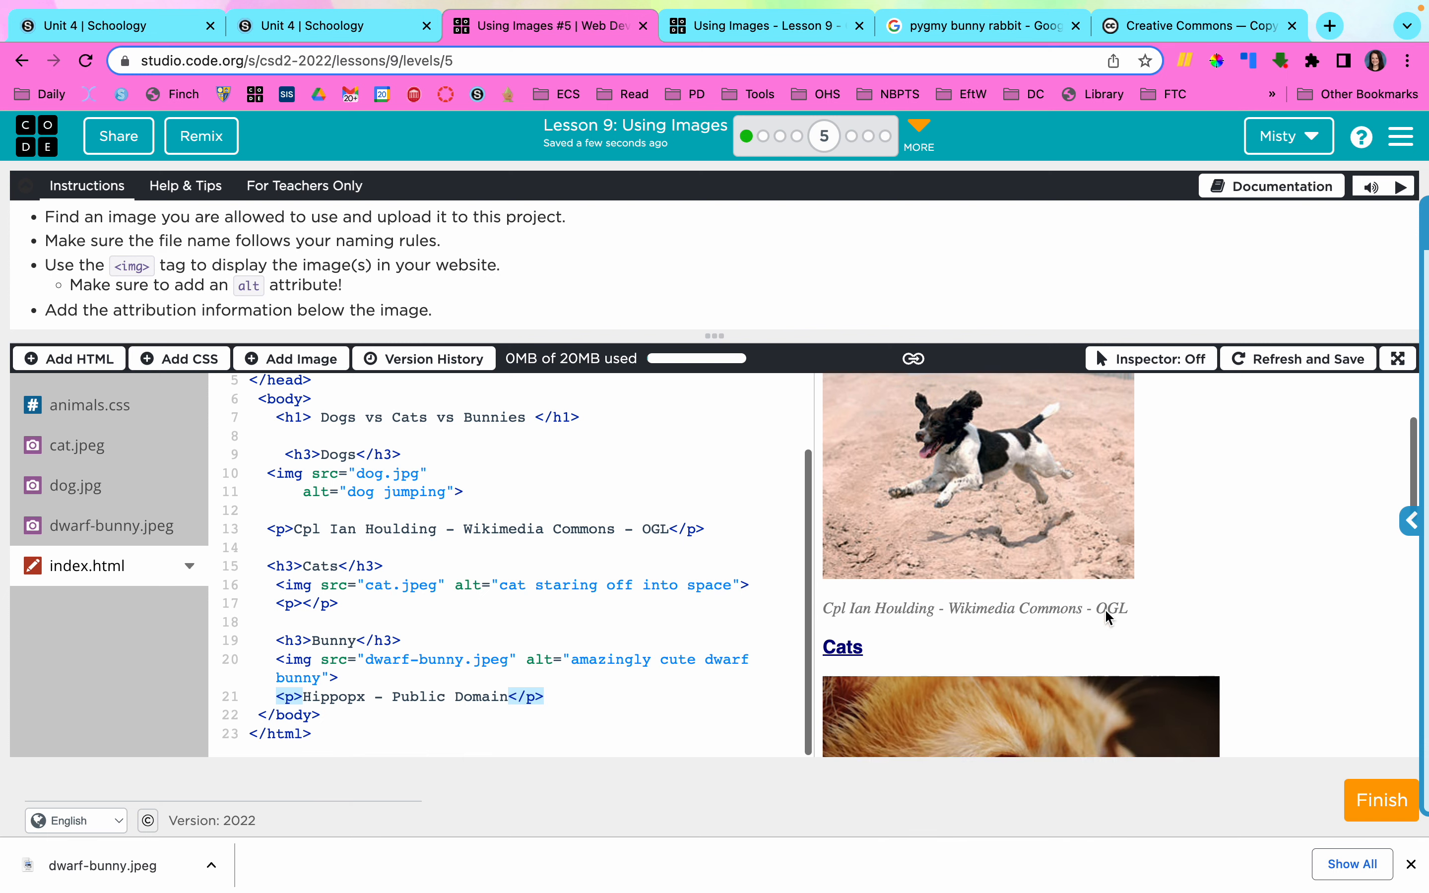
{"action": "scroll", "scroll_direction": "down", "scroll_amount": 3}
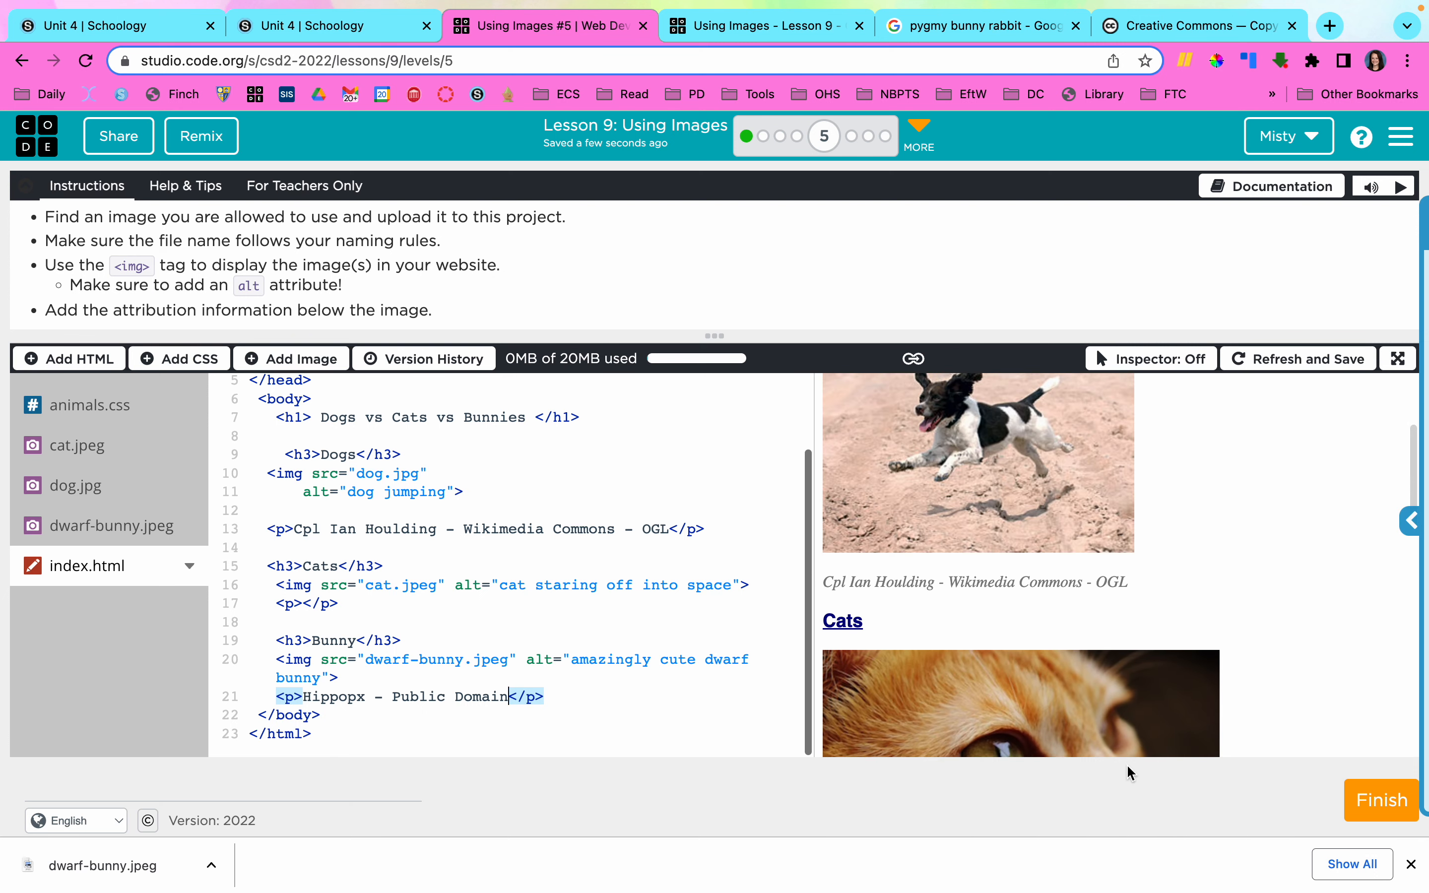
{"action": "scroll", "scroll_direction": "down", "scroll_amount": 3}
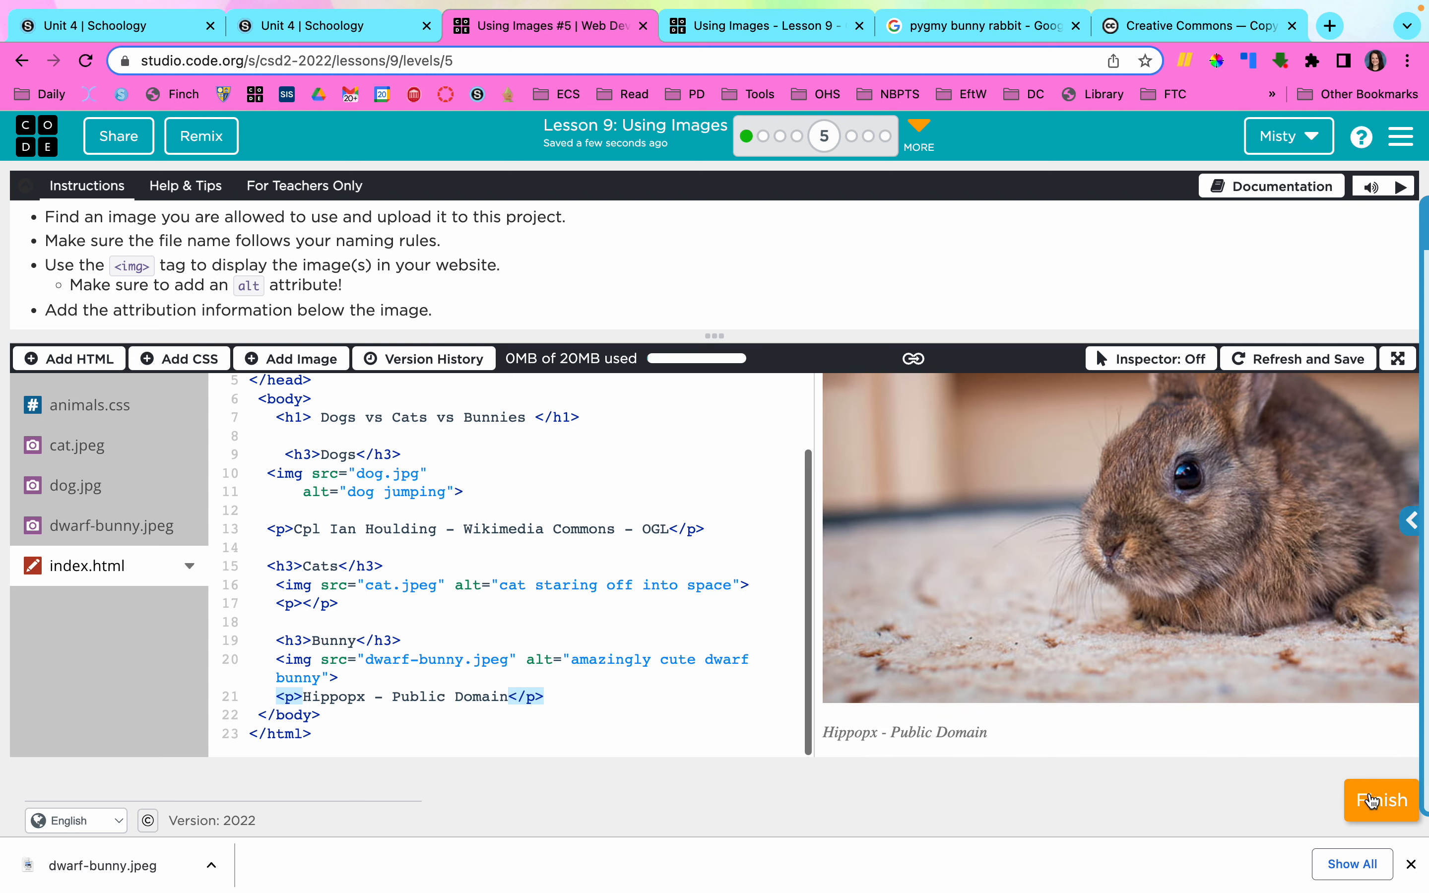
{"action": "left_click", "coordinate": [1380, 799]}
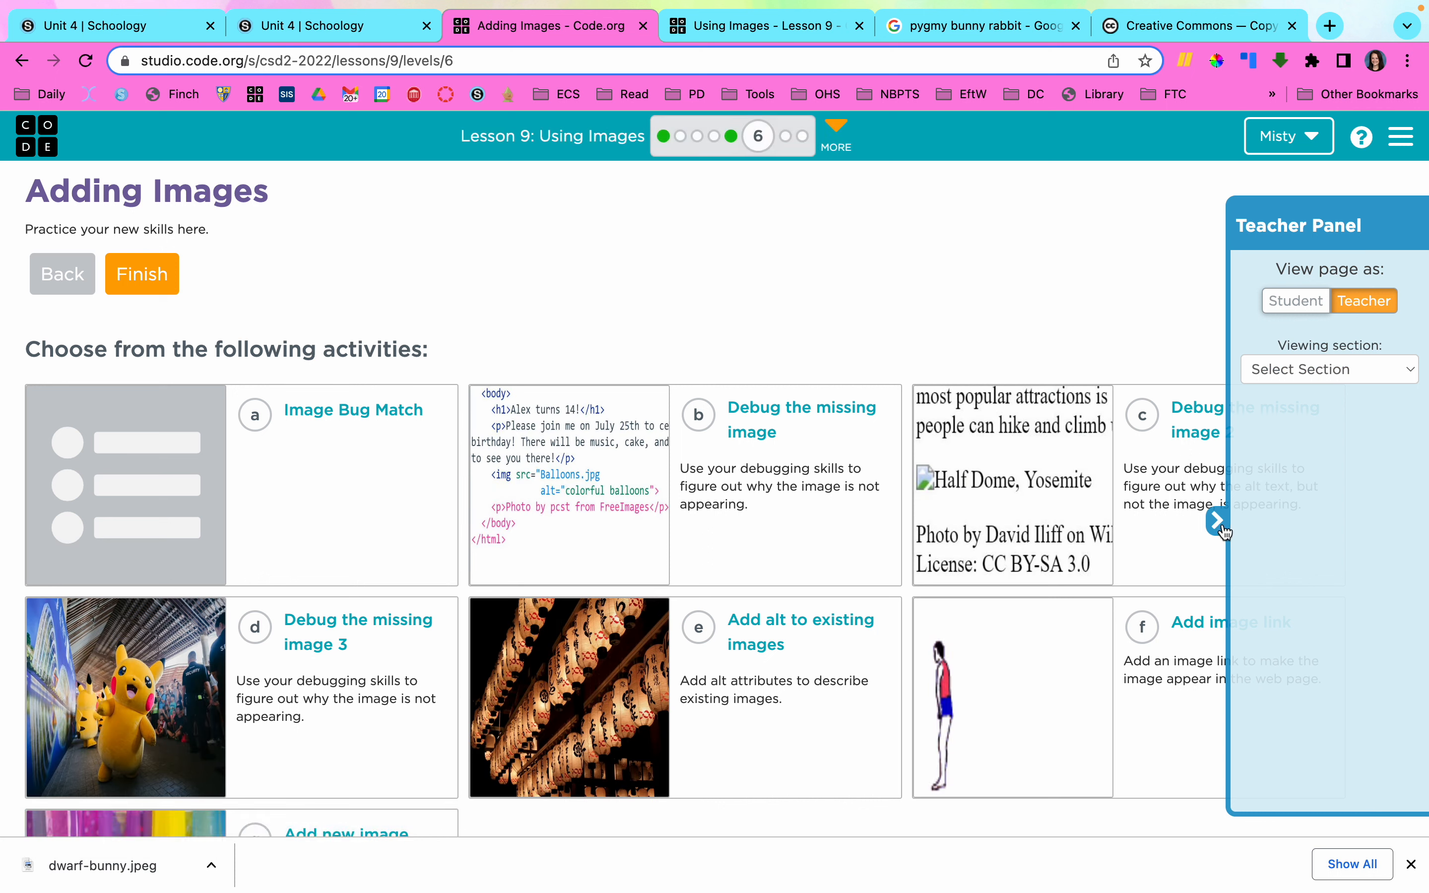
Hide the Teacher Panel and finish the Adding Images level to reach level 7.
{"action": "left_click", "coordinate": [1216, 520]}
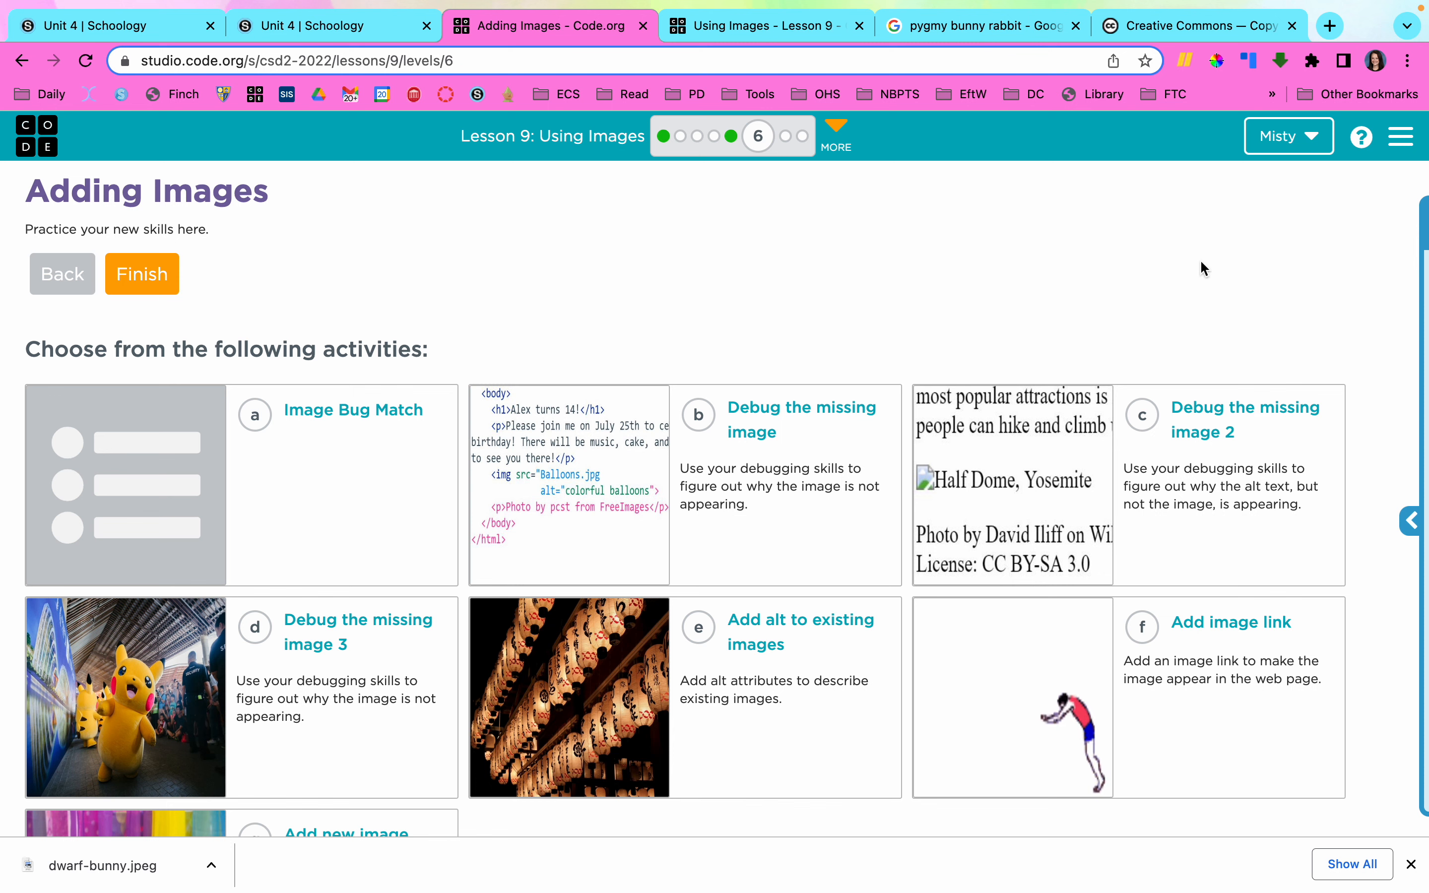
{"action": "scroll", "scroll_direction": "down", "scroll_amount": 3}
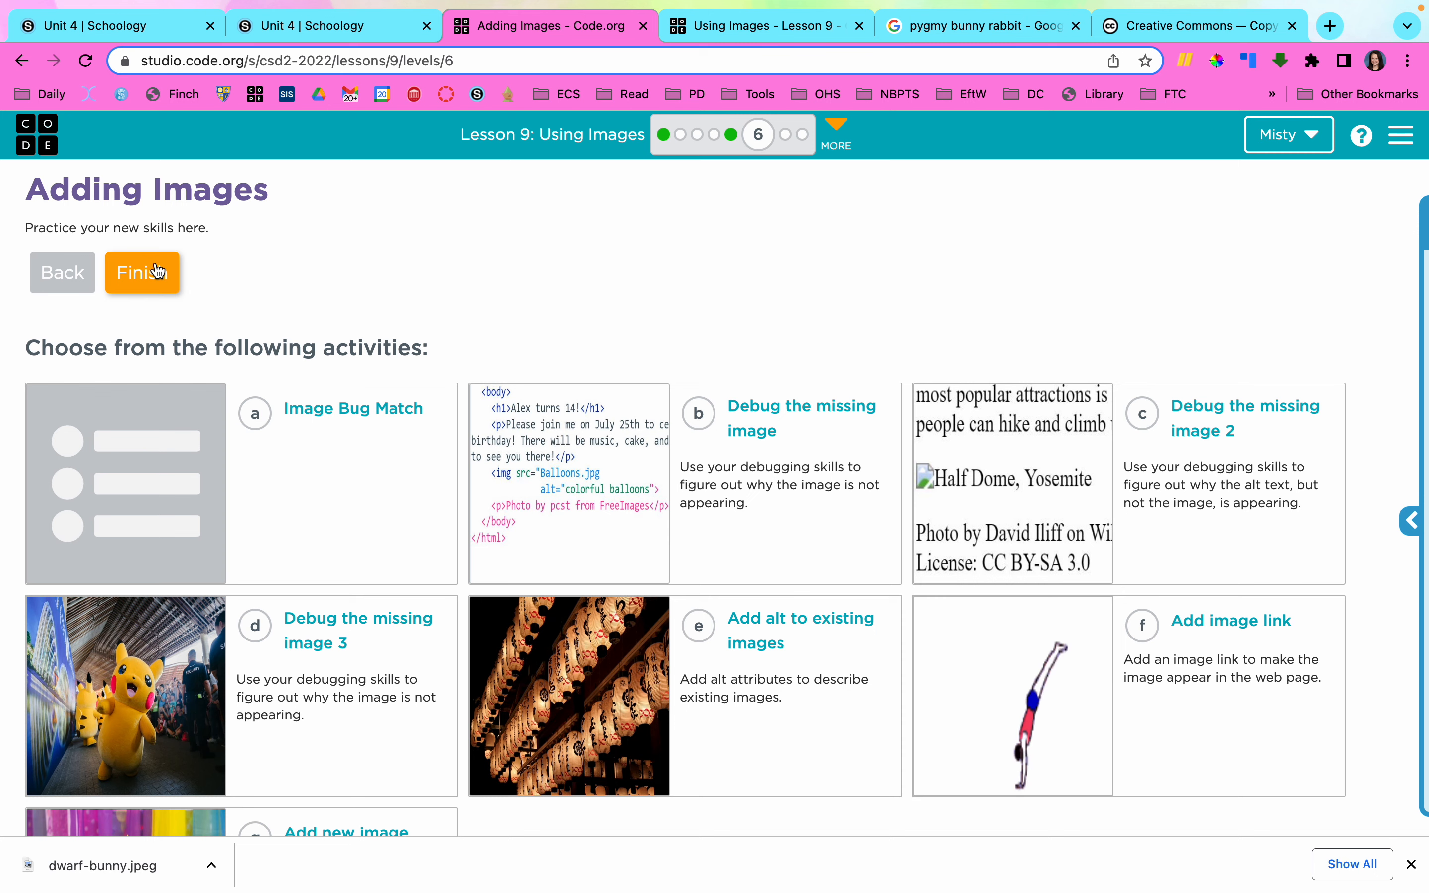
{"action": "left_click", "coordinate": [142, 273]}
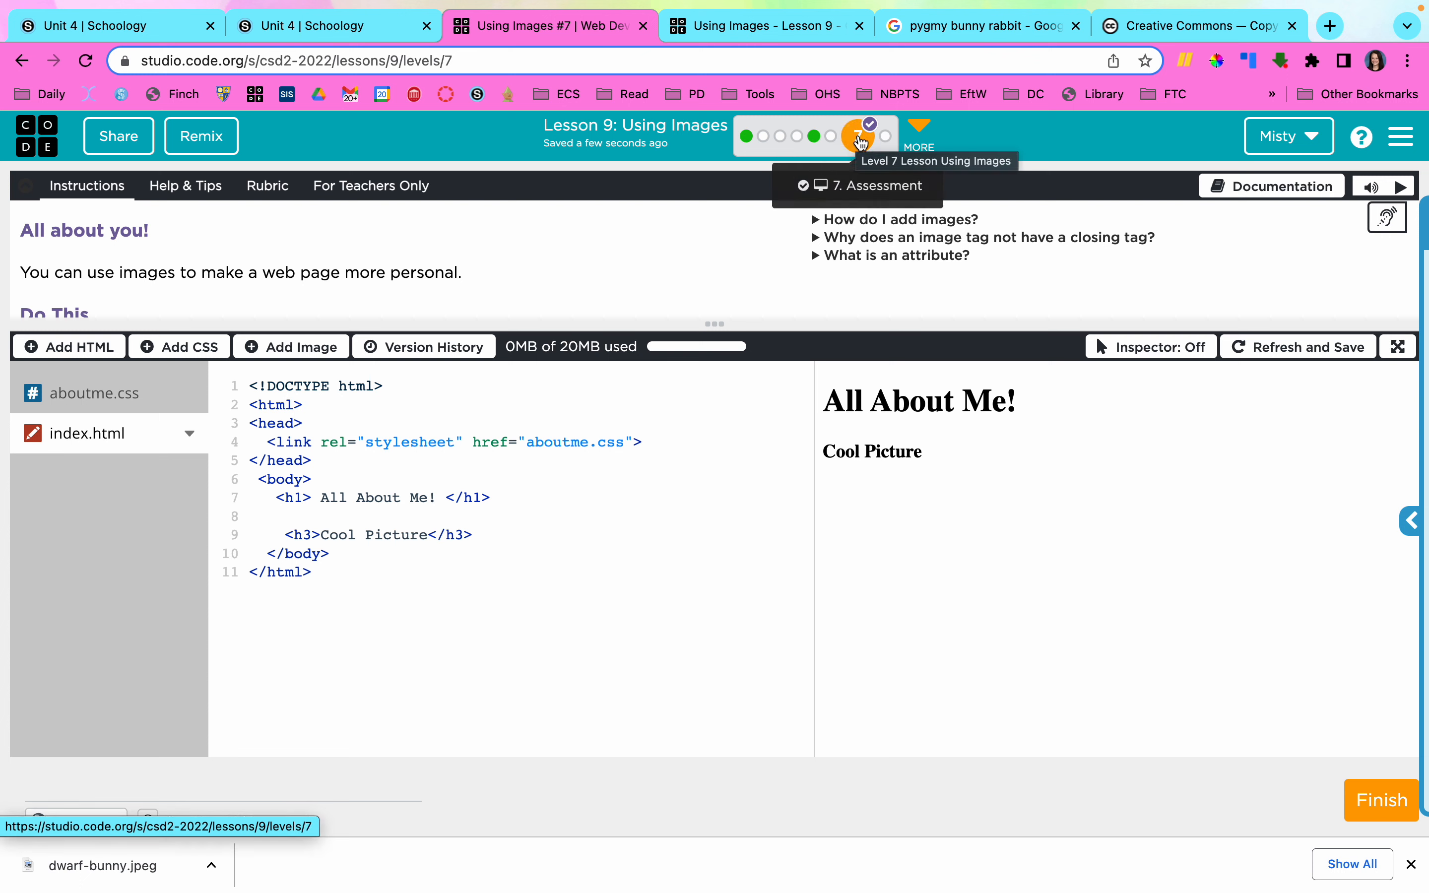
Show the grading rubric for the All About Me assessment.
{"action": "left_click", "coordinate": [267, 186]}
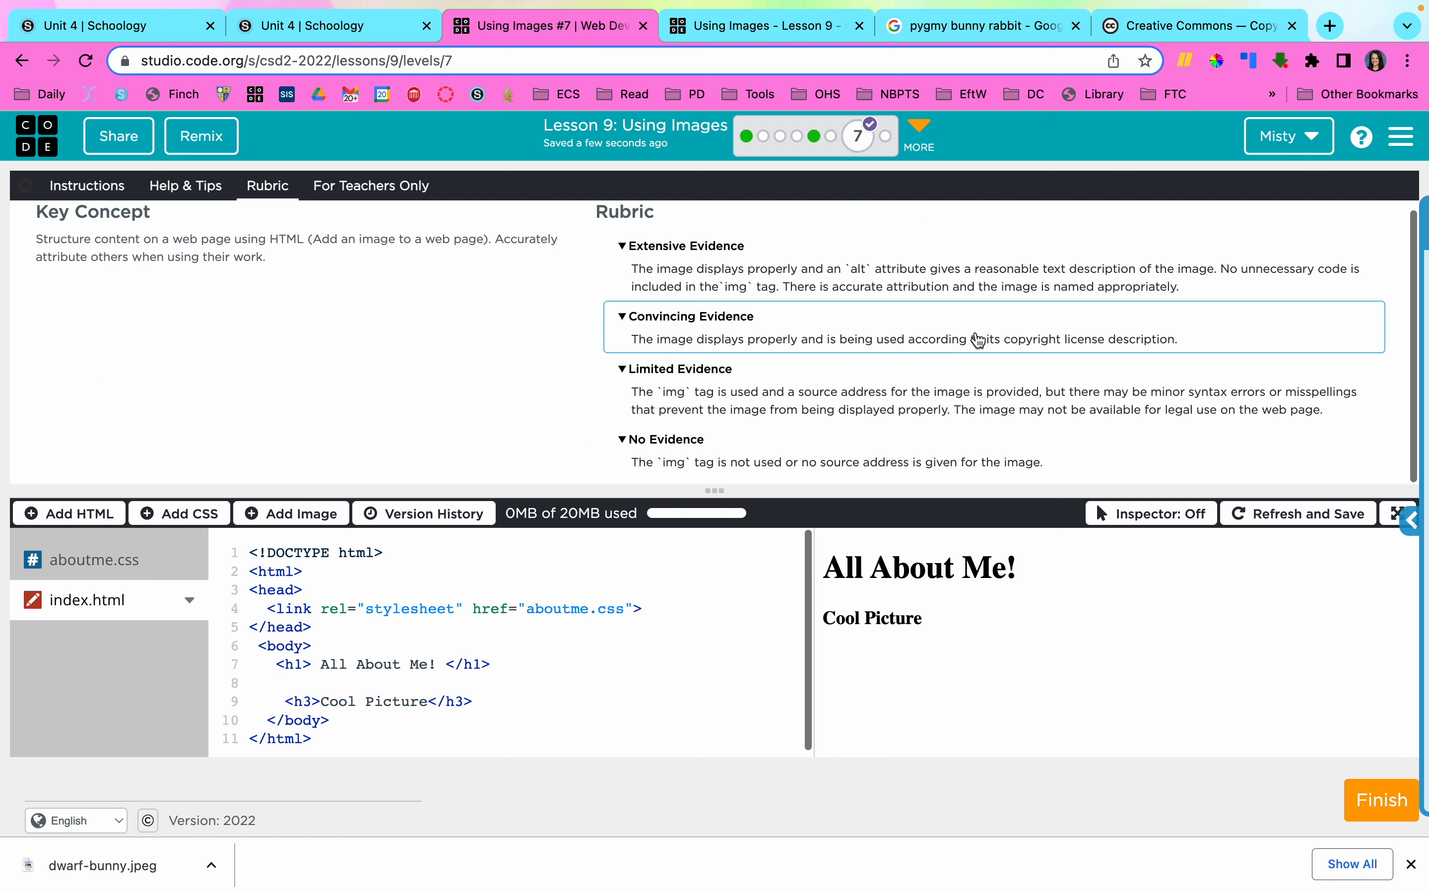
{"action": "mouse_move", "coordinate": [976, 333]}
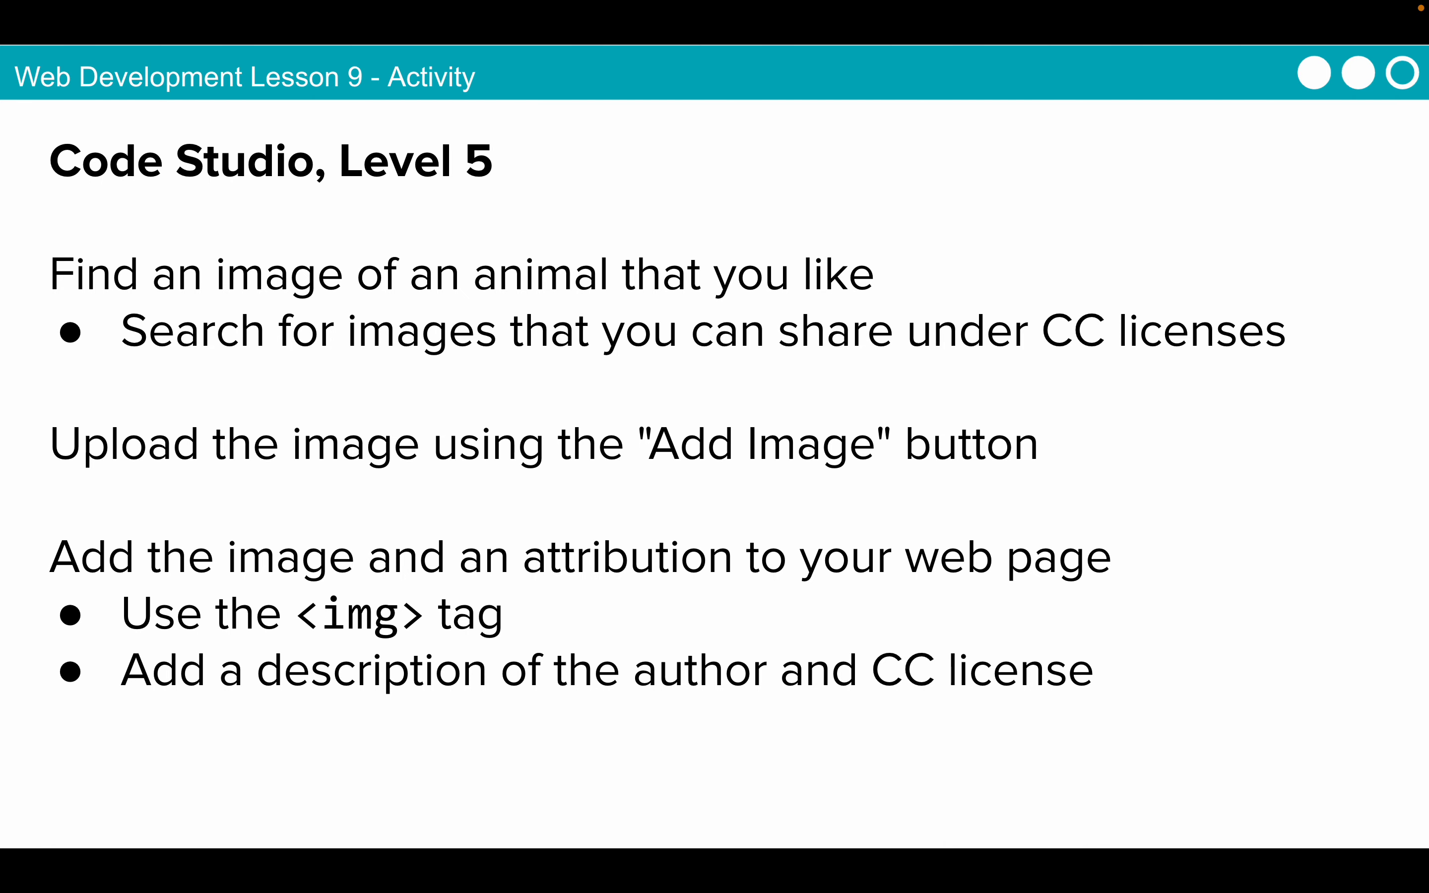
Advance the slideshow past the Level 8 slide to the Wrap Up Journal 3-2-1 prompt.
{"action": "key", "text": "Right"}
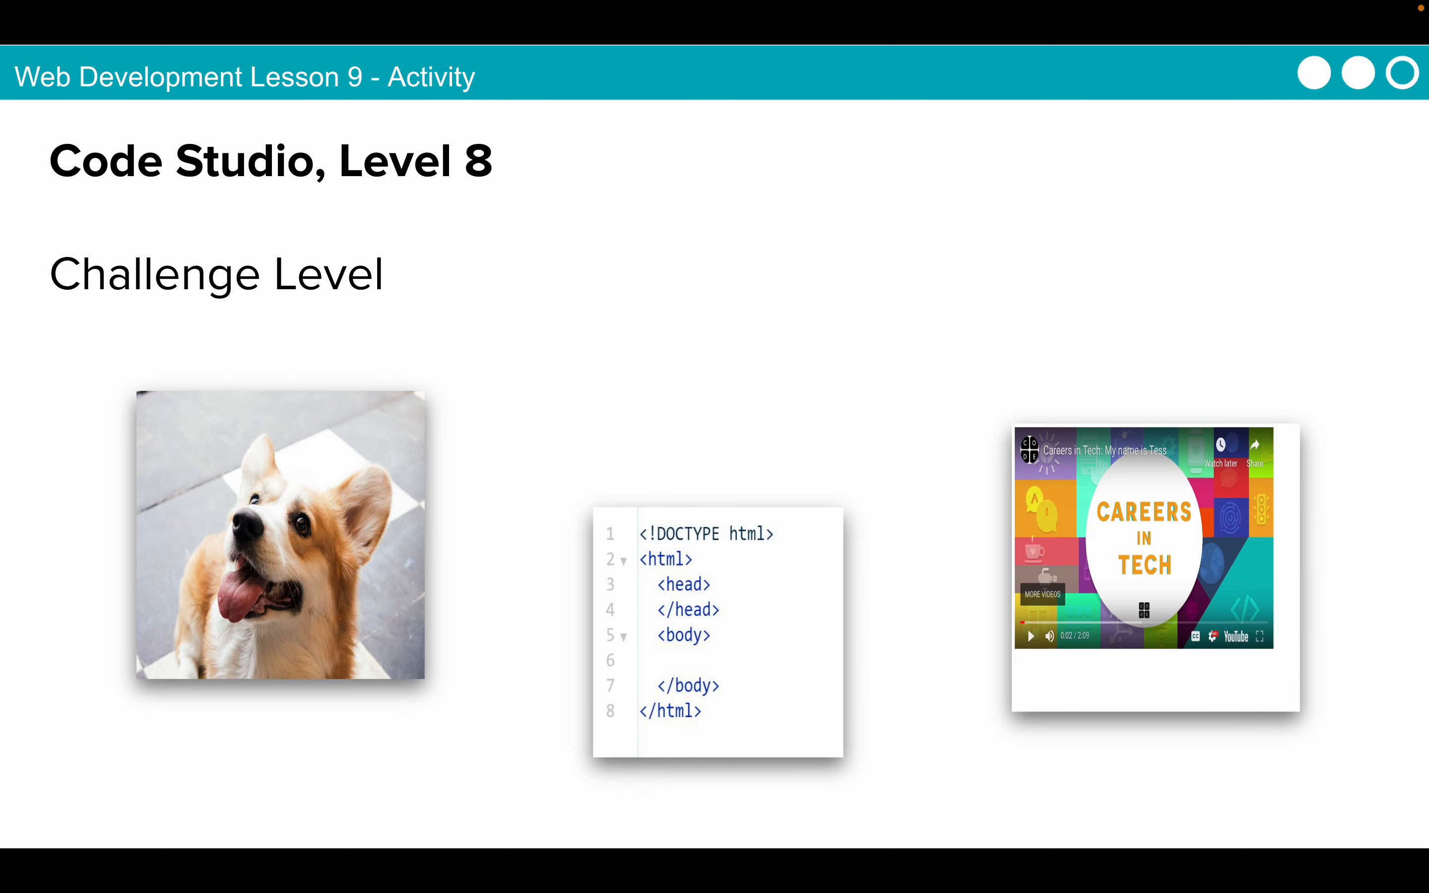
{"action": "key", "text": "Right"}
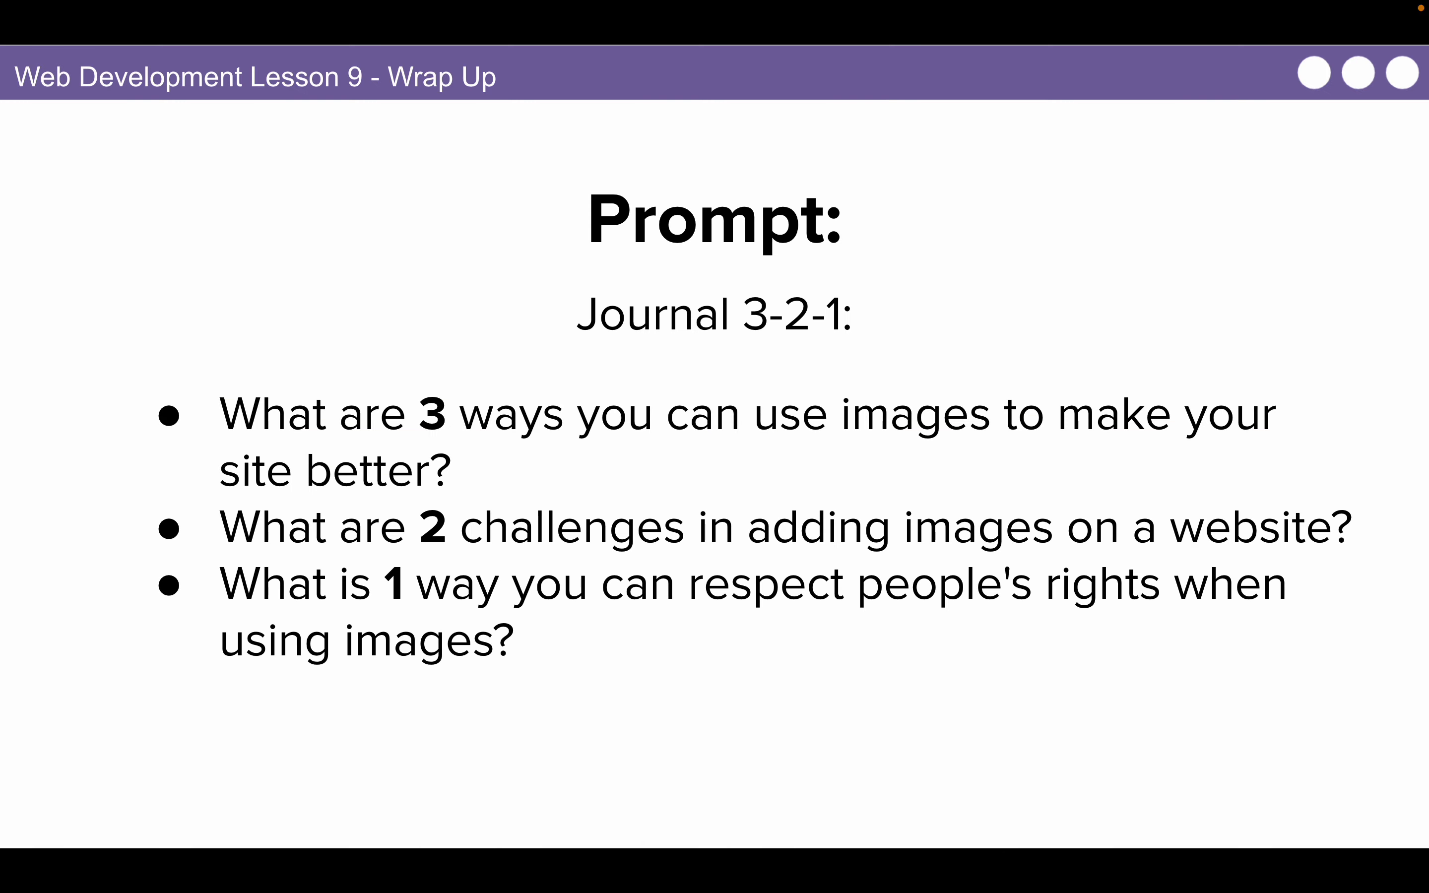